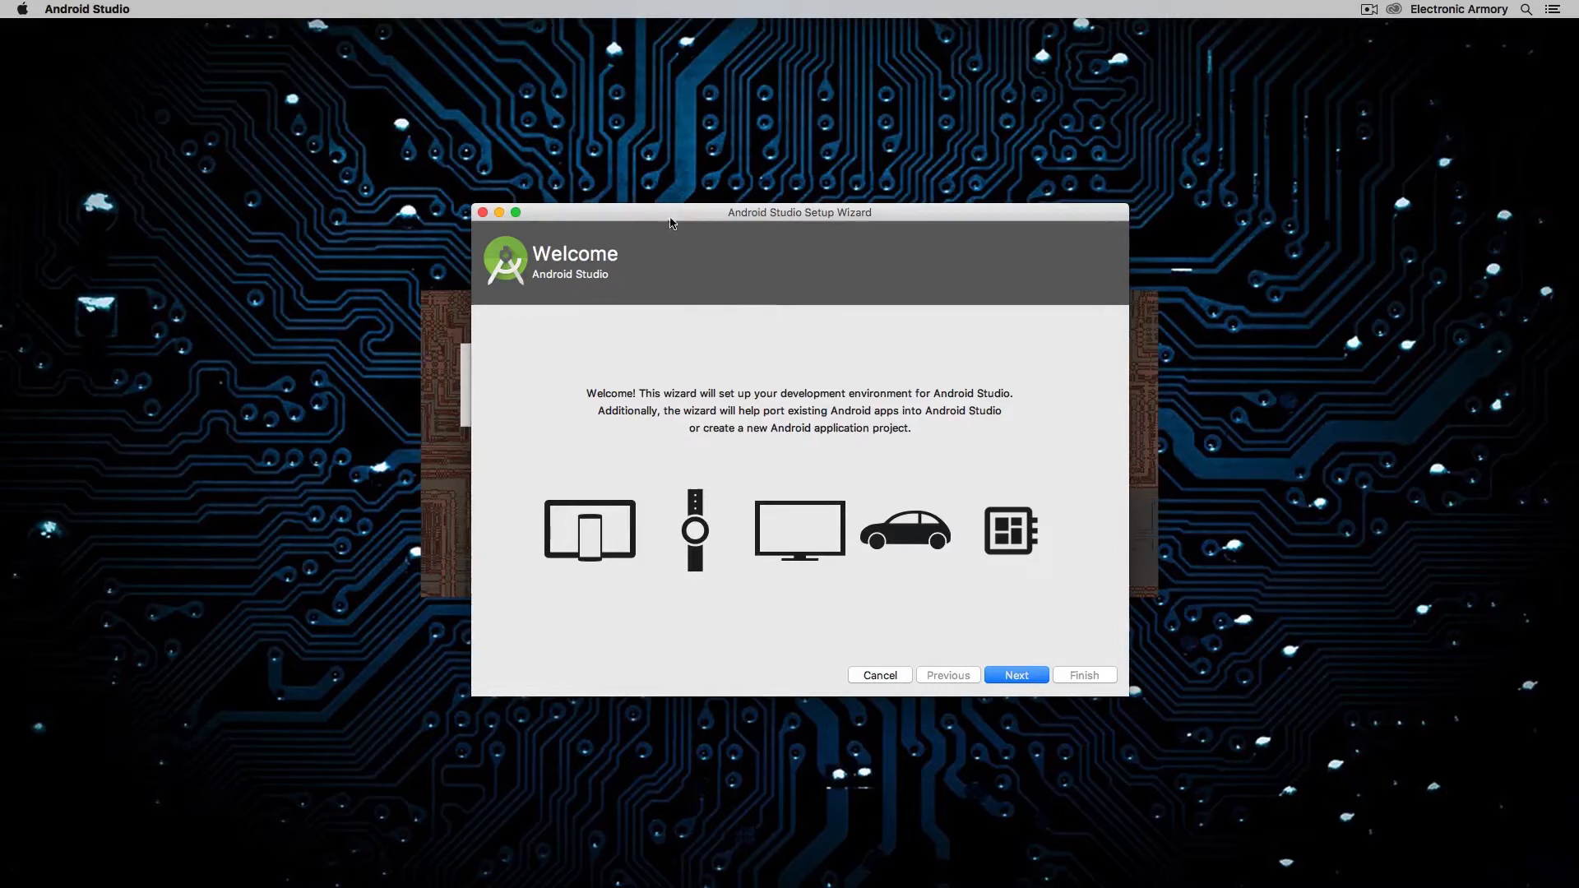
- Advance the setup wizard with Standard install type and the Default theme to Verify Settings
{"action": "left_click", "coordinate": [1014, 675]}
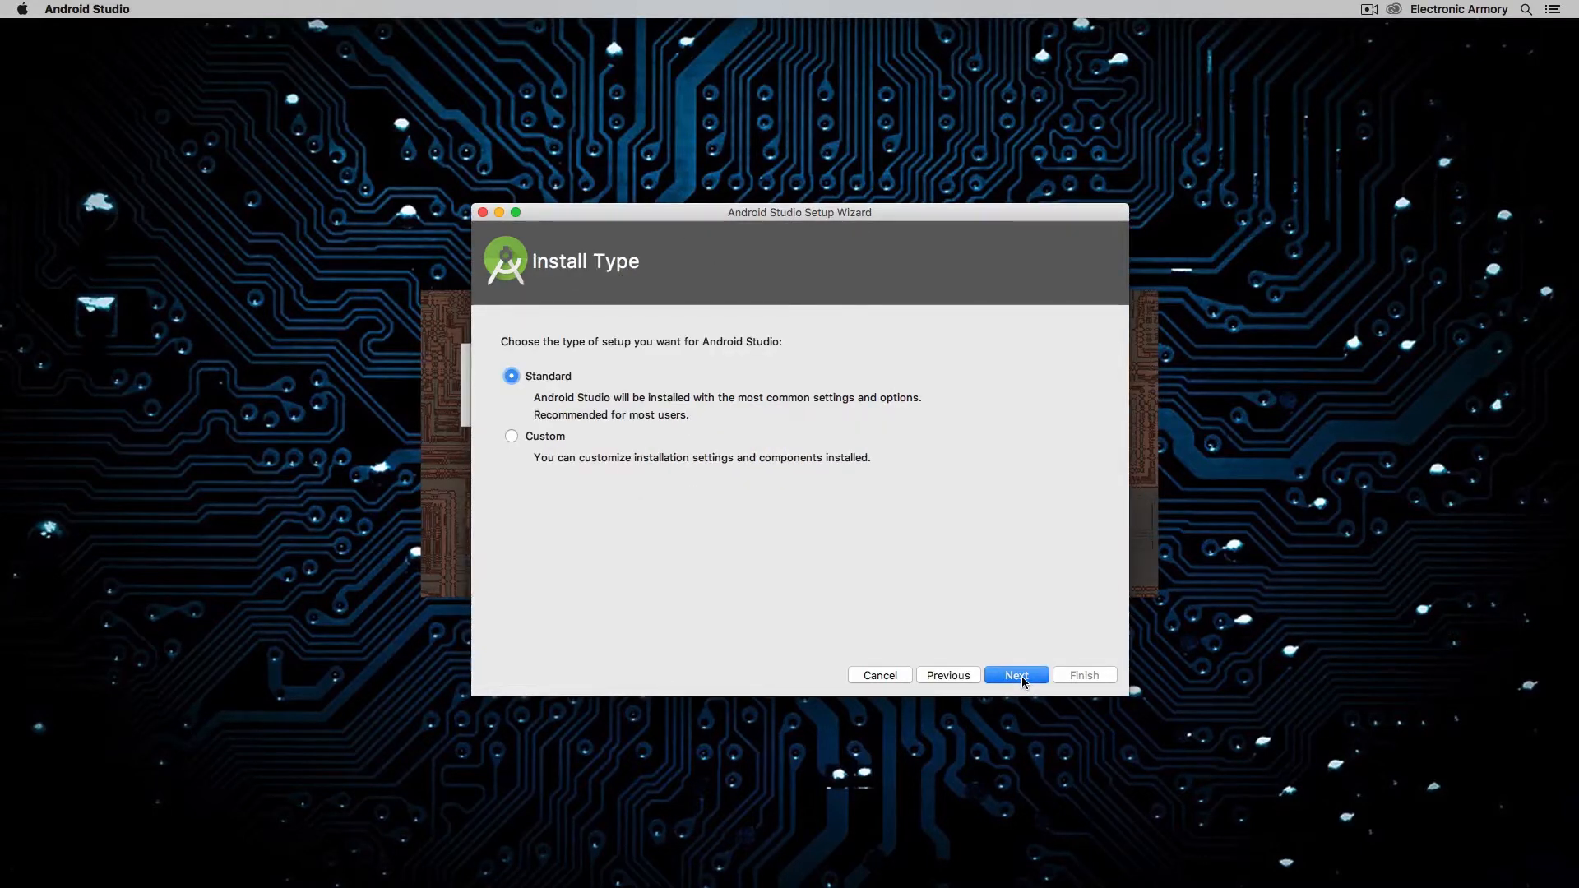
{"action": "mouse_move", "coordinate": [630, 491]}
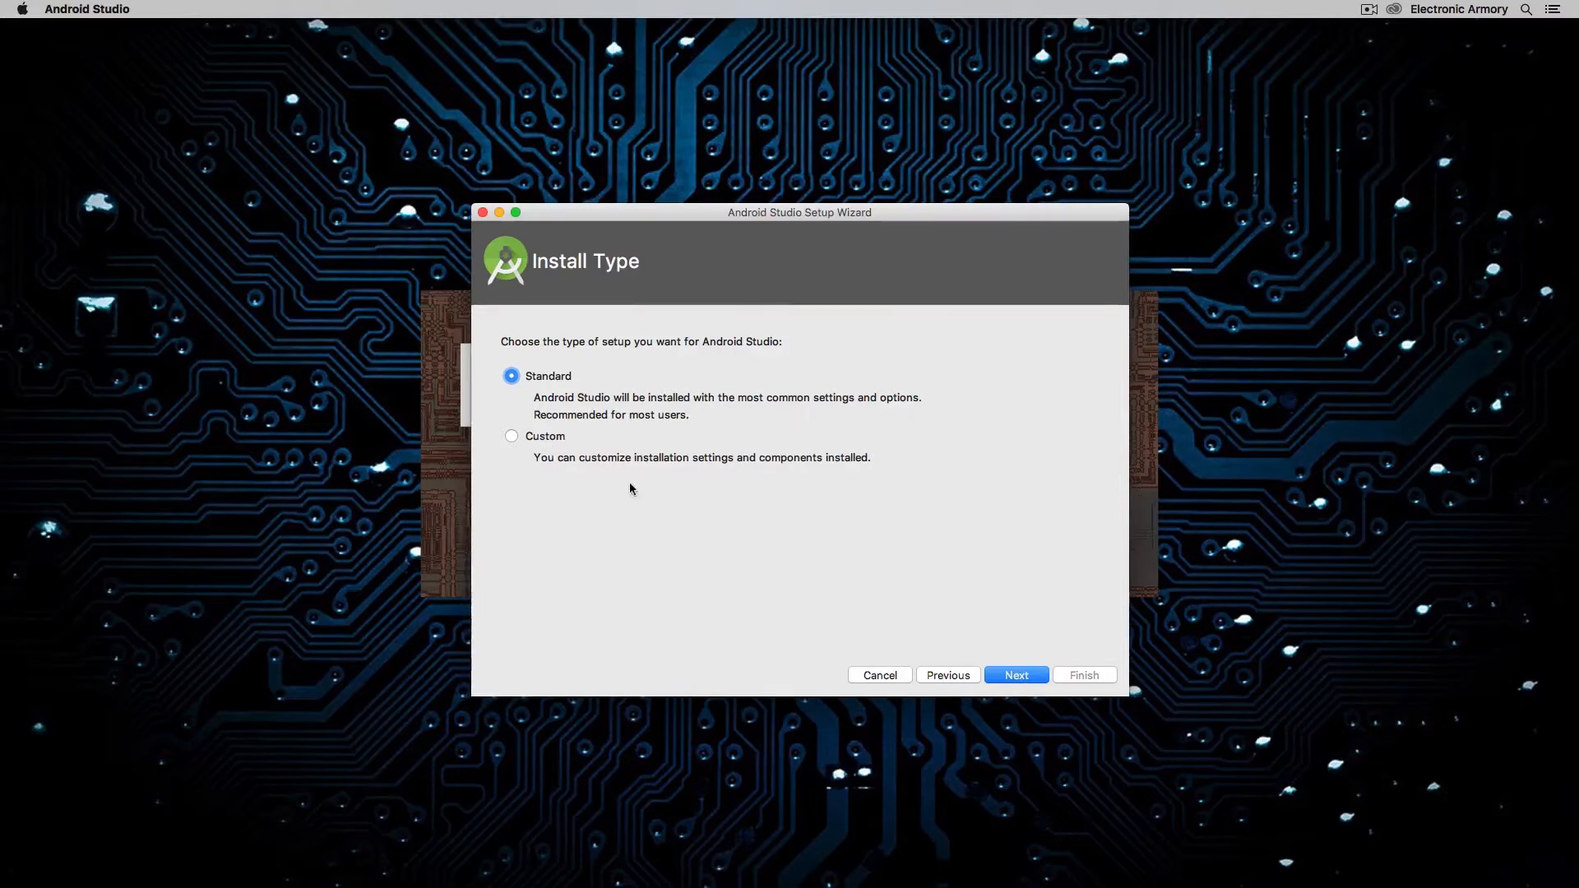
{"action": "left_click", "coordinate": [1015, 675]}
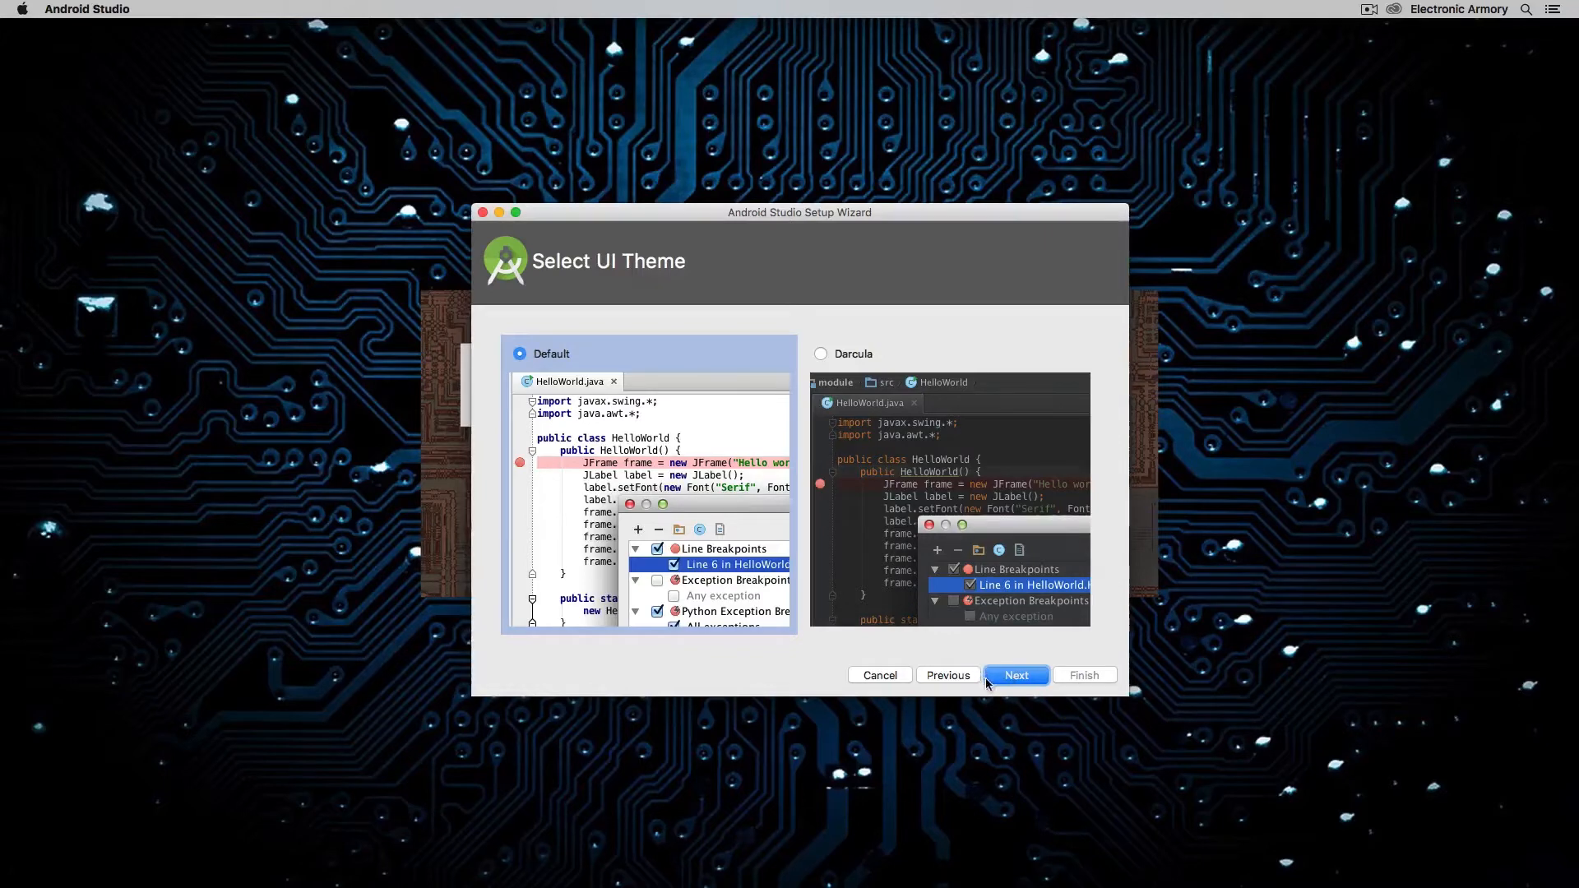
{"action": "left_click", "coordinate": [1015, 674]}
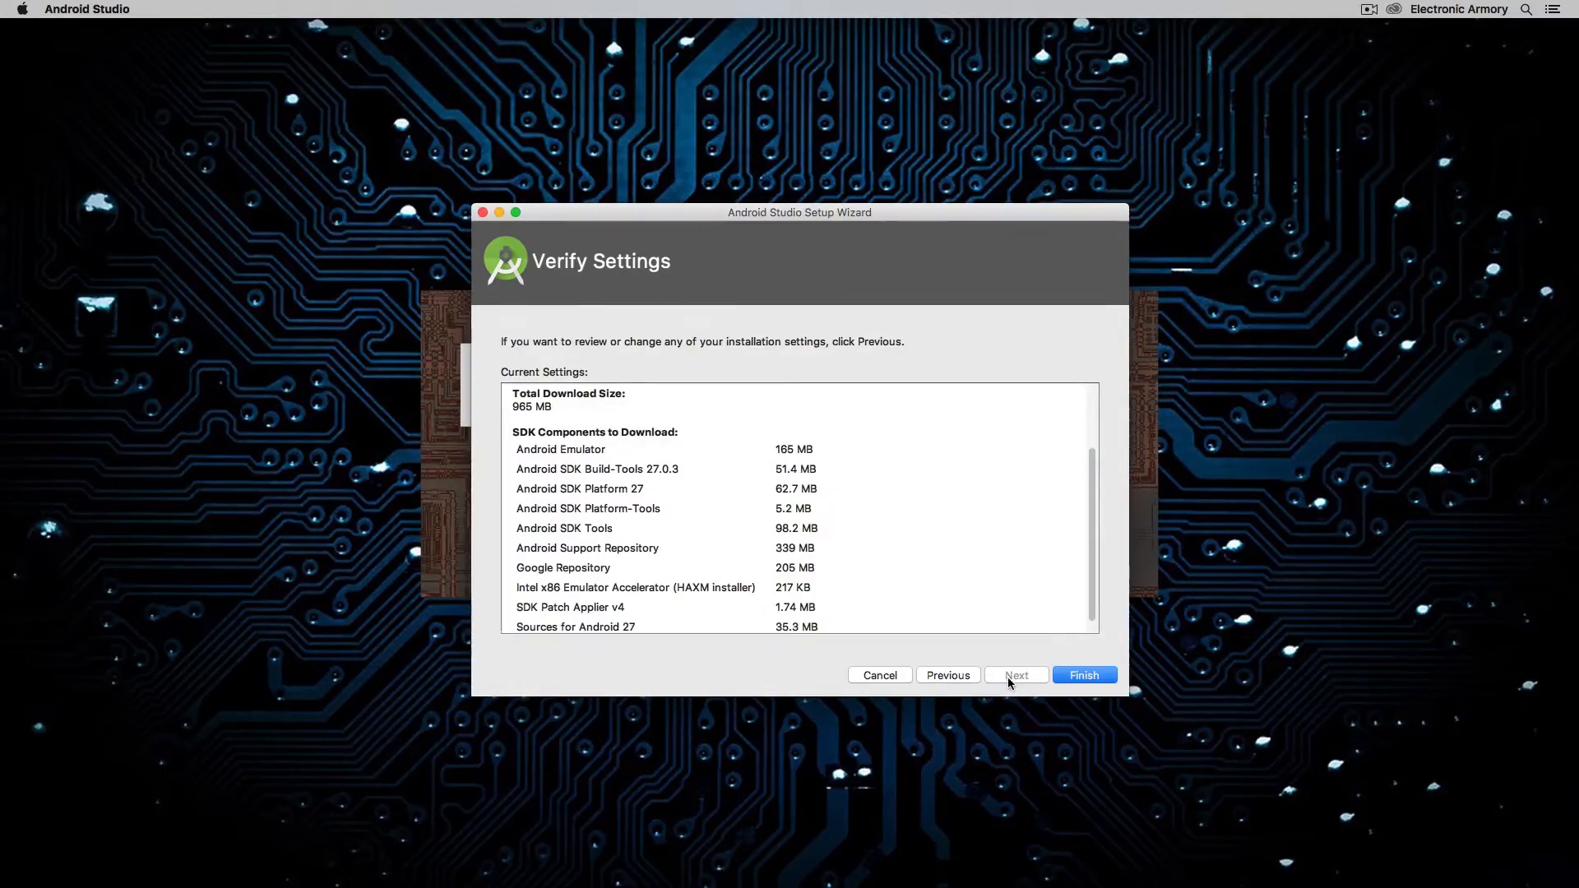
{"action": "mouse_move", "coordinate": [875, 491]}
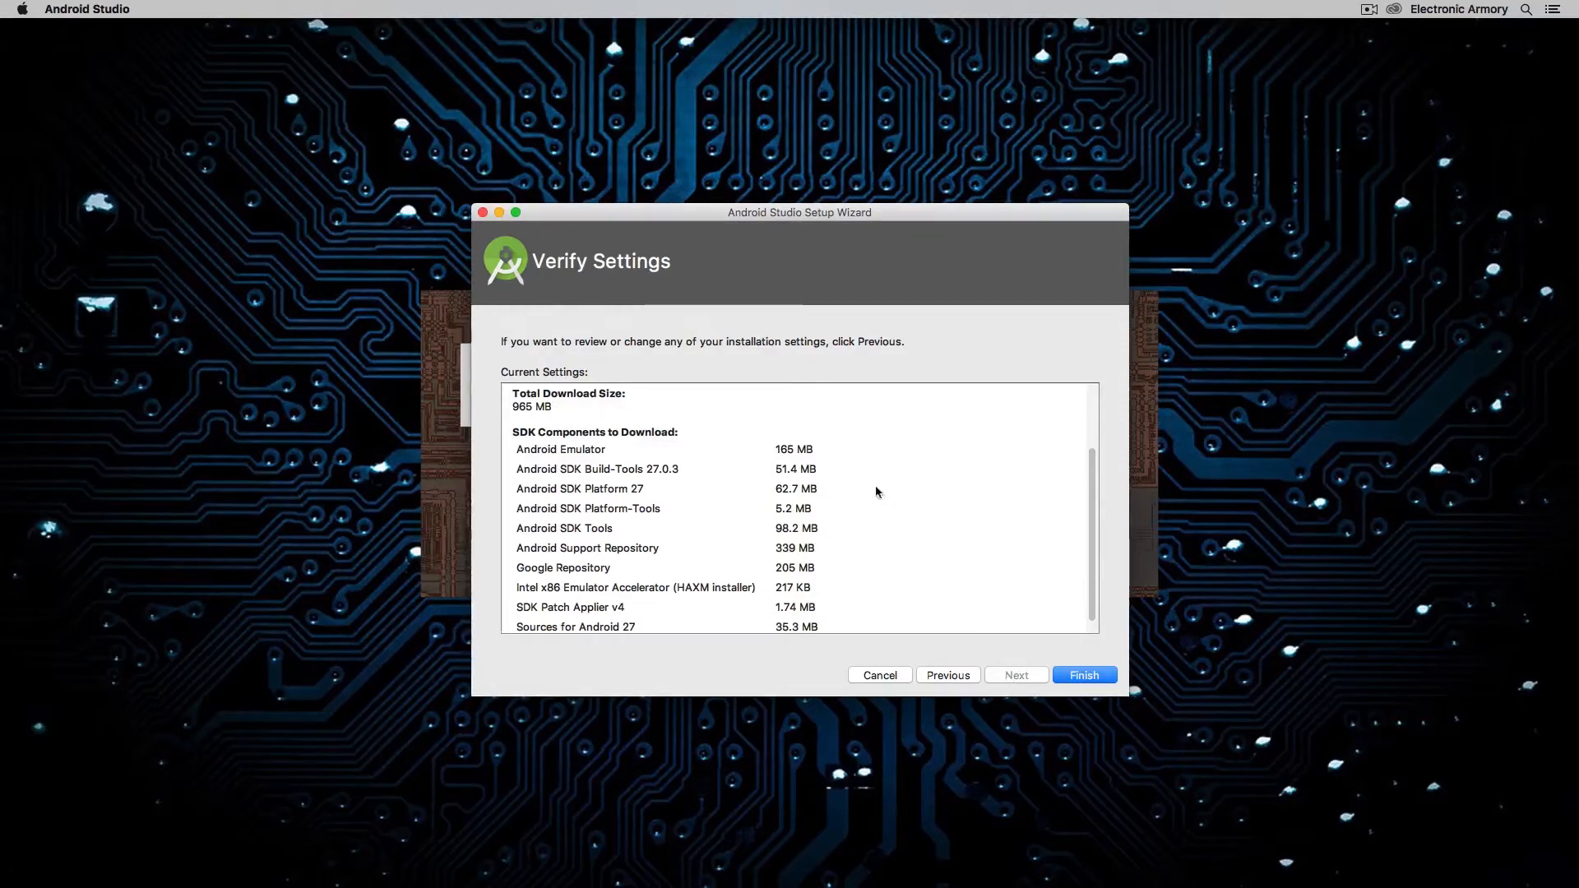
{"action": "mouse_move", "coordinate": [860, 567]}
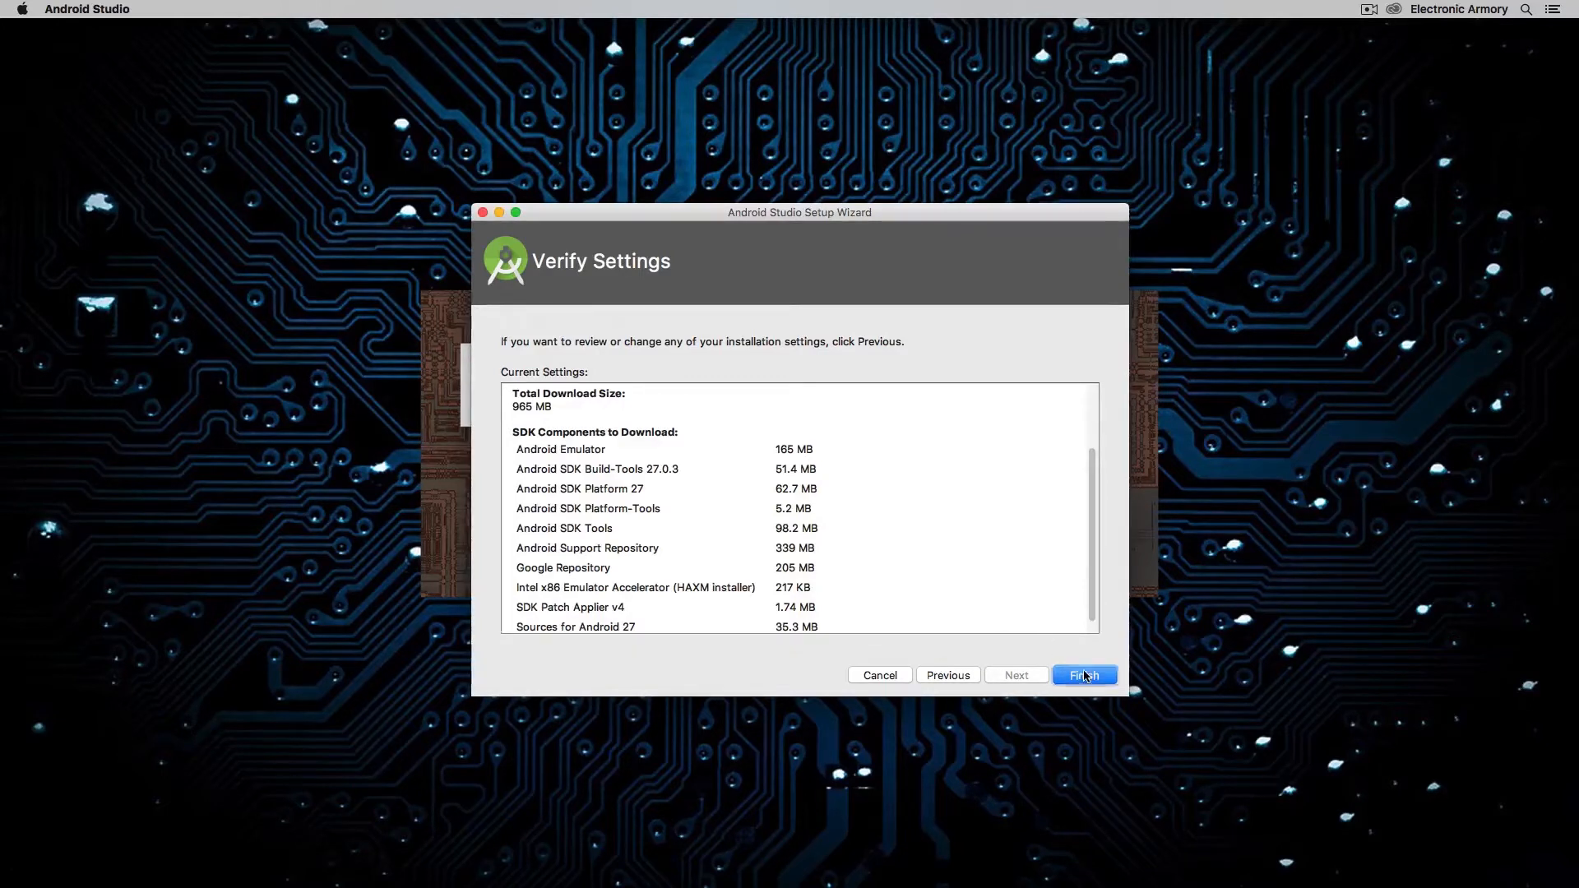
- Download the SDK components with the detail log shown and authorise the HAXM installer with the password
{"action": "left_click", "coordinate": [1083, 674]}
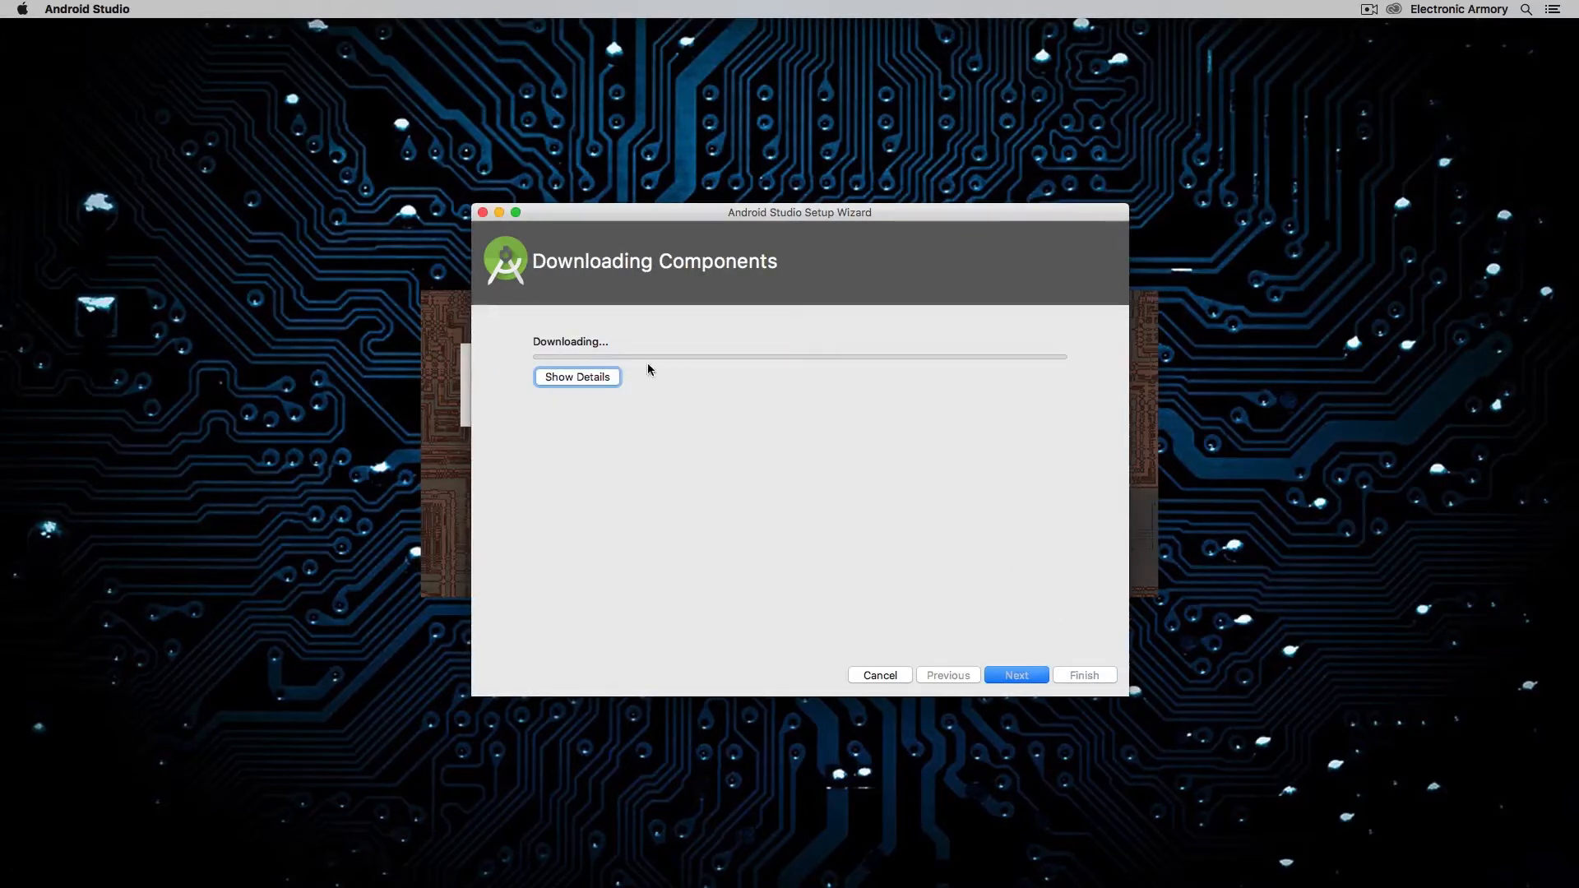
{"action": "mouse_move", "coordinate": [559, 385]}
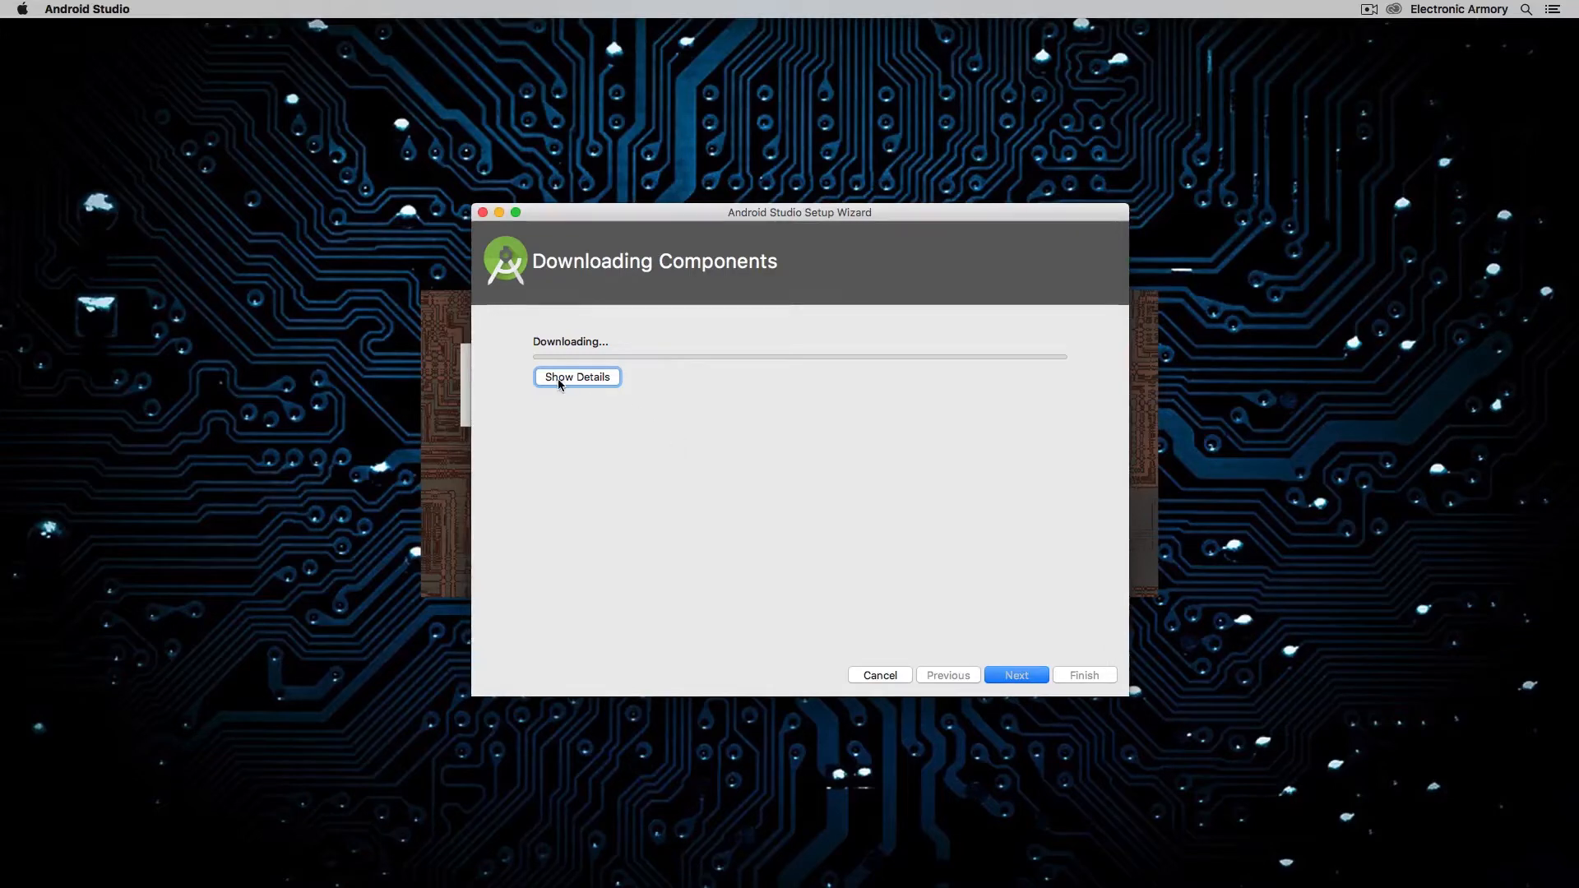
{"action": "left_click", "coordinate": [576, 376]}
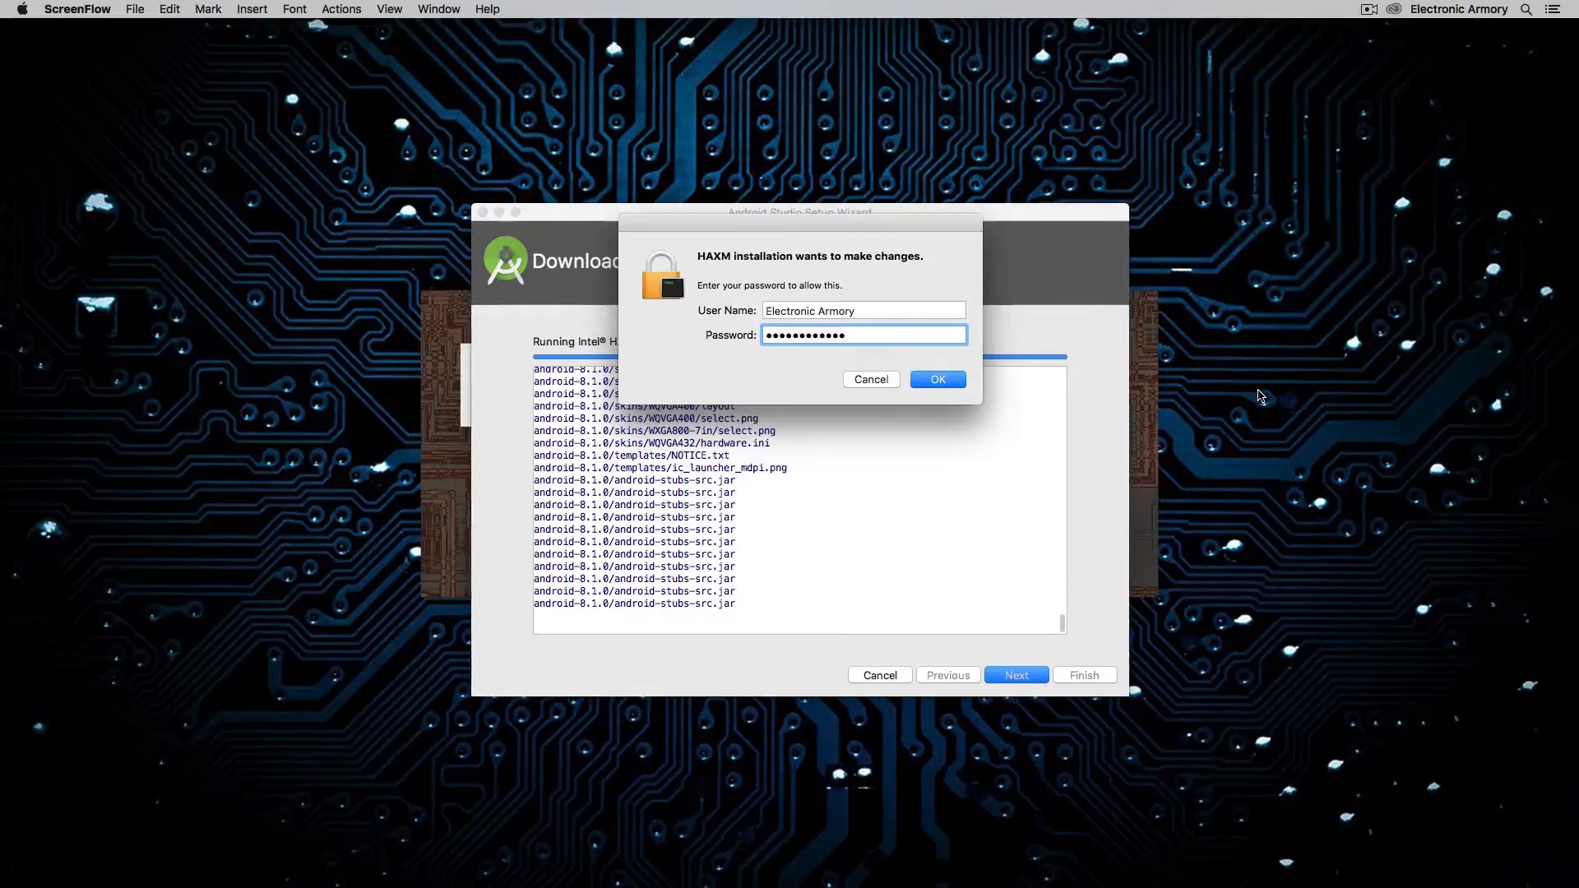
{"action": "type", "text": "•"}
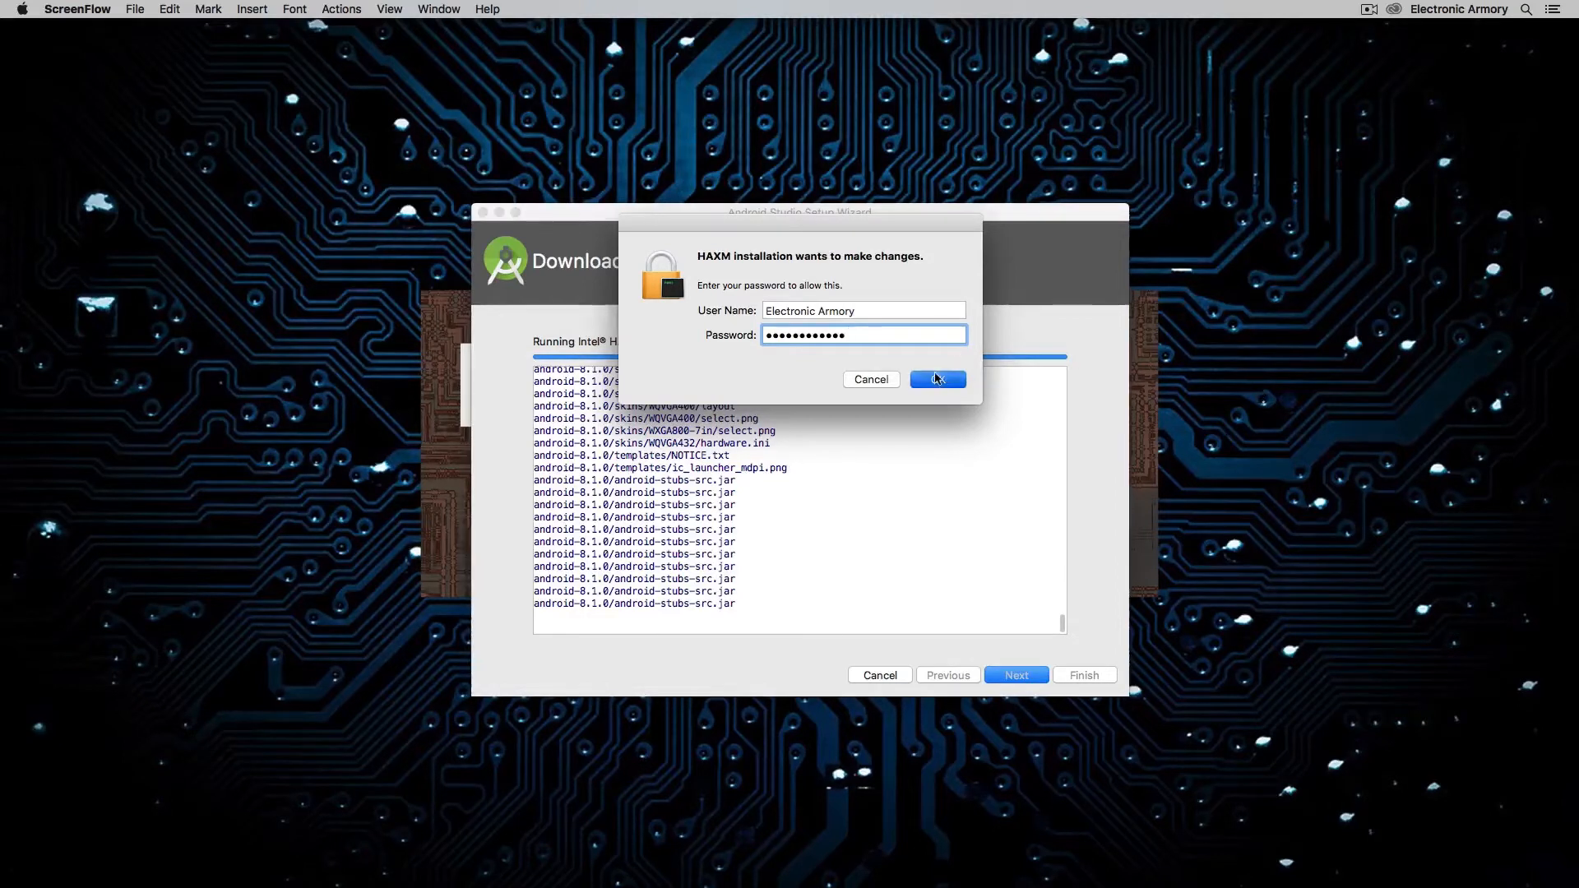
{"action": "left_click", "coordinate": [936, 378]}
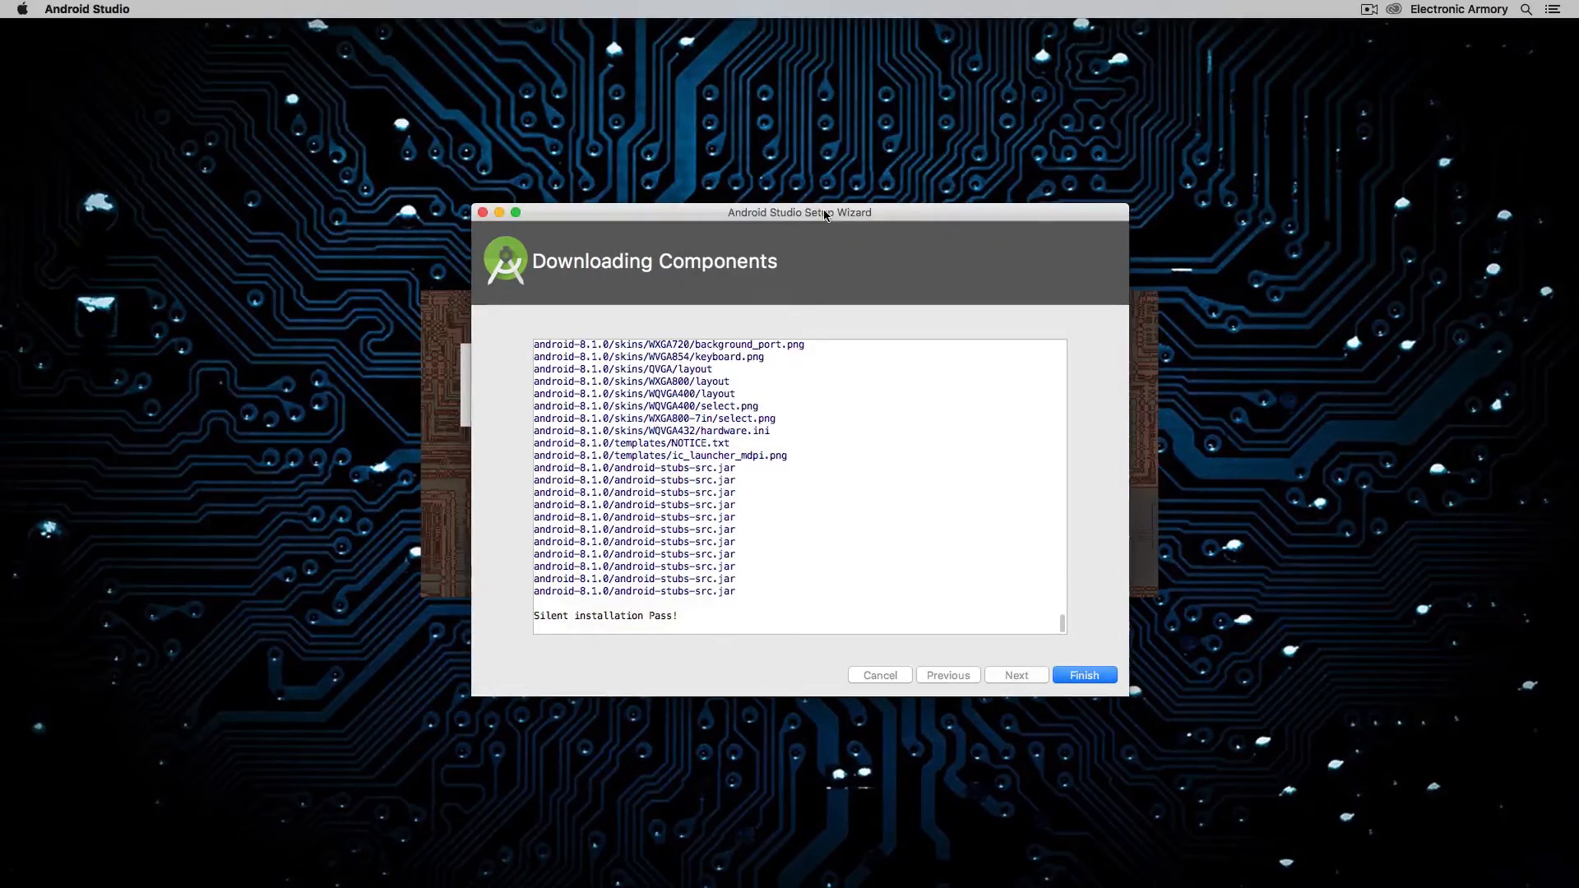
{"action": "mouse_move", "coordinate": [1084, 674]}
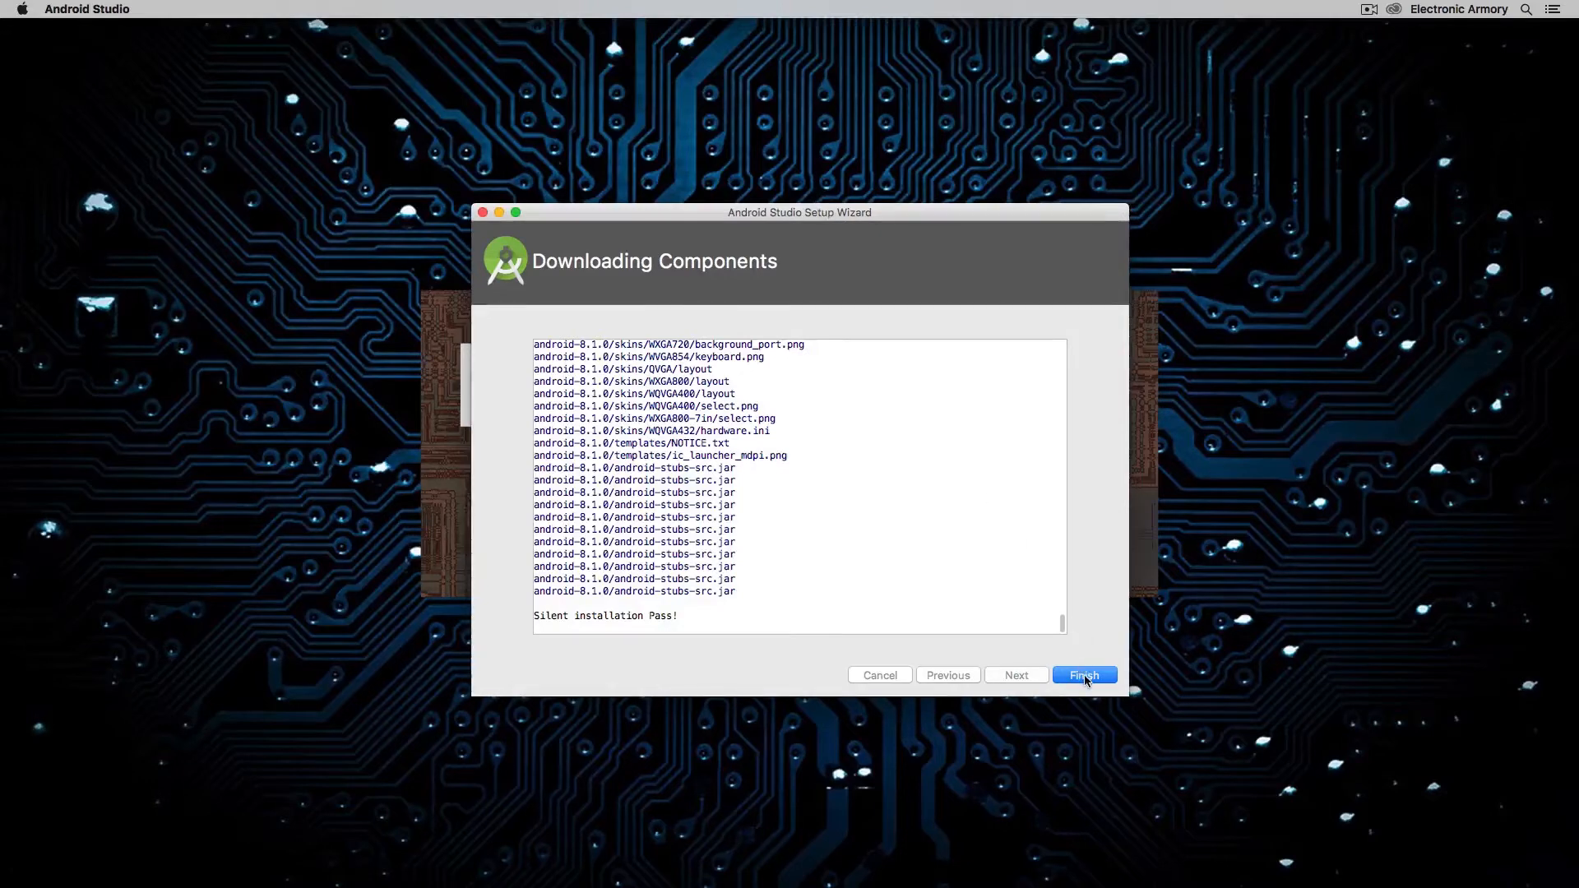
- Finish the setup wizard to reach the Android Studio 3.0.1 welcome screen
{"action": "left_click", "coordinate": [1084, 675]}
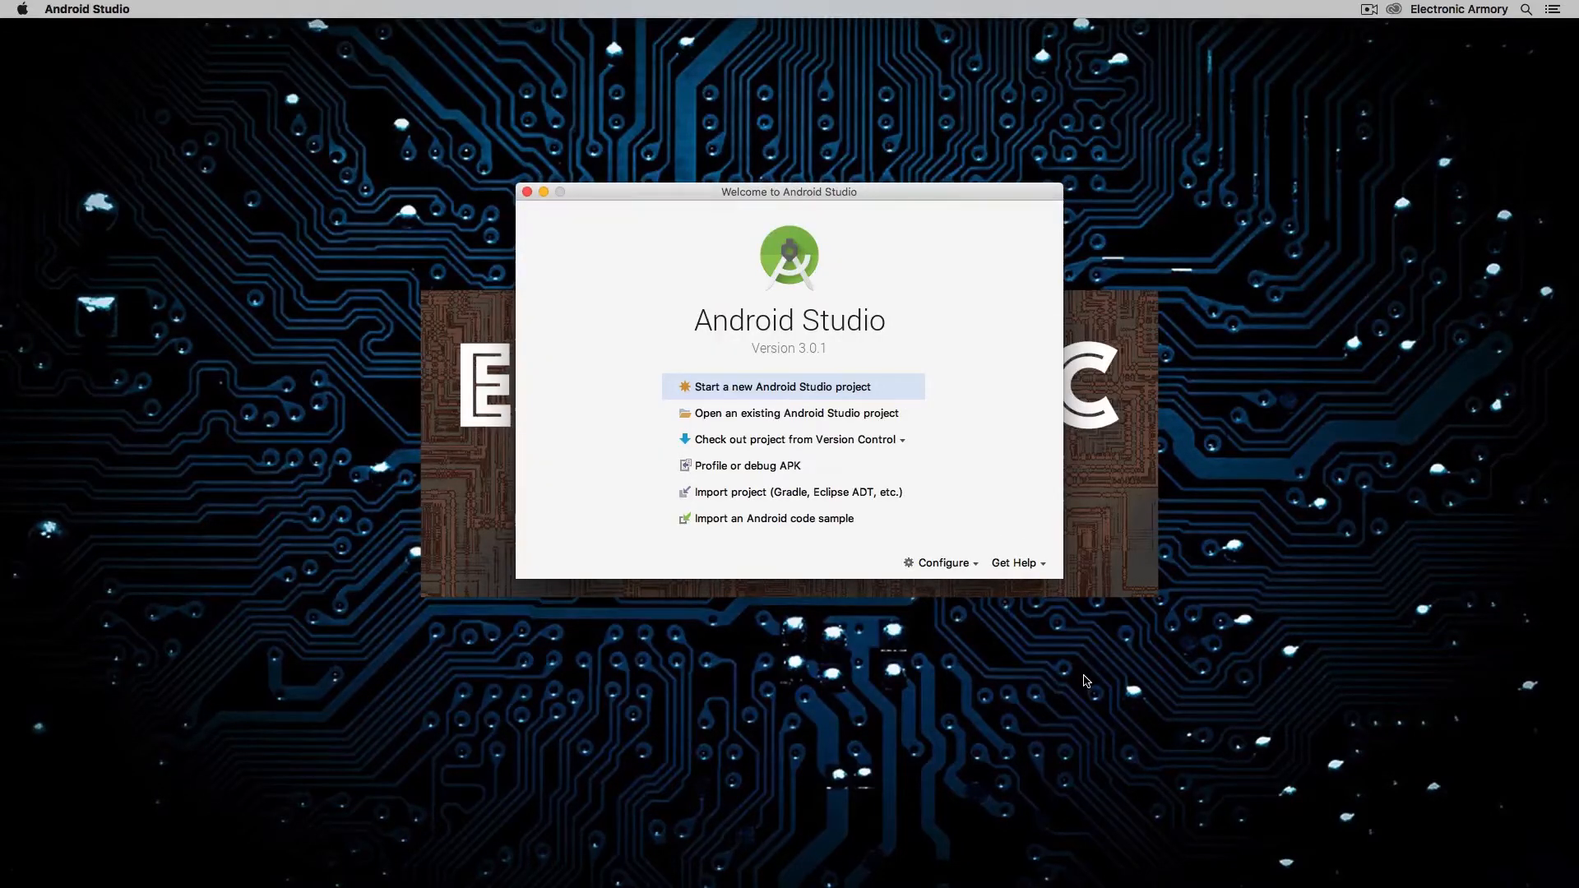
{"action": "mouse_move", "coordinate": [815, 362]}
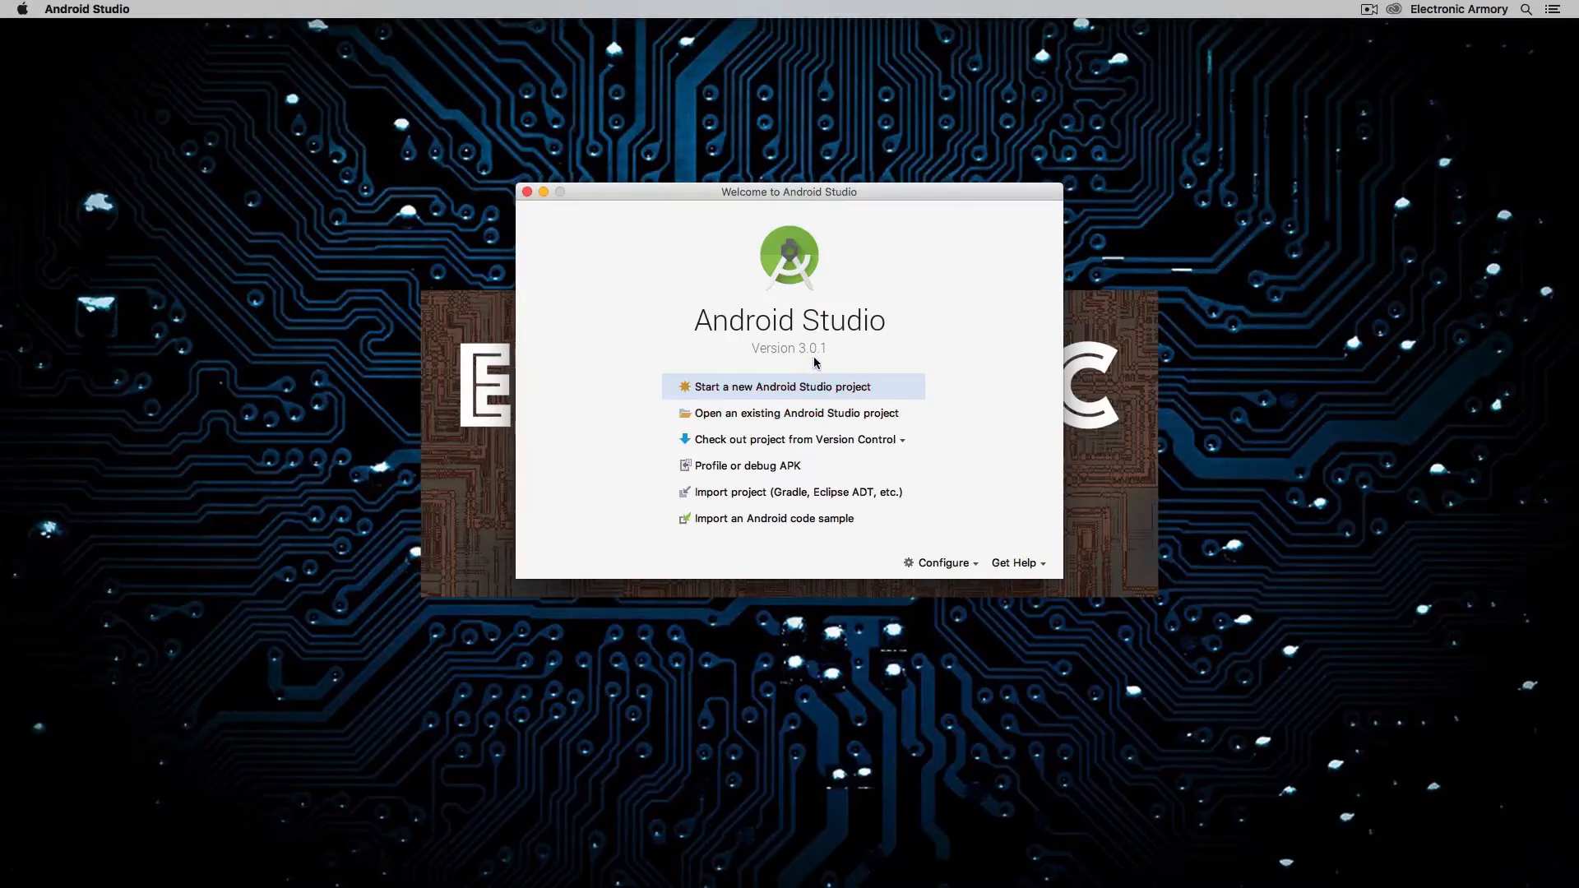
{"action": "mouse_move", "coordinate": [818, 361]}
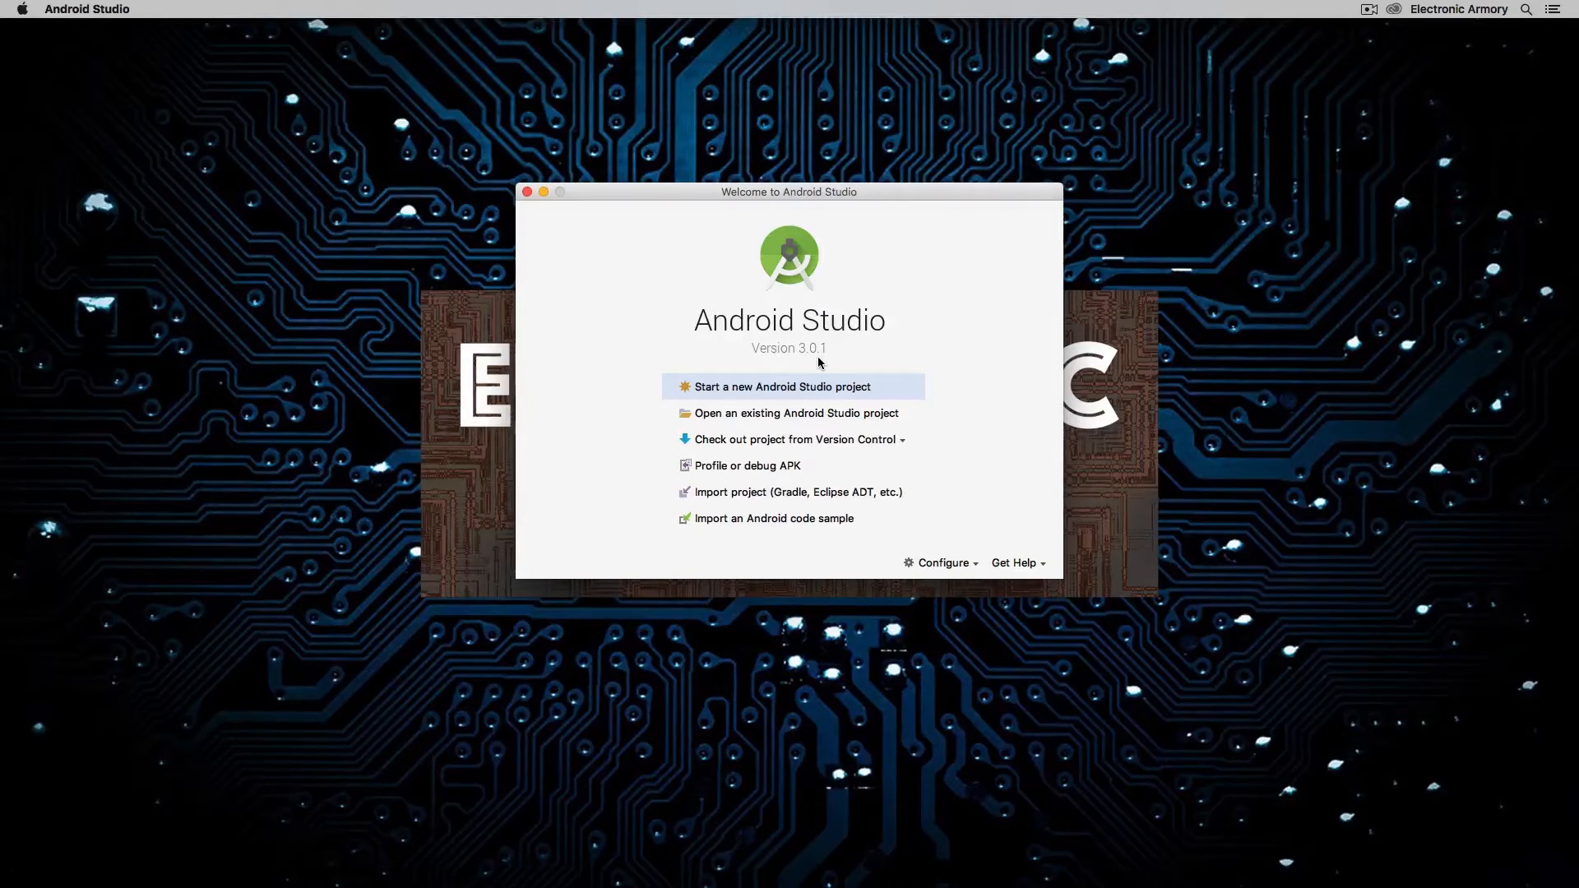
{"action": "mouse_move", "coordinate": [735, 393]}
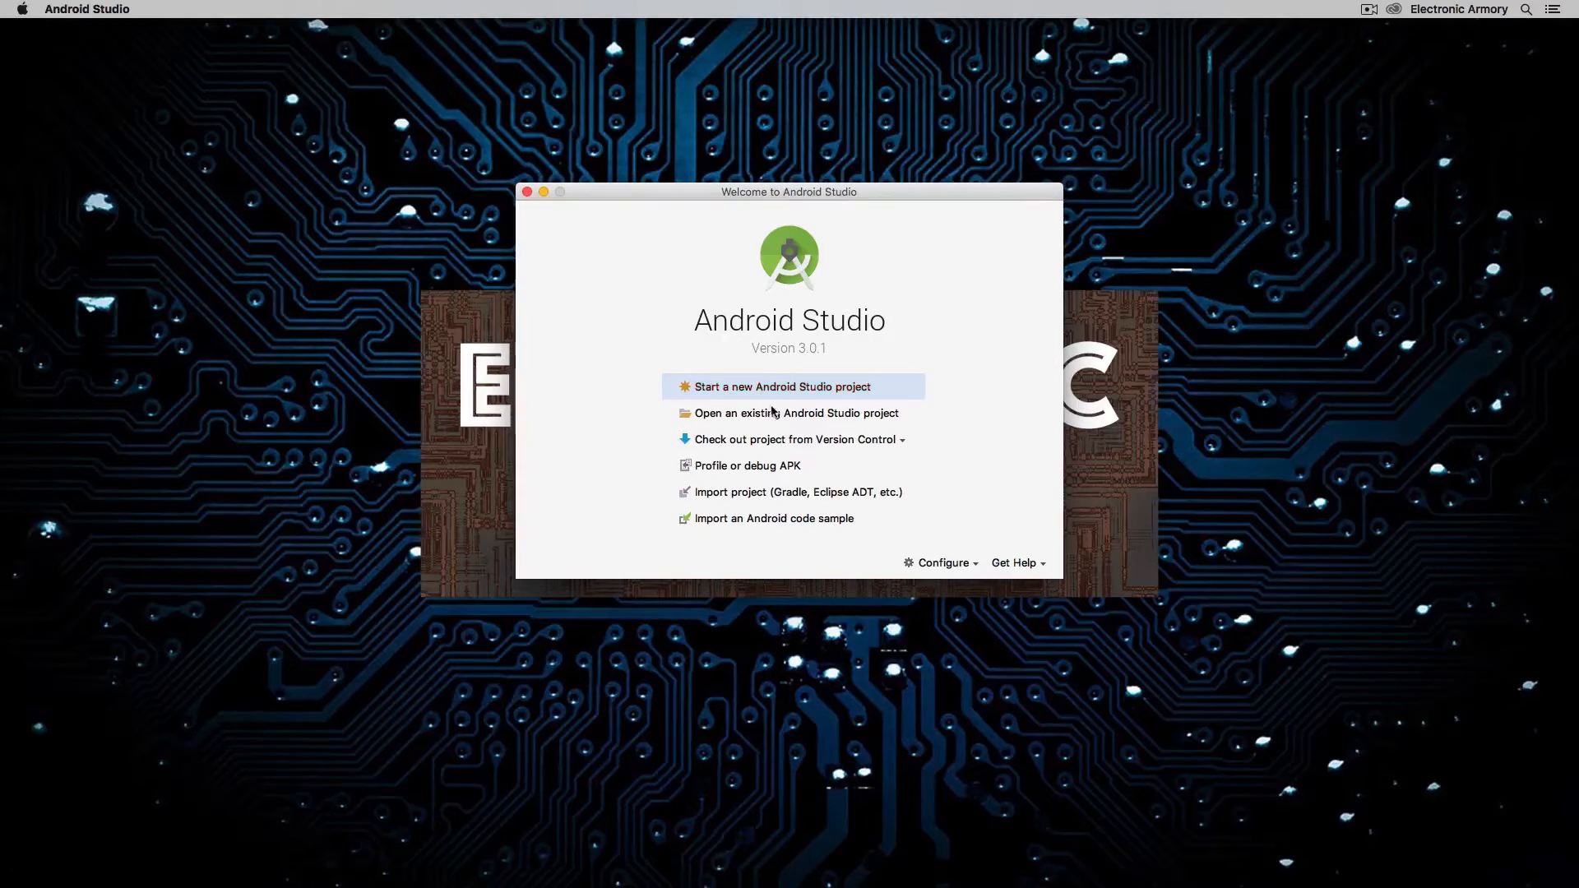
{"action": "mouse_move", "coordinate": [794, 413]}
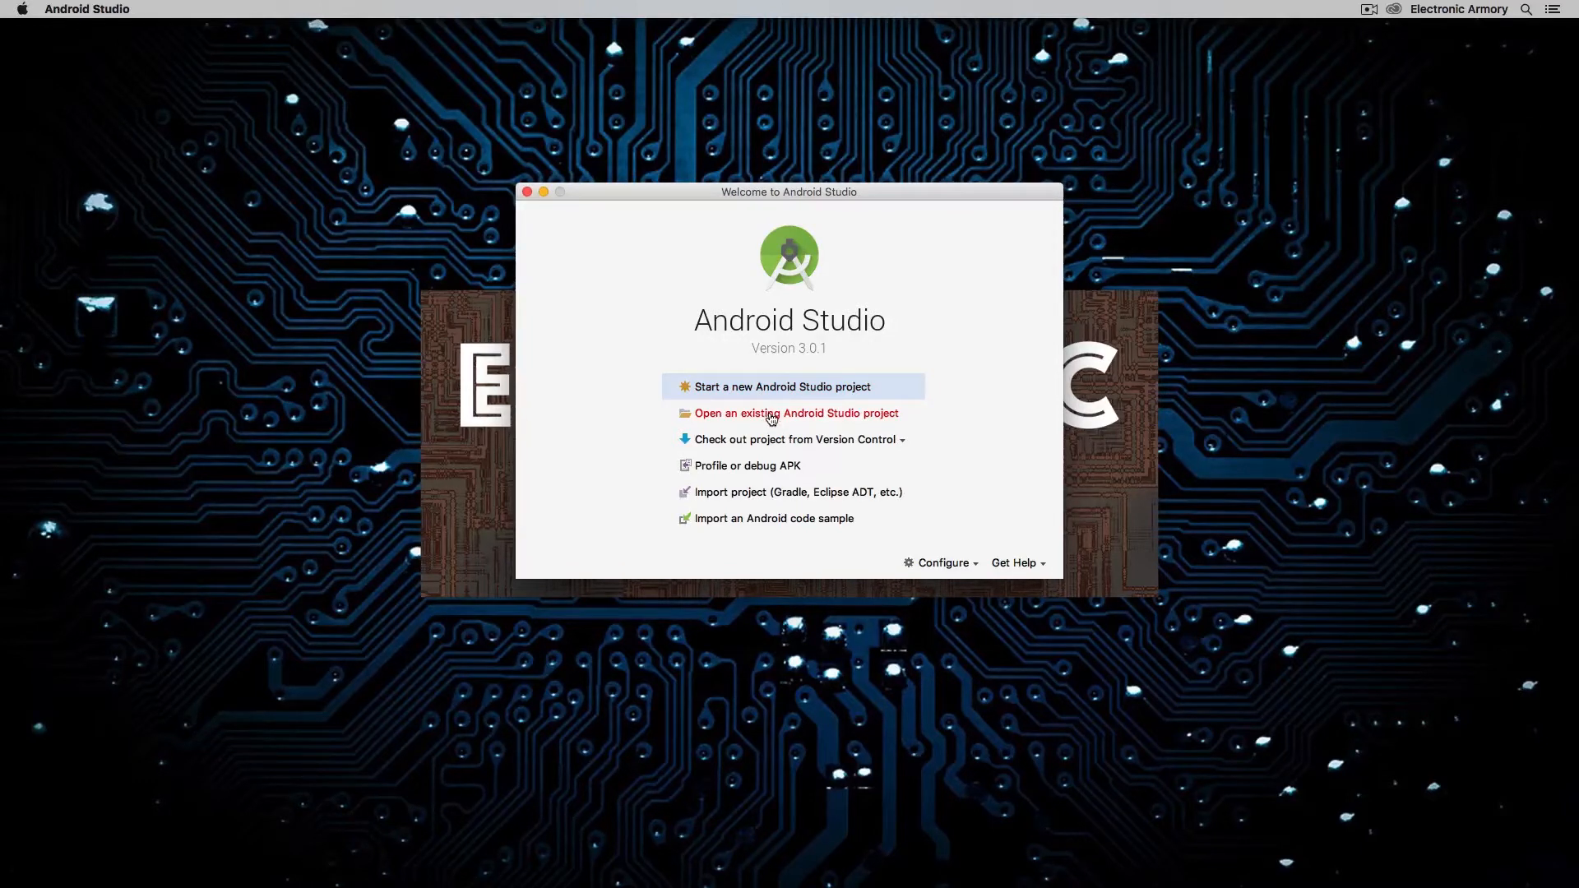
{"action": "mouse_move", "coordinate": [773, 387]}
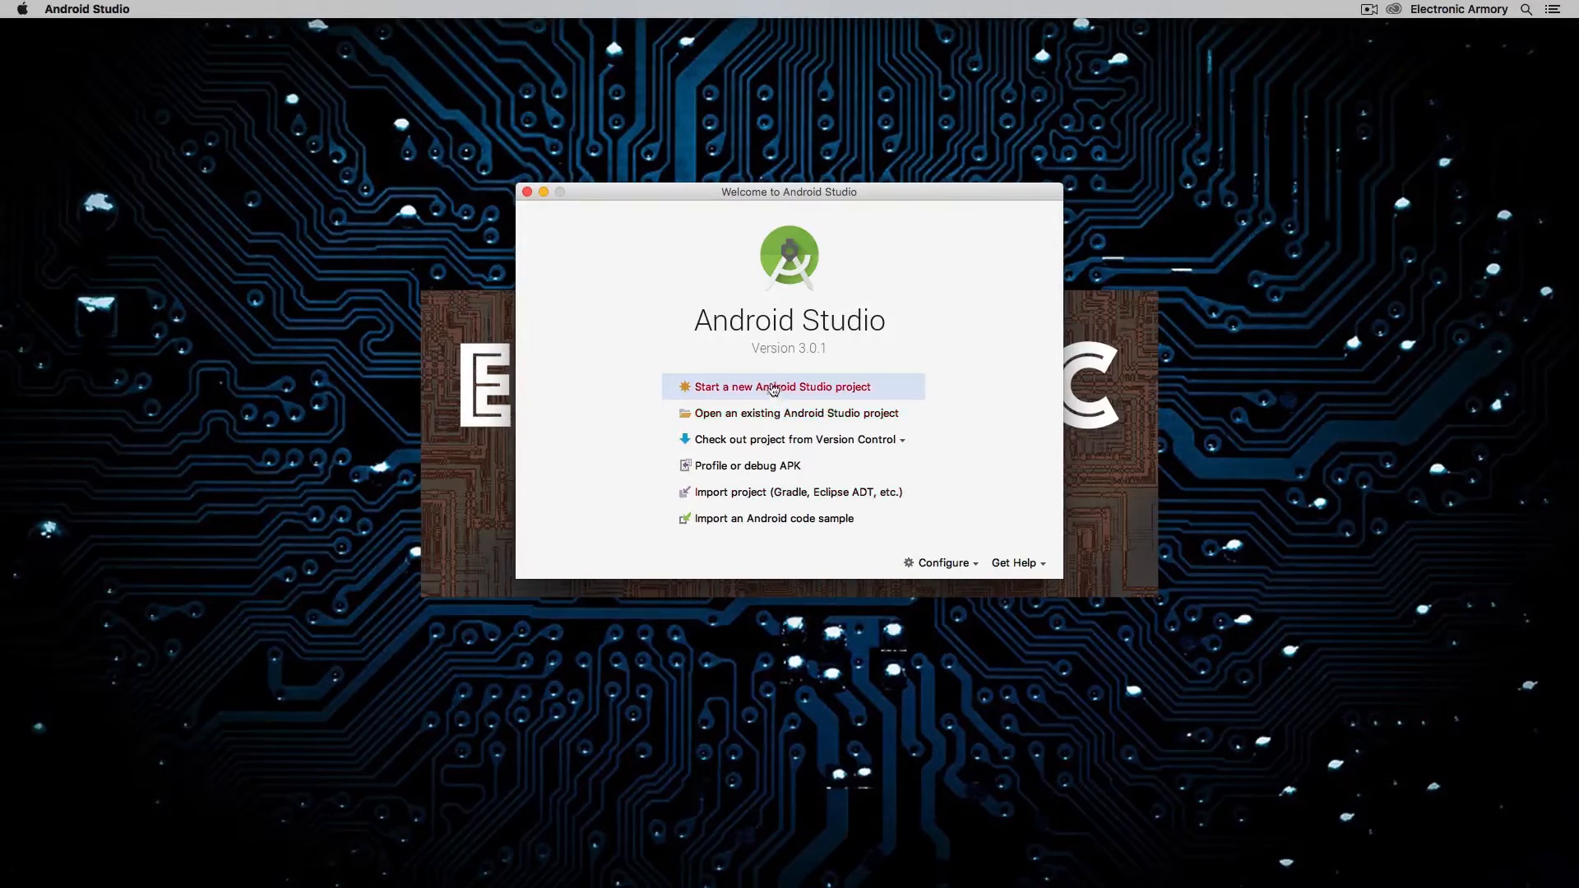
- Start a new project named FirstApp with domain electronicarmory.com and Kotlin support enabled
{"action": "left_click", "coordinate": [782, 386]}
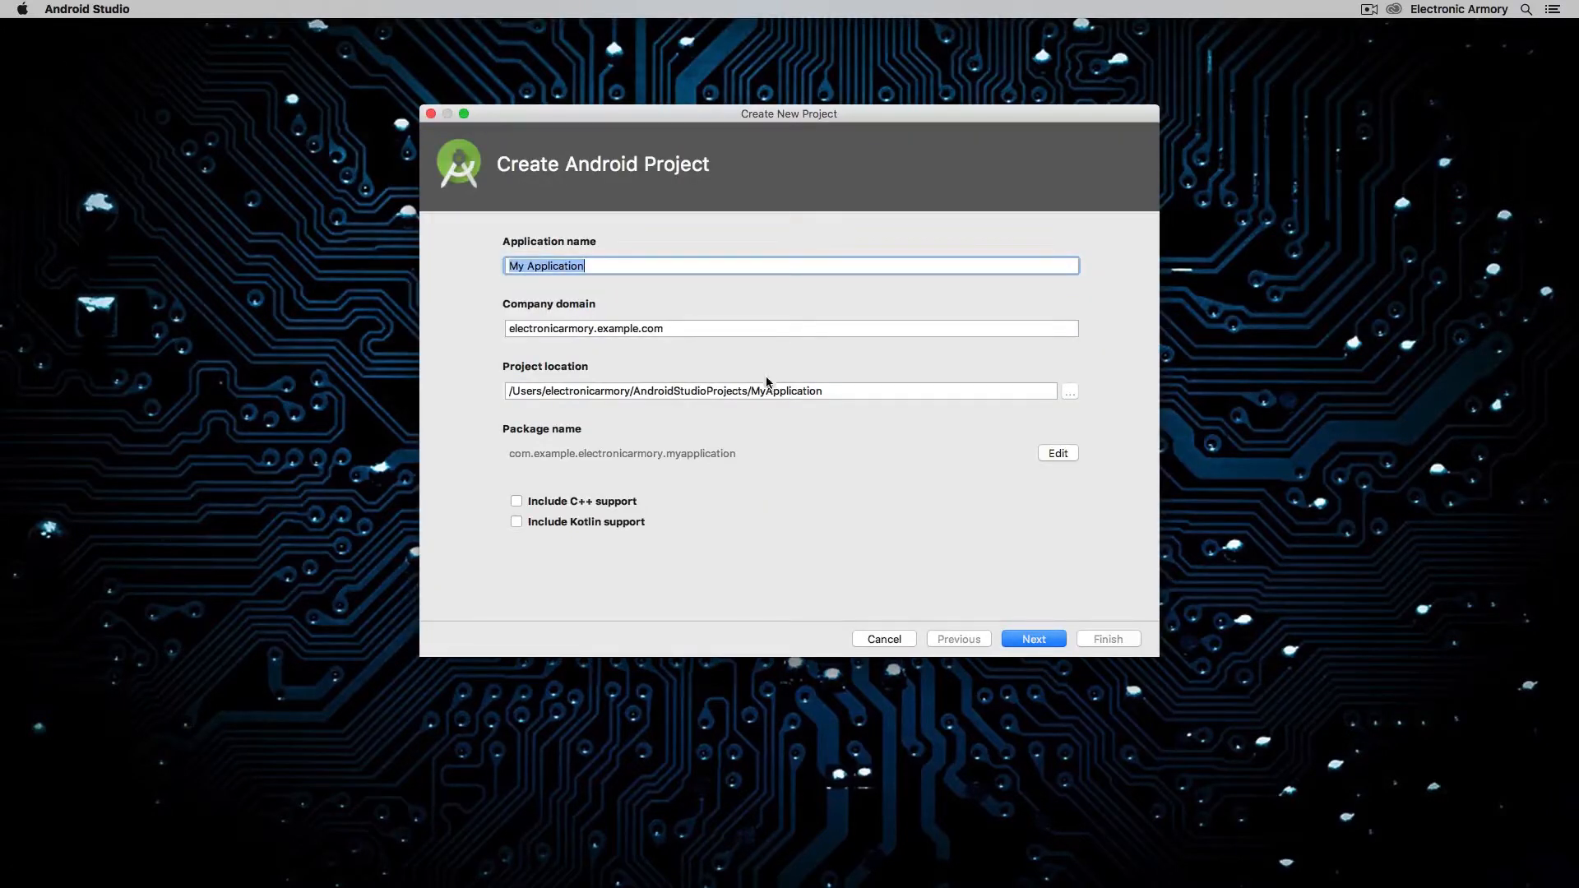
{"action": "mouse_move", "coordinate": [766, 365]}
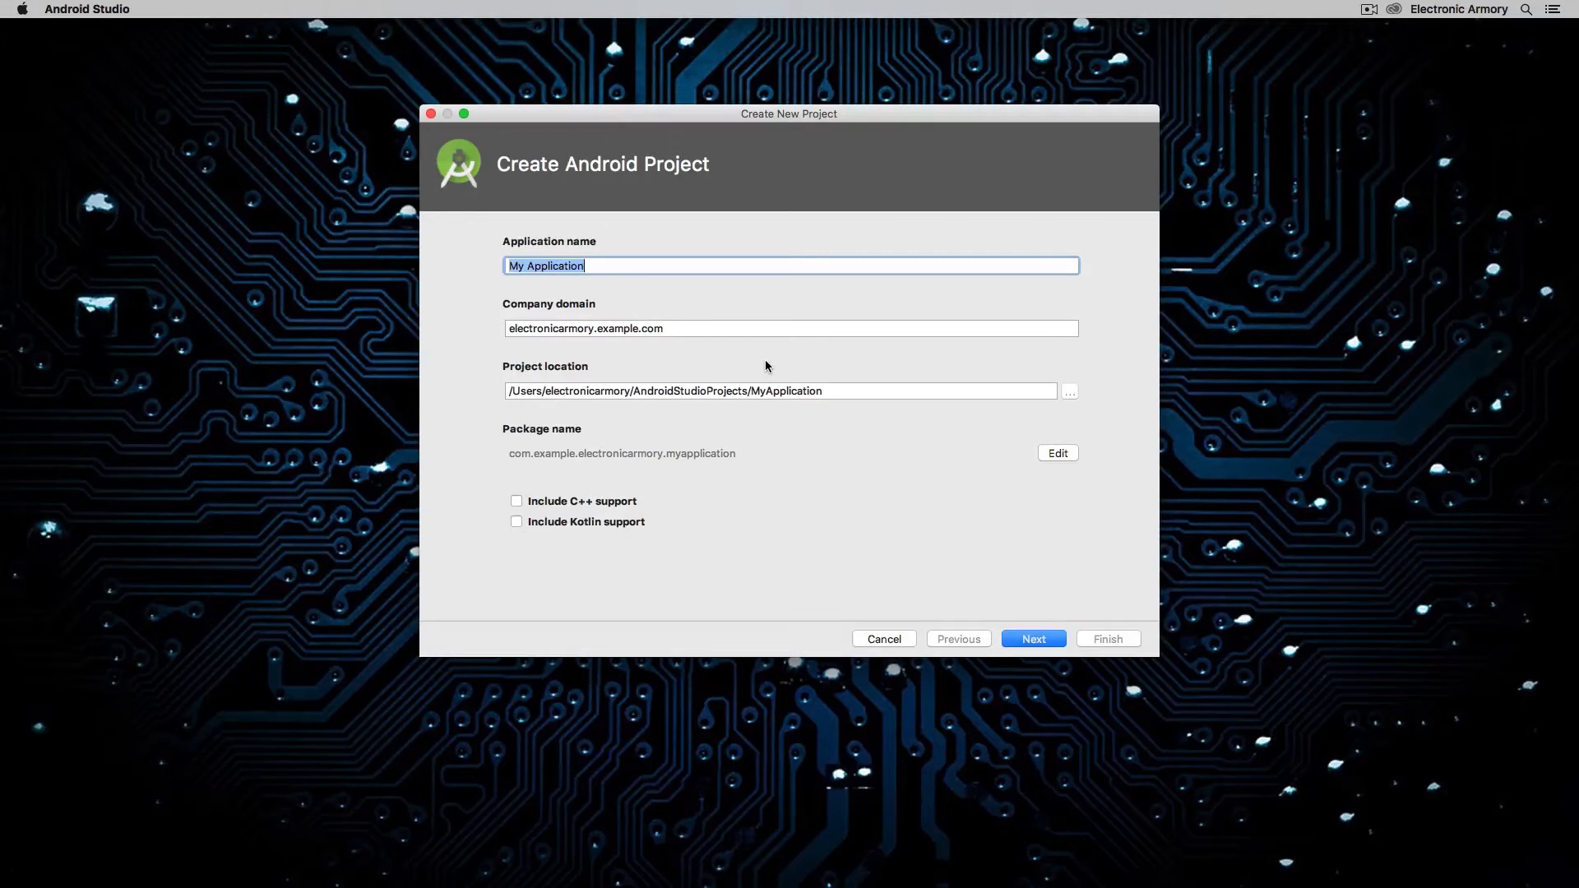
{"action": "type", "text": "FirstApp"}
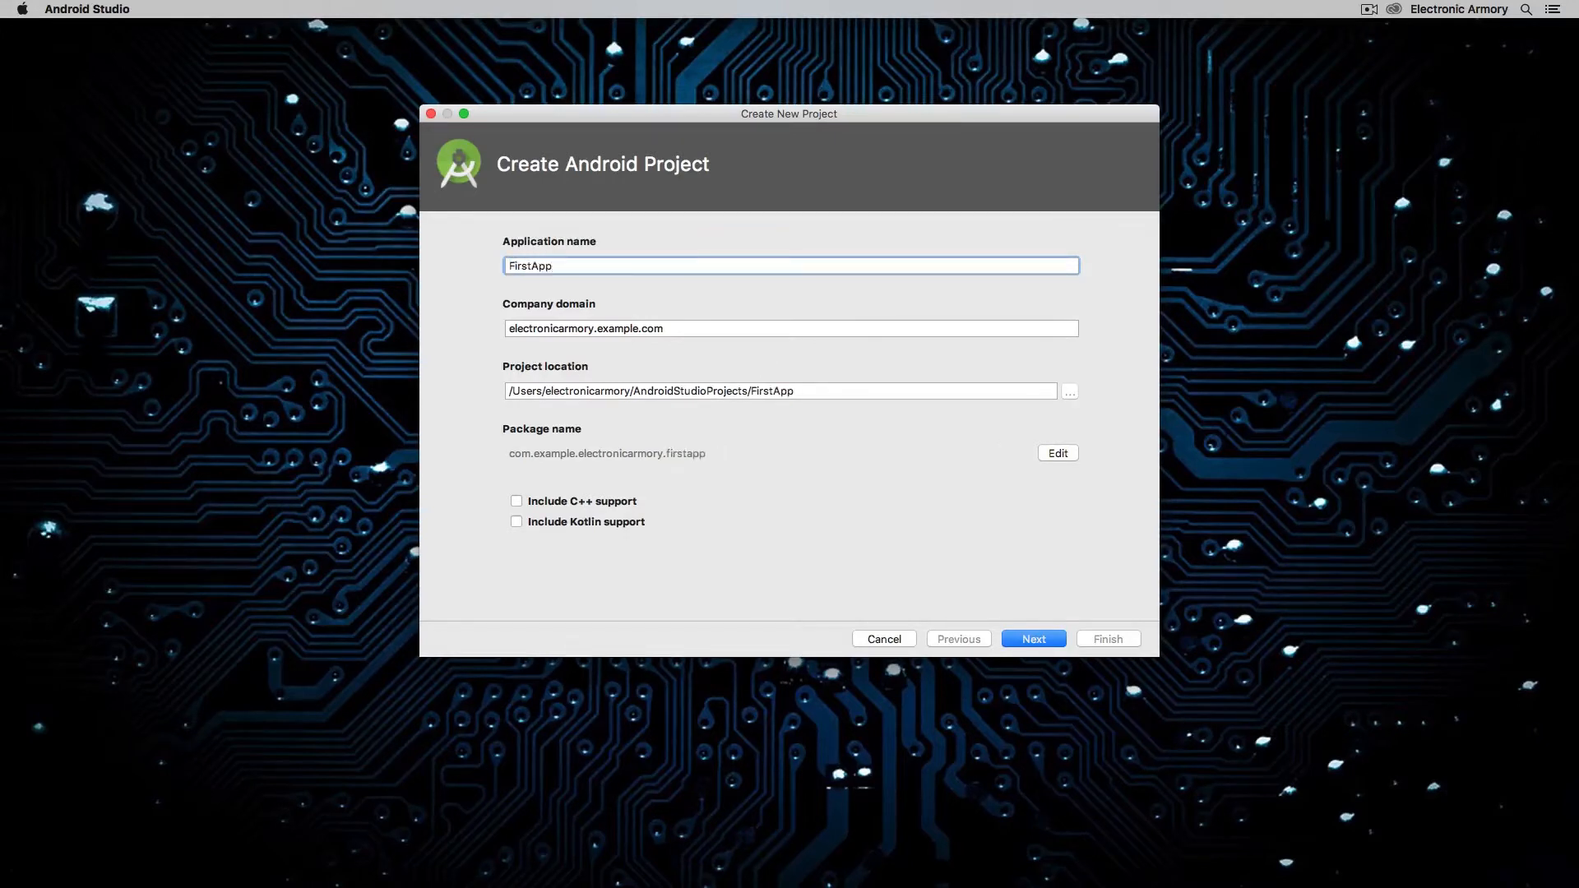
{"action": "left_click", "coordinate": [780, 391]}
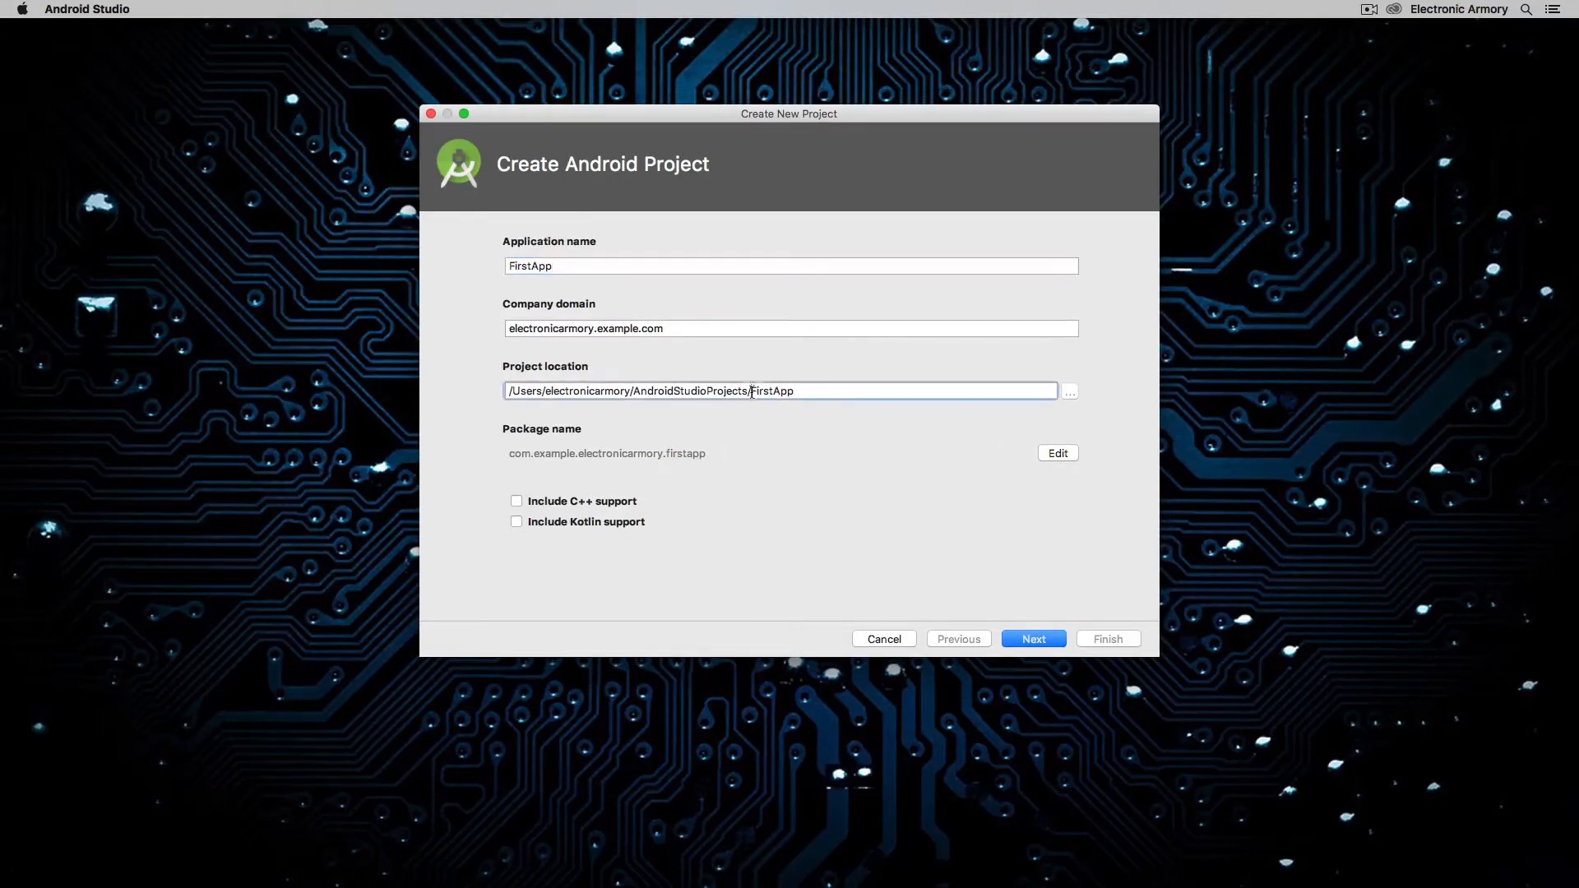
{"action": "double_click", "coordinate": [770, 392]}
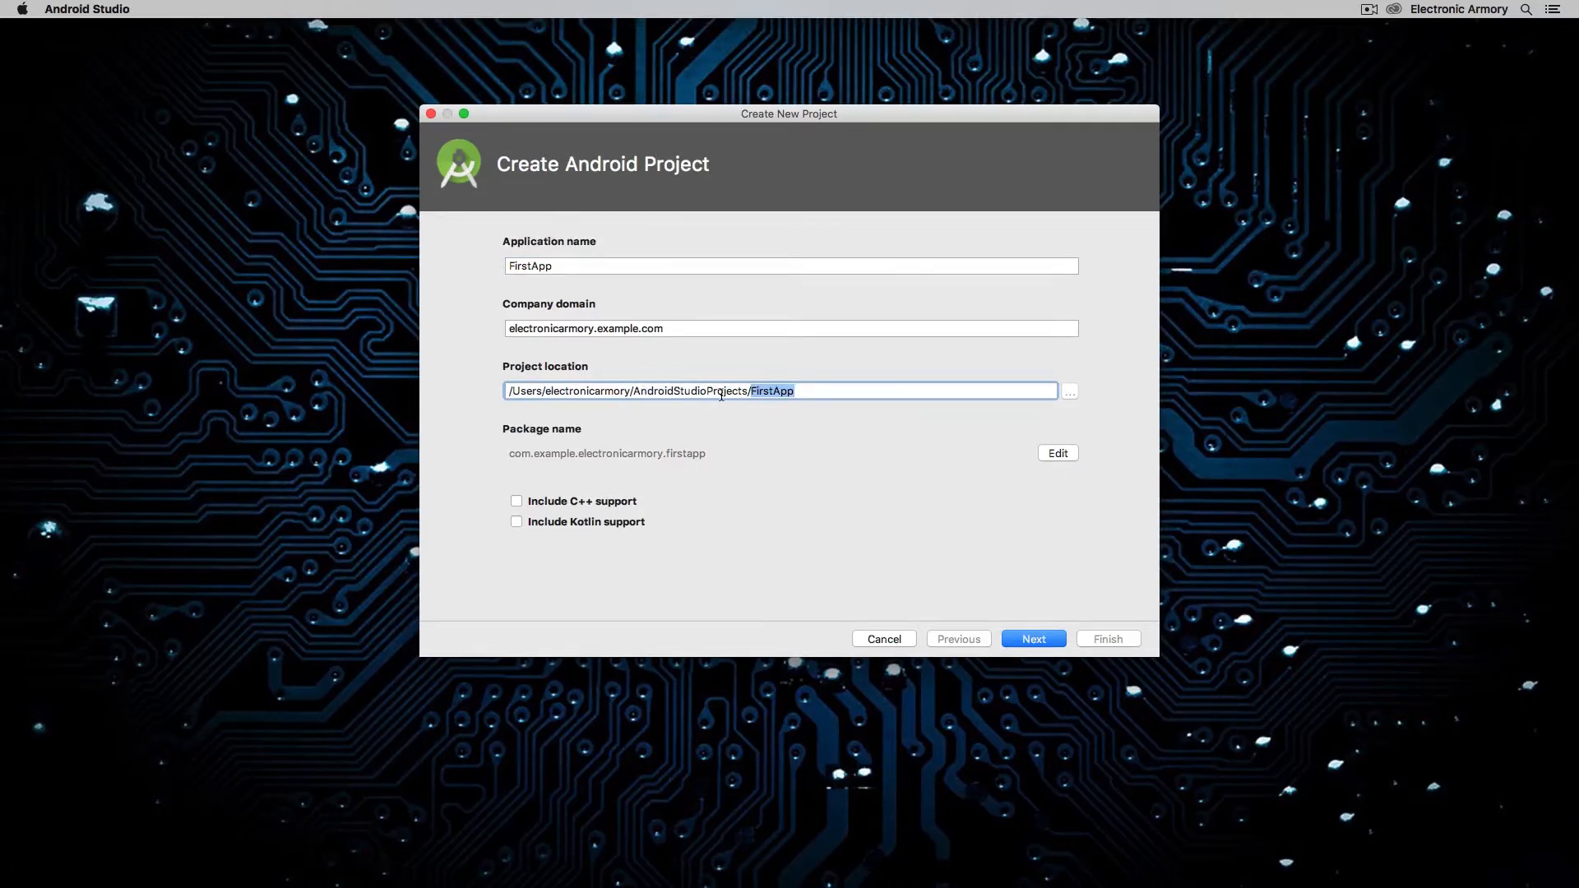
{"action": "mouse_move", "coordinate": [1071, 398]}
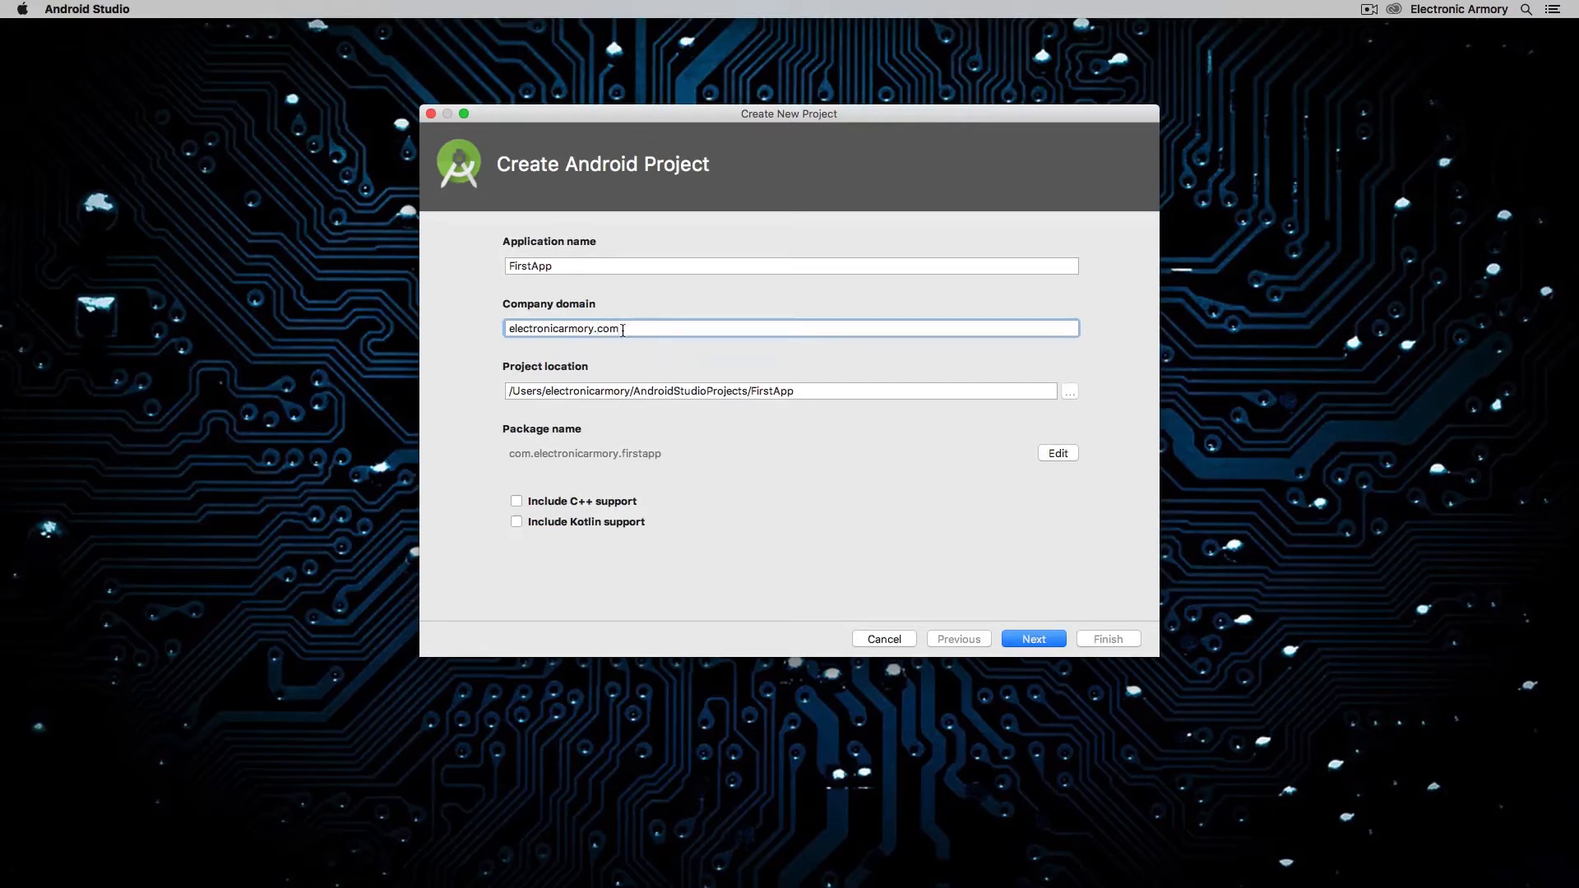
{"action": "mouse_move", "coordinate": [616, 455]}
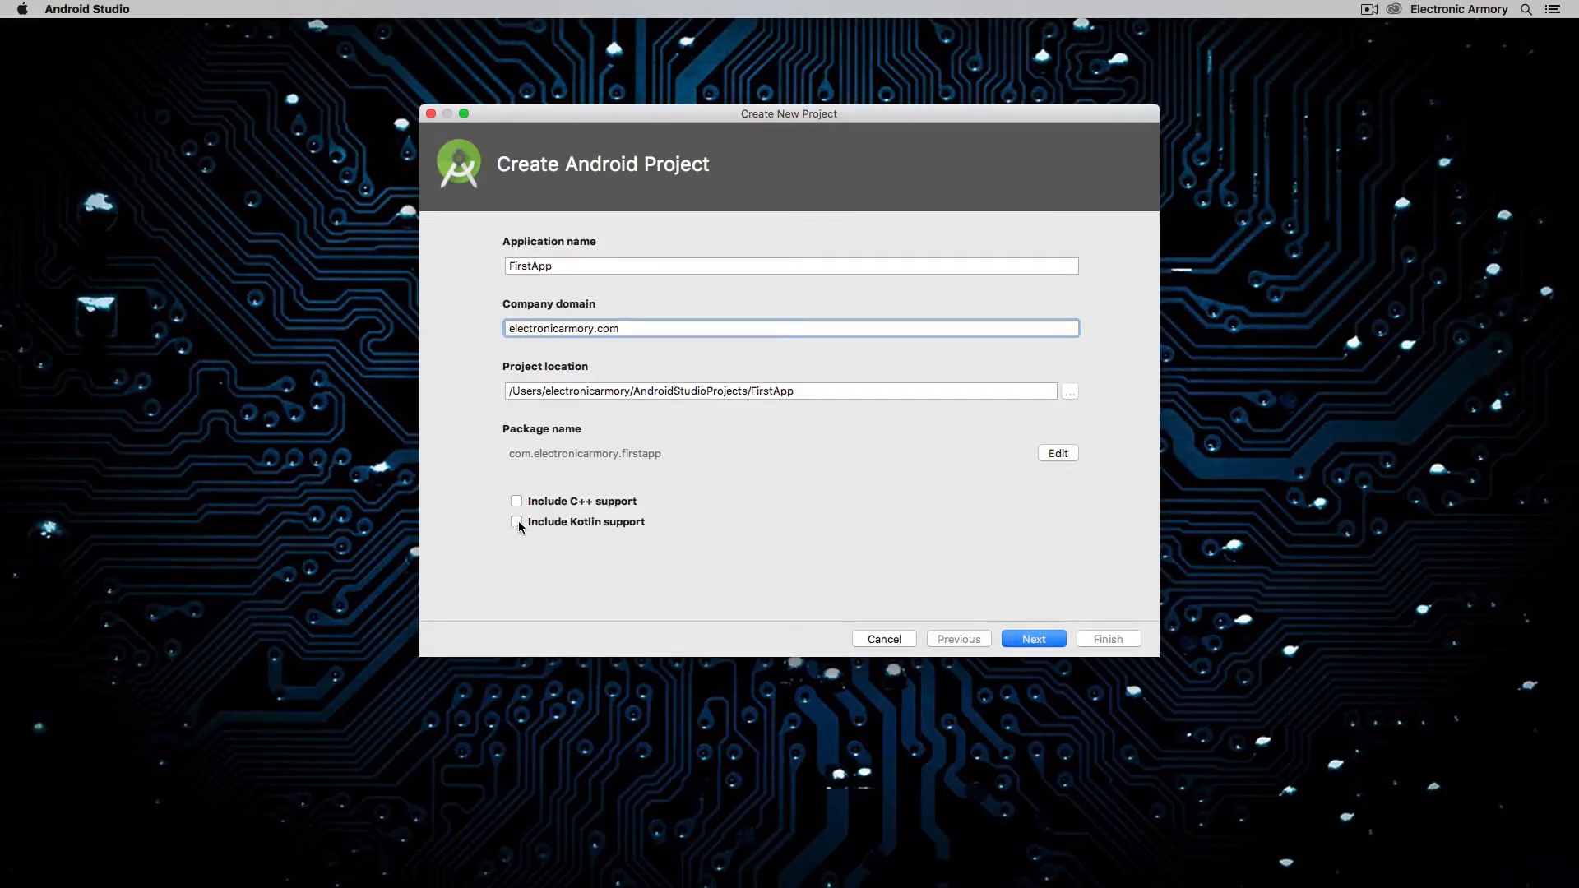
{"action": "left_click", "coordinate": [516, 521]}
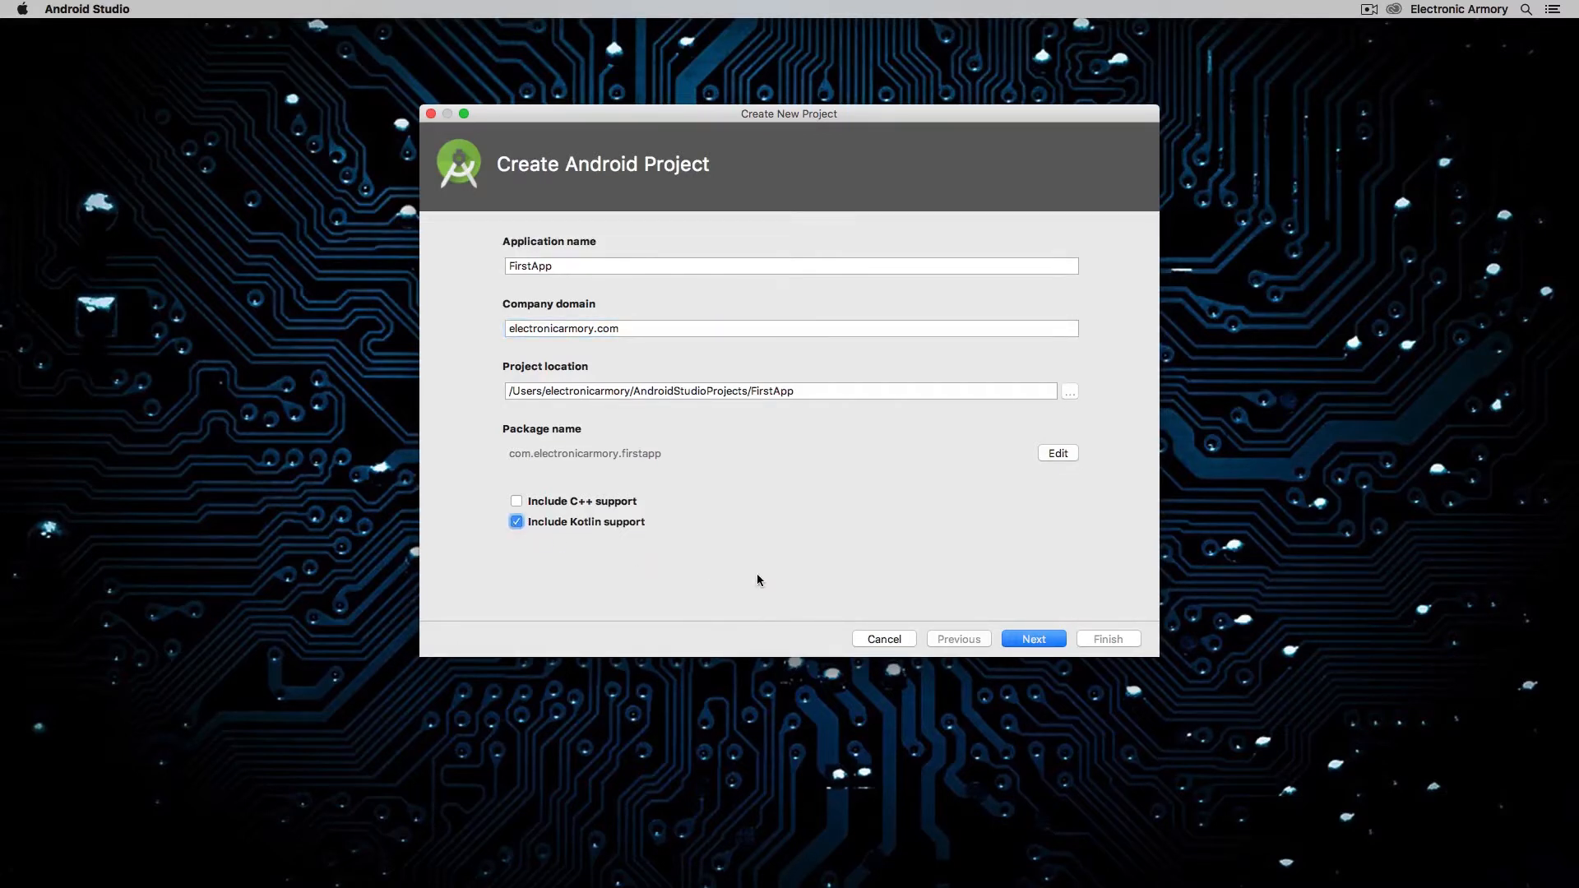
{"action": "mouse_move", "coordinate": [634, 513]}
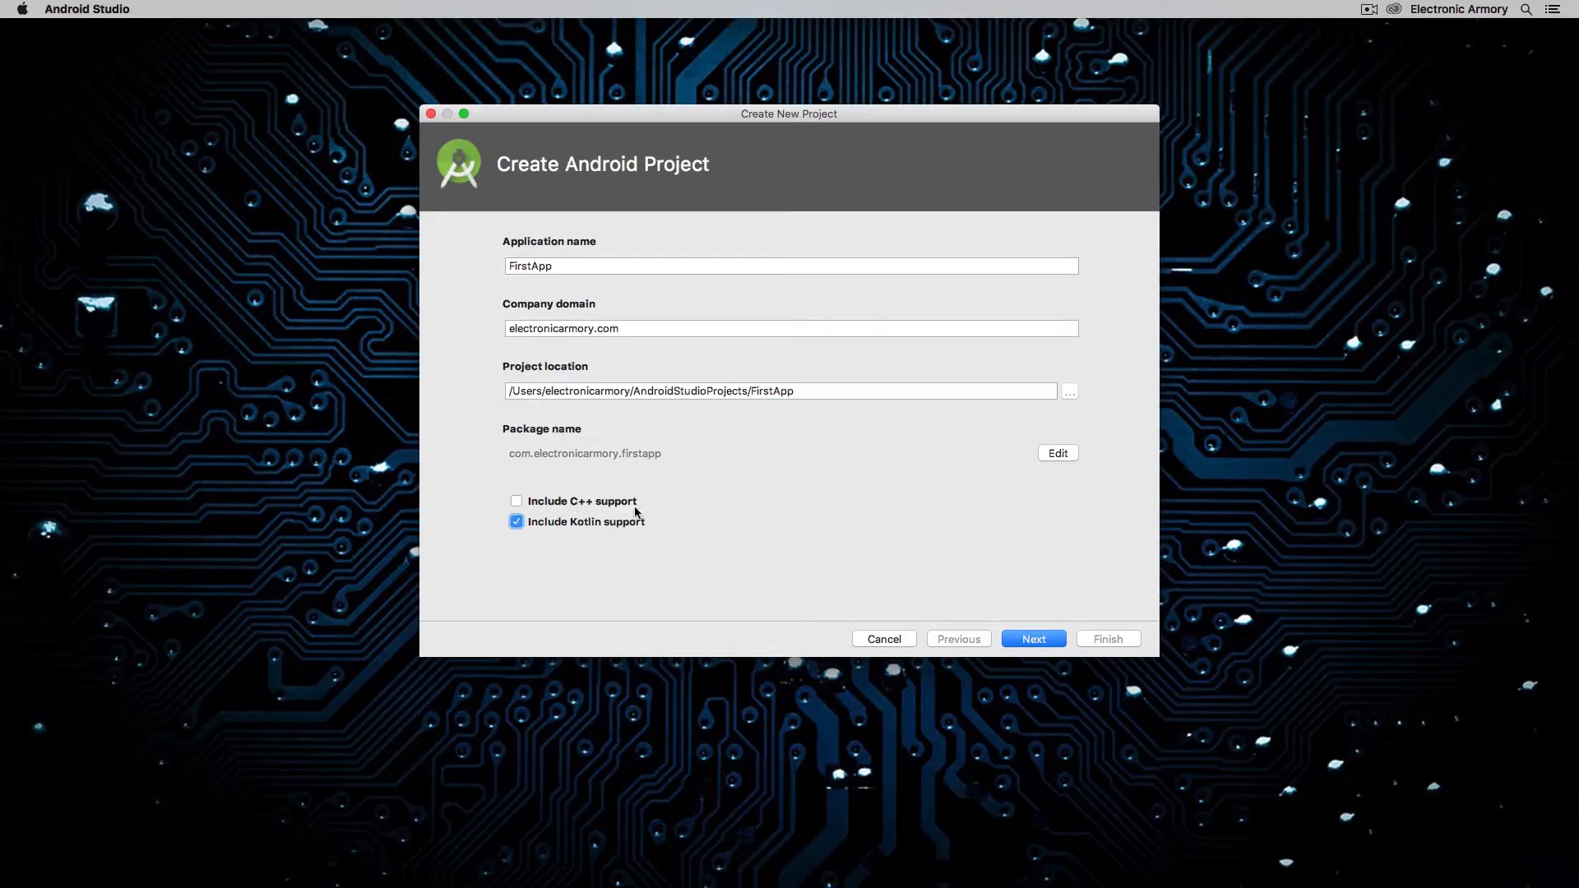
{"action": "mouse_move", "coordinate": [694, 526]}
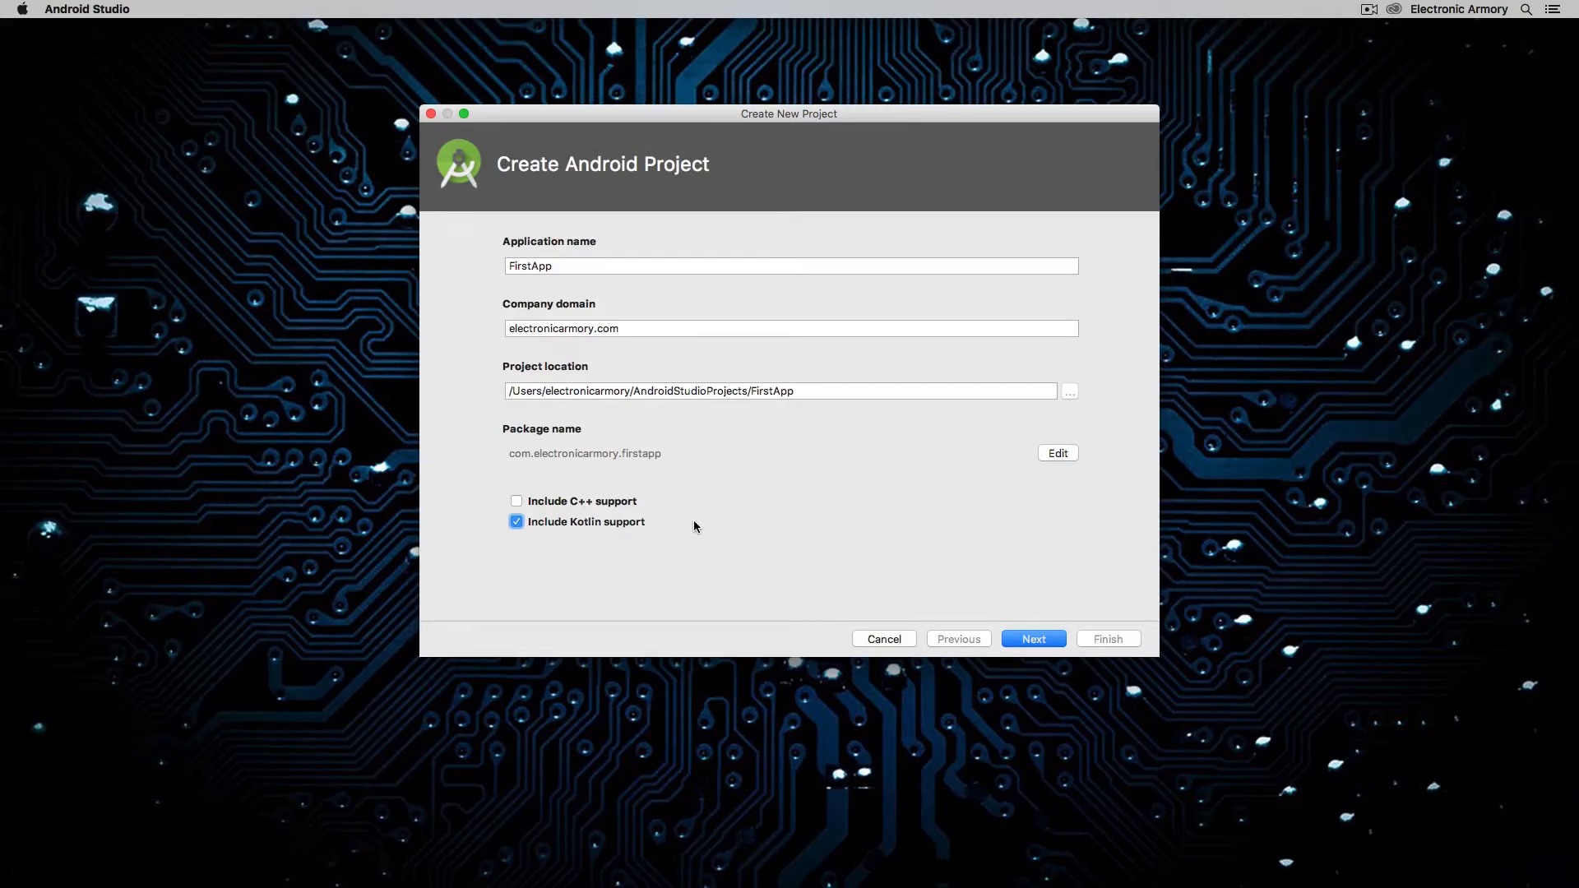
{"action": "mouse_move", "coordinate": [1001, 638]}
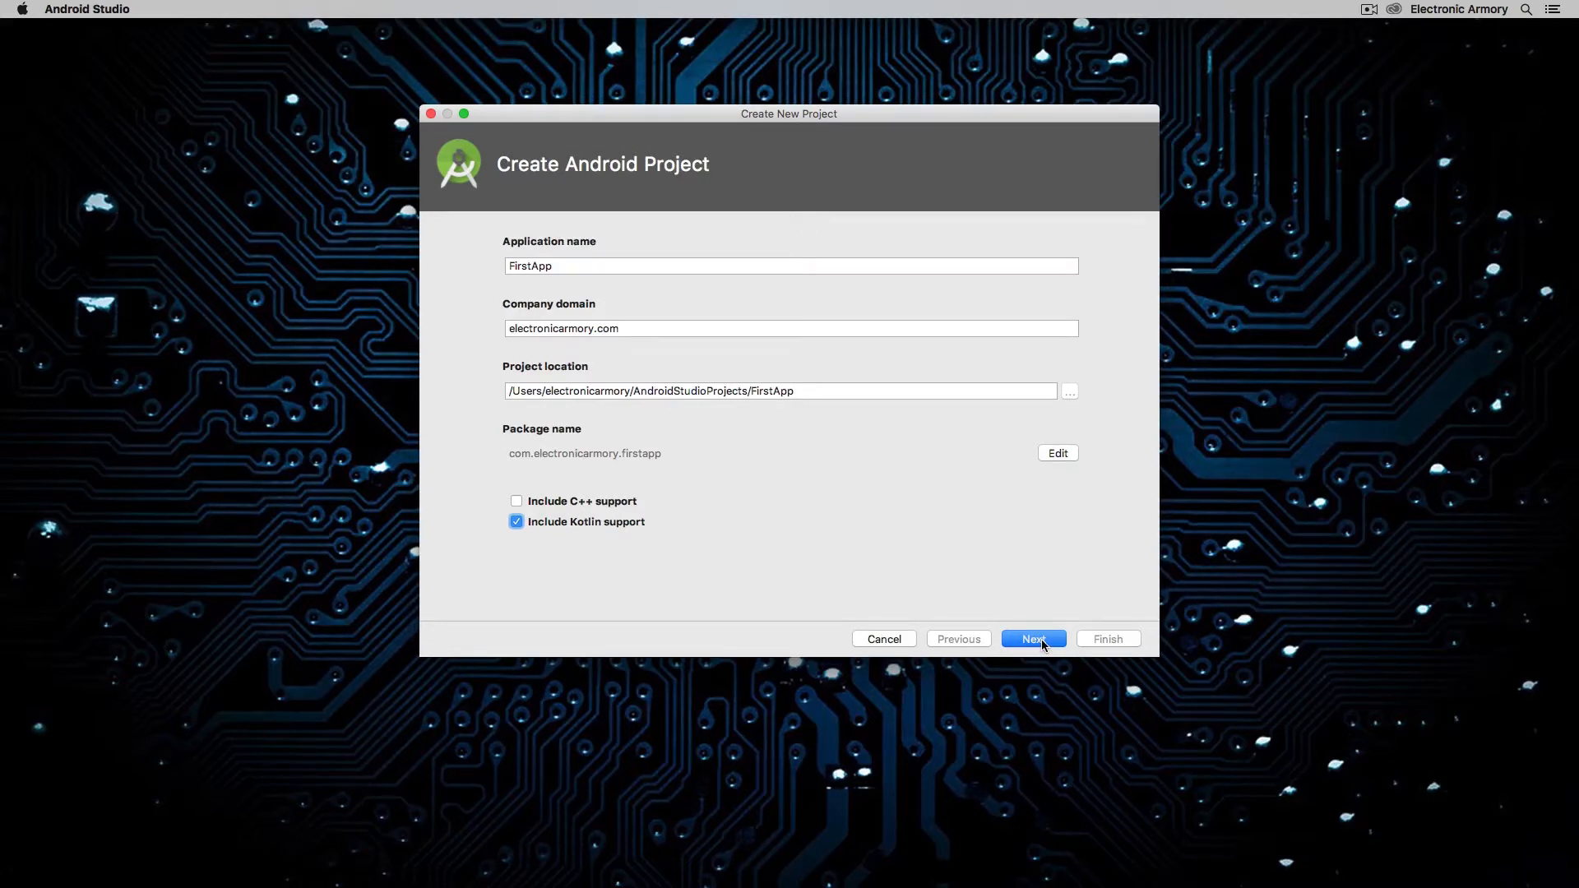
{"action": "left_click", "coordinate": [1033, 638]}
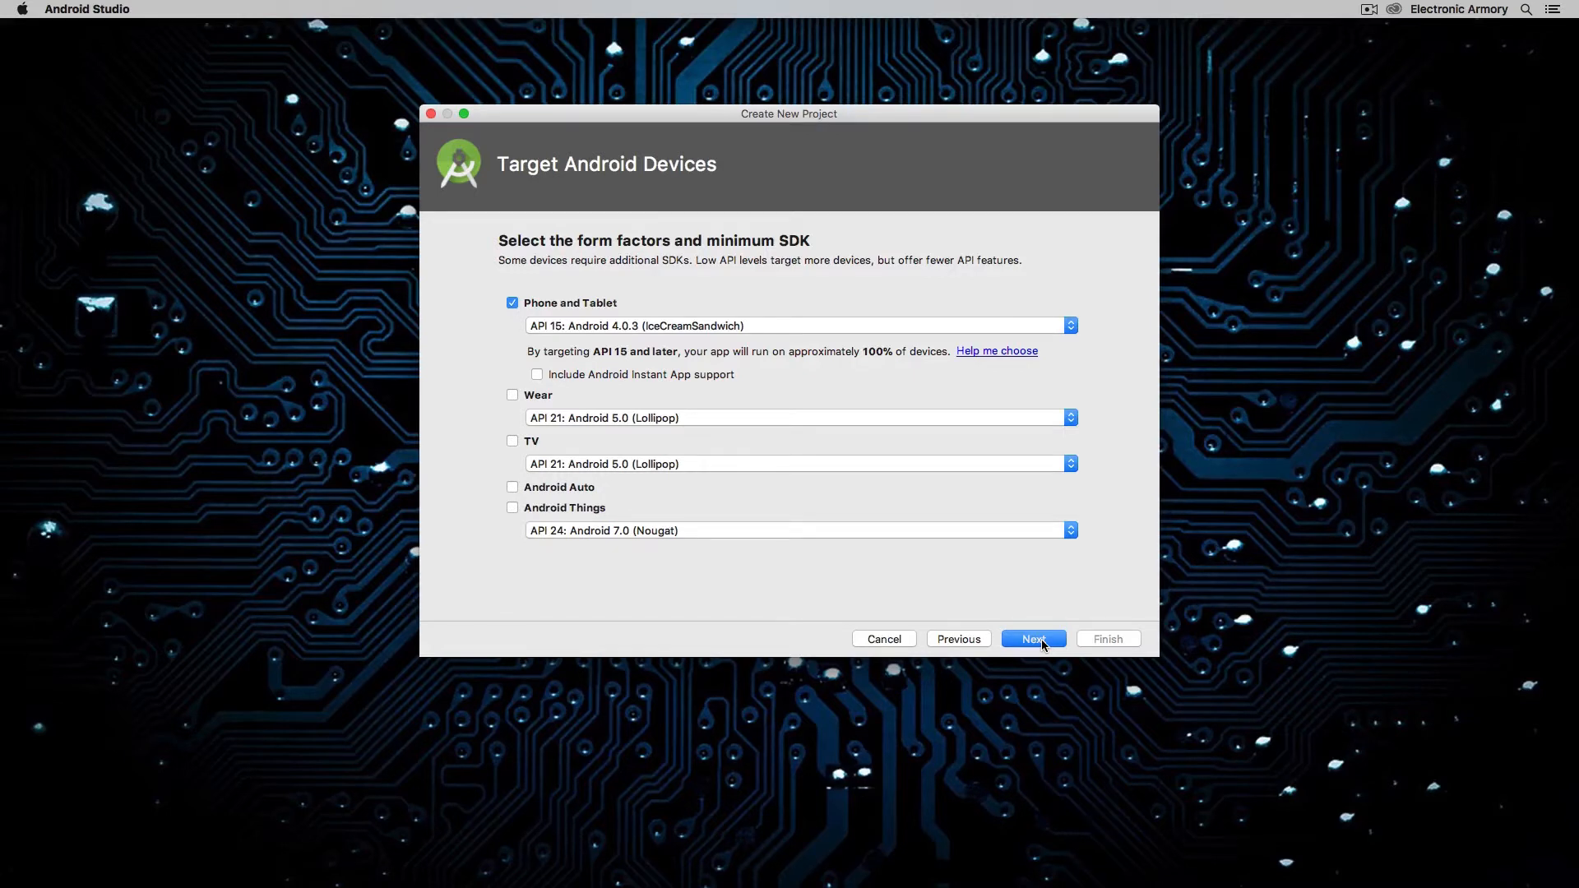
{"action": "mouse_move", "coordinate": [654, 298]}
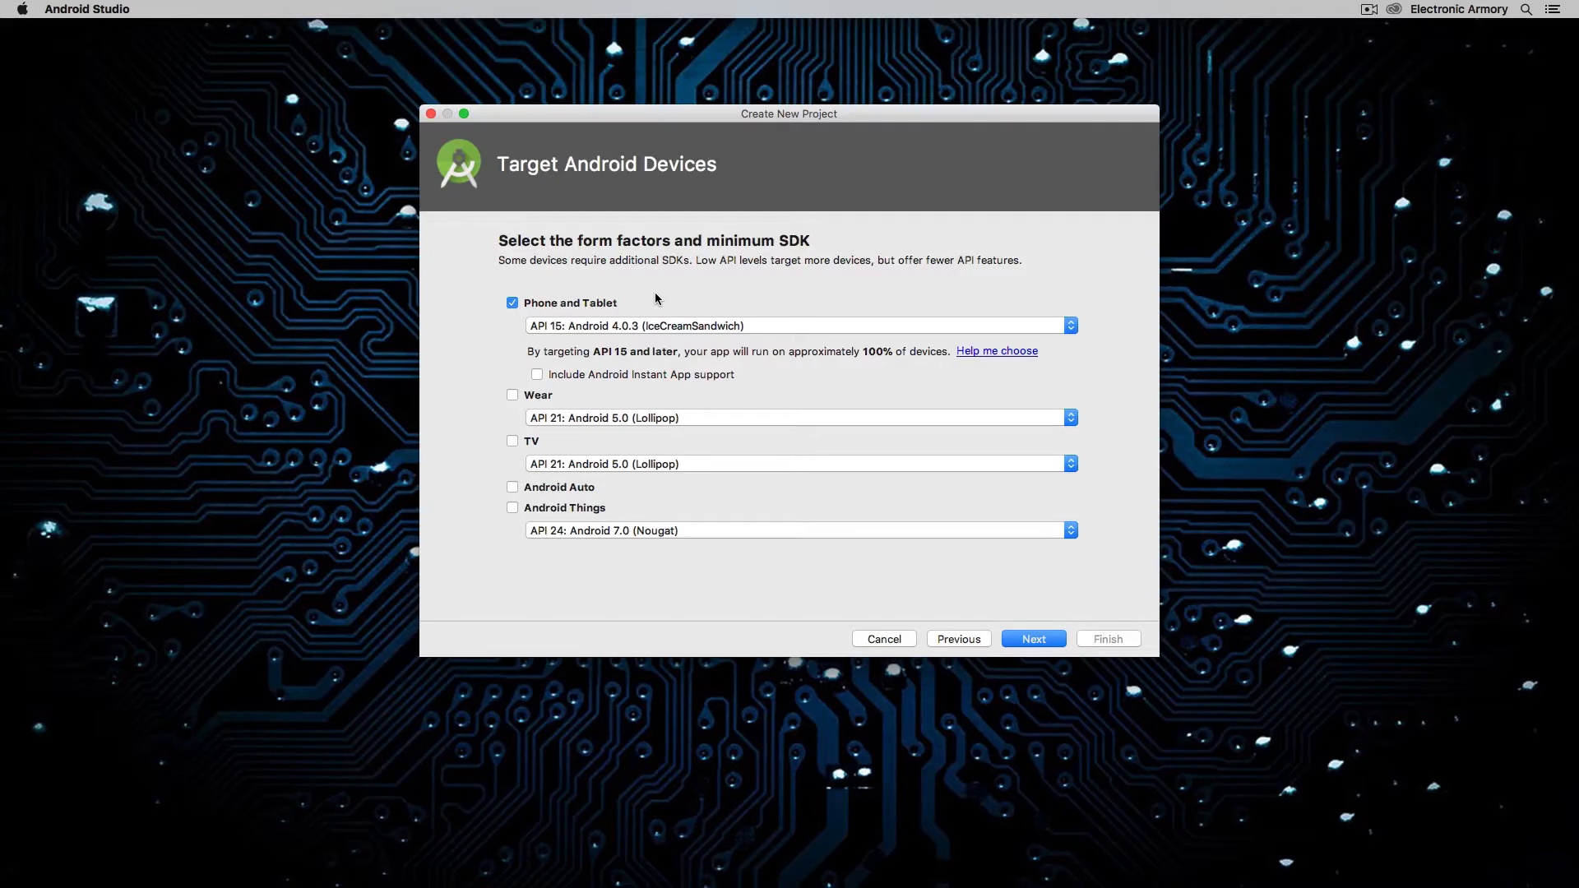
{"action": "mouse_move", "coordinate": [523, 312]}
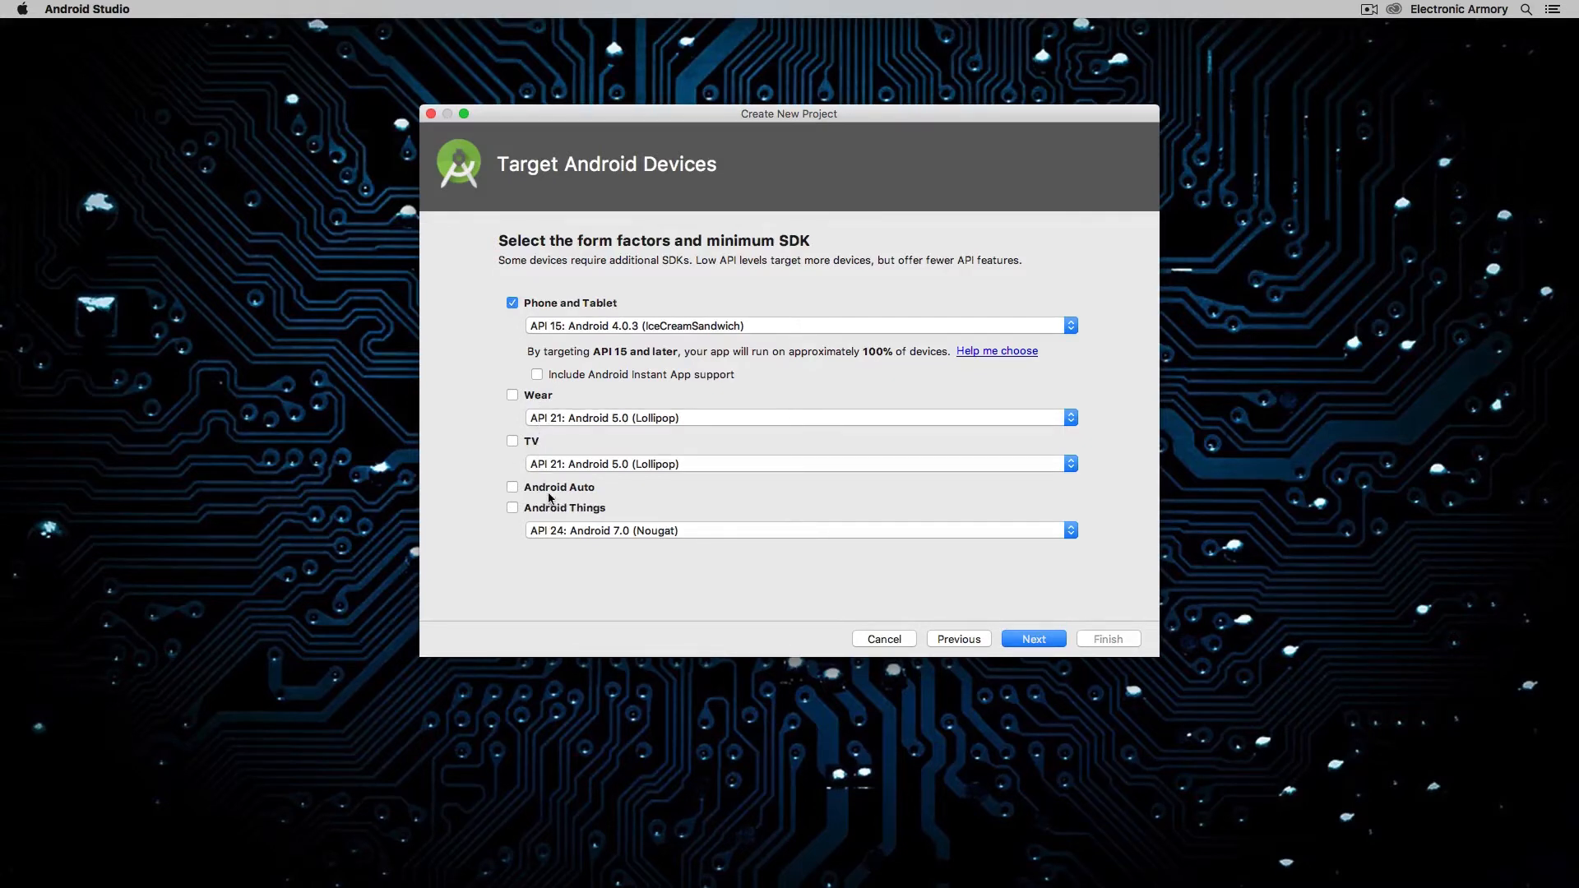
{"action": "mouse_move", "coordinate": [620, 514]}
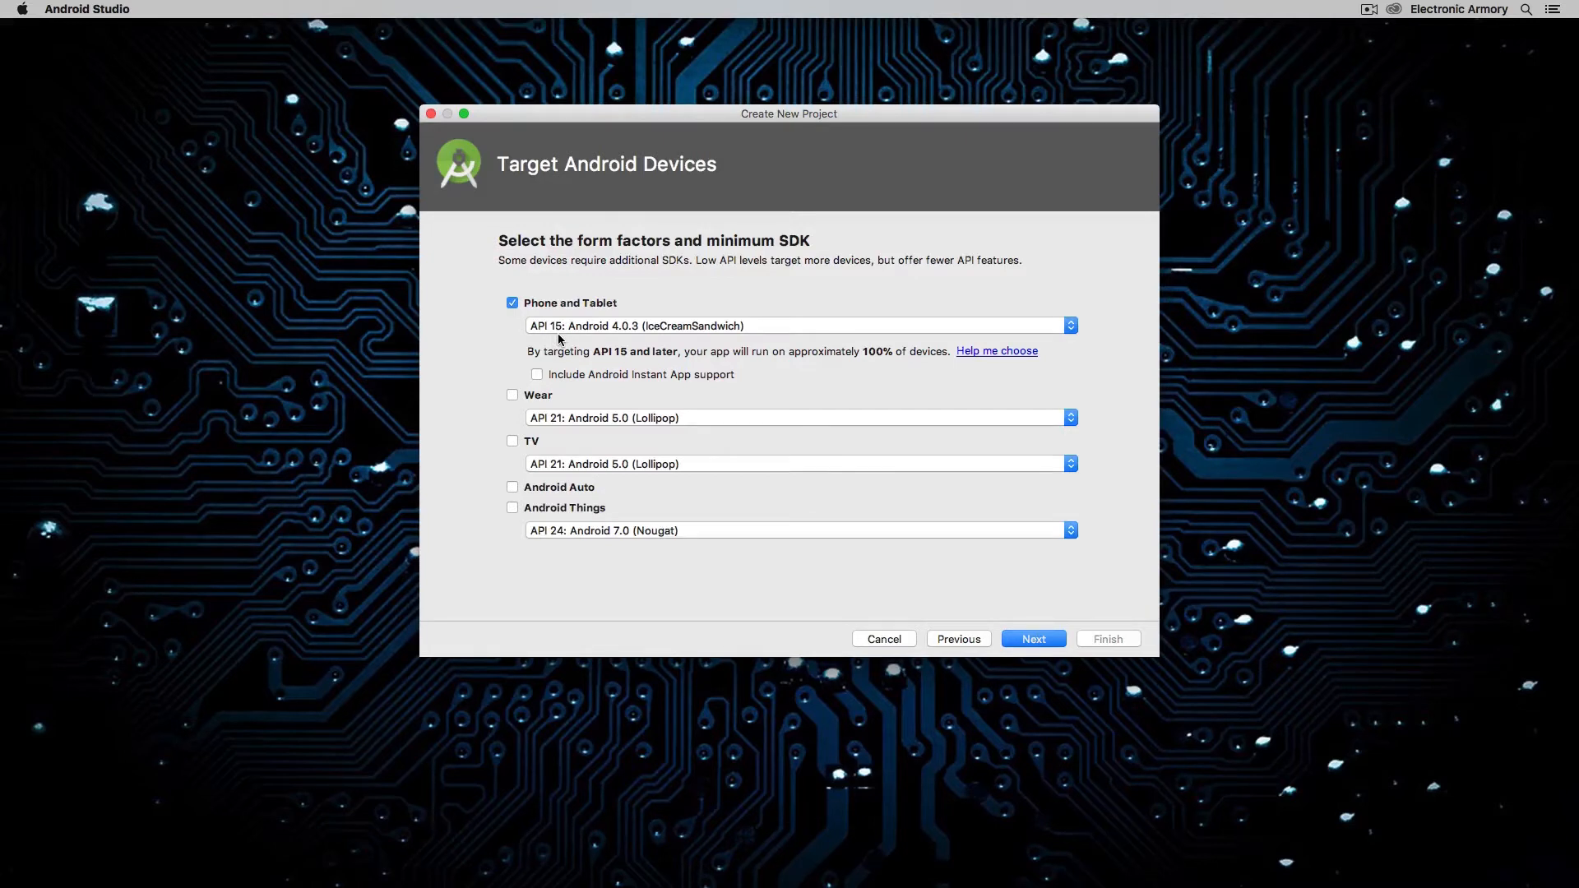
{"action": "mouse_move", "coordinate": [661, 360]}
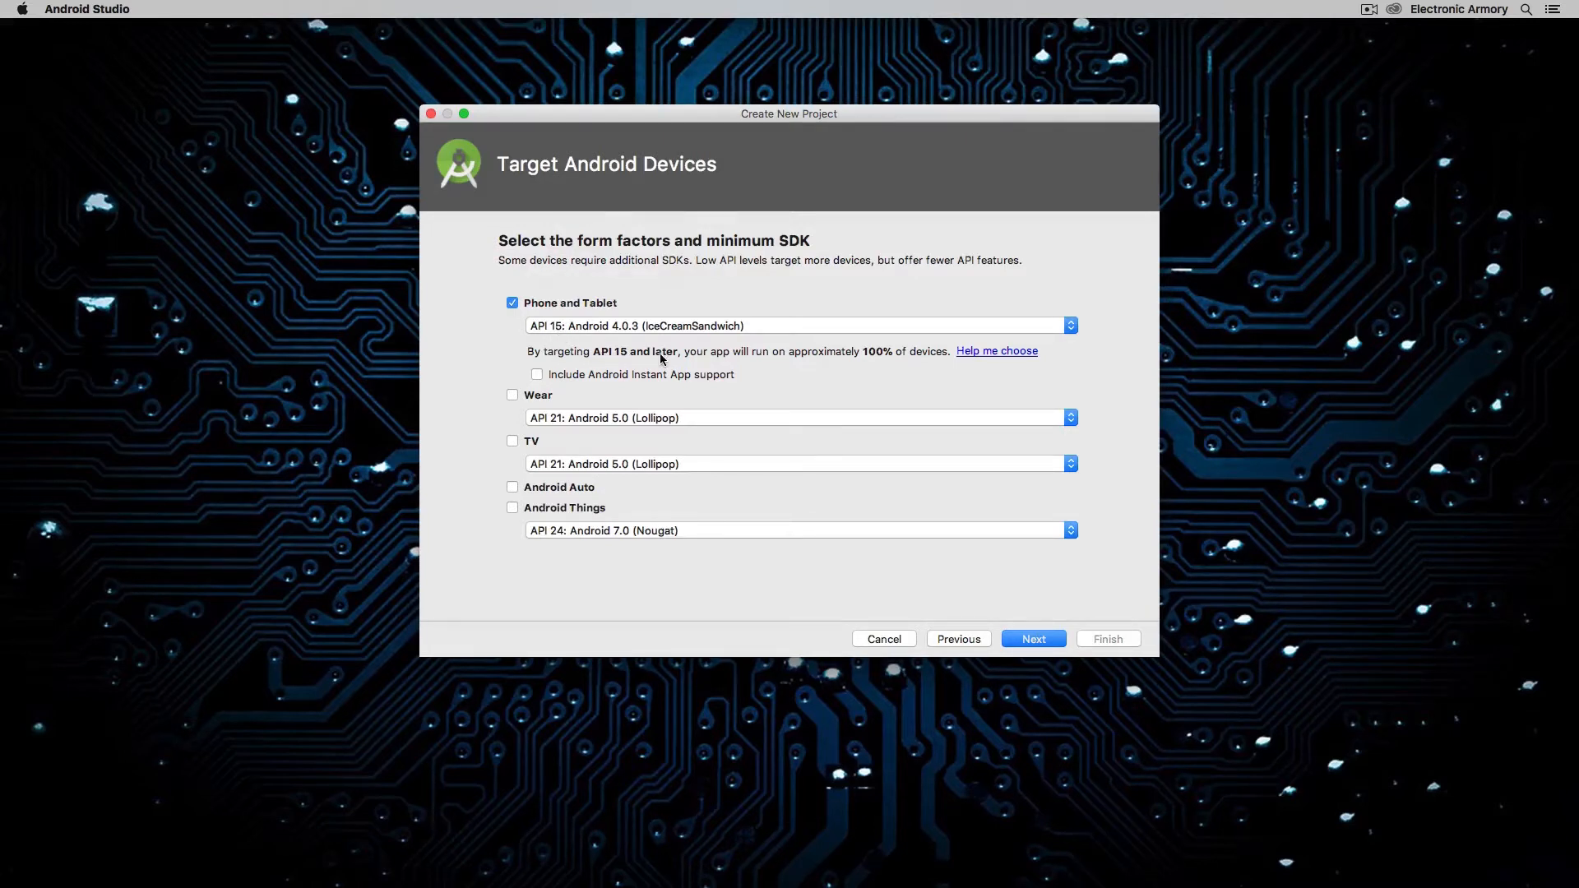
{"action": "mouse_move", "coordinate": [892, 366]}
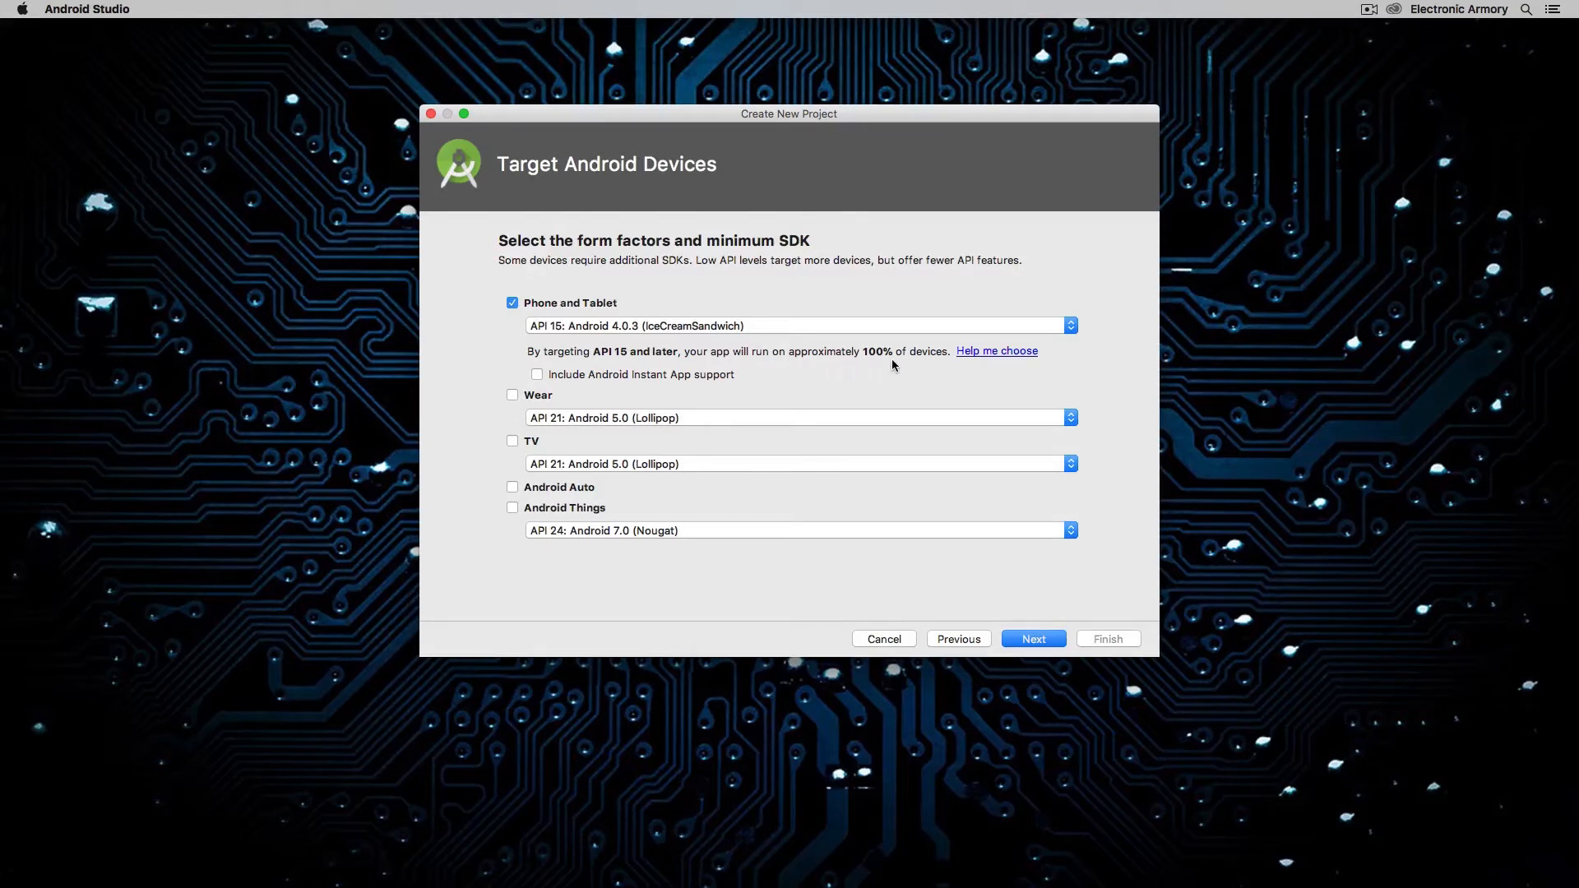
{"action": "mouse_move", "coordinate": [913, 360]}
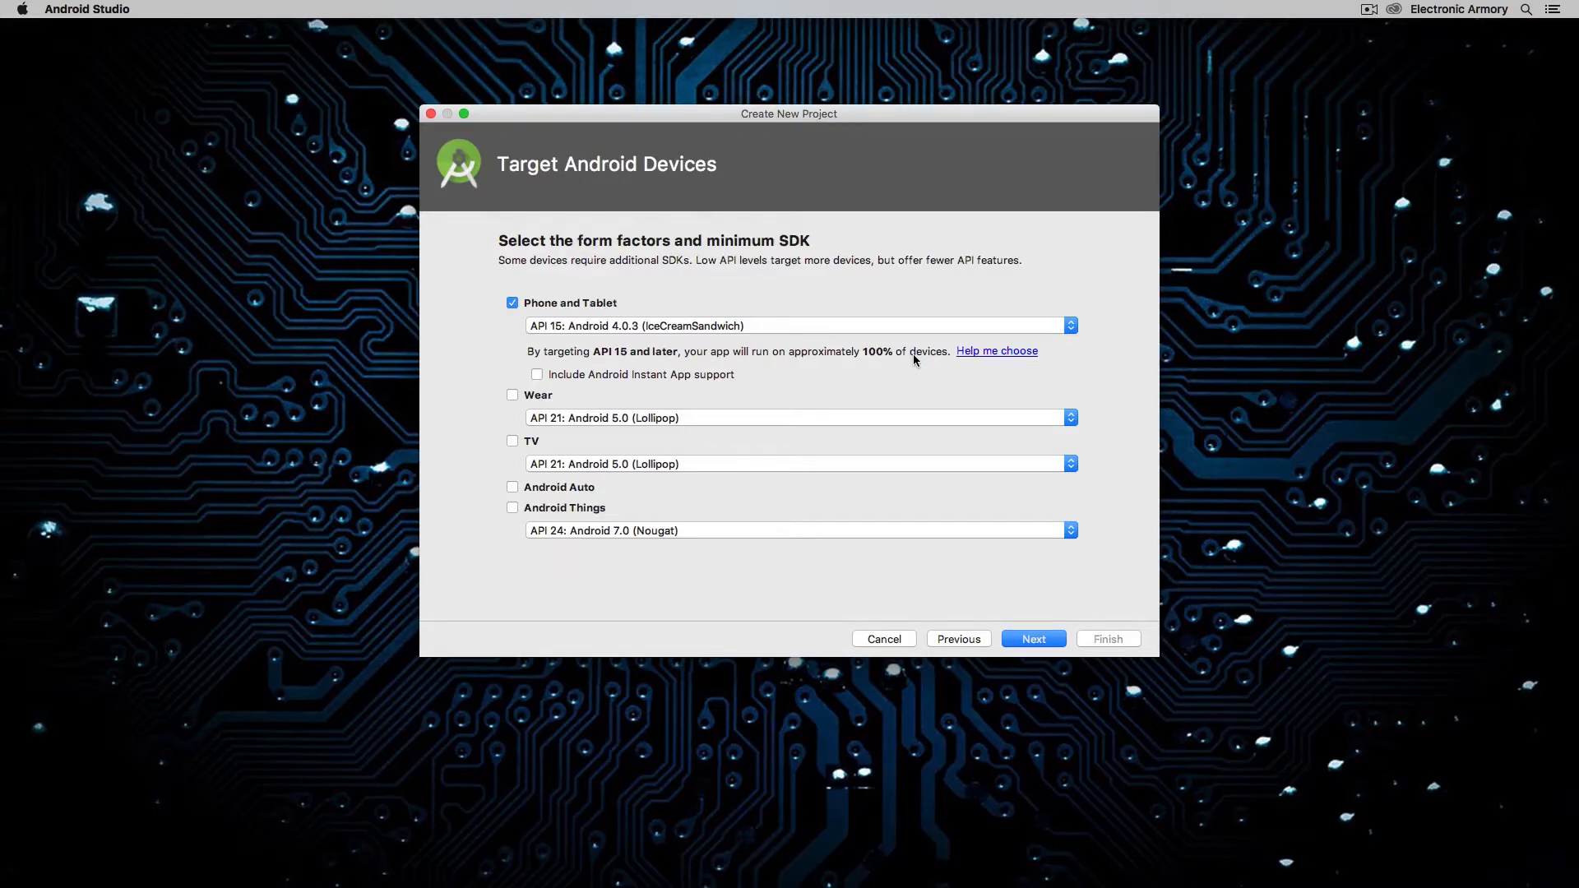
{"action": "mouse_move", "coordinate": [977, 356]}
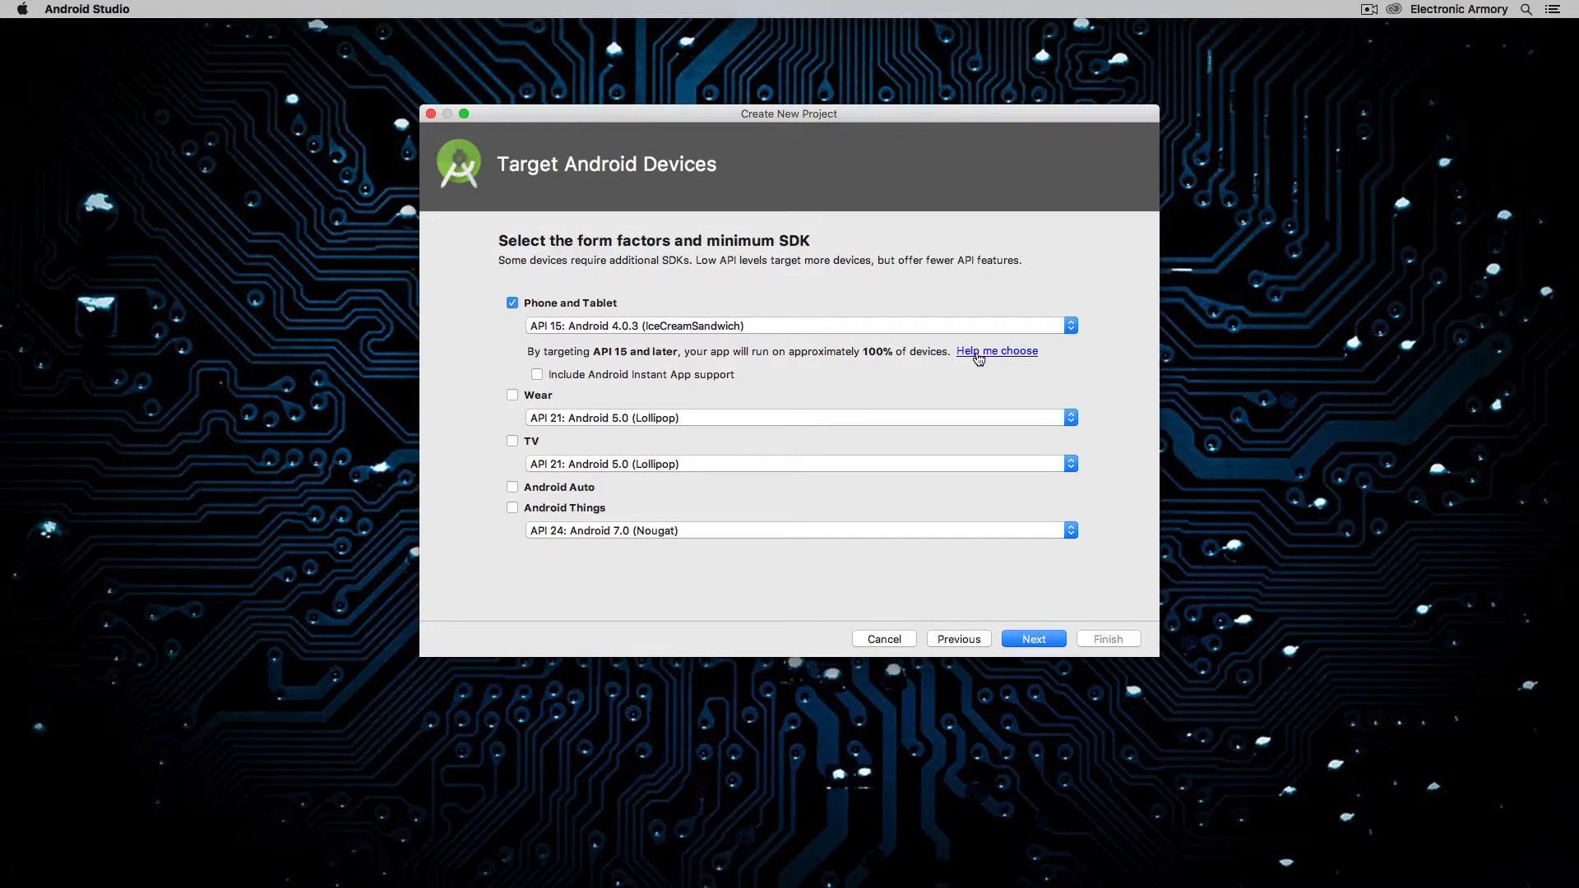
- Review the API version distribution chart and close it, keeping Phone and Tablet at API 15
{"action": "left_click", "coordinate": [996, 350]}
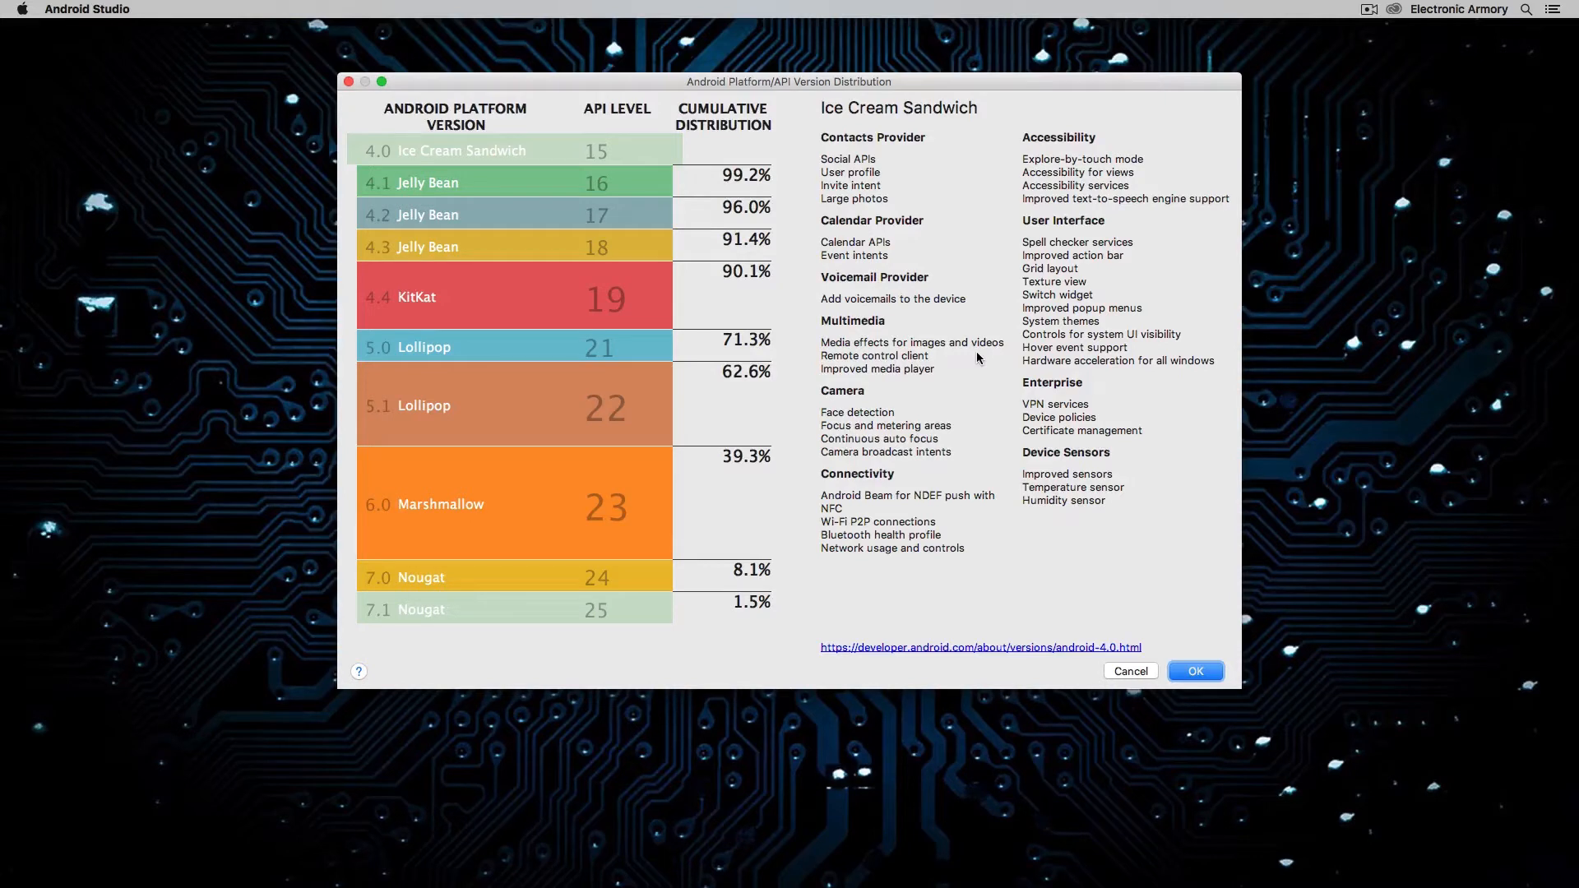
{"action": "mouse_move", "coordinate": [564, 151]}
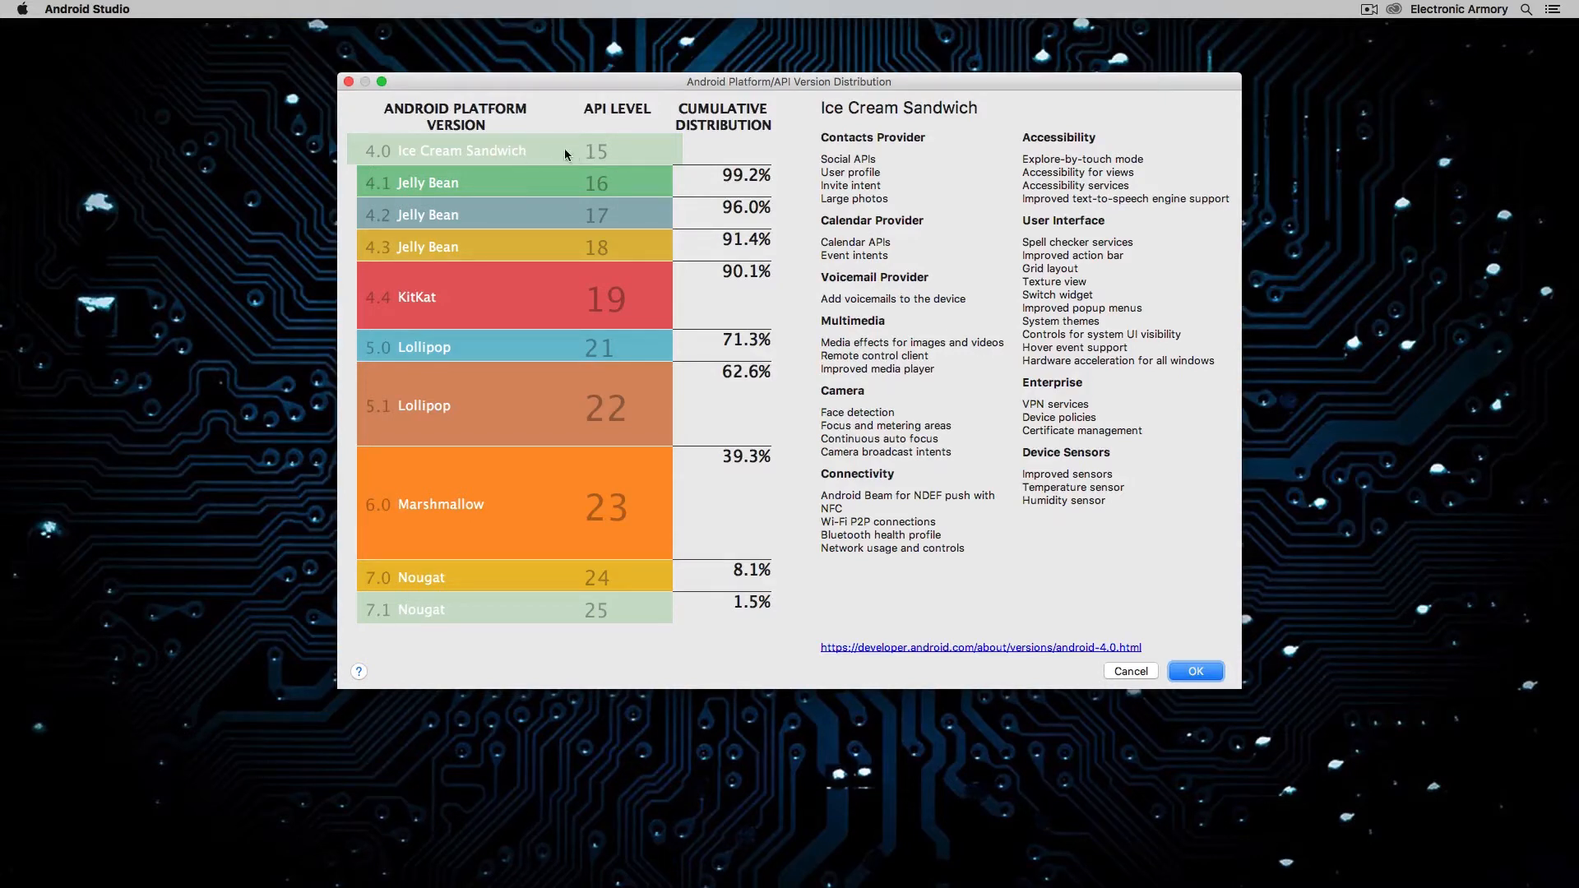
{"action": "mouse_move", "coordinate": [740, 155]}
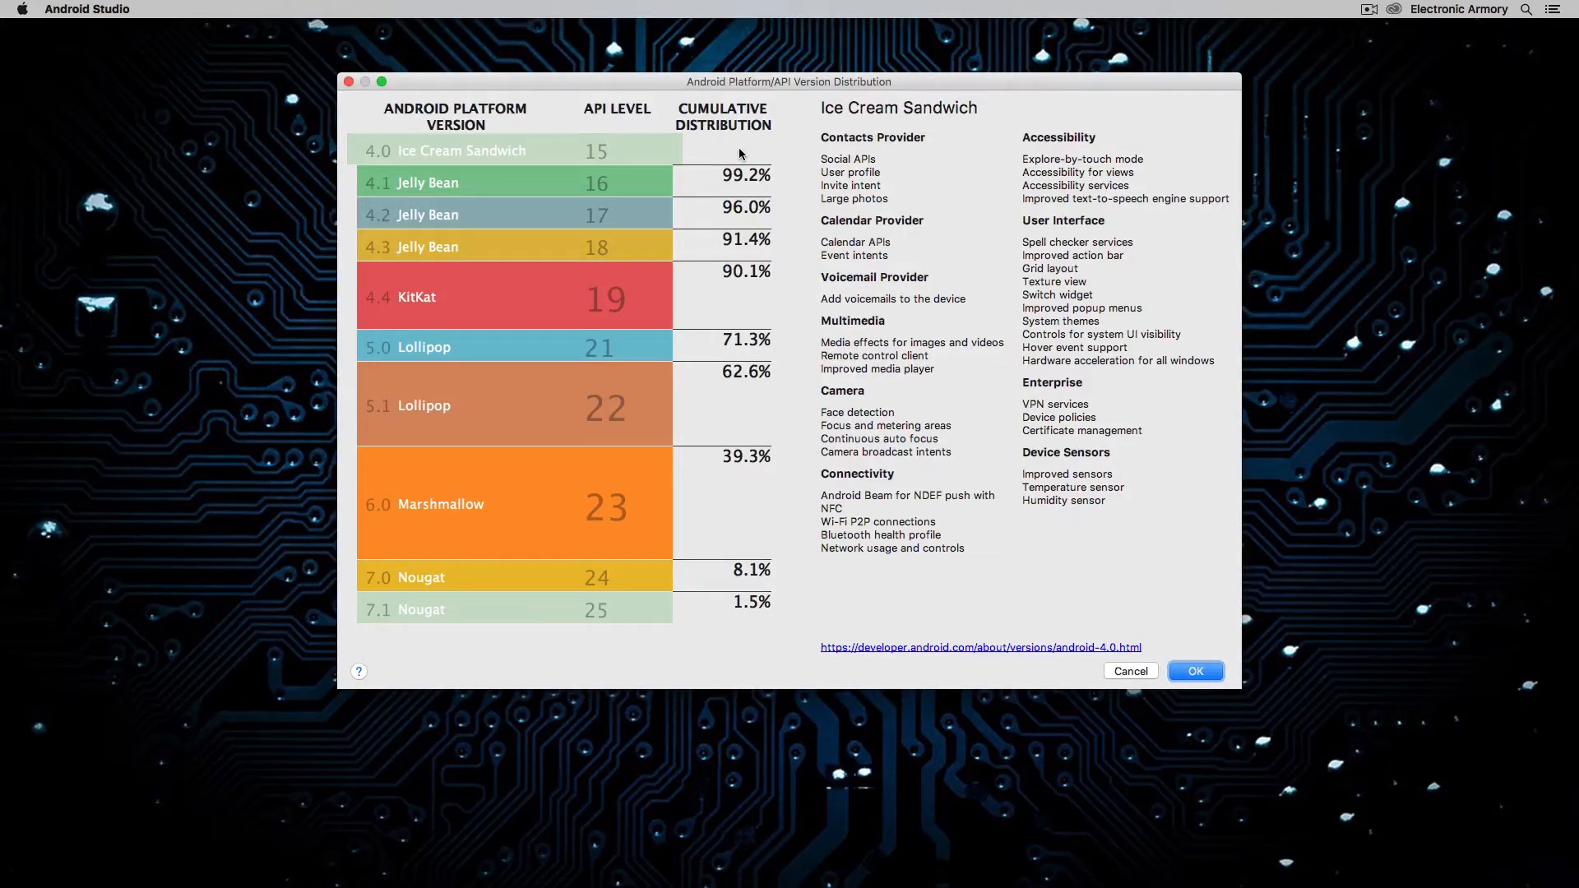
{"action": "mouse_move", "coordinate": [474, 163]}
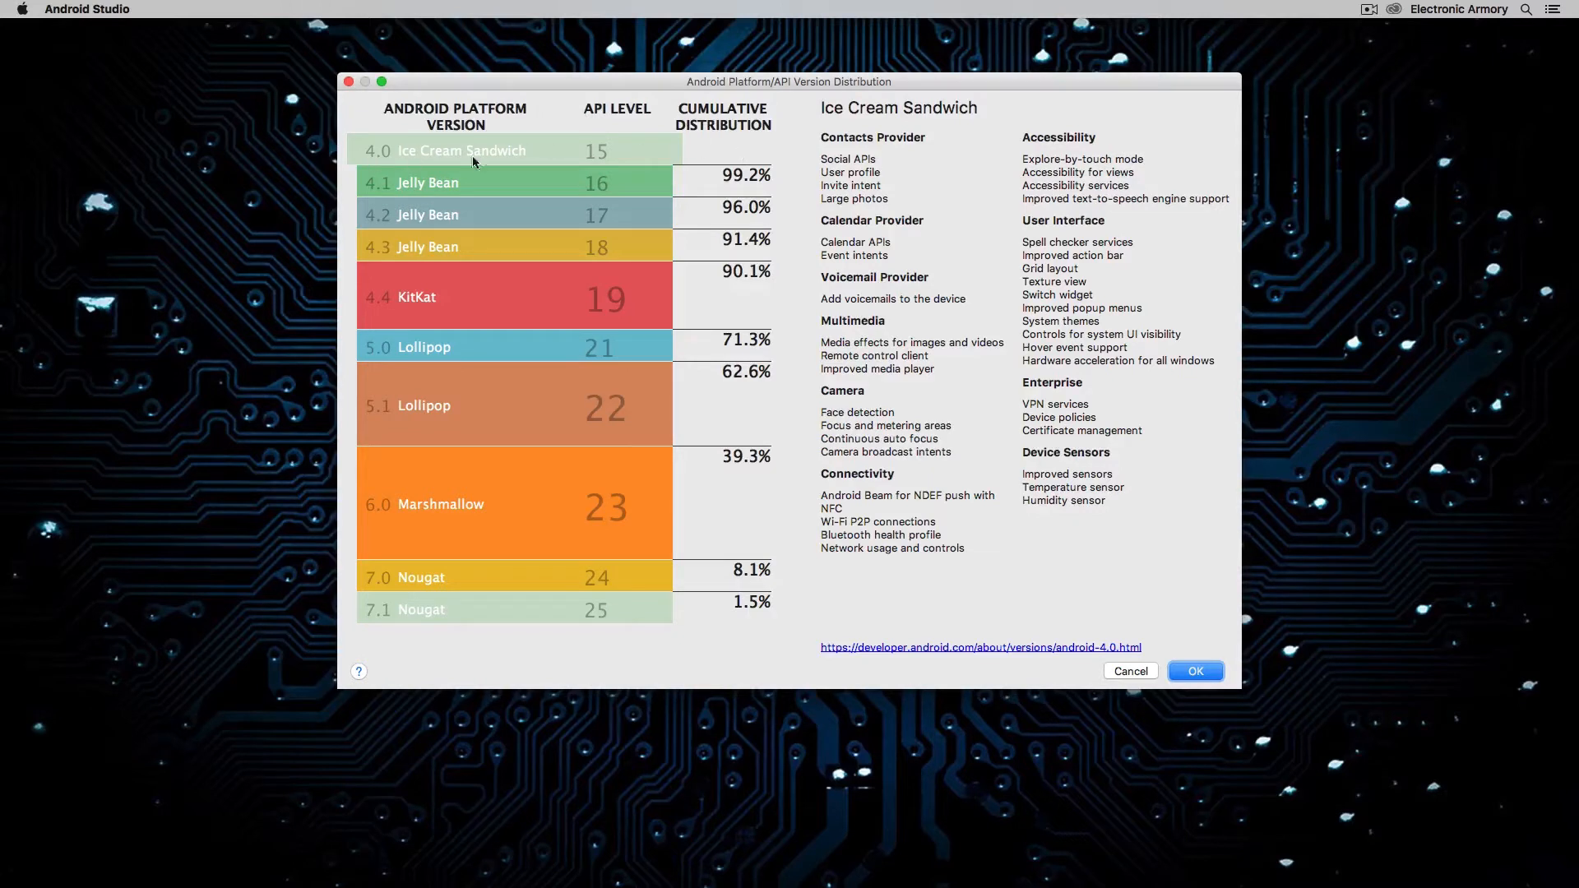
{"action": "mouse_move", "coordinate": [425, 160]}
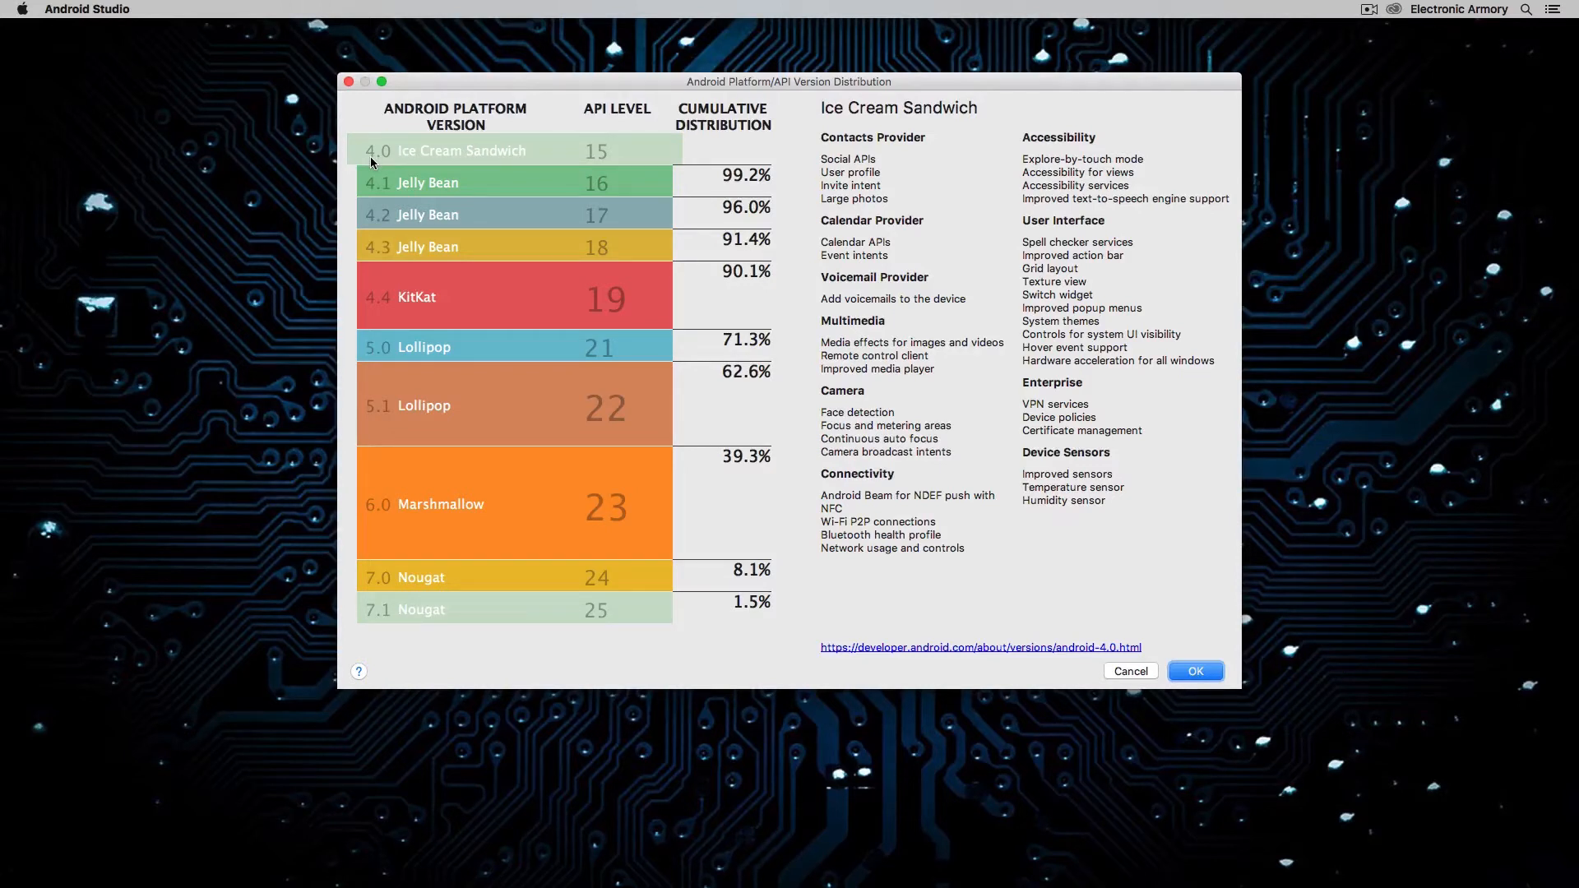
{"action": "mouse_move", "coordinate": [402, 161]}
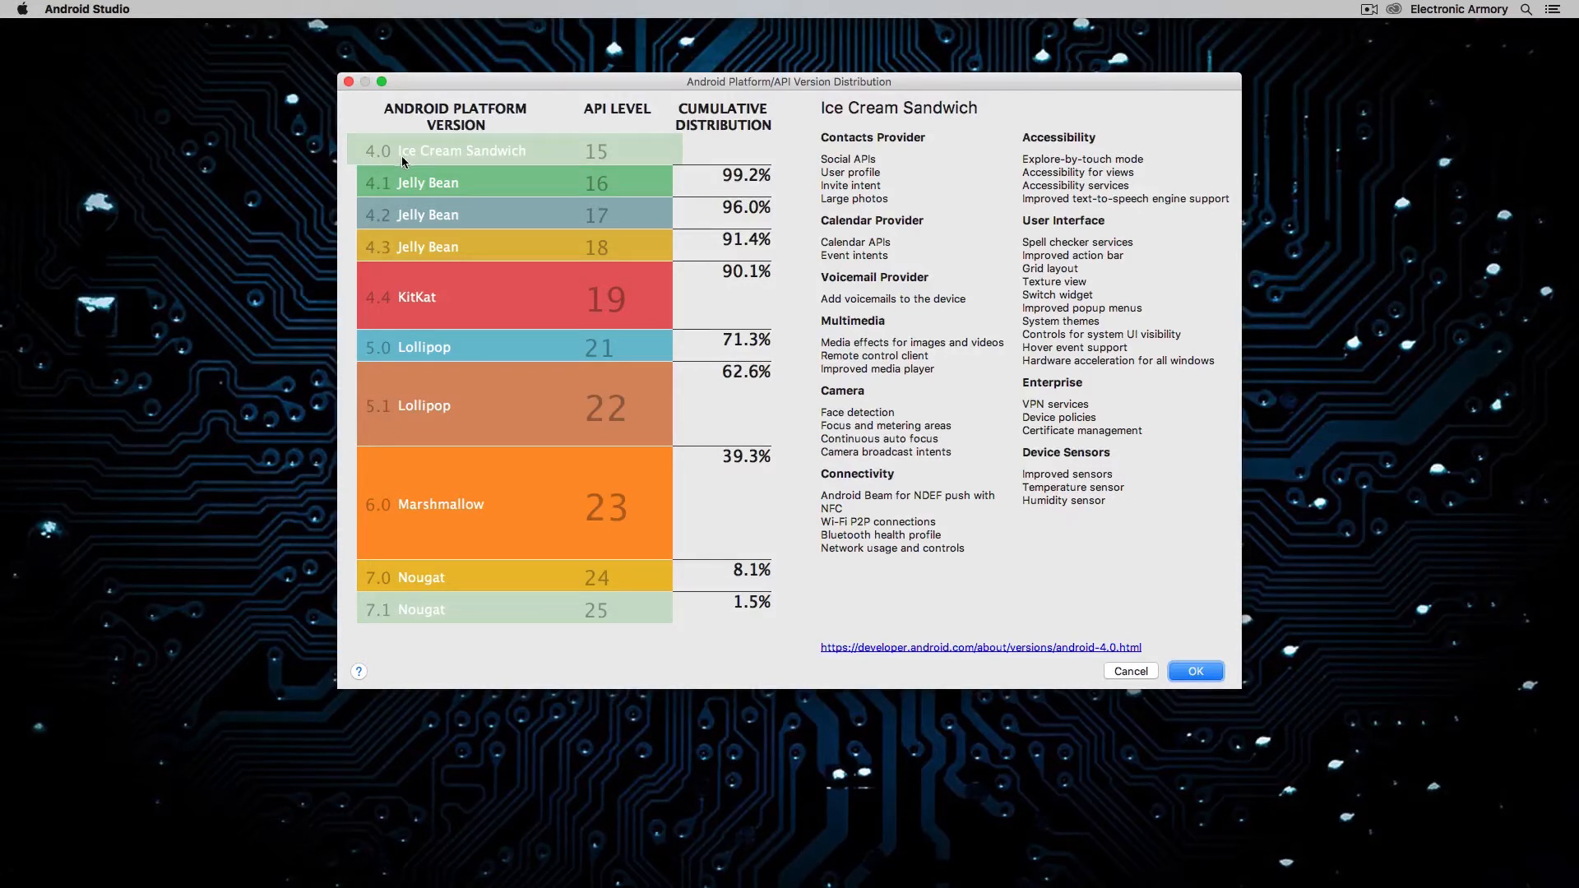
{"action": "mouse_move", "coordinate": [589, 151]}
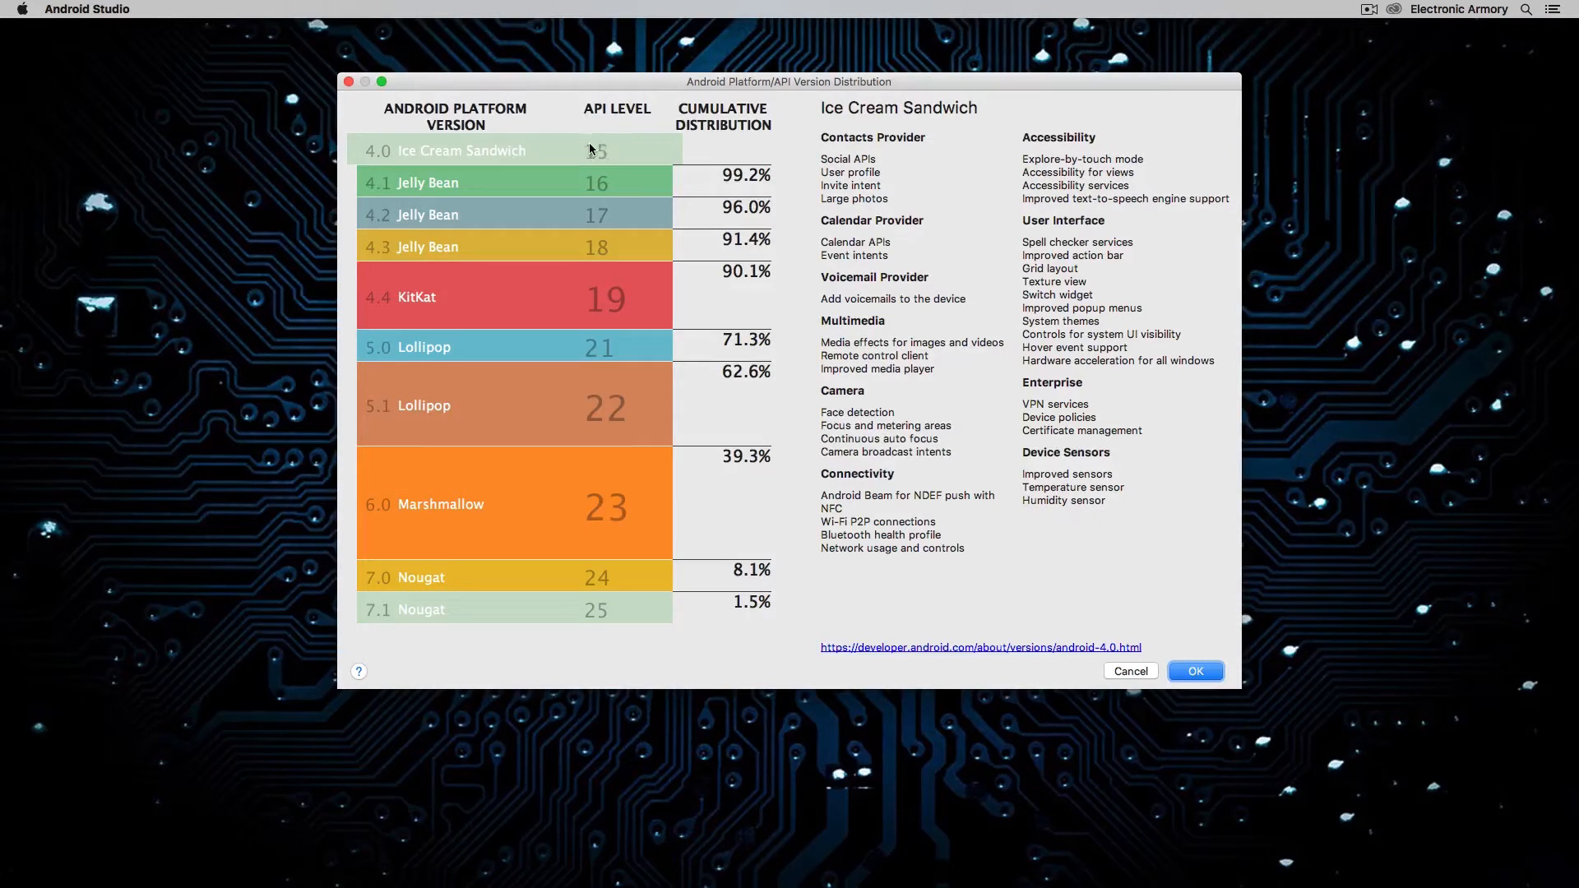
{"action": "mouse_move", "coordinate": [525, 173]}
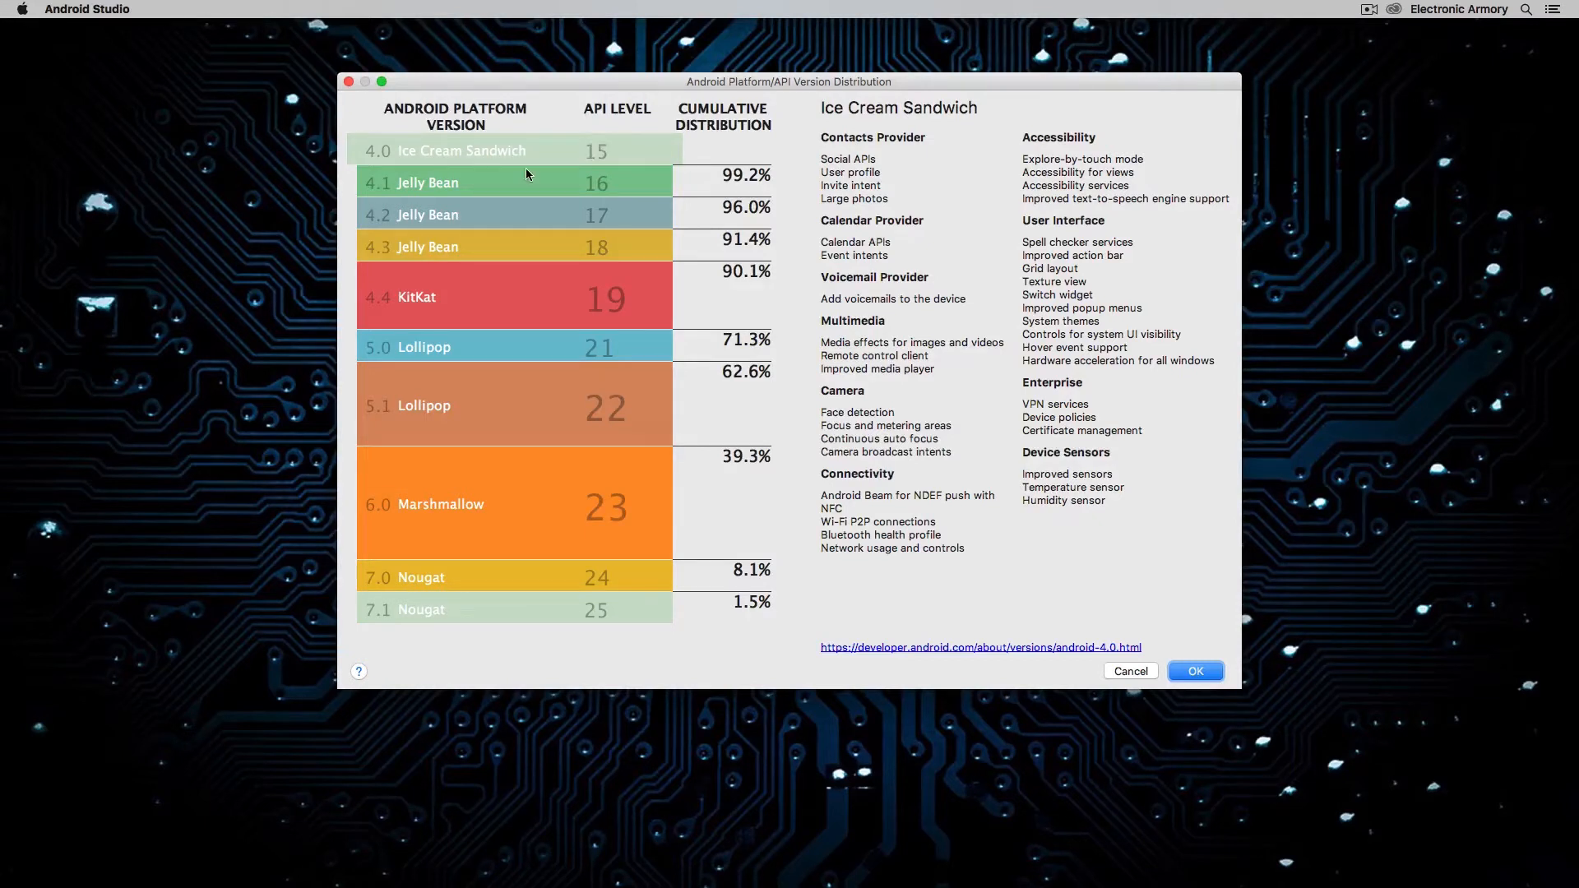
{"action": "mouse_move", "coordinate": [400, 196]}
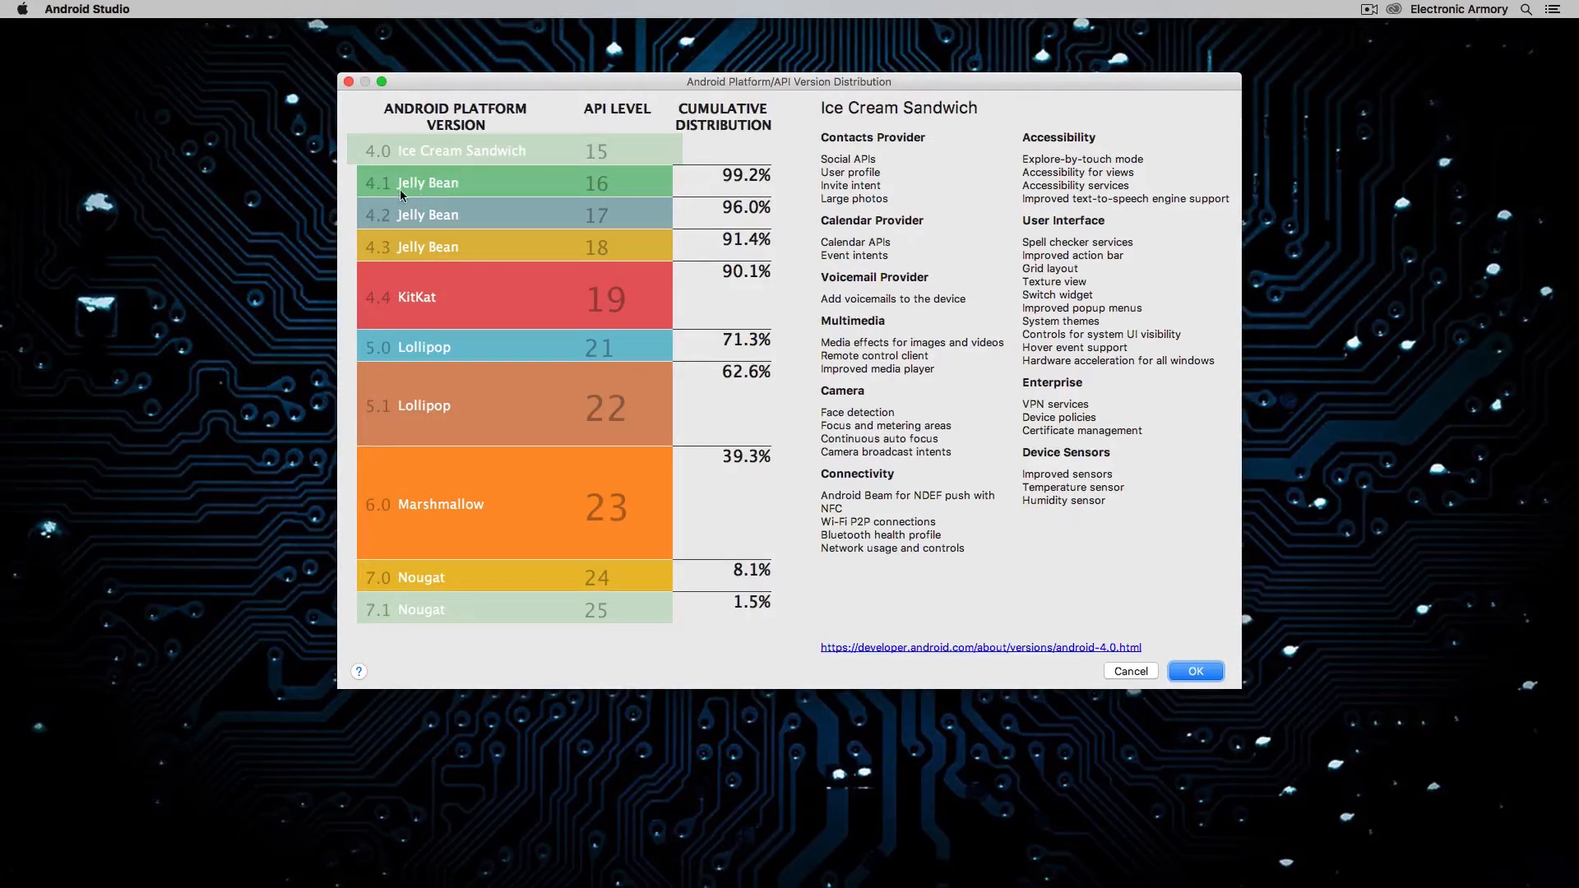
{"action": "mouse_move", "coordinate": [625, 222]}
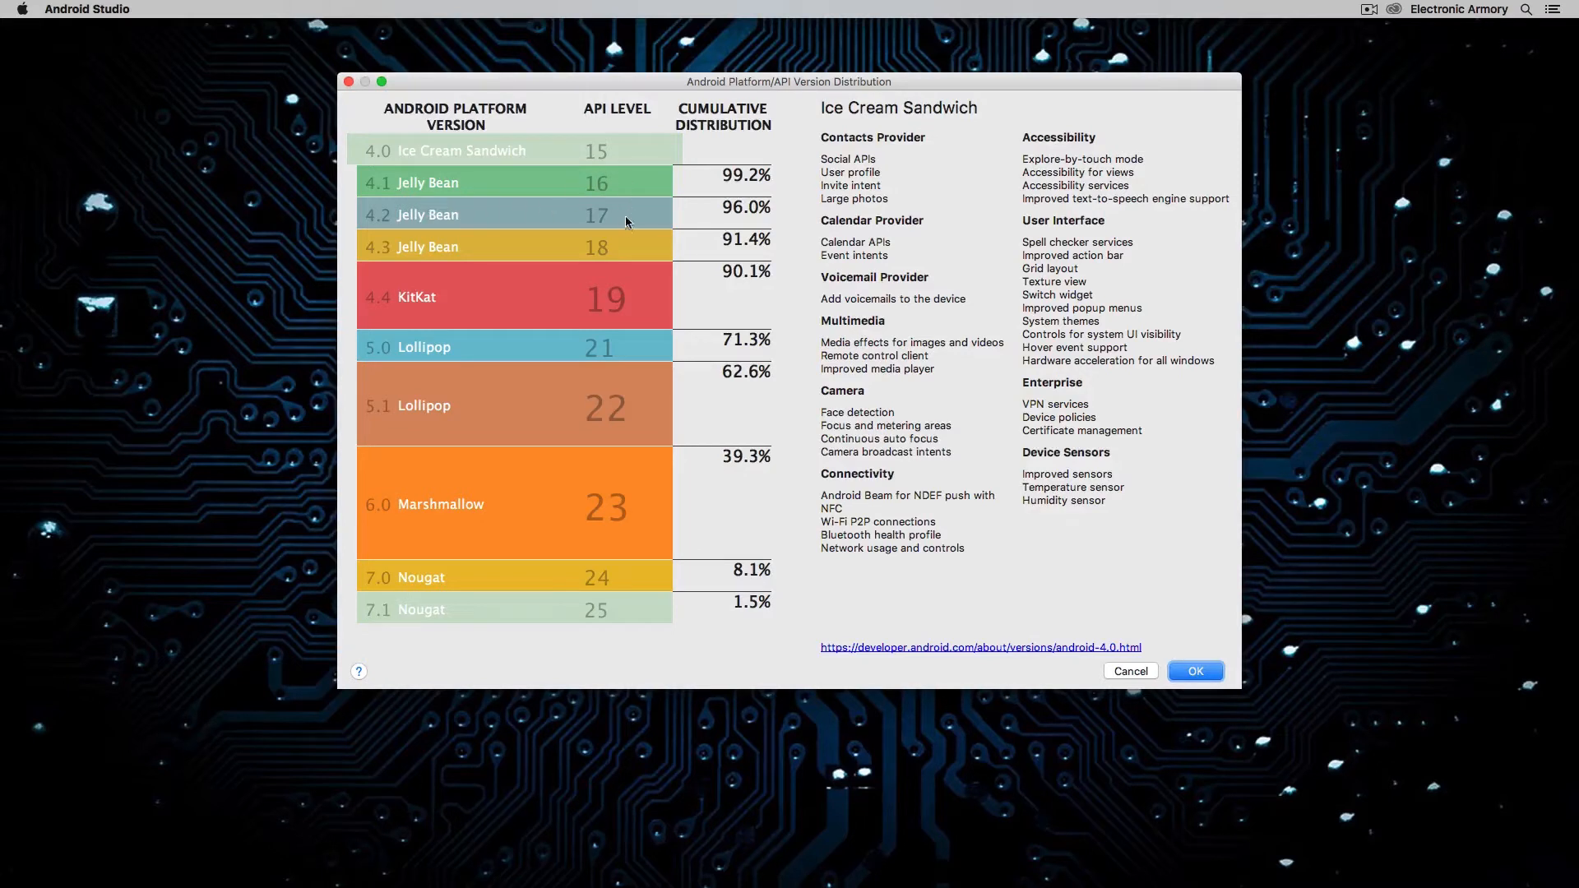
{"action": "mouse_move", "coordinate": [631, 243]}
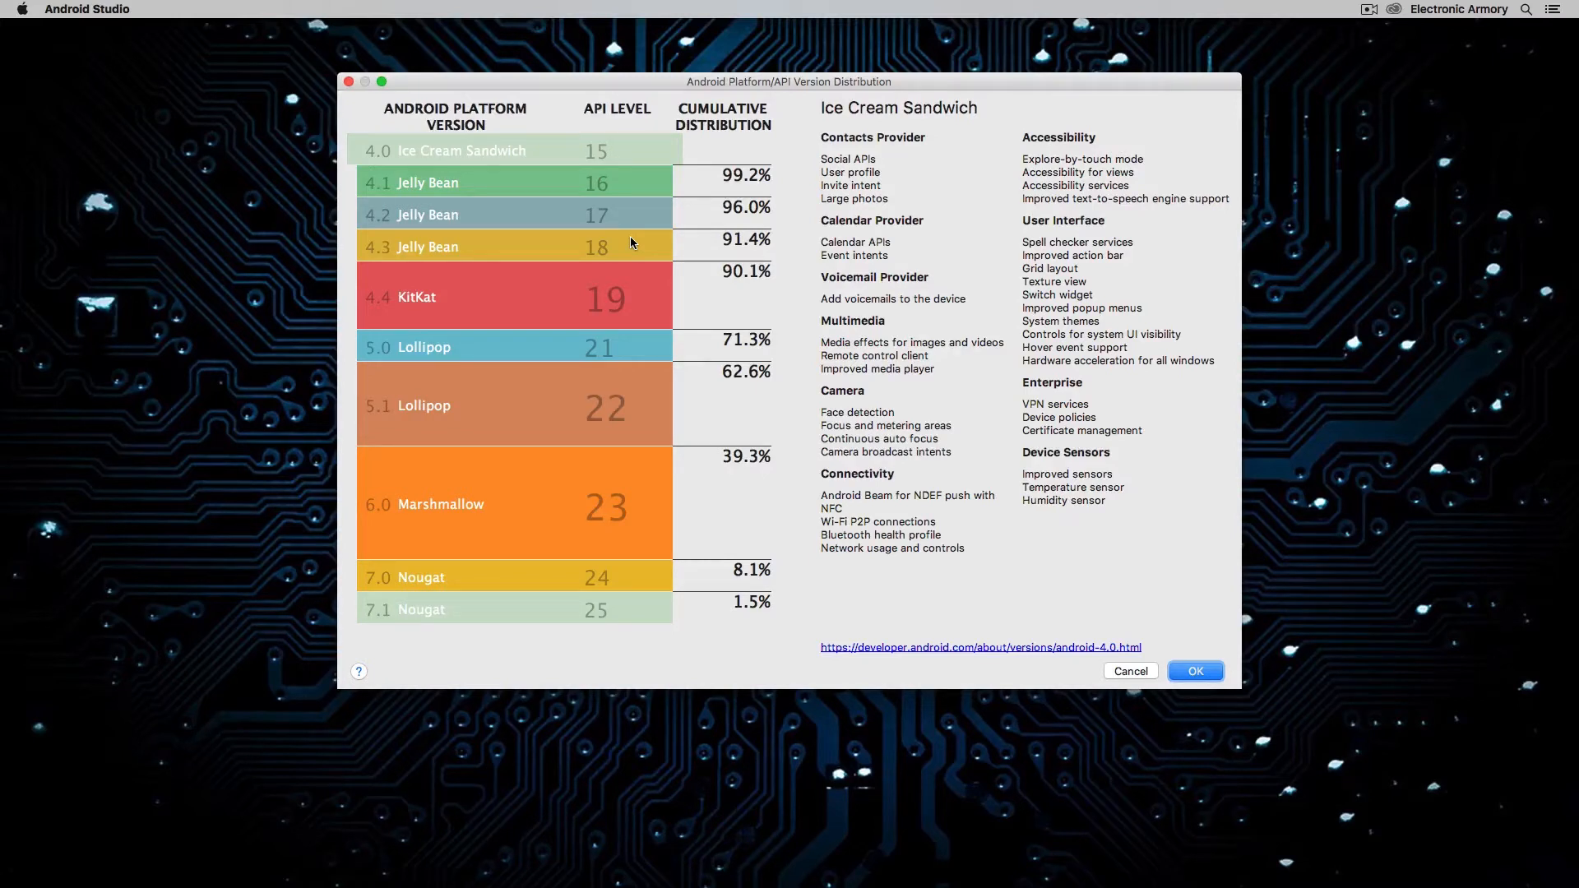
{"action": "mouse_move", "coordinate": [464, 168]}
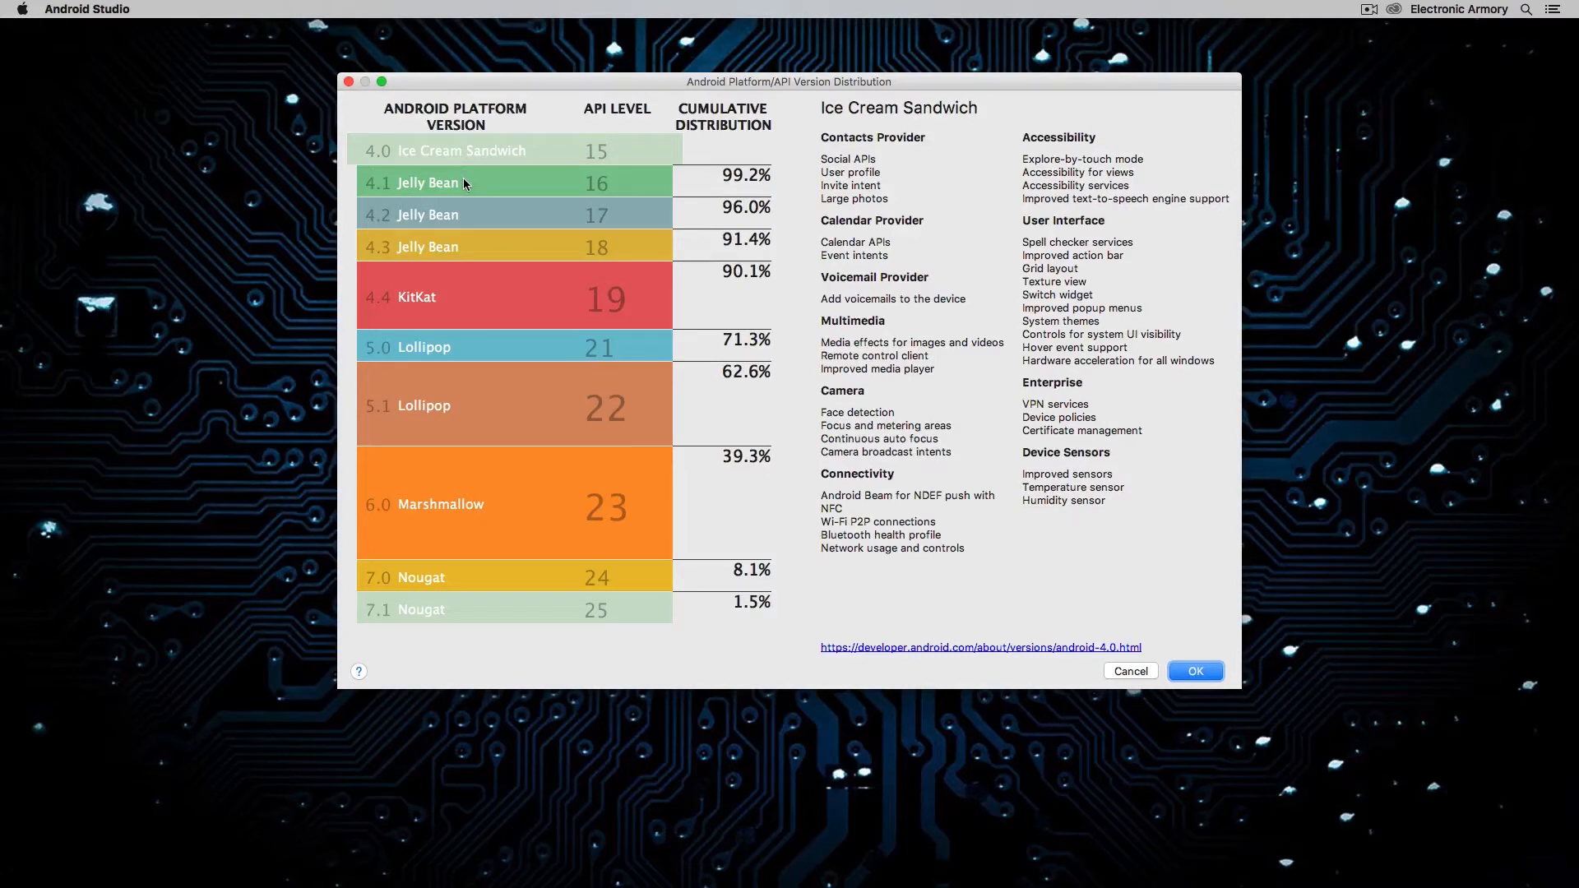
{"action": "mouse_move", "coordinate": [378, 186]}
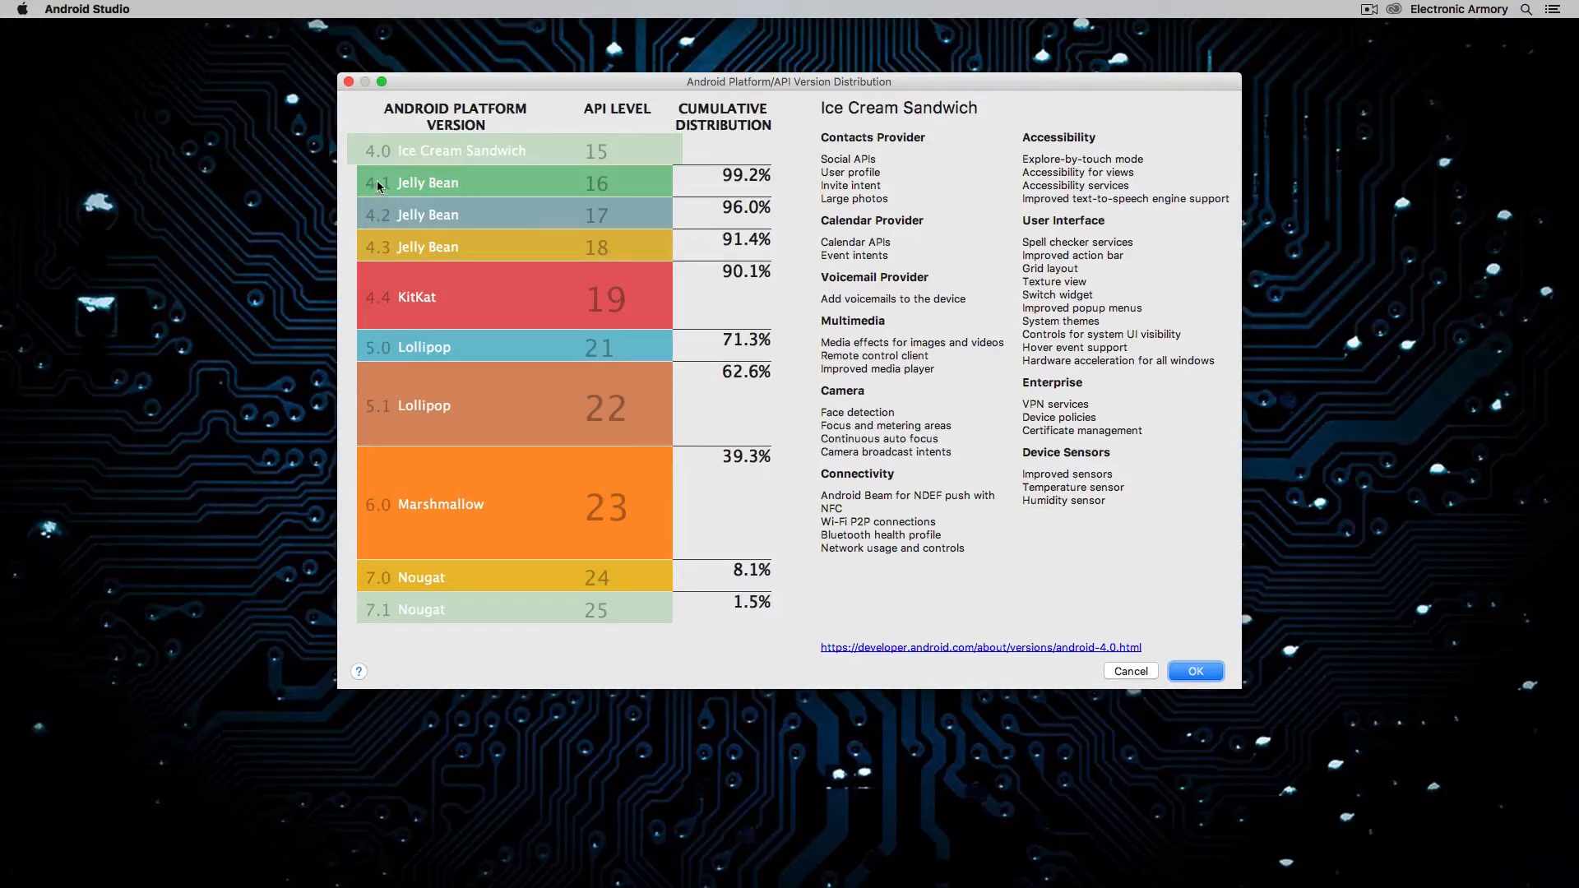
{"action": "mouse_move", "coordinate": [521, 201]}
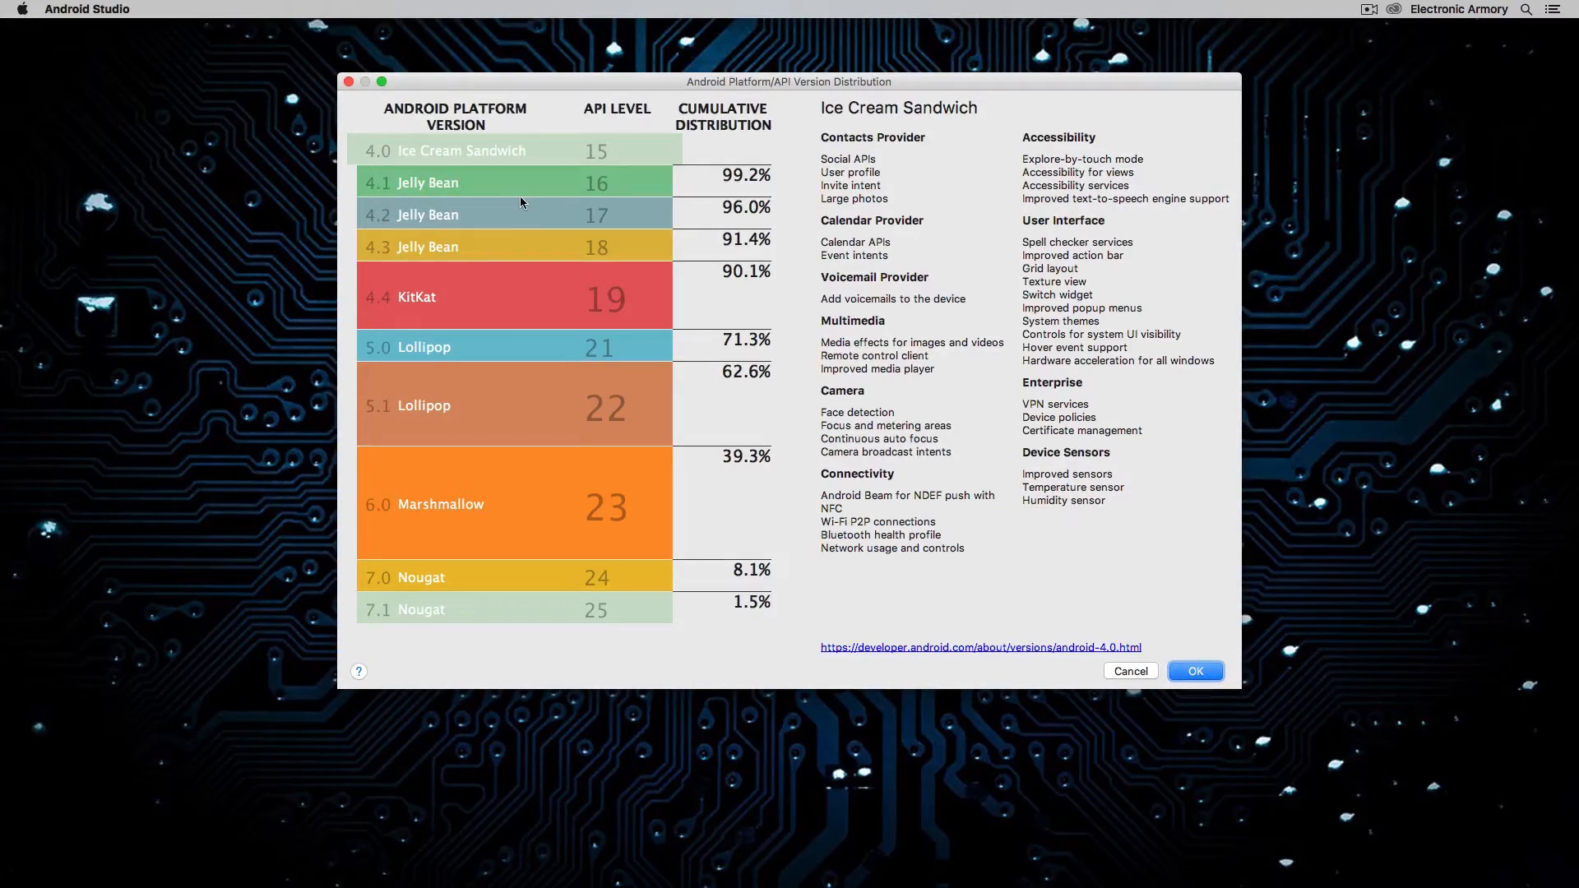
{"action": "mouse_move", "coordinate": [573, 293]}
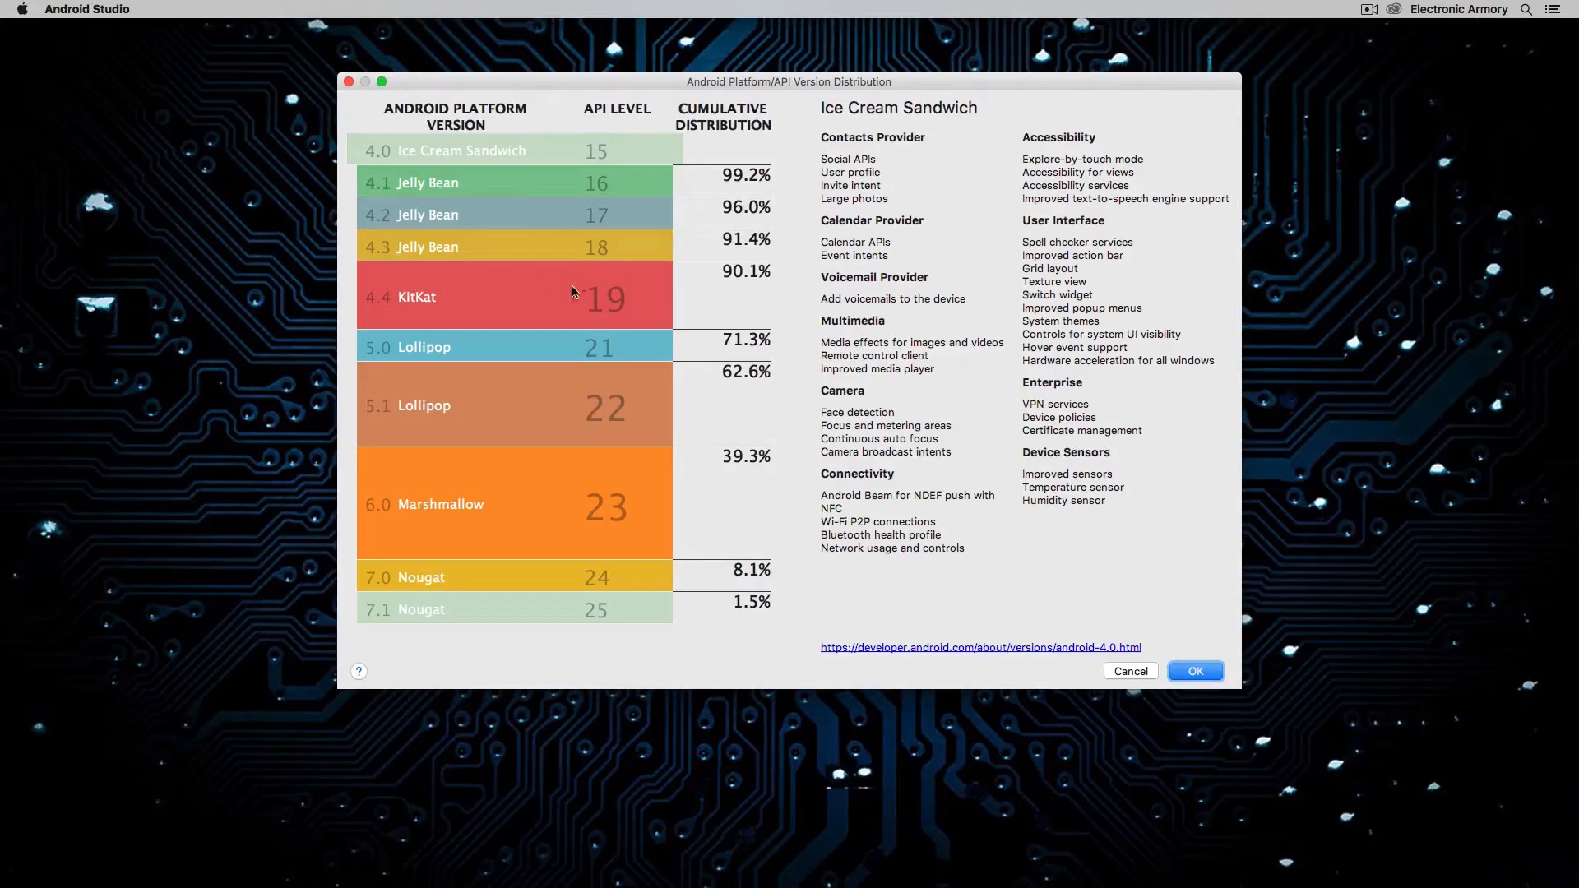
{"action": "mouse_move", "coordinate": [612, 288]}
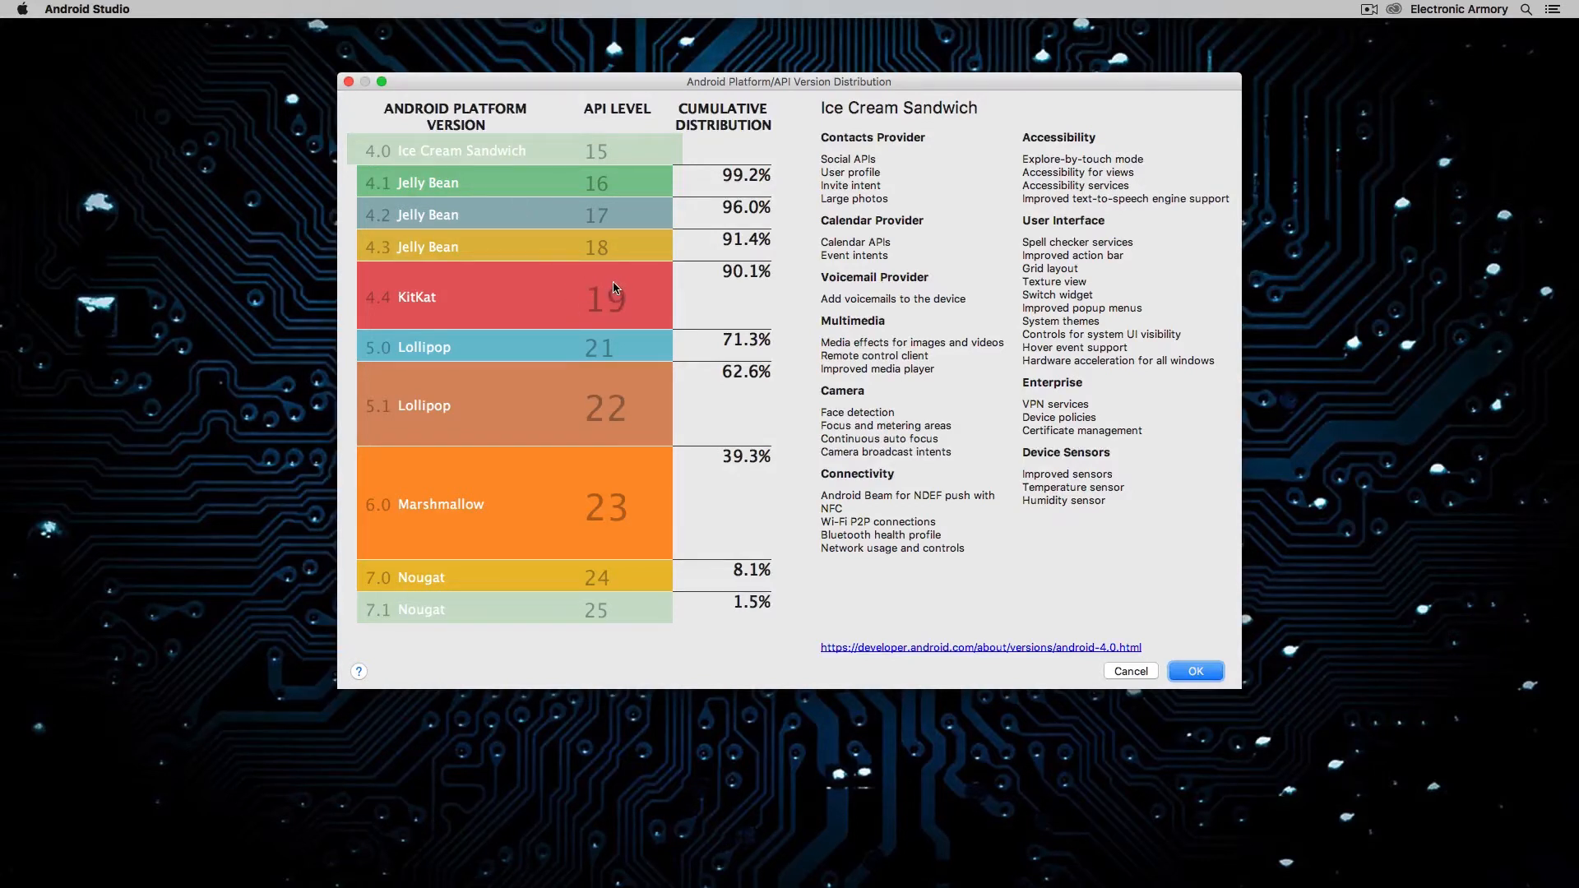
{"action": "mouse_move", "coordinate": [703, 285]}
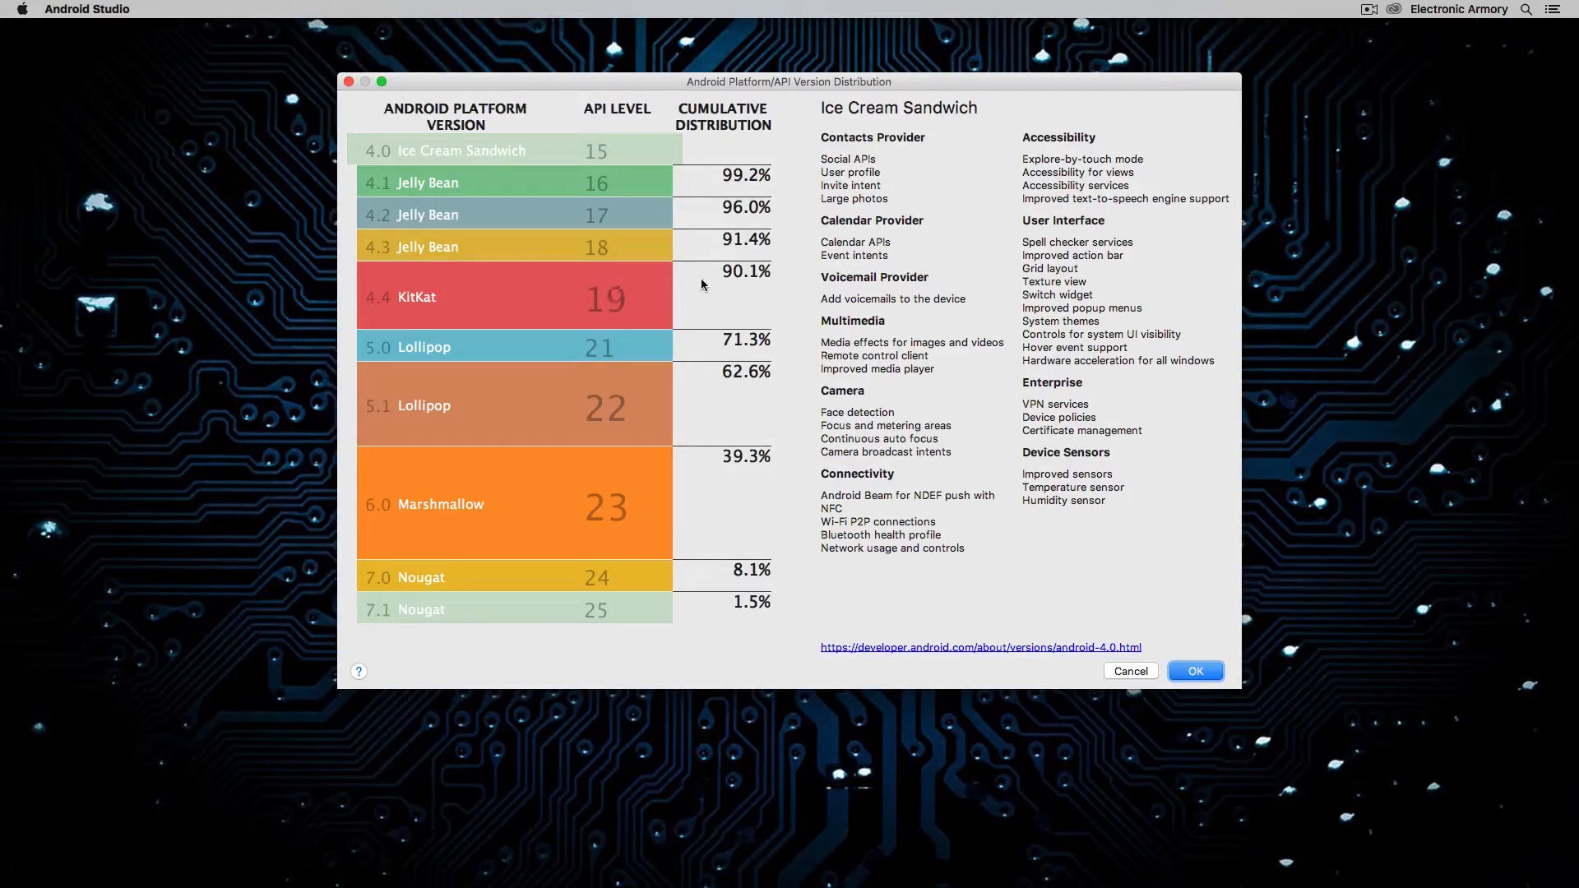
{"action": "mouse_move", "coordinate": [740, 293]}
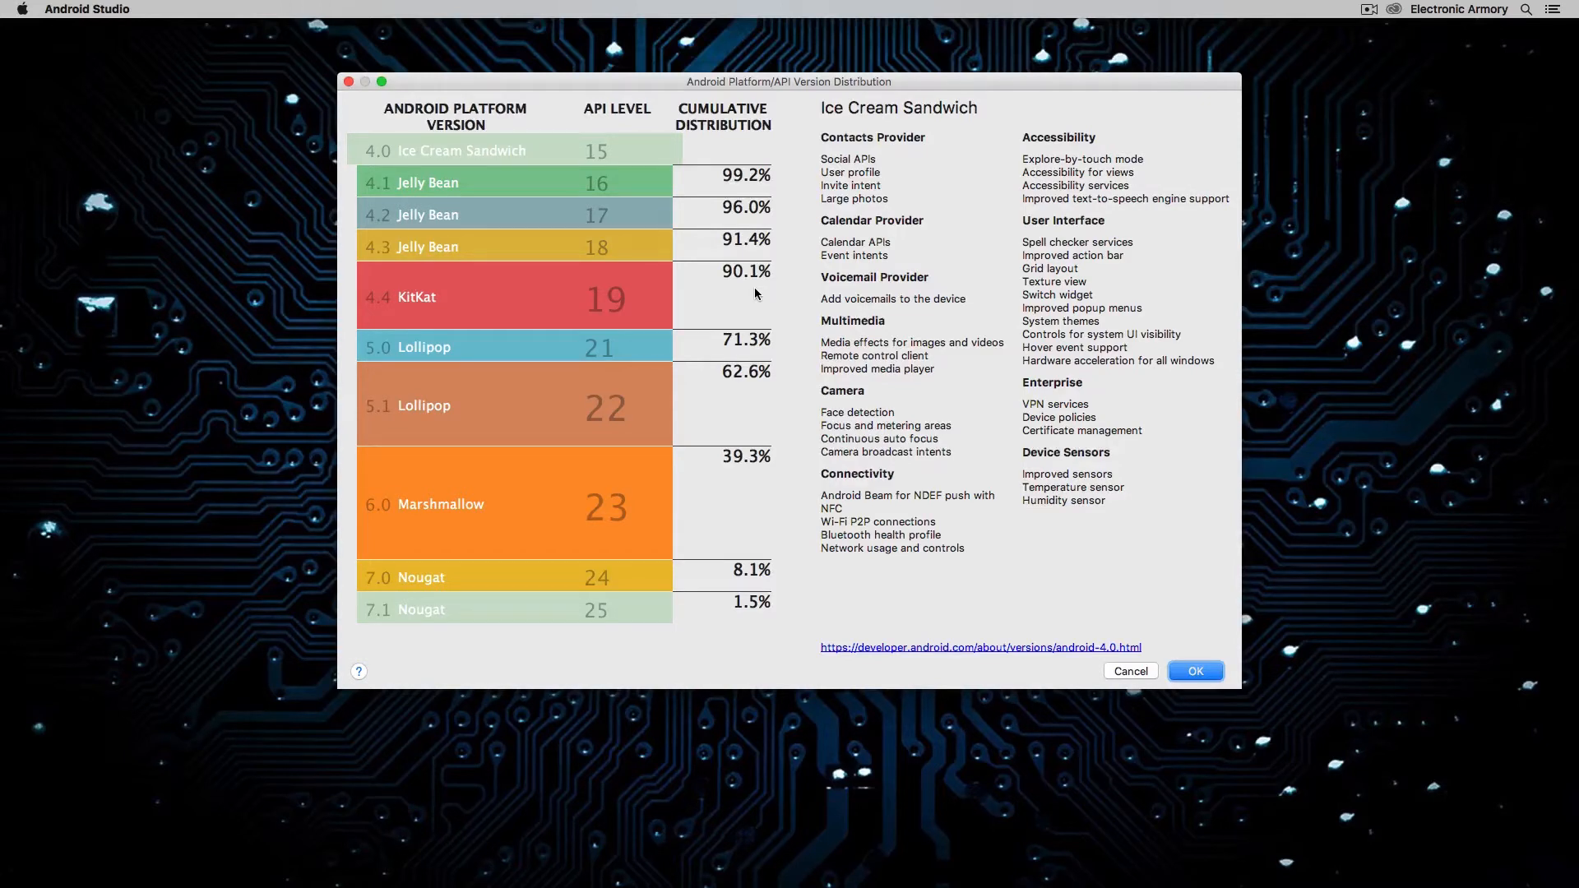
{"action": "mouse_move", "coordinate": [740, 293]}
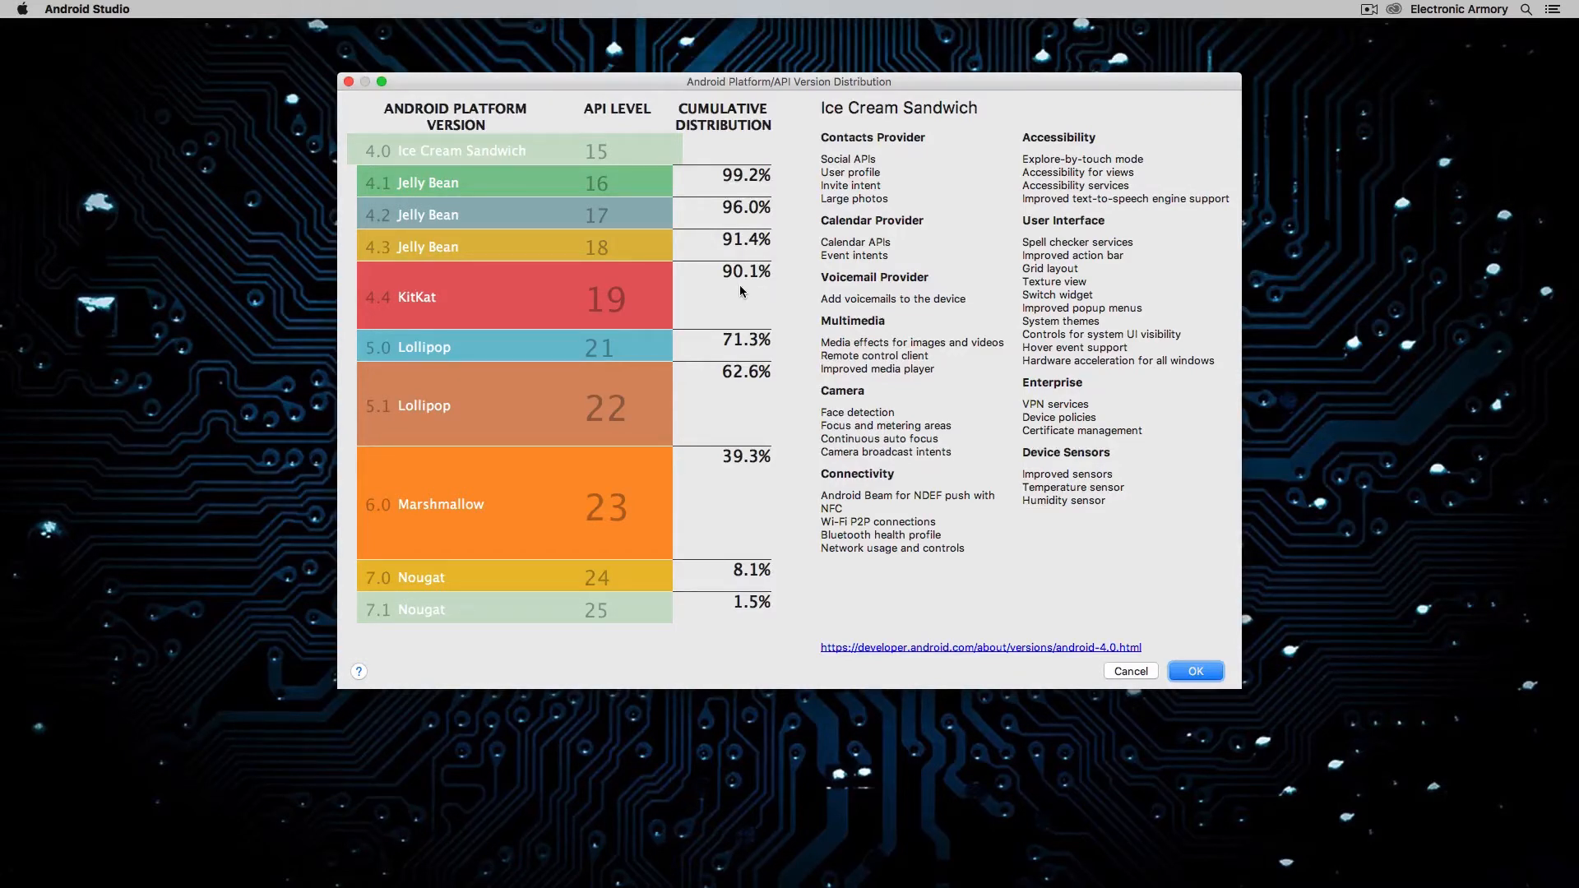
{"action": "mouse_move", "coordinate": [725, 281]}
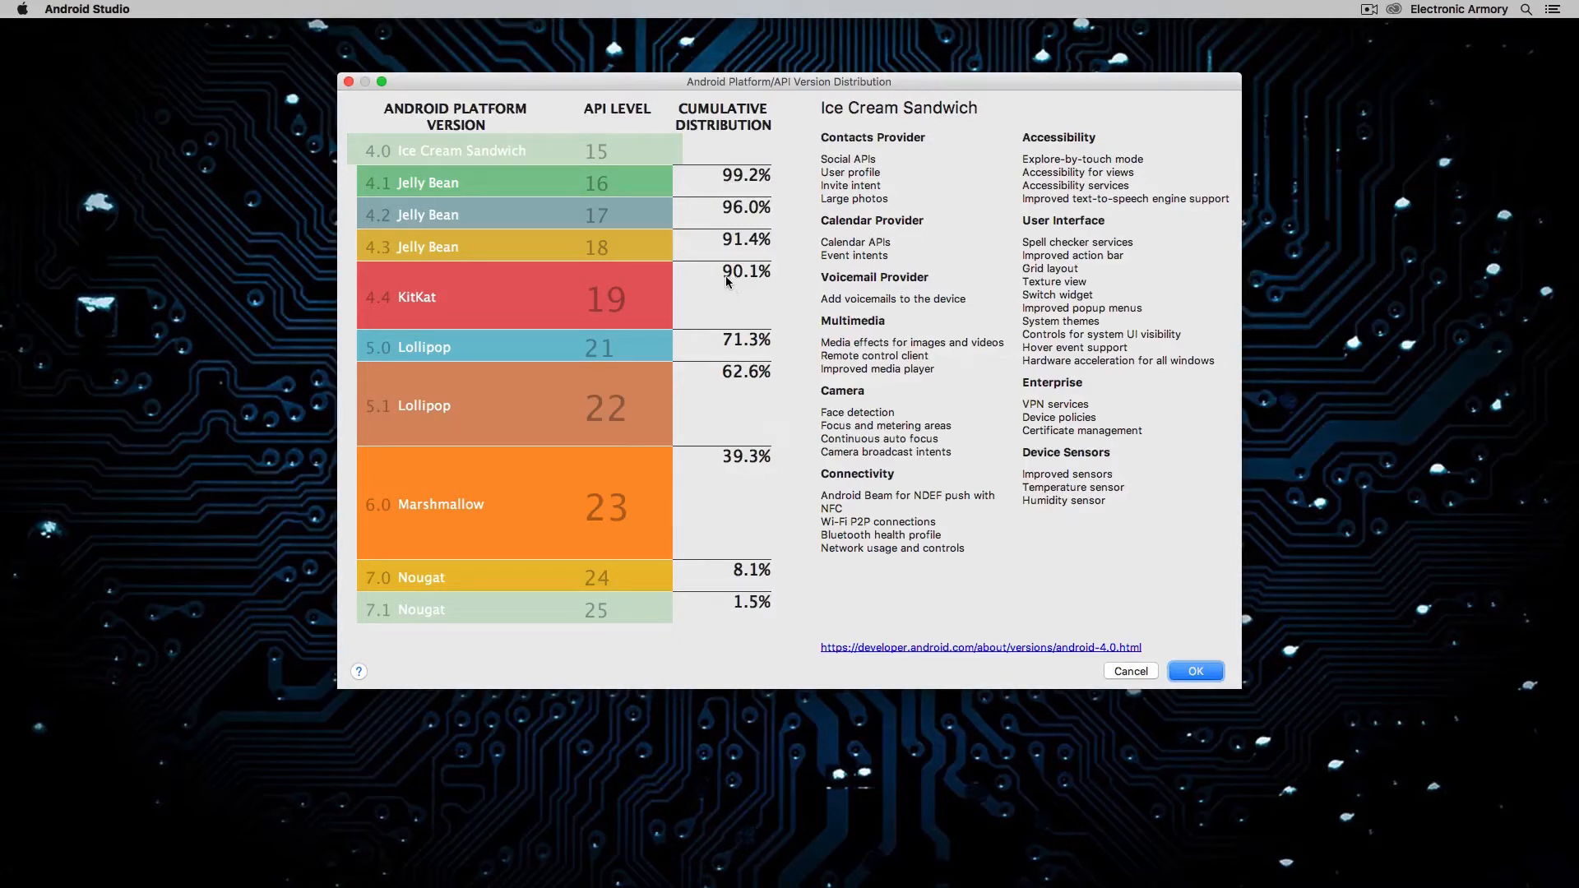
{"action": "mouse_move", "coordinate": [589, 313]}
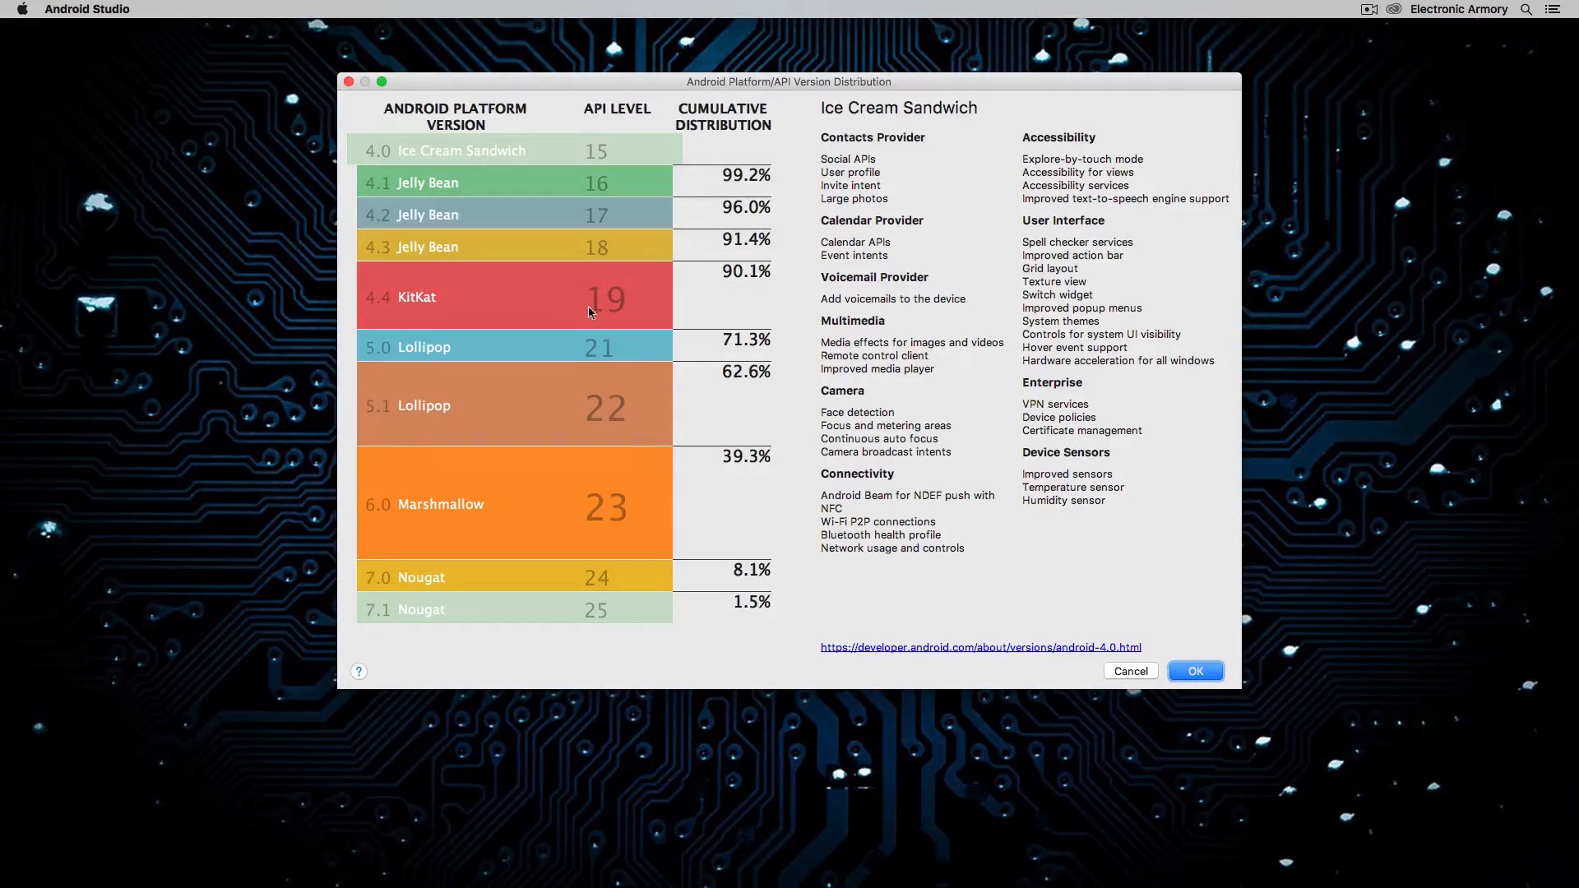
{"action": "mouse_move", "coordinate": [735, 294]}
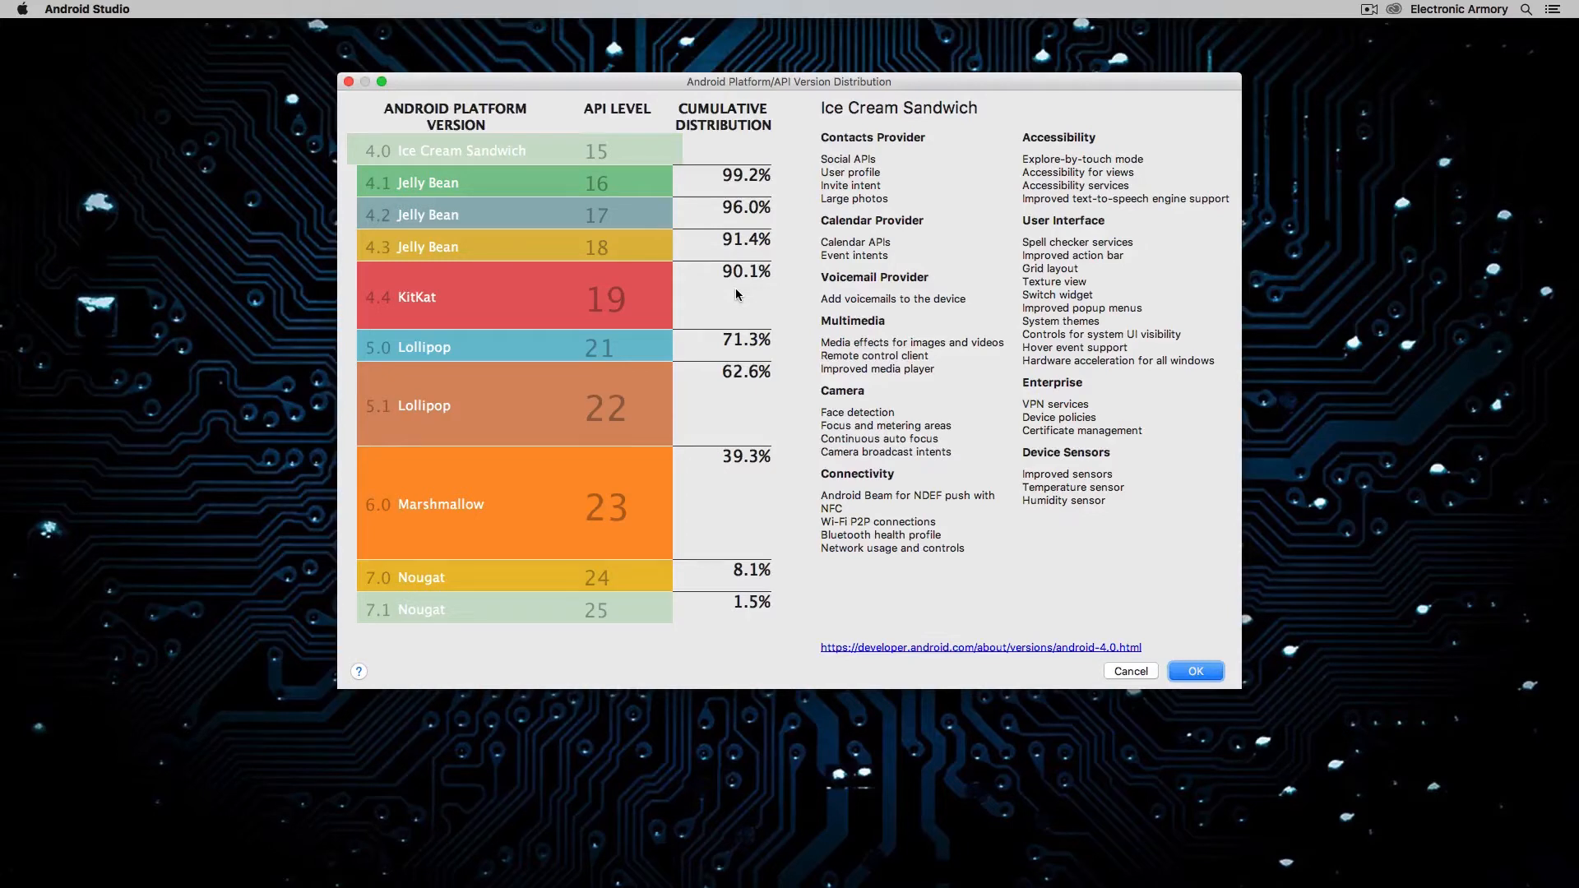
{"action": "mouse_move", "coordinate": [705, 222]}
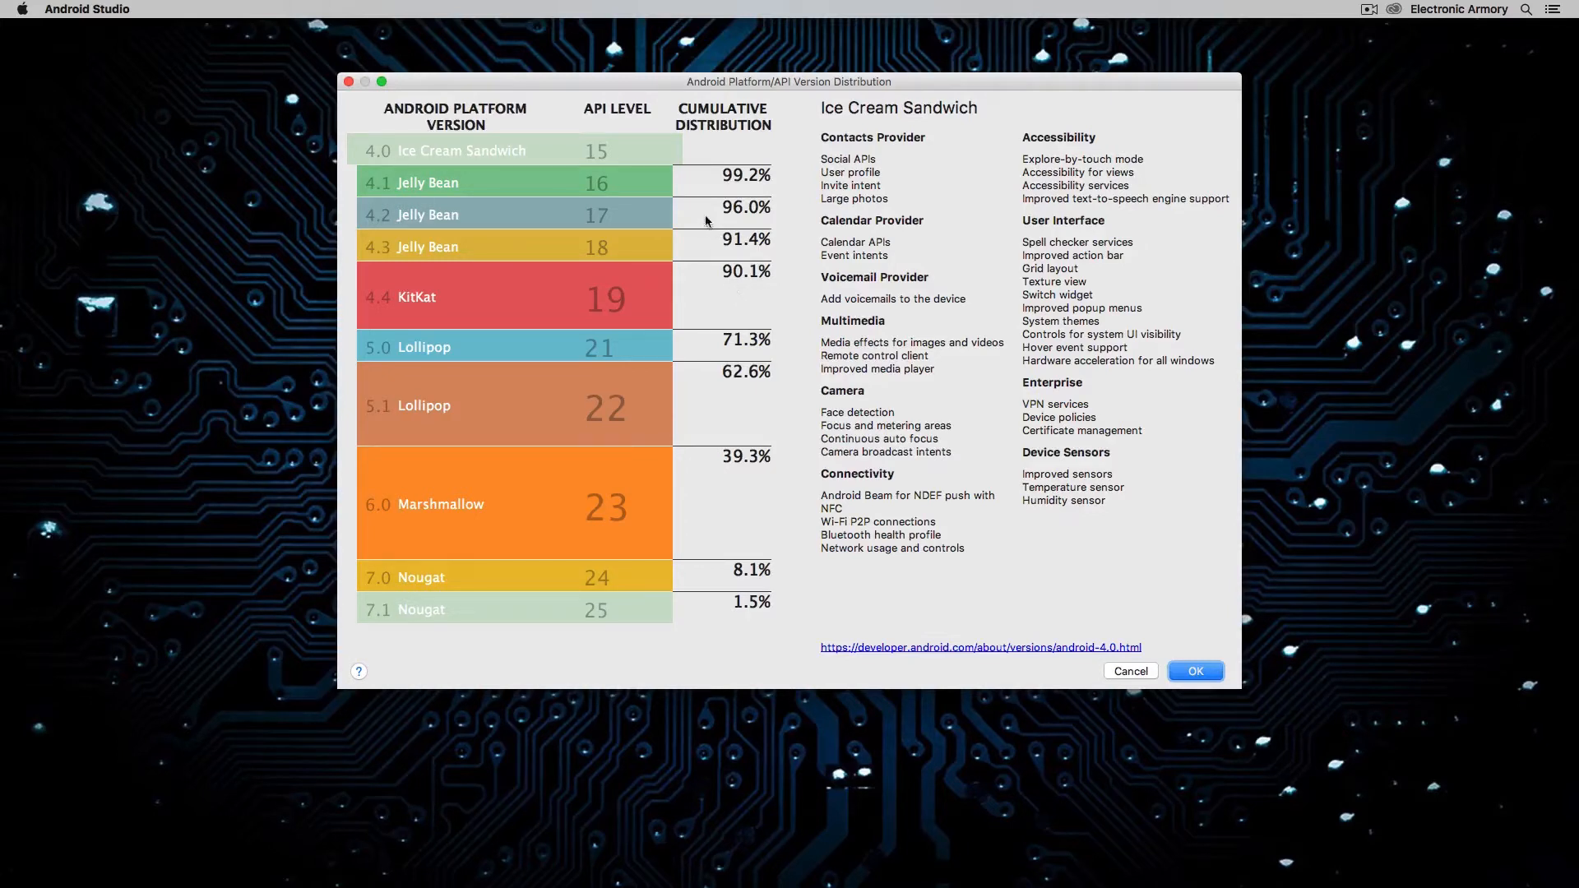
{"action": "mouse_move", "coordinate": [612, 217]}
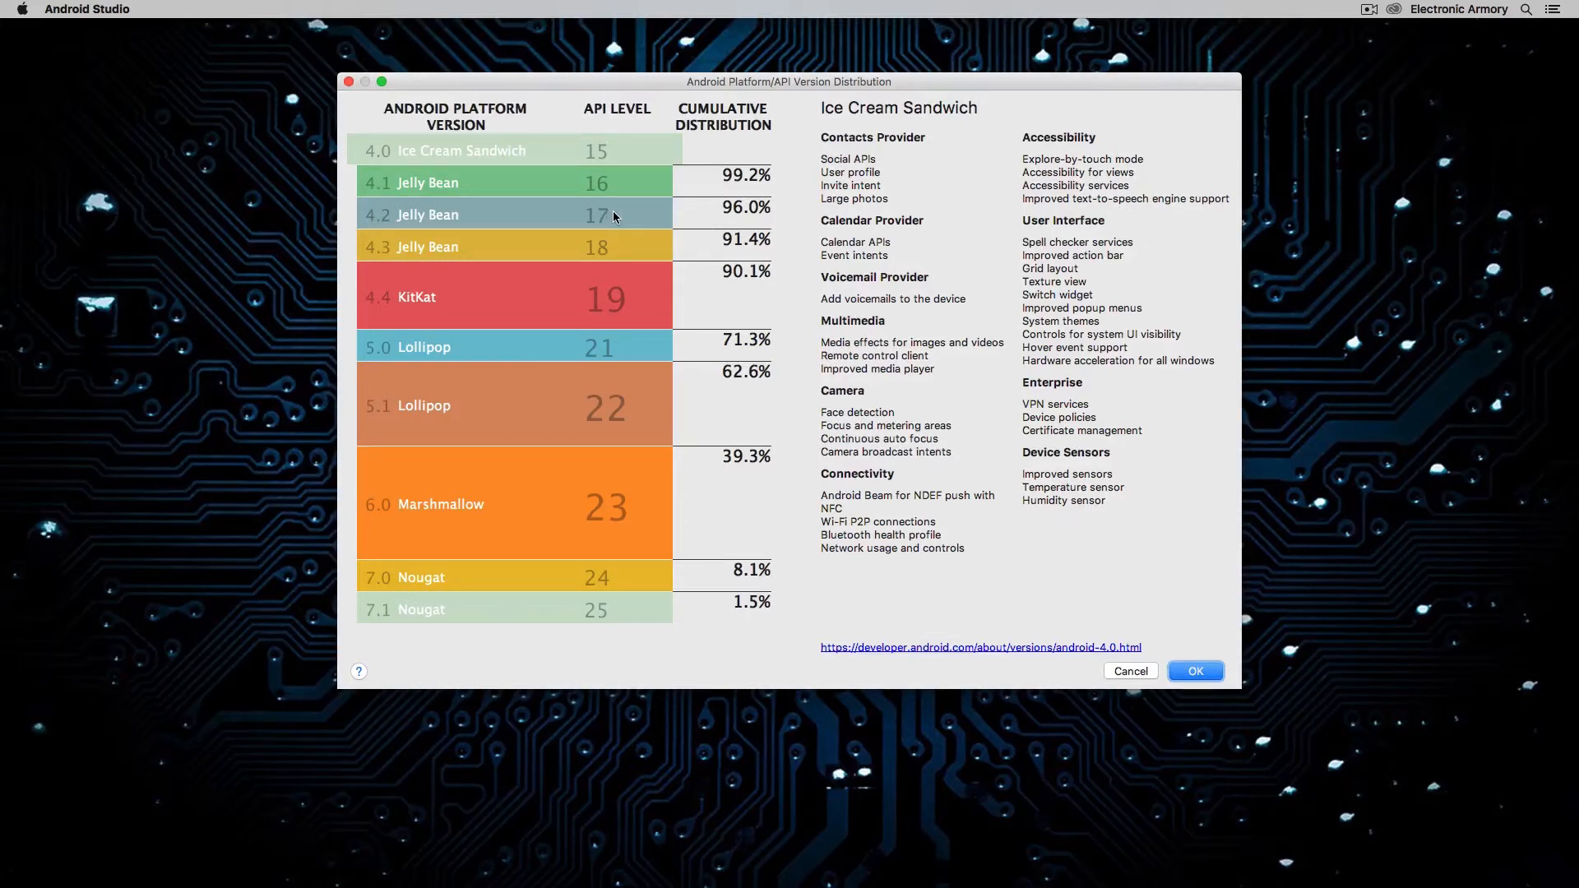
{"action": "mouse_move", "coordinate": [711, 280]}
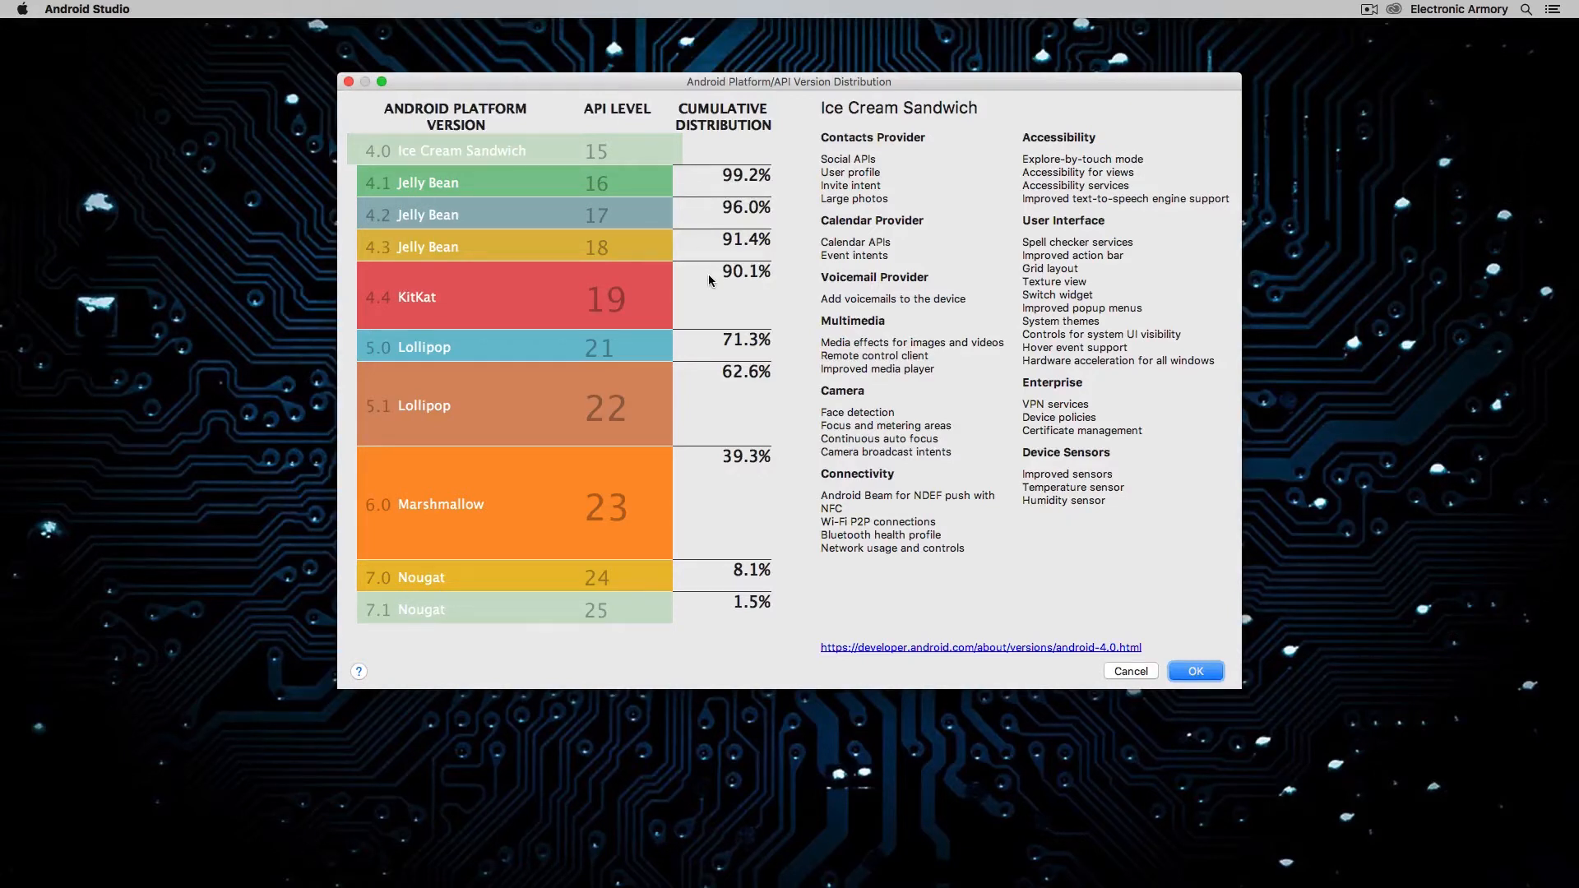
{"action": "mouse_move", "coordinate": [571, 156]}
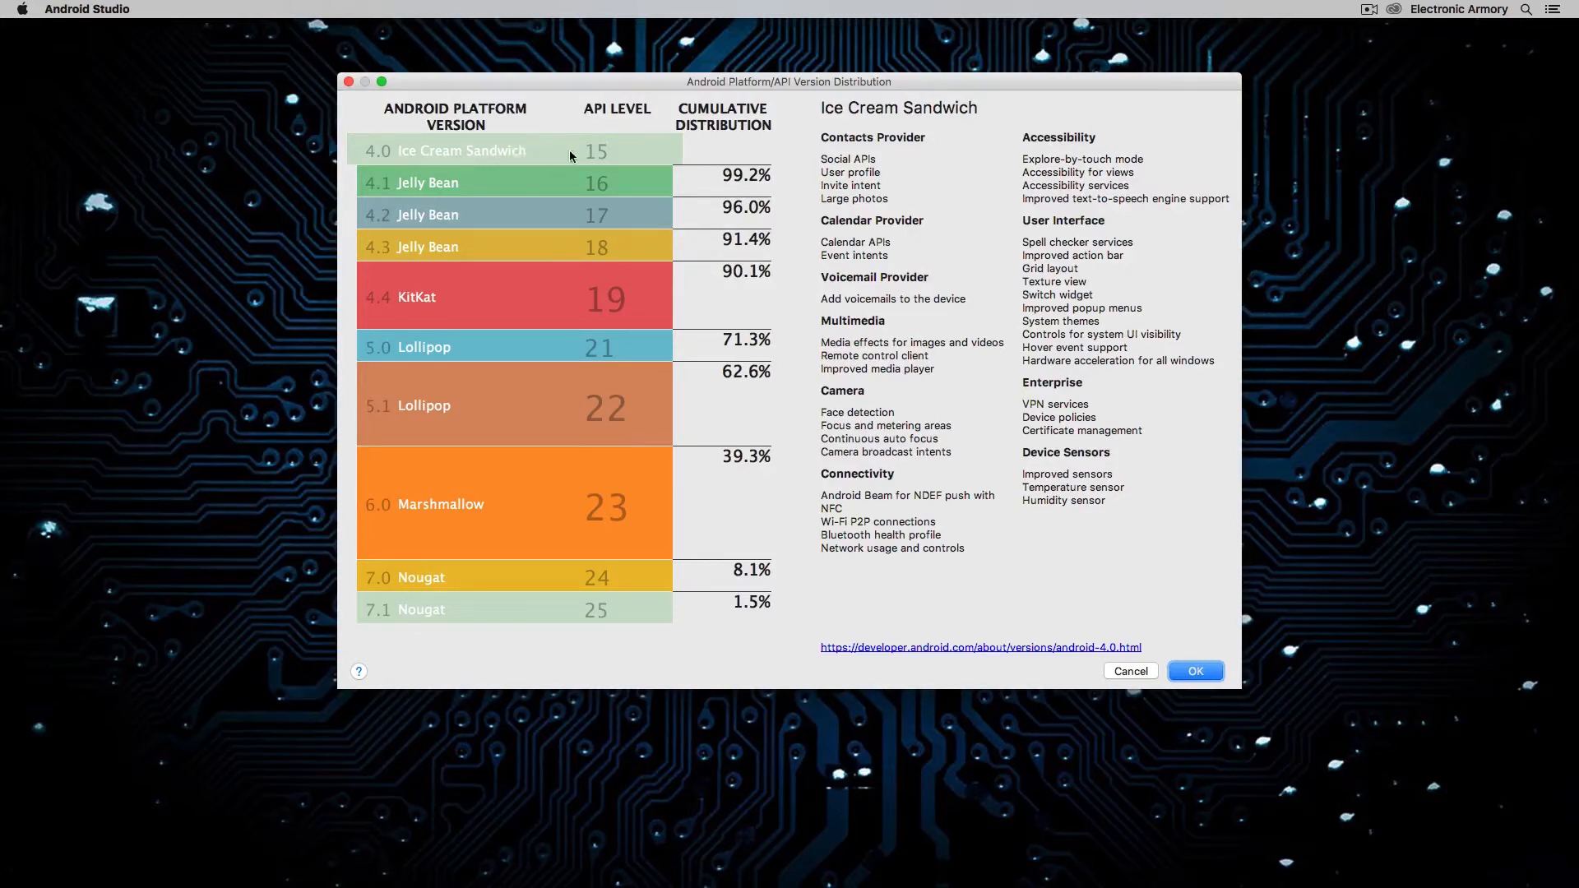
{"action": "mouse_move", "coordinate": [599, 138]}
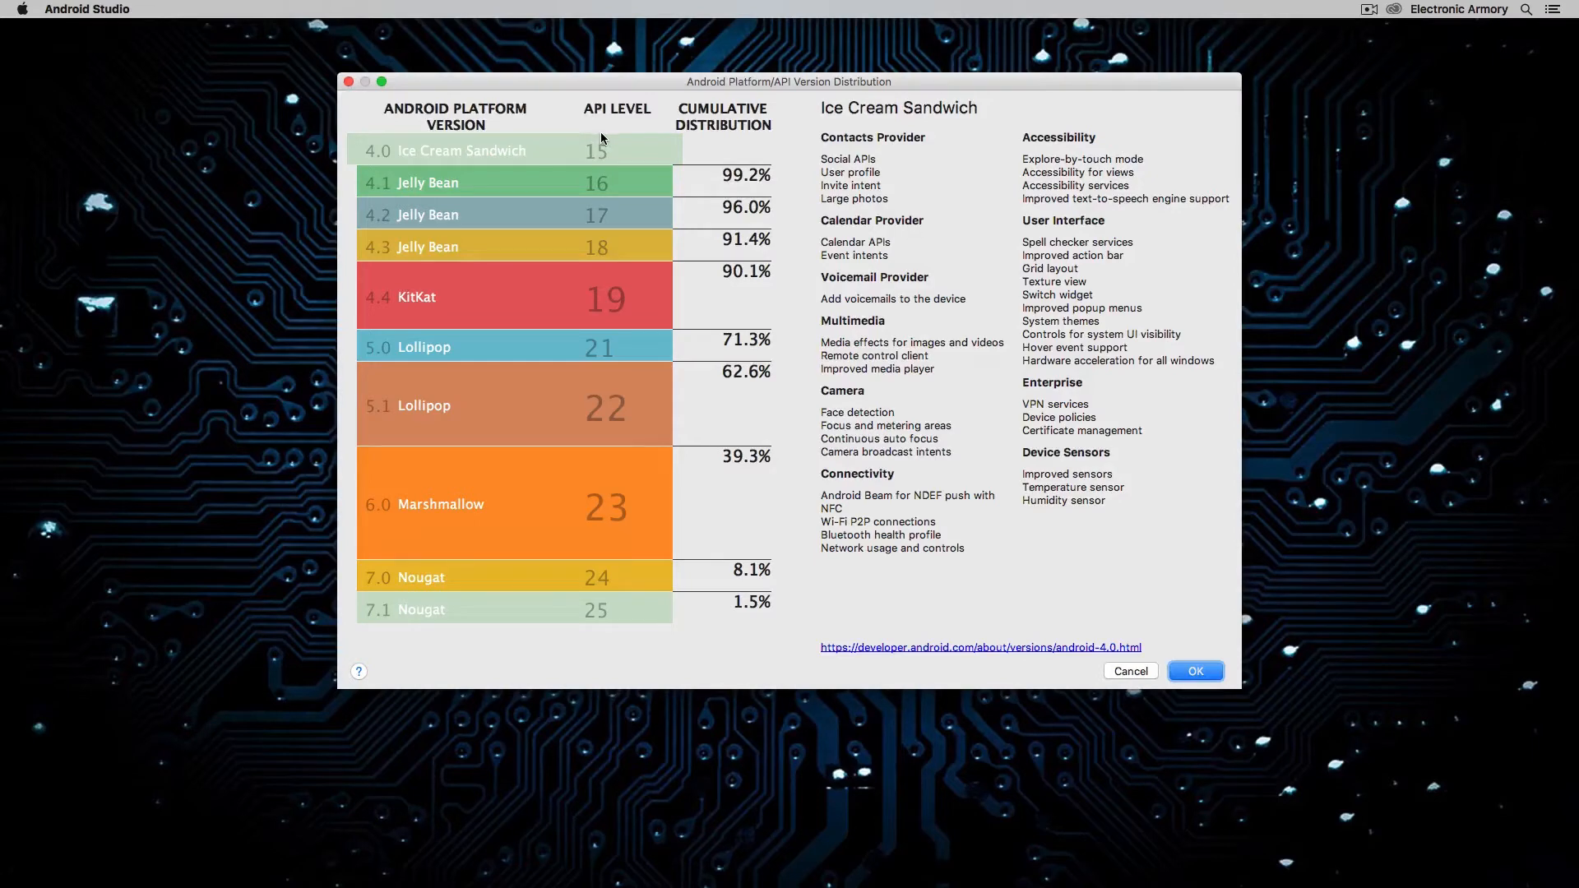
{"action": "left_click", "coordinate": [1194, 671]}
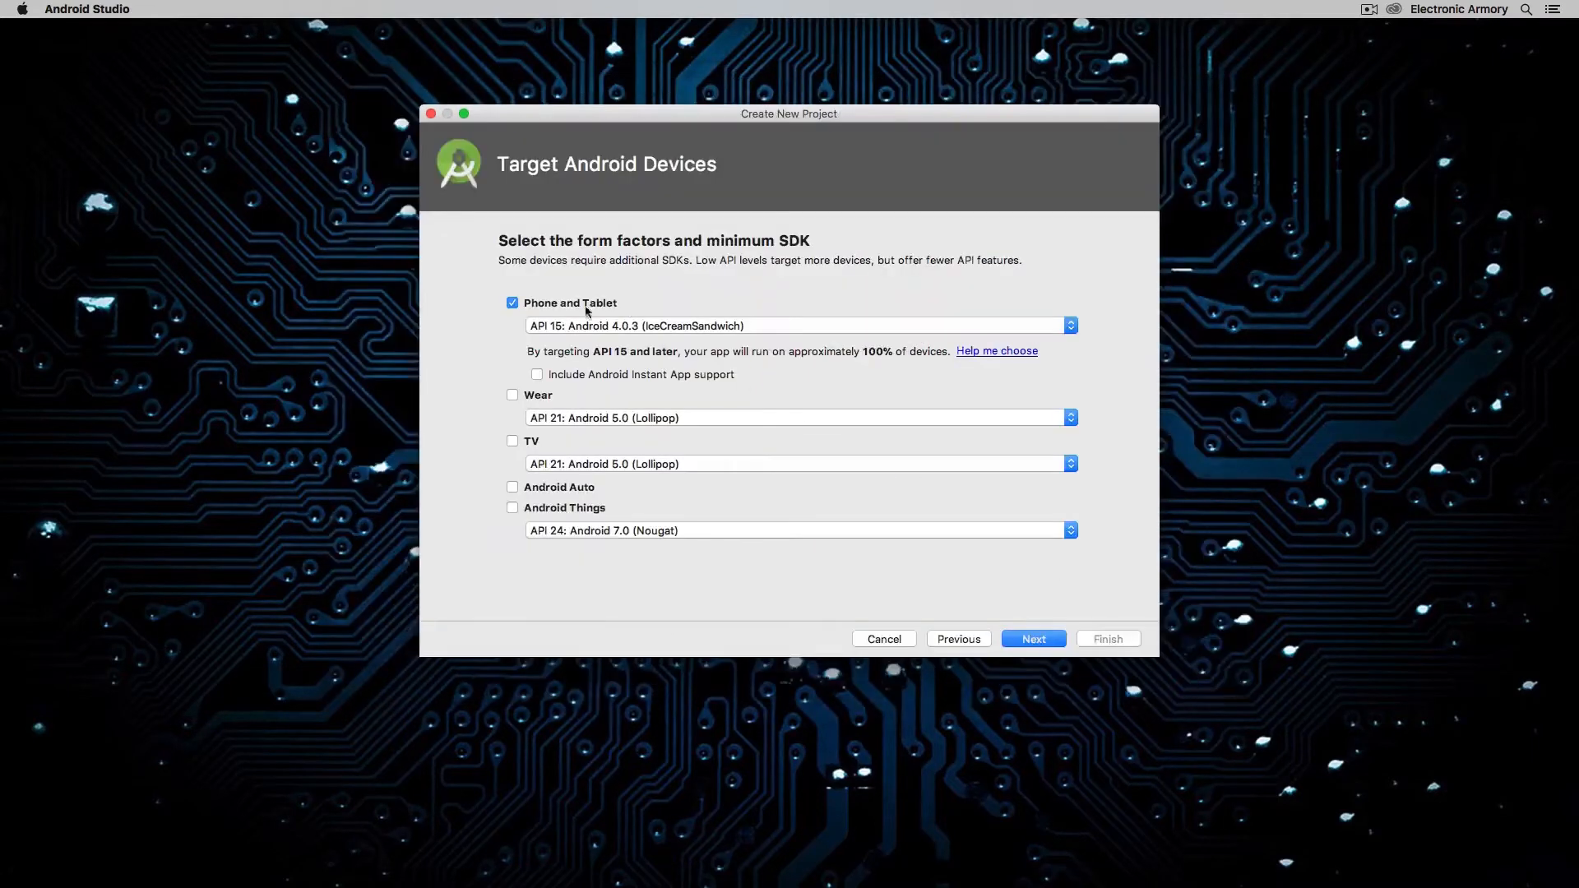
- Browse Add No Activity and Basic Activity, choose Empty Activity and continue to Configure Activity
{"action": "left_click", "coordinate": [1033, 638]}
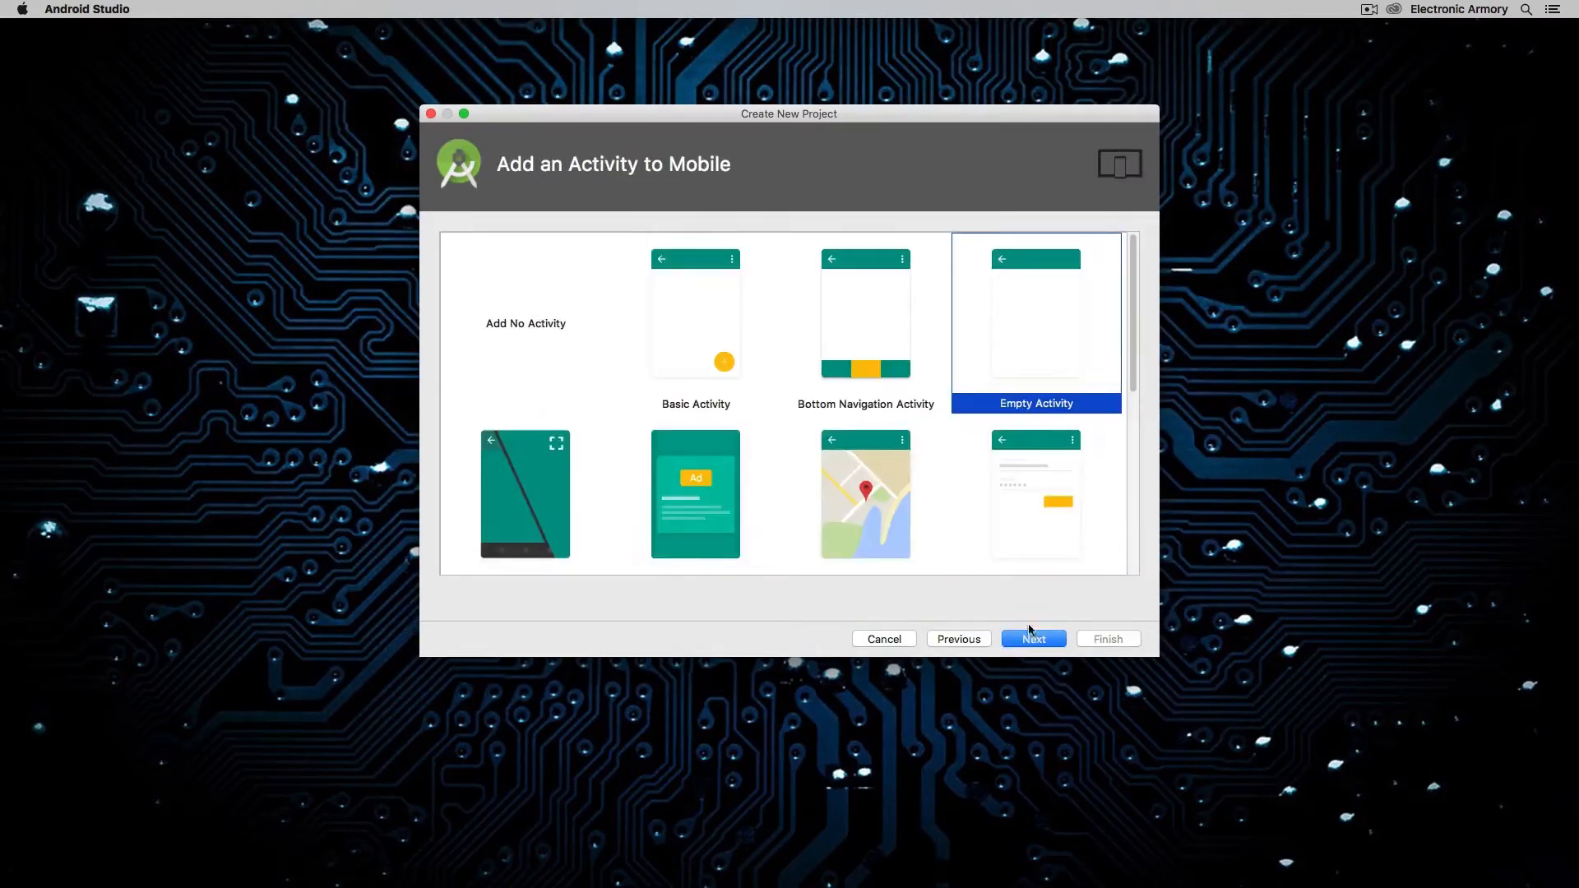
{"action": "mouse_move", "coordinate": [992, 528]}
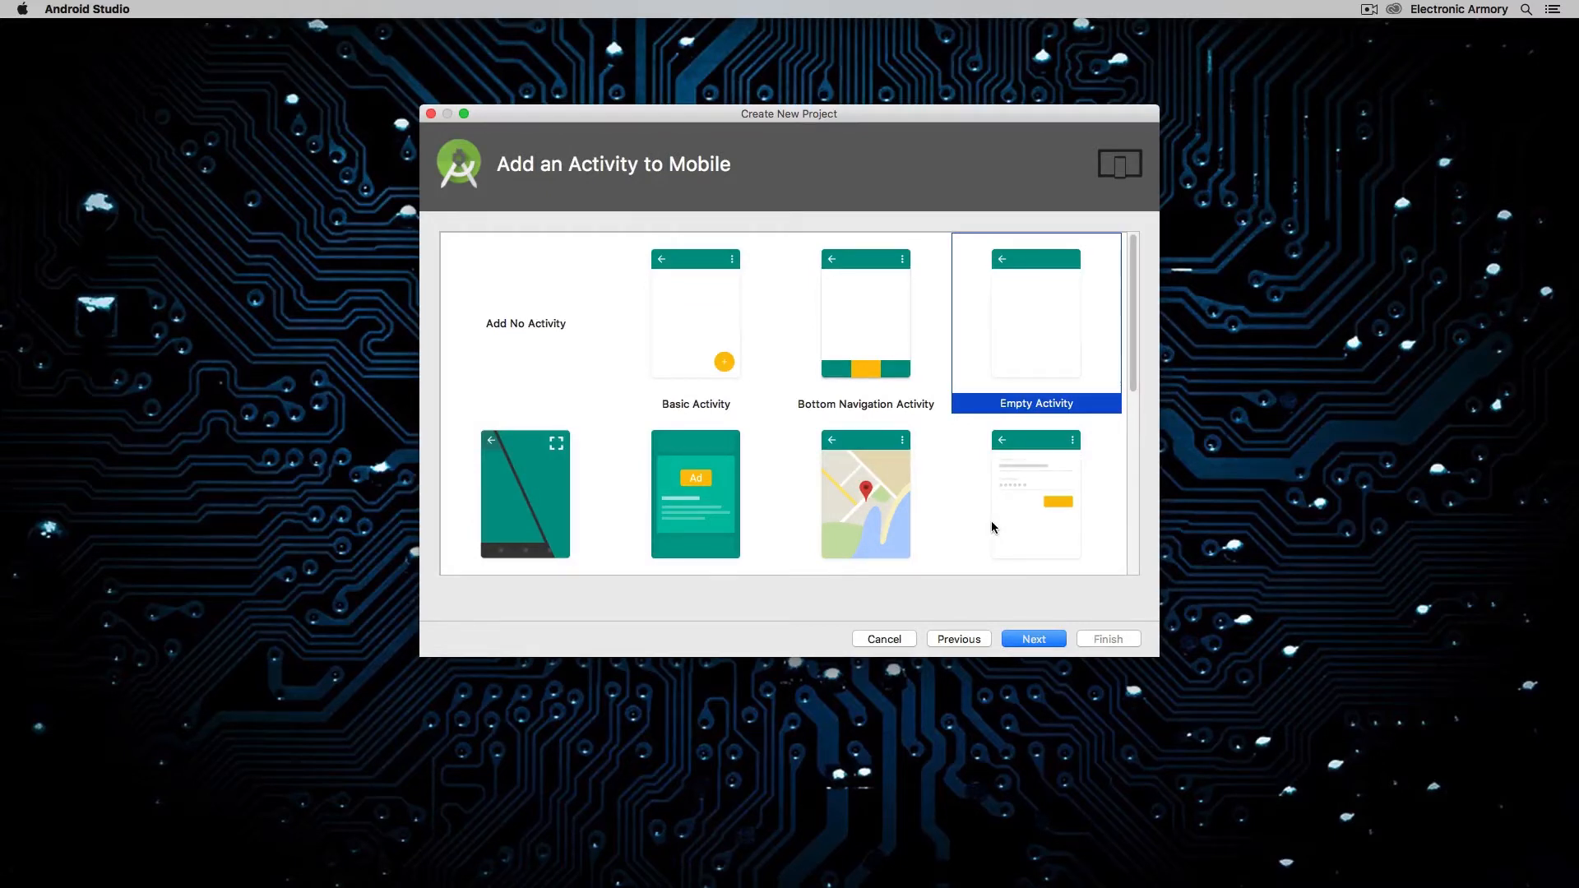
{"action": "left_click", "coordinate": [525, 324]}
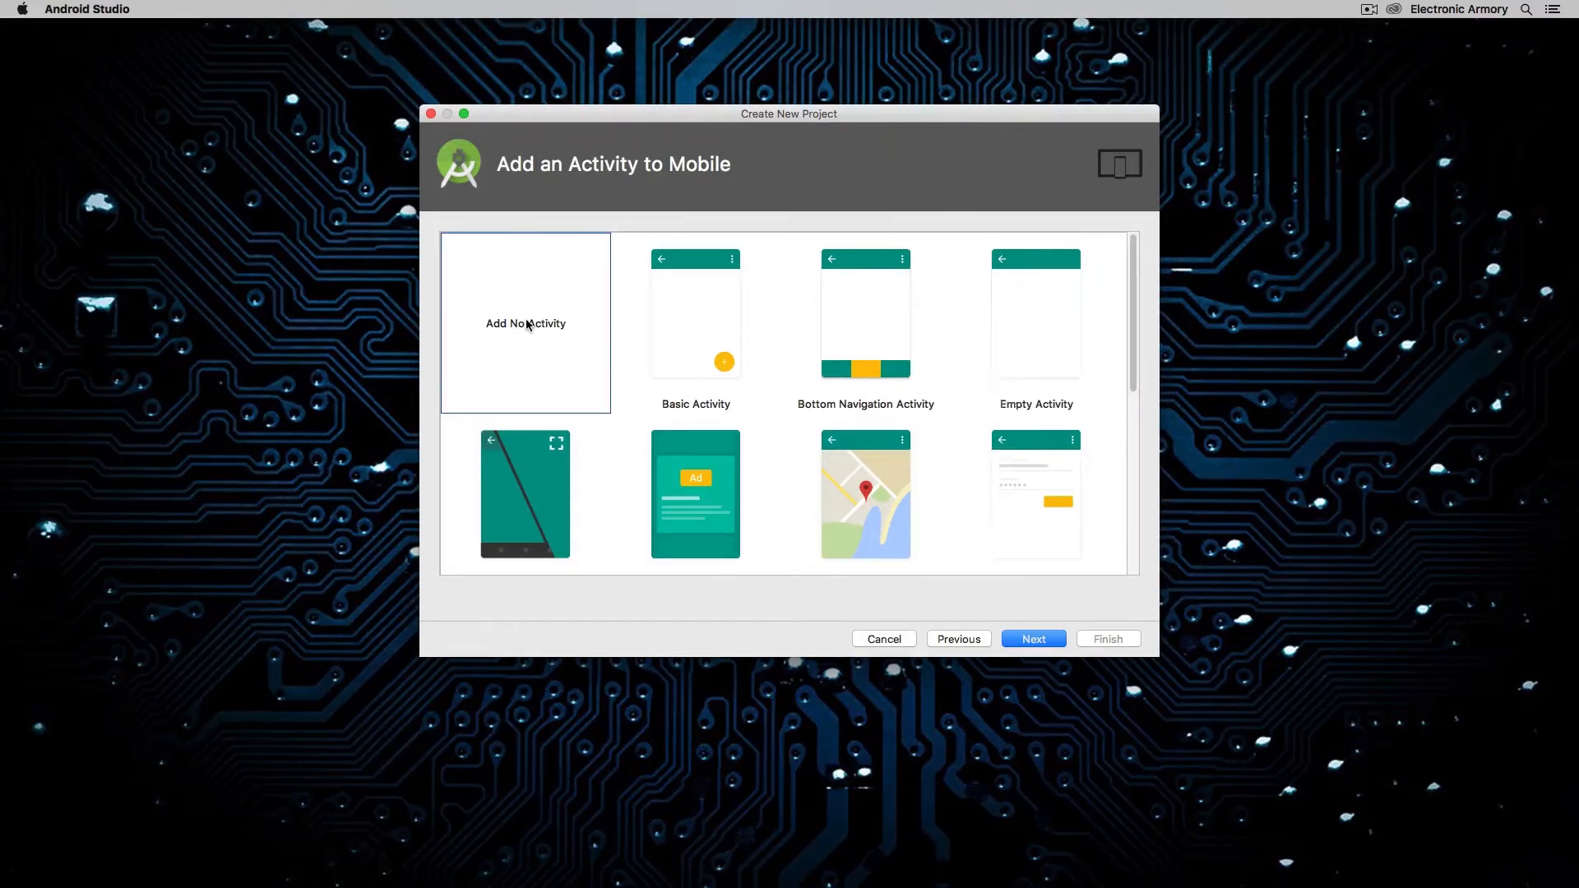
{"action": "mouse_move", "coordinate": [551, 336]}
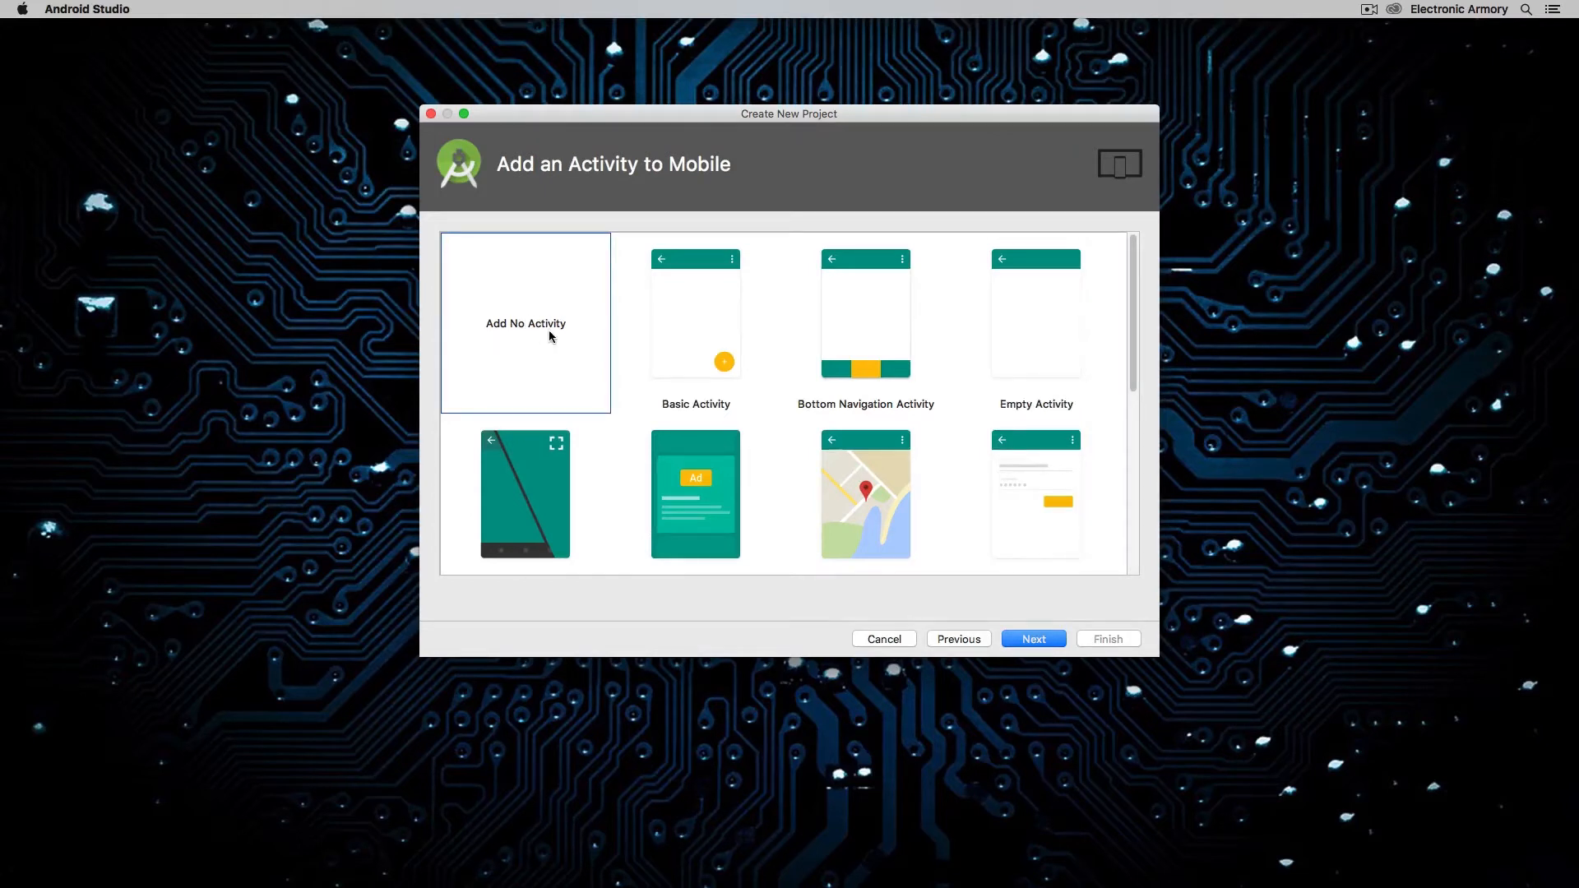
{"action": "left_click", "coordinate": [694, 323]}
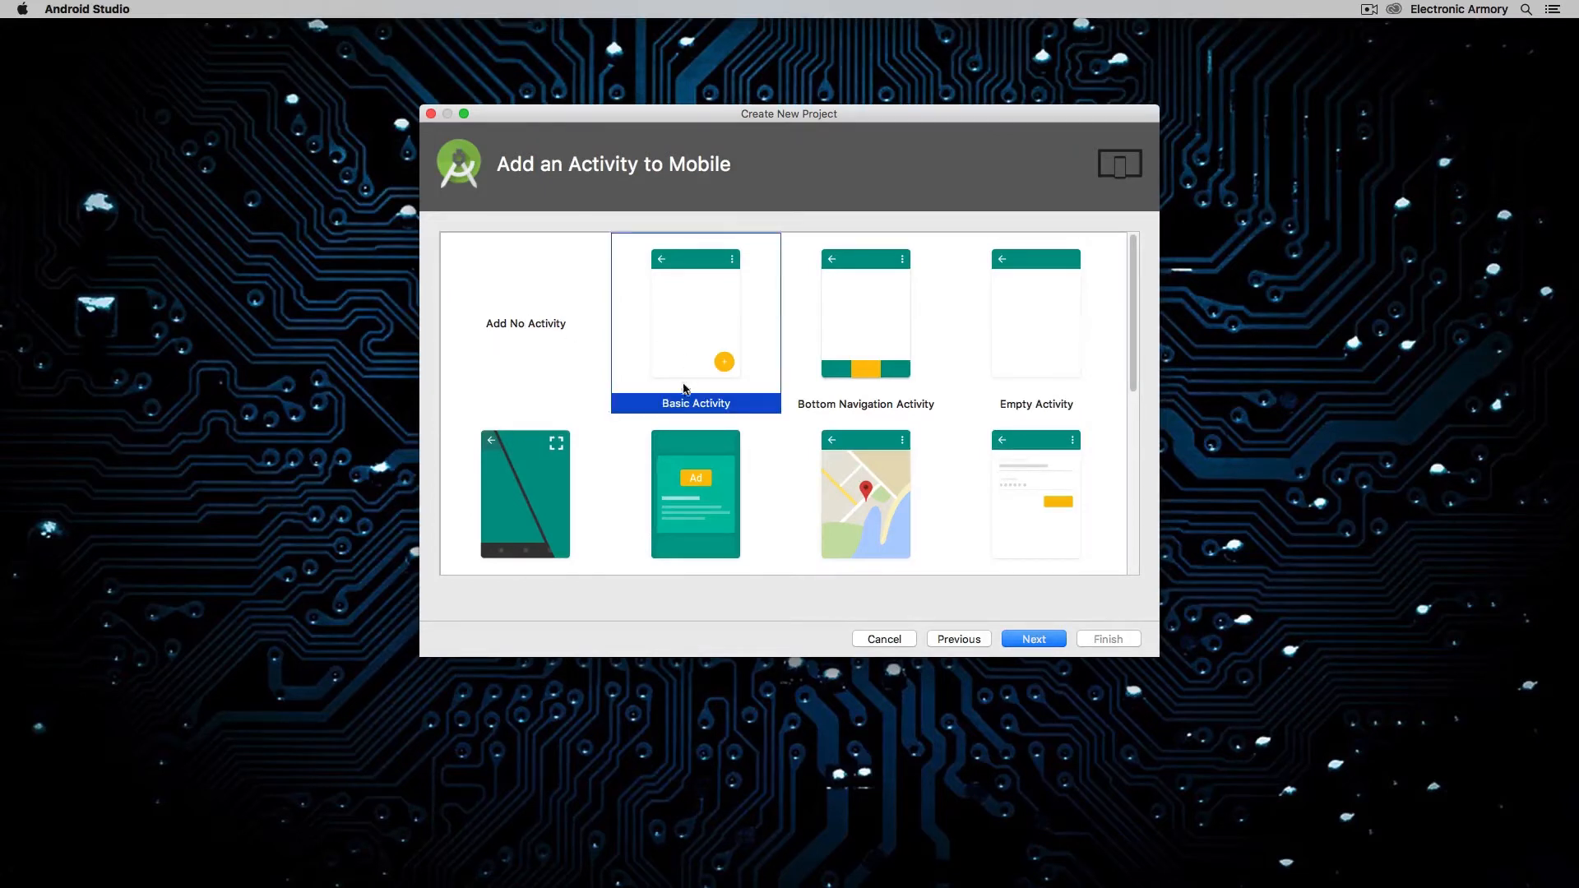
{"action": "mouse_move", "coordinate": [719, 338]}
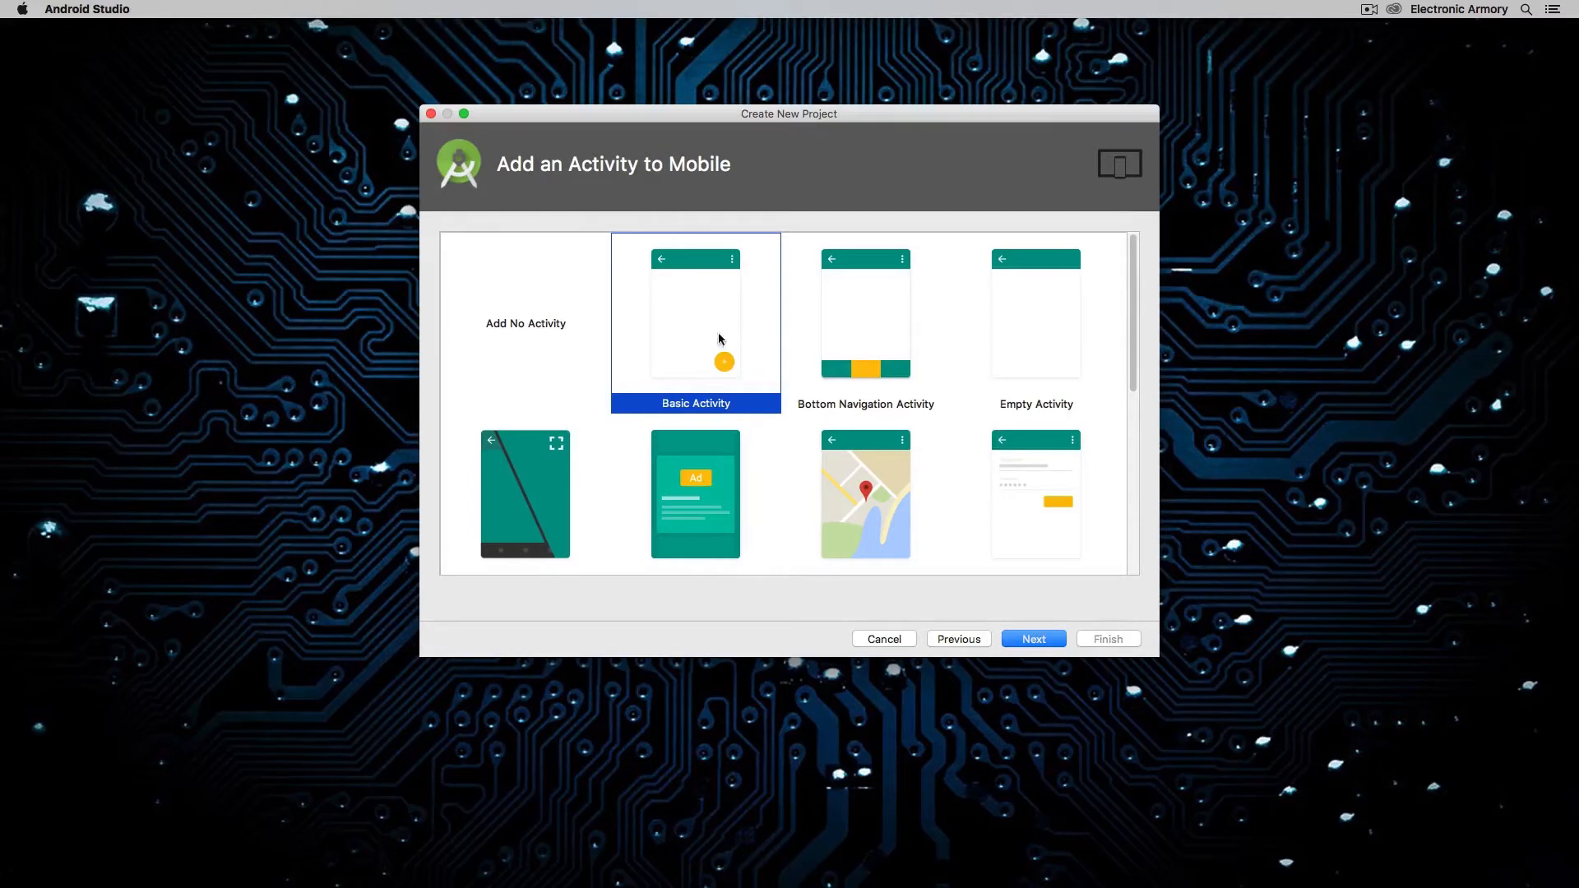
{"action": "mouse_move", "coordinate": [724, 379]}
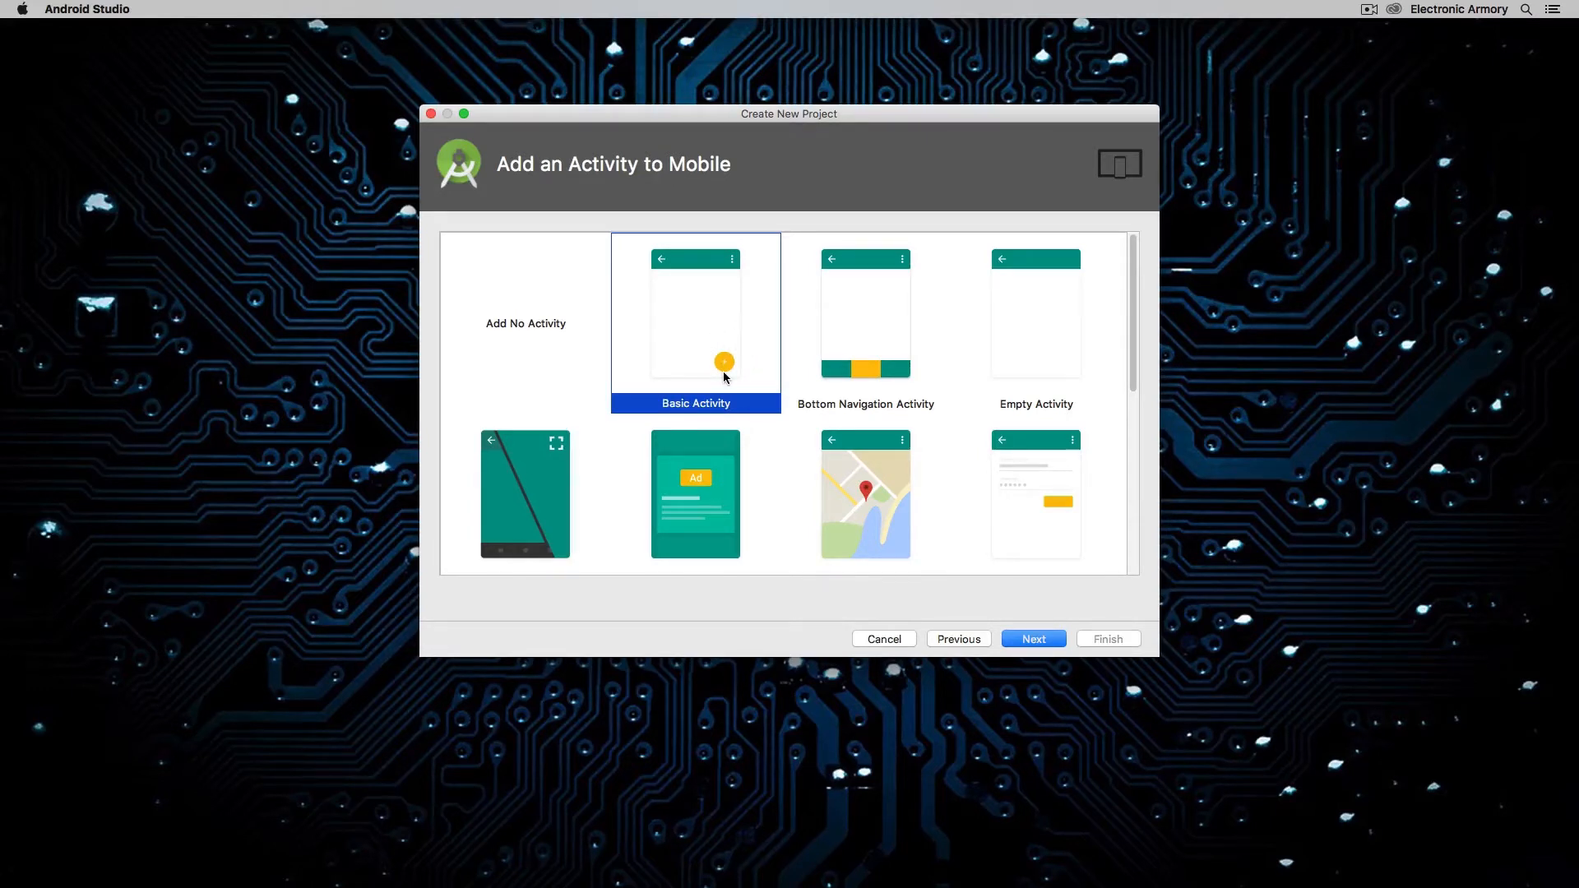
{"action": "mouse_move", "coordinate": [892, 419]}
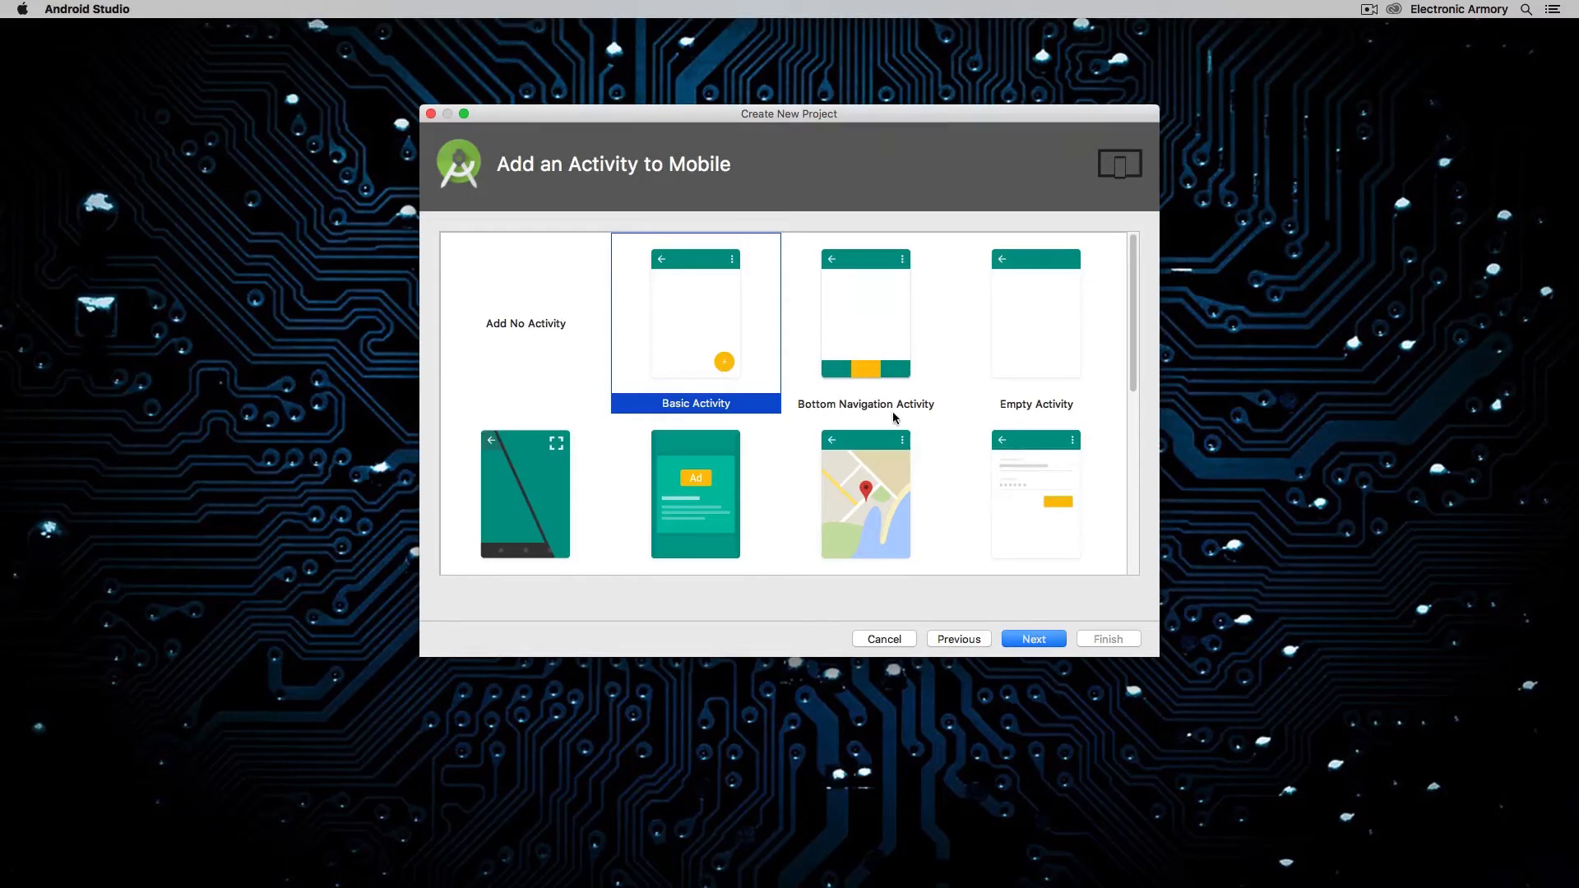
{"action": "mouse_move", "coordinate": [826, 374]}
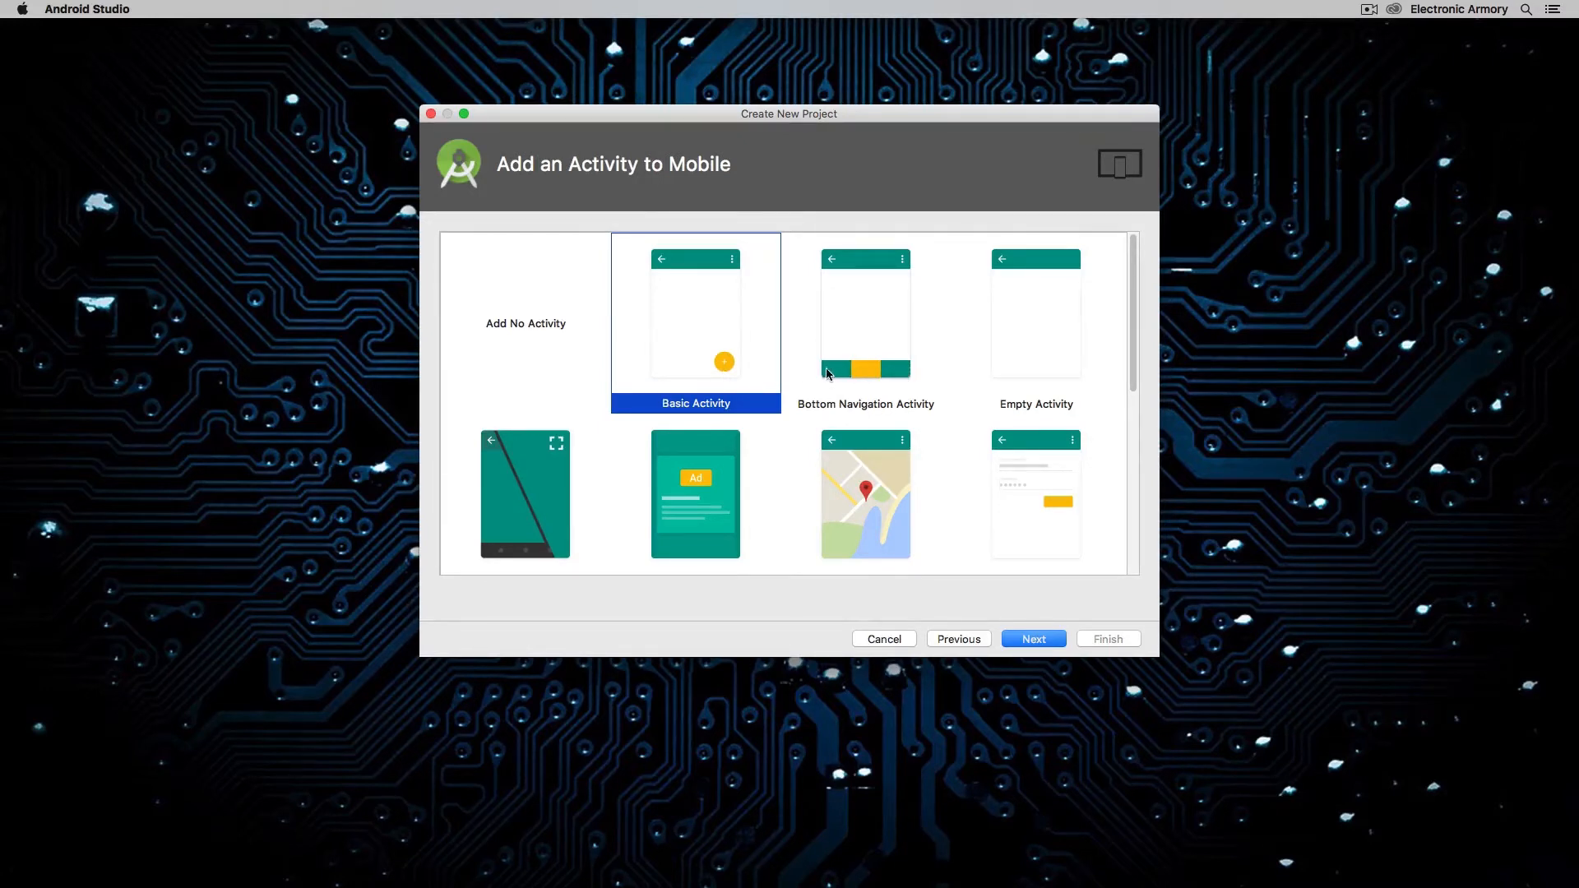
{"action": "mouse_move", "coordinate": [900, 375]}
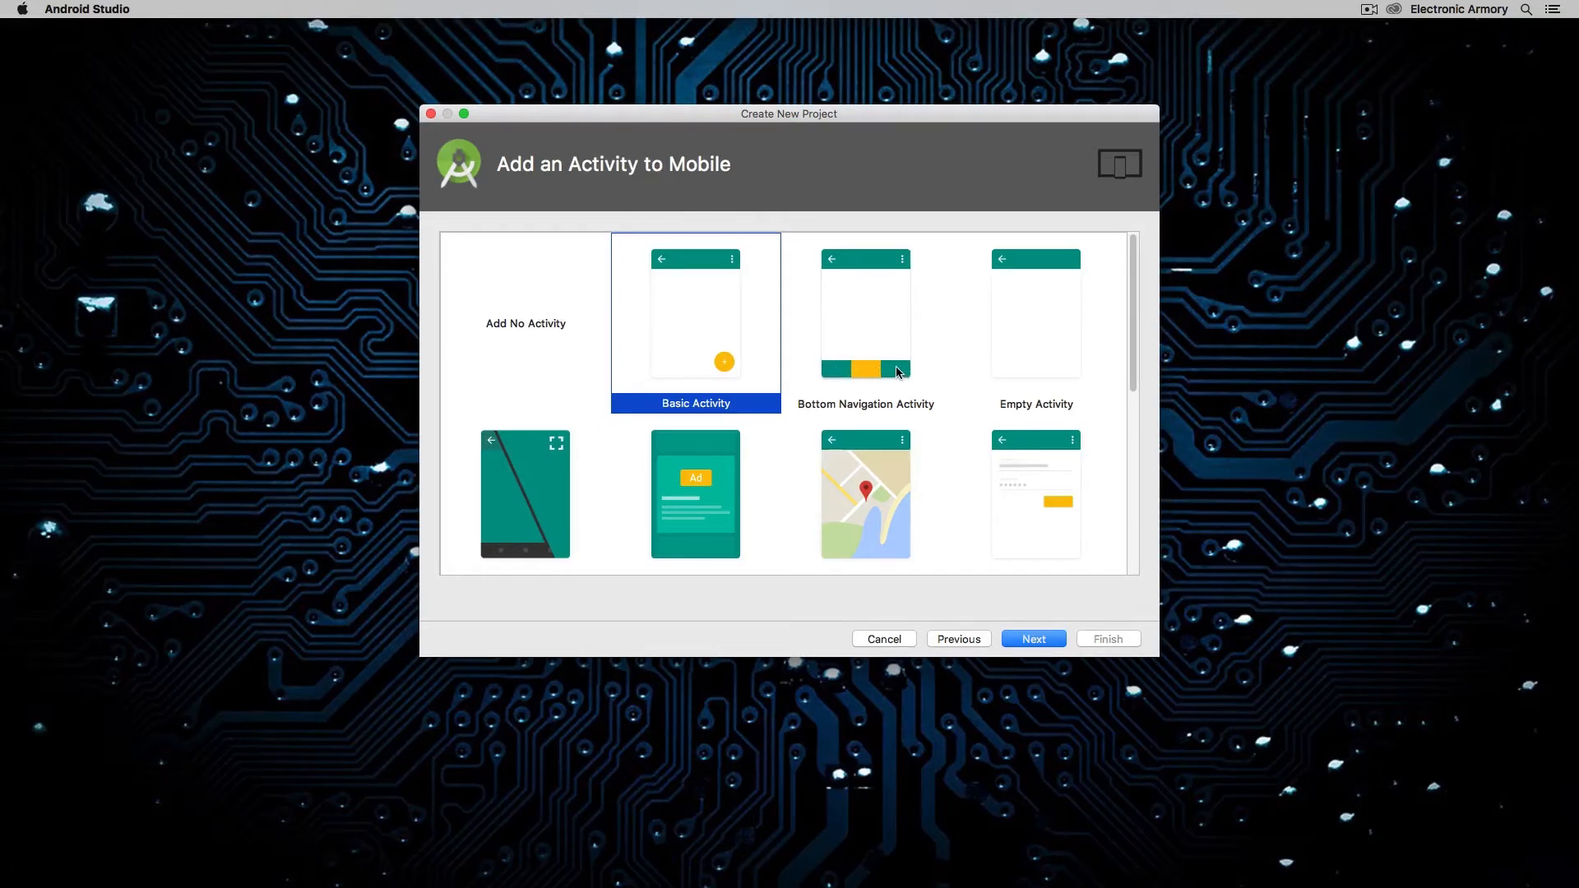
{"action": "mouse_move", "coordinate": [1000, 334]}
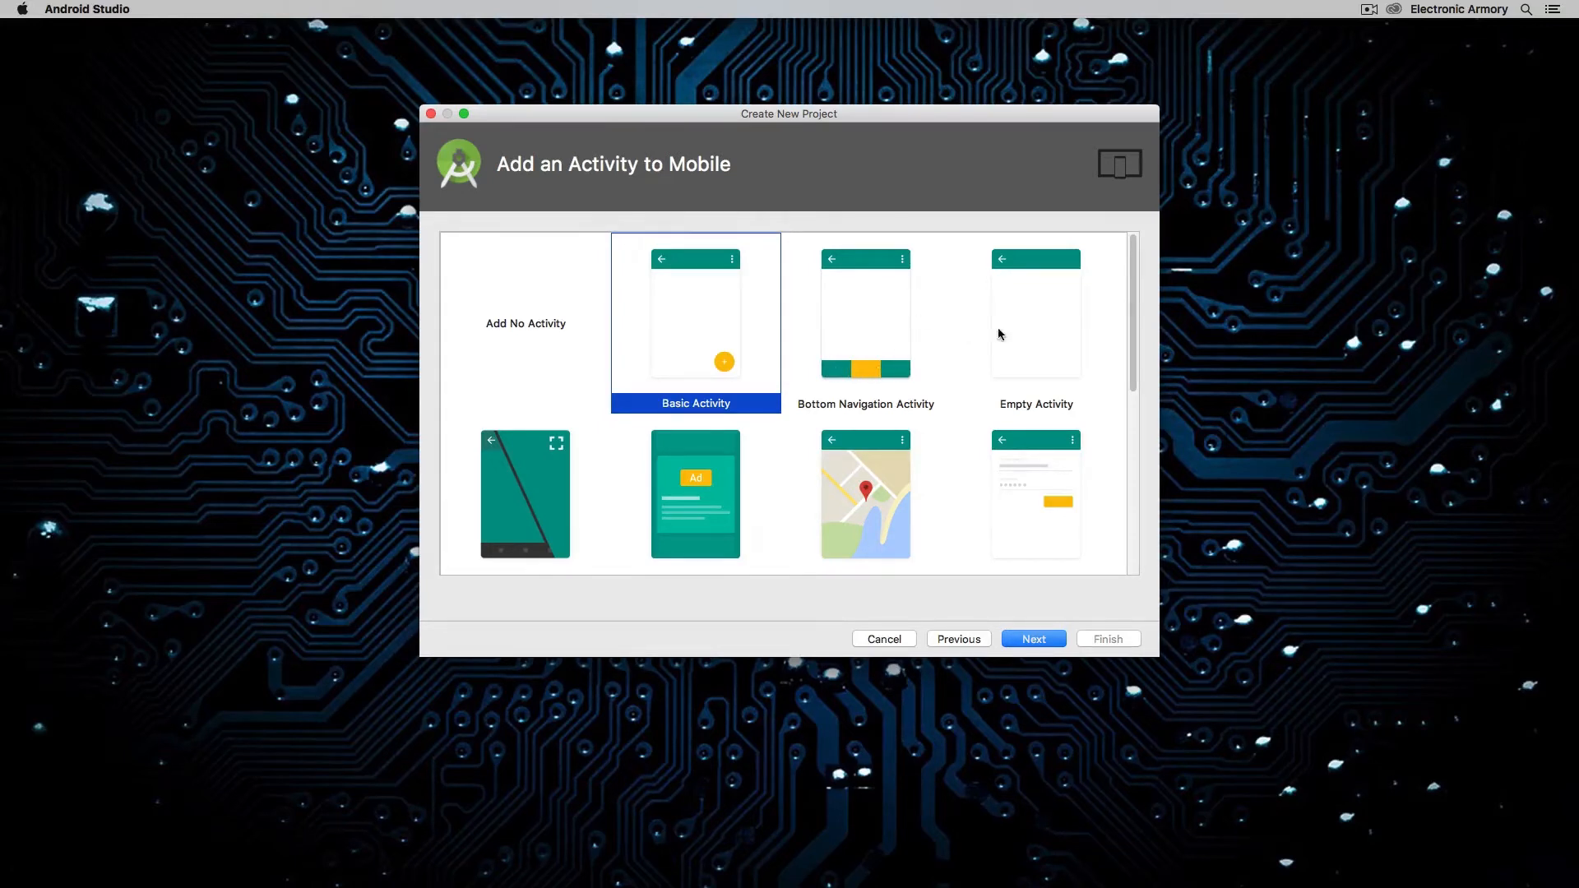
{"action": "left_click", "coordinate": [1034, 313]}
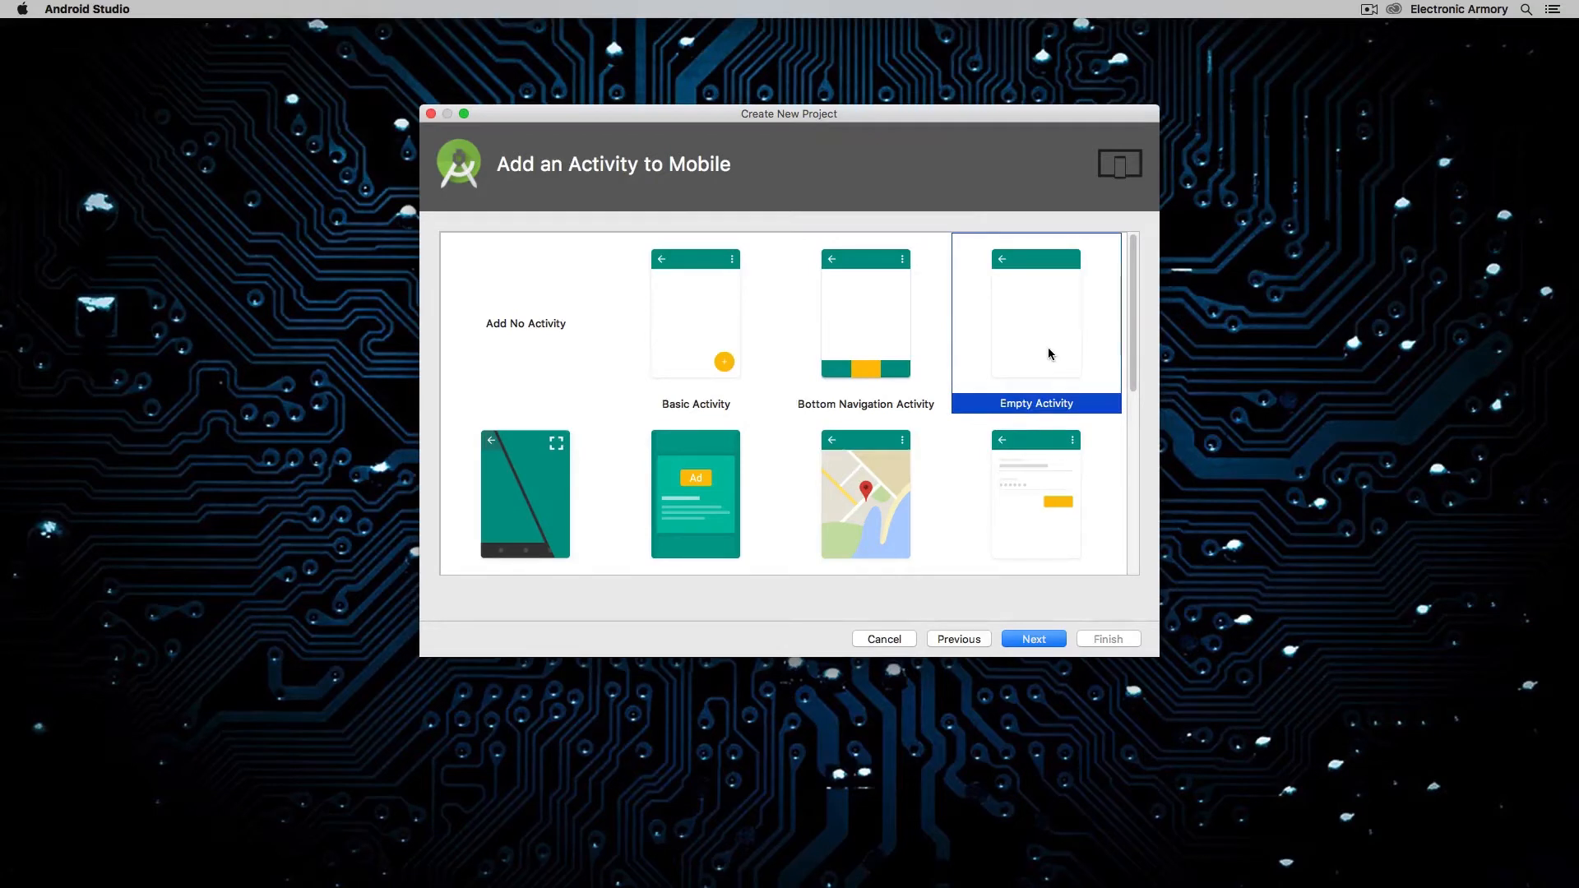
{"action": "scroll", "scroll_direction": "down", "scroll_amount": 3}
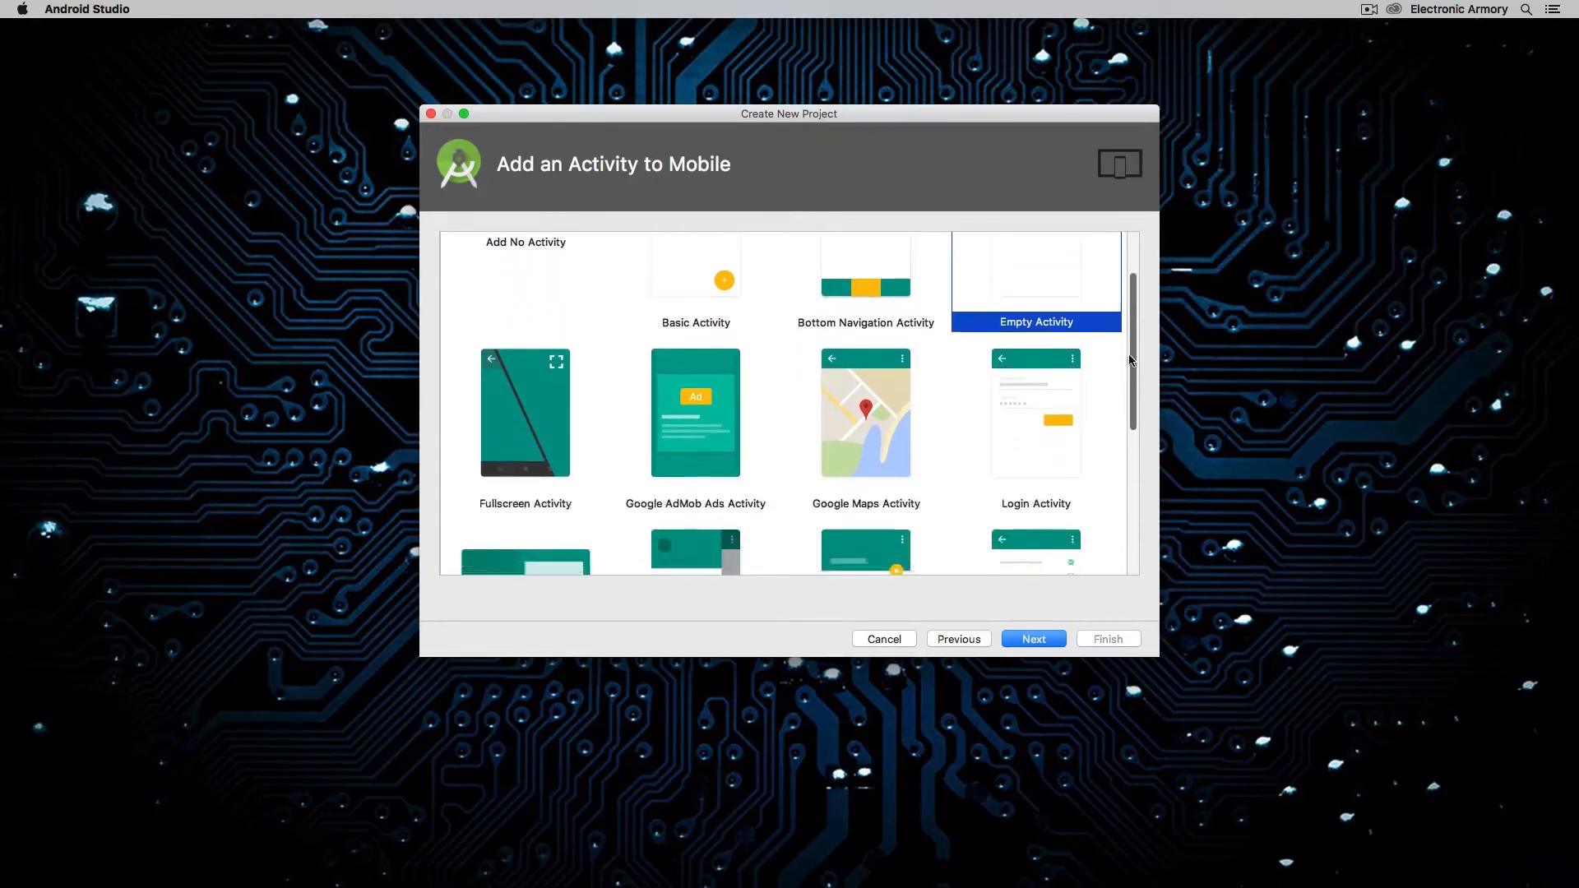
{"action": "scroll", "scroll_direction": "down", "scroll_amount": 3}
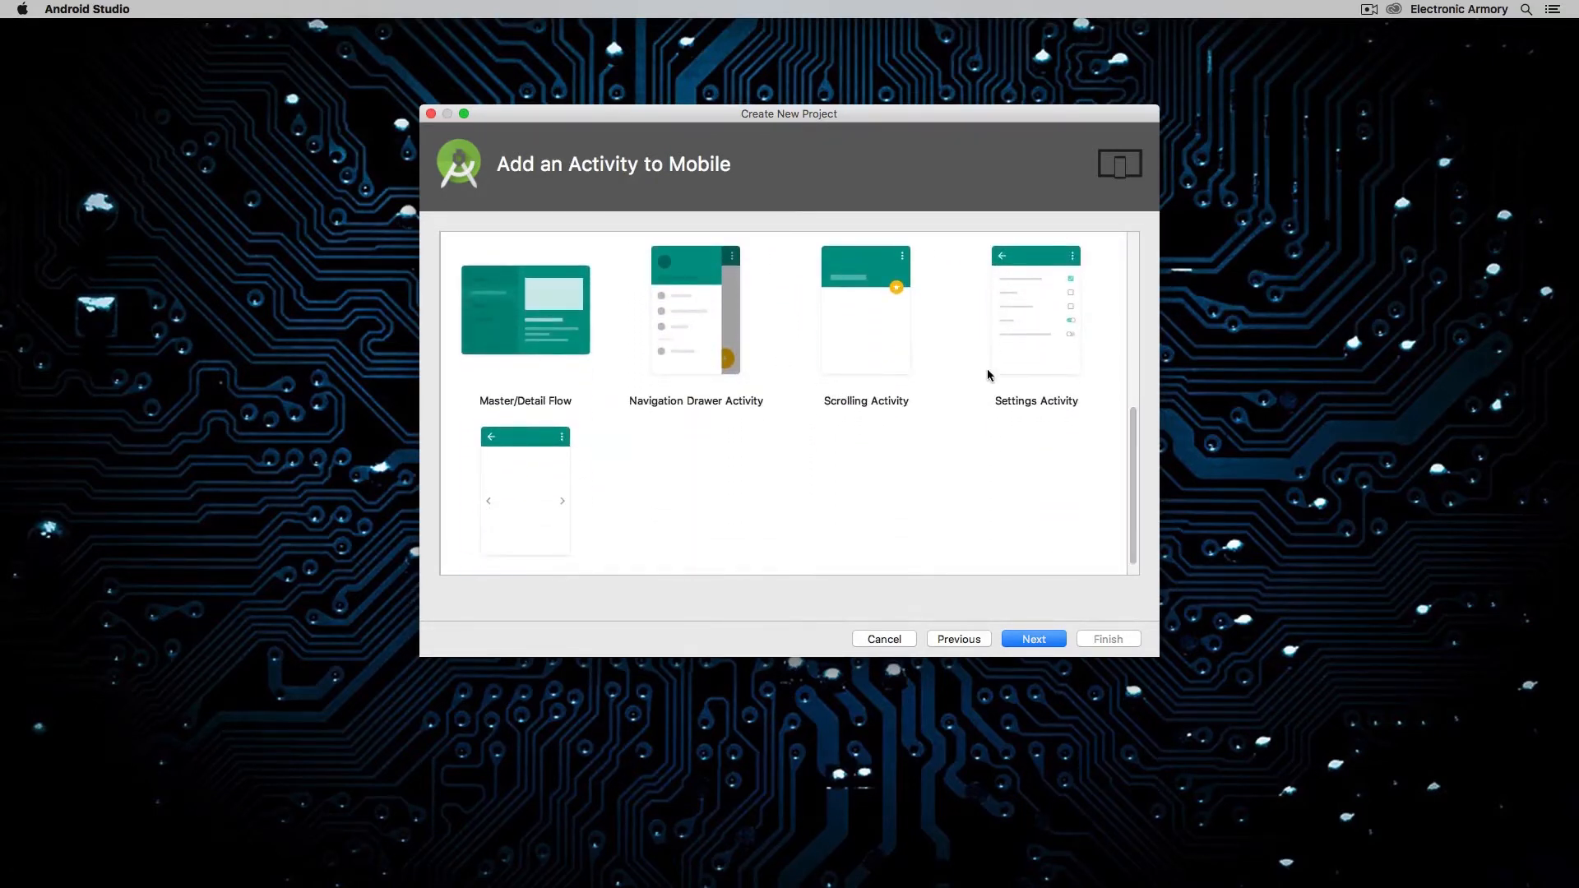
{"action": "scroll", "scroll_direction": "up", "scroll_amount": 3}
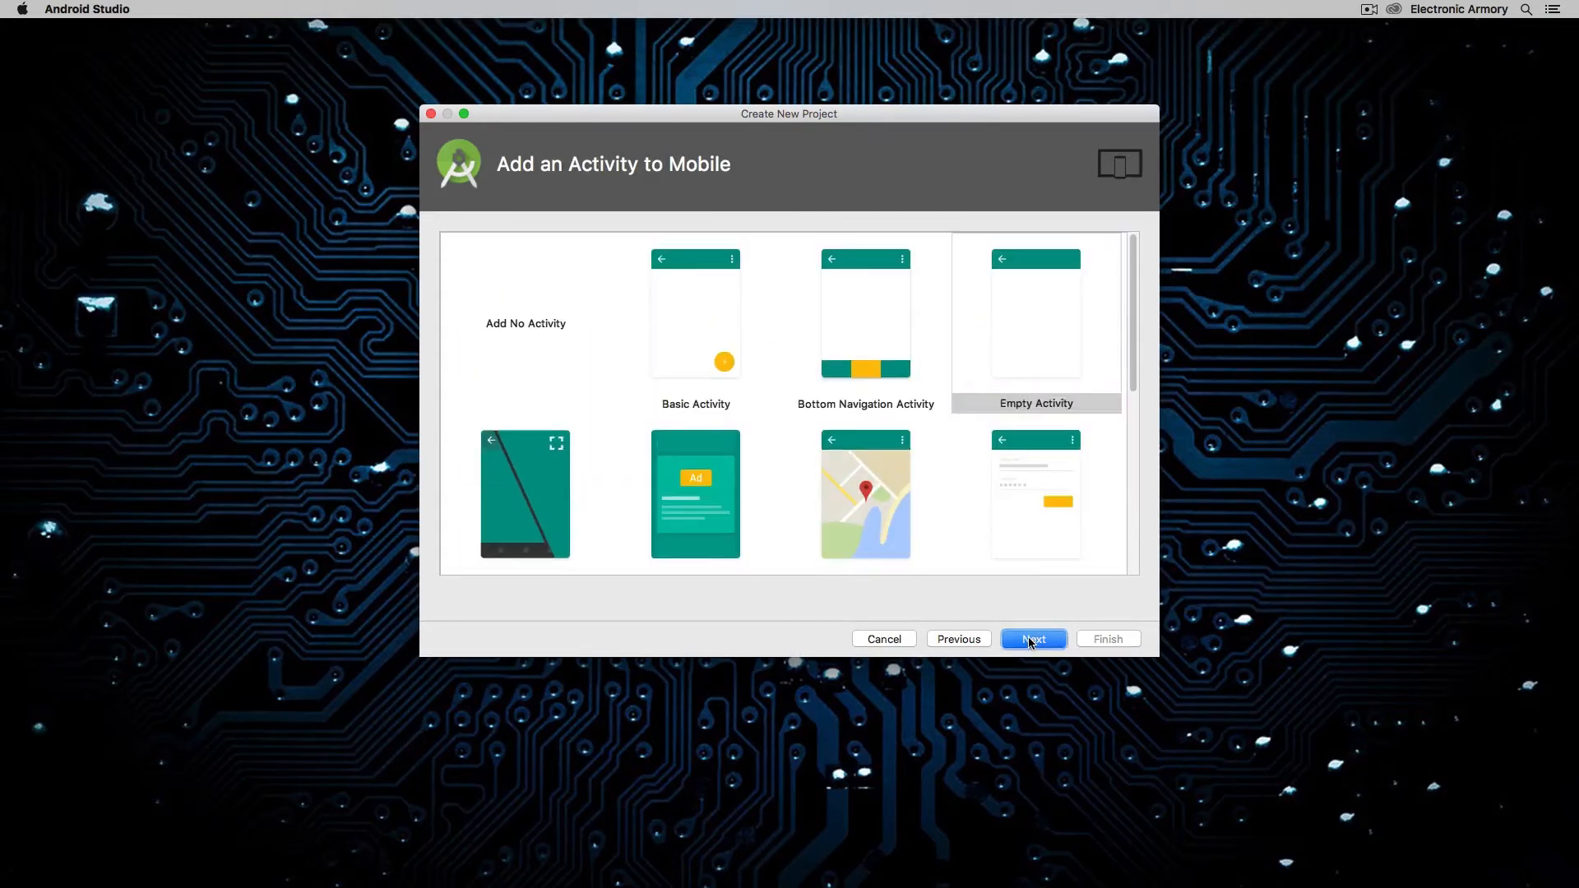
{"action": "left_click", "coordinate": [1033, 638]}
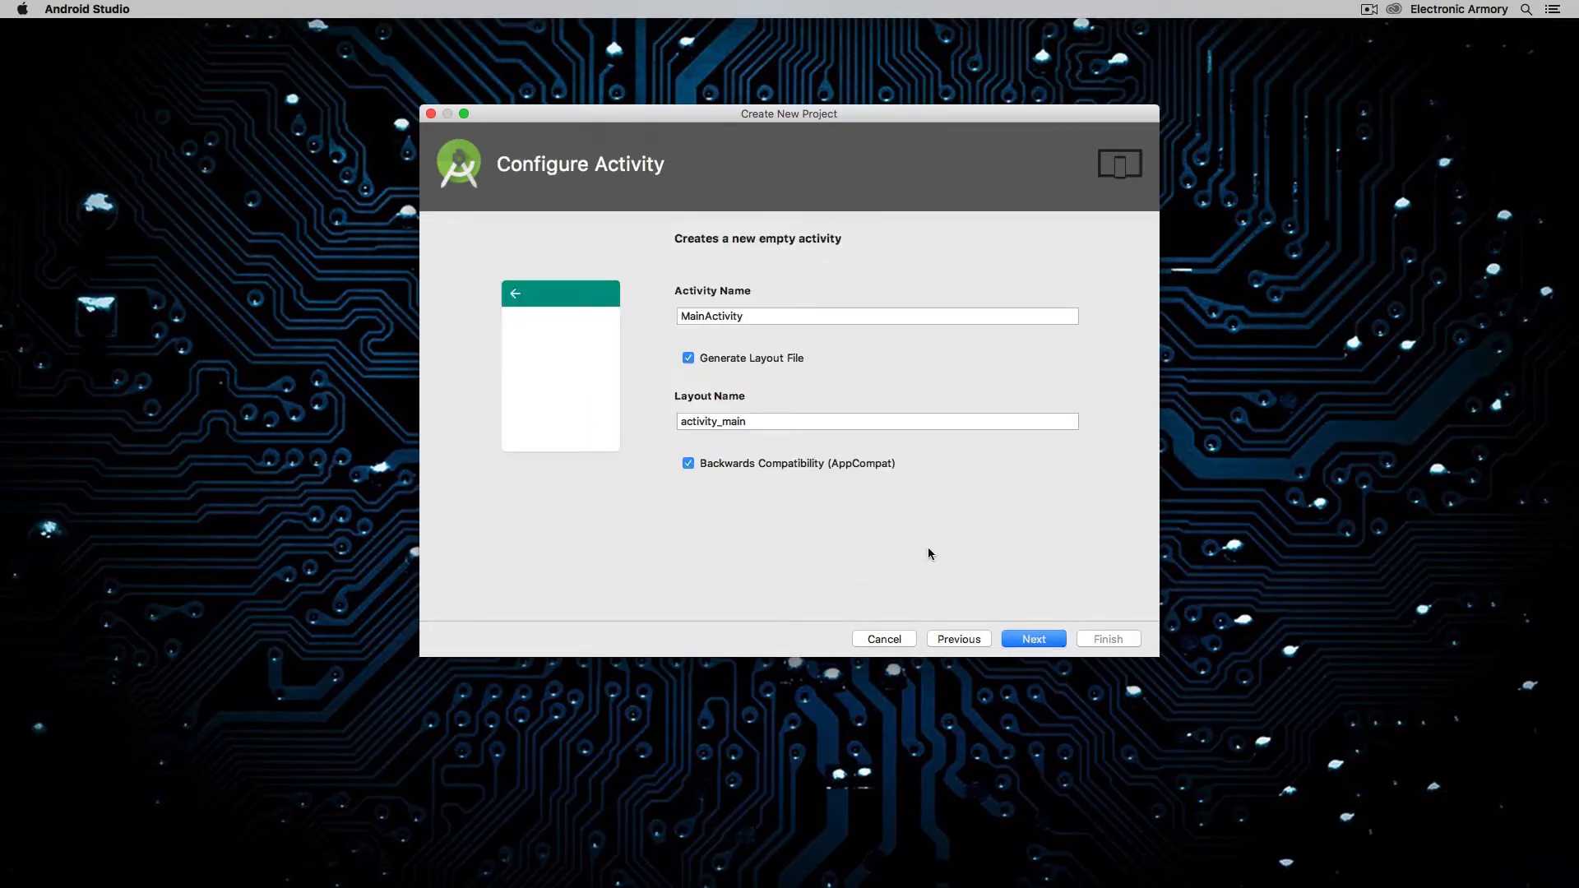
- Keep the MainActivity and activity_main defaults and continue so ConstraintLayout 1.0.2 installs
{"action": "left_click", "coordinate": [765, 316]}
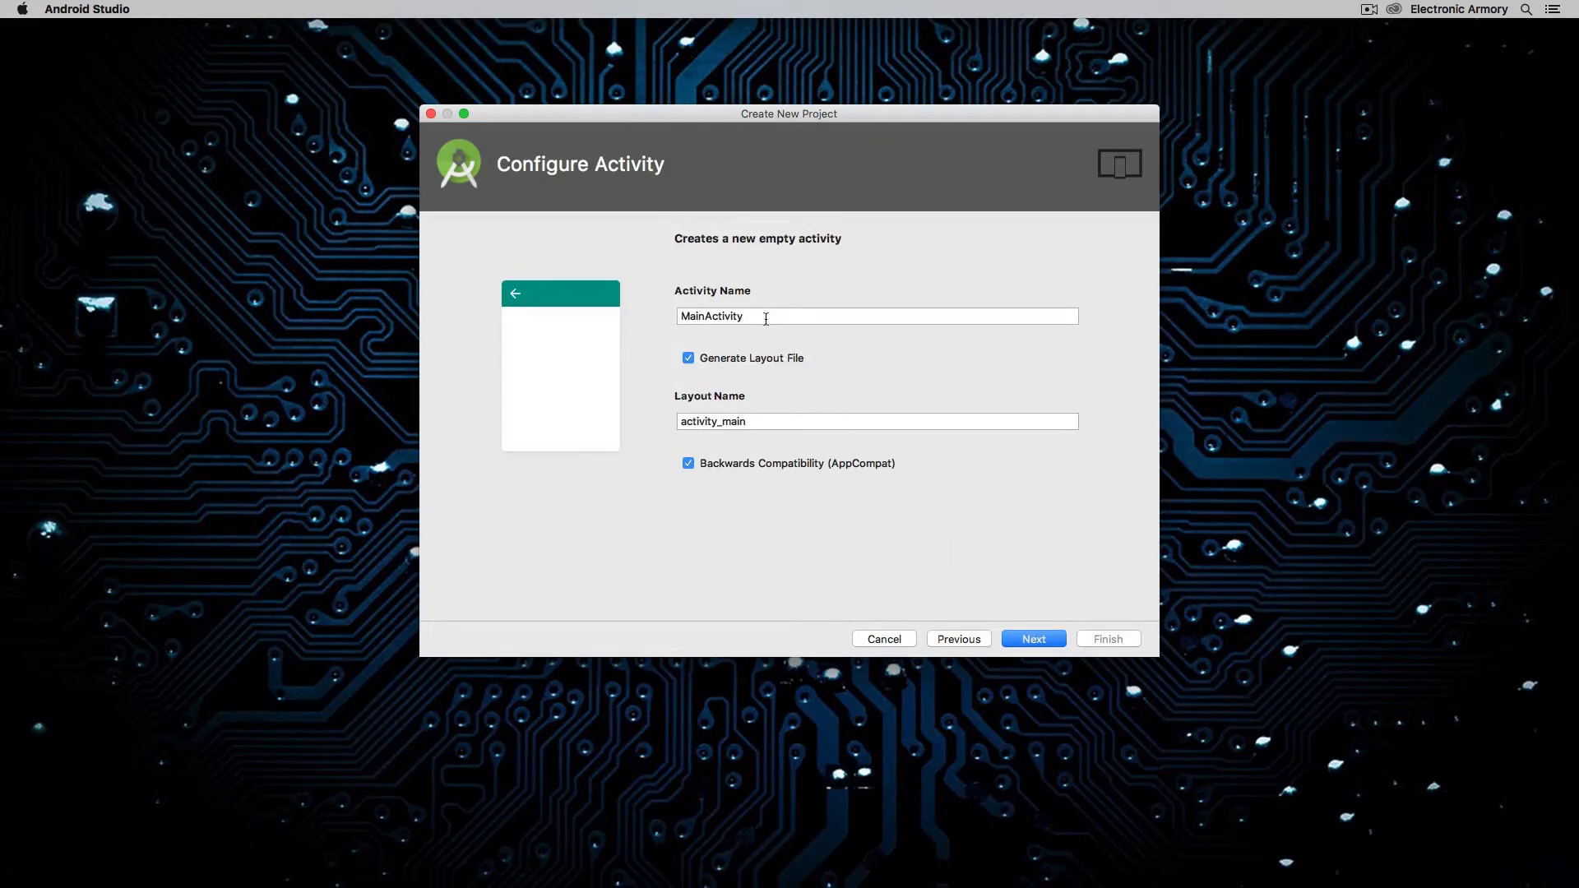
{"action": "mouse_move", "coordinate": [765, 316]}
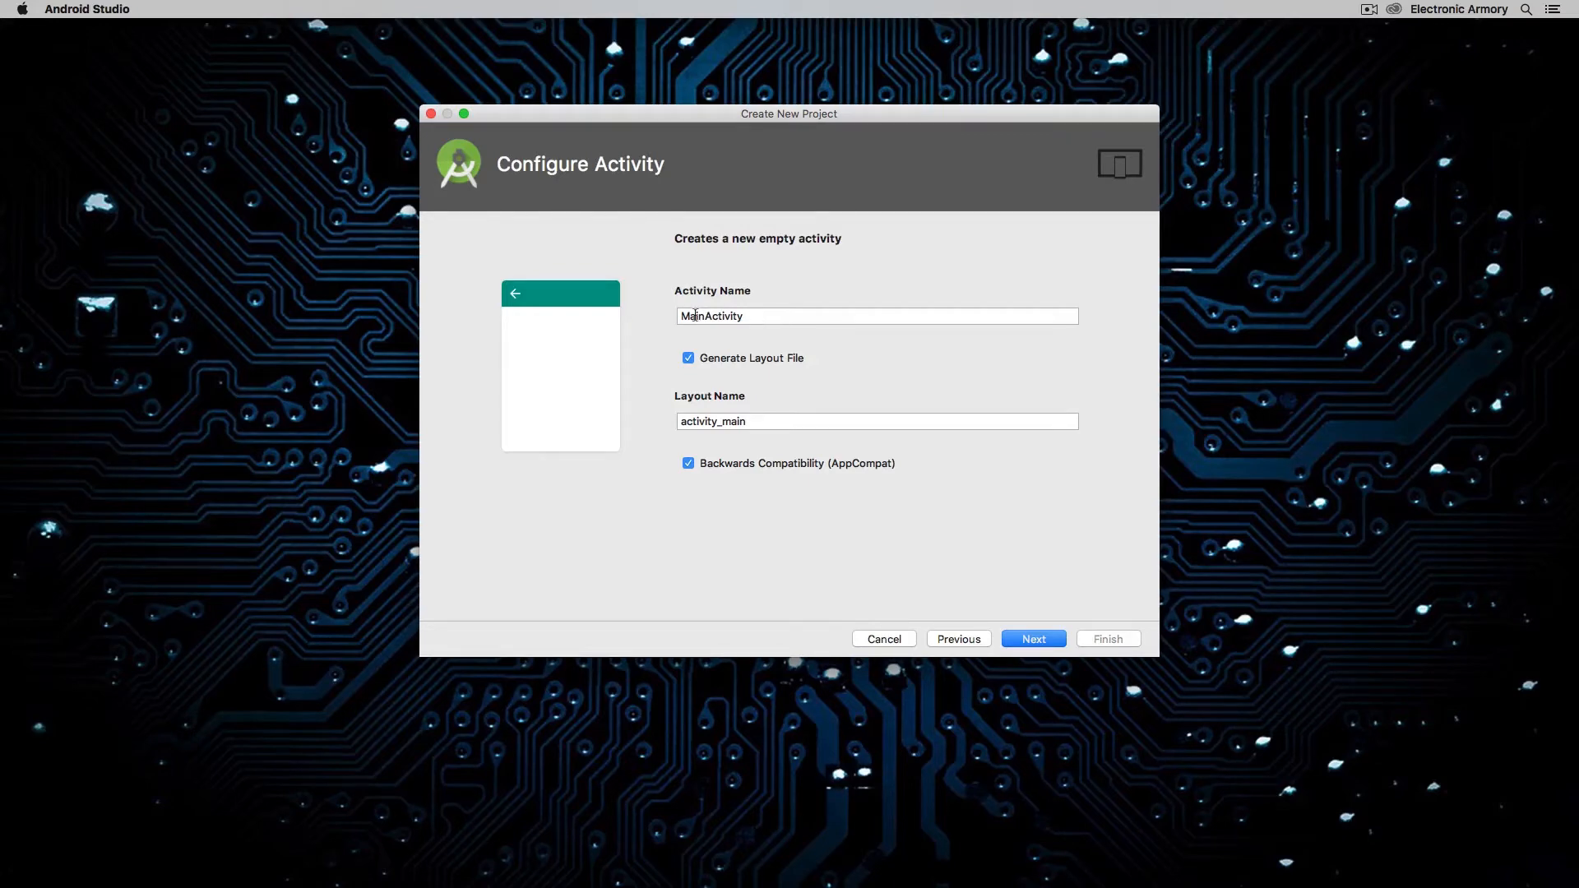
{"action": "mouse_move", "coordinate": [1033, 638]}
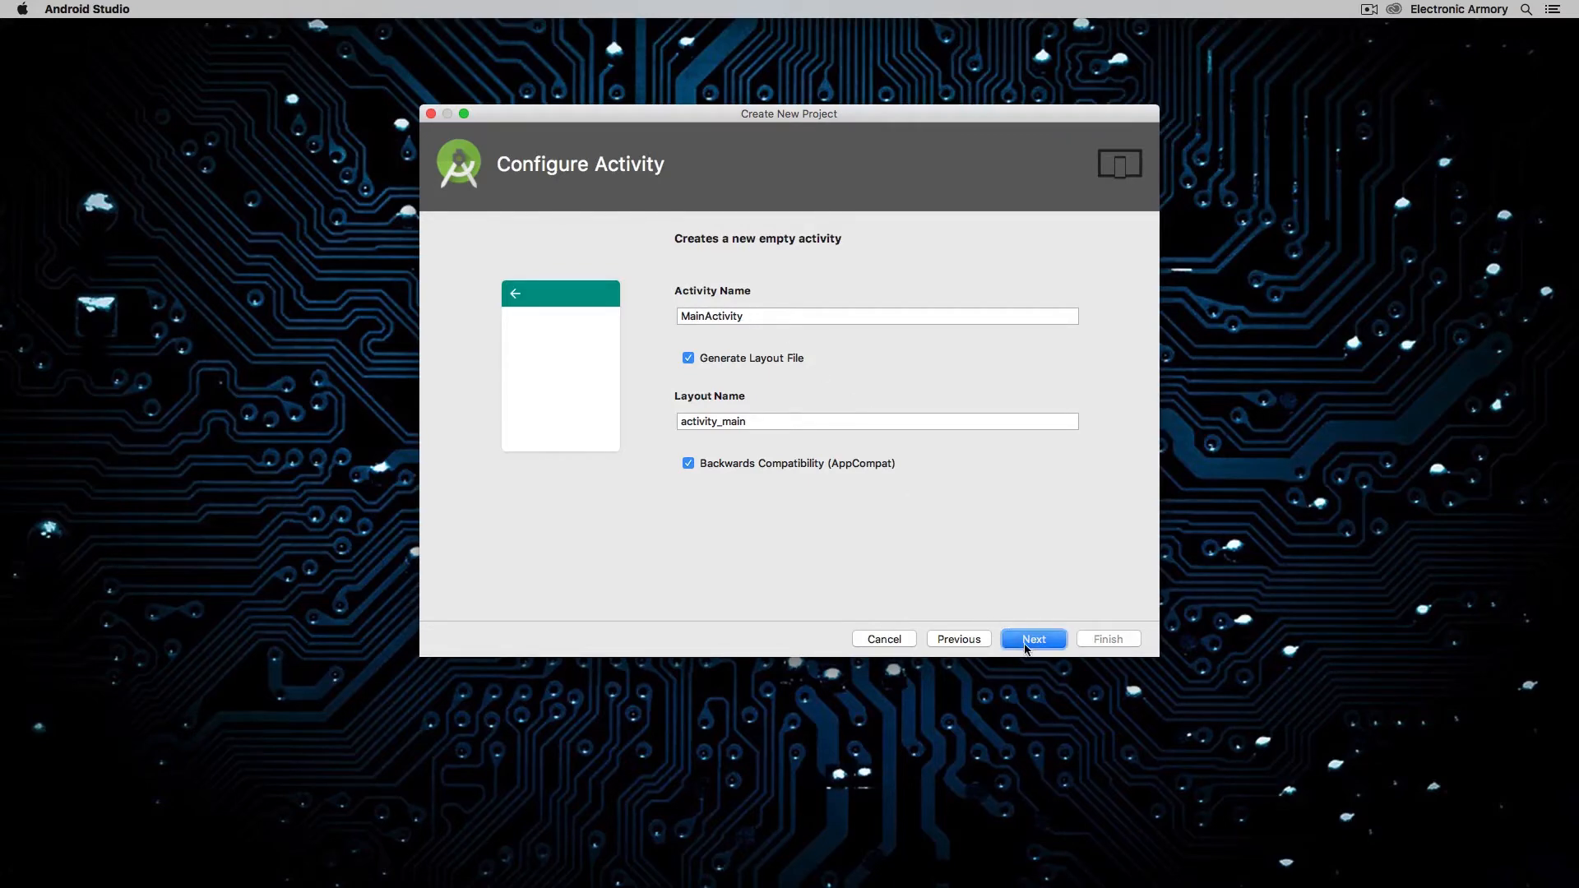
{"action": "left_click", "coordinate": [1032, 638]}
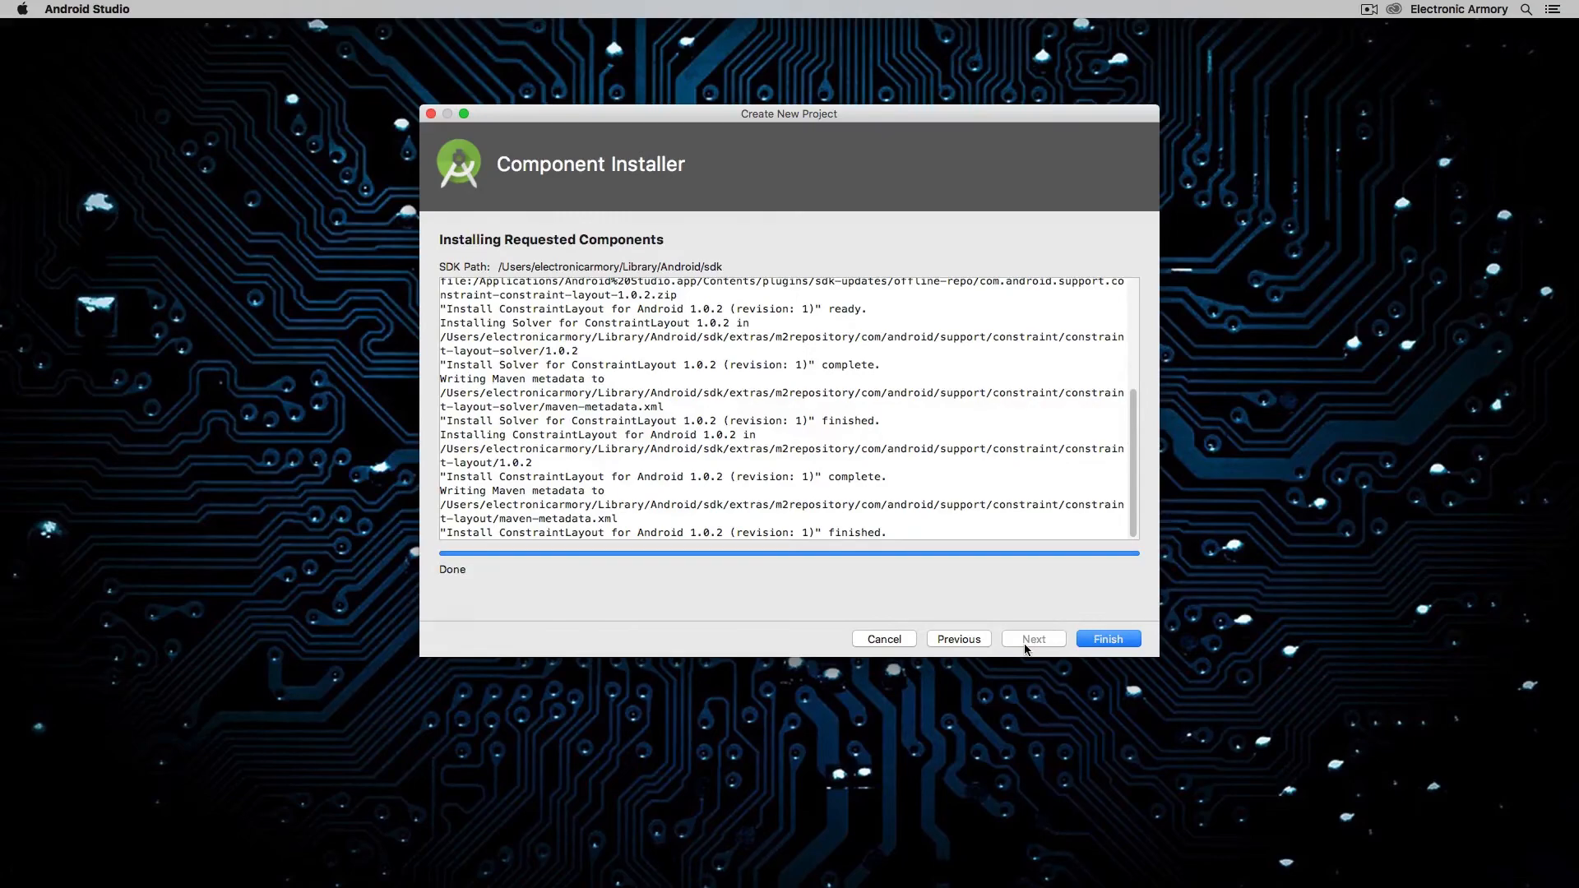
{"action": "mouse_move", "coordinate": [1107, 638]}
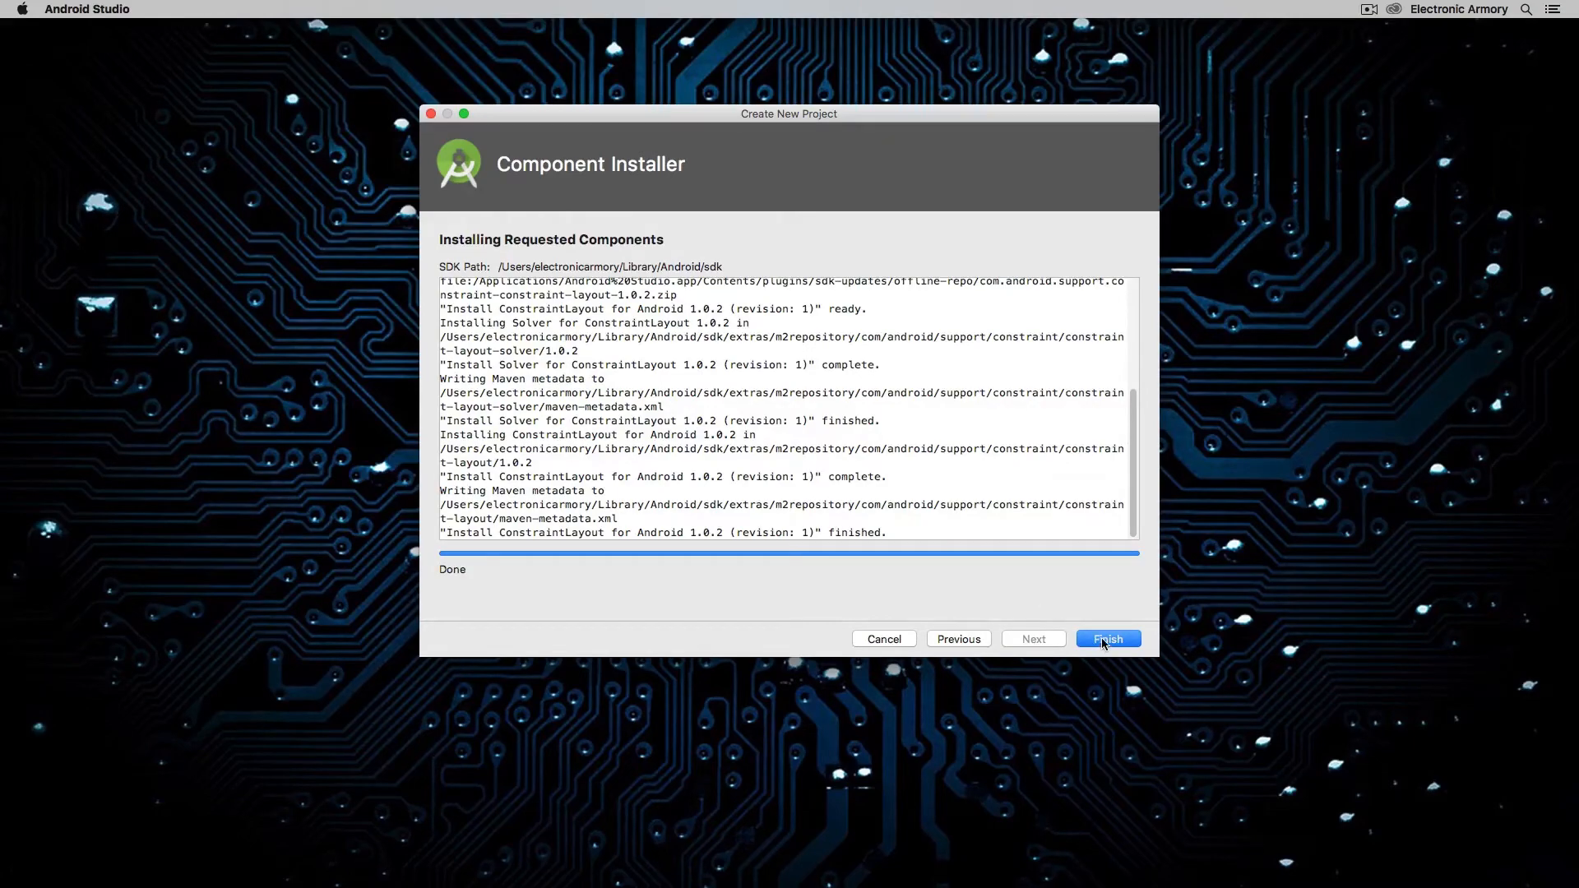
- Finish the Create New Project wizard so FirstApp opens on MainActivity.kt
{"action": "left_click", "coordinate": [1107, 638]}
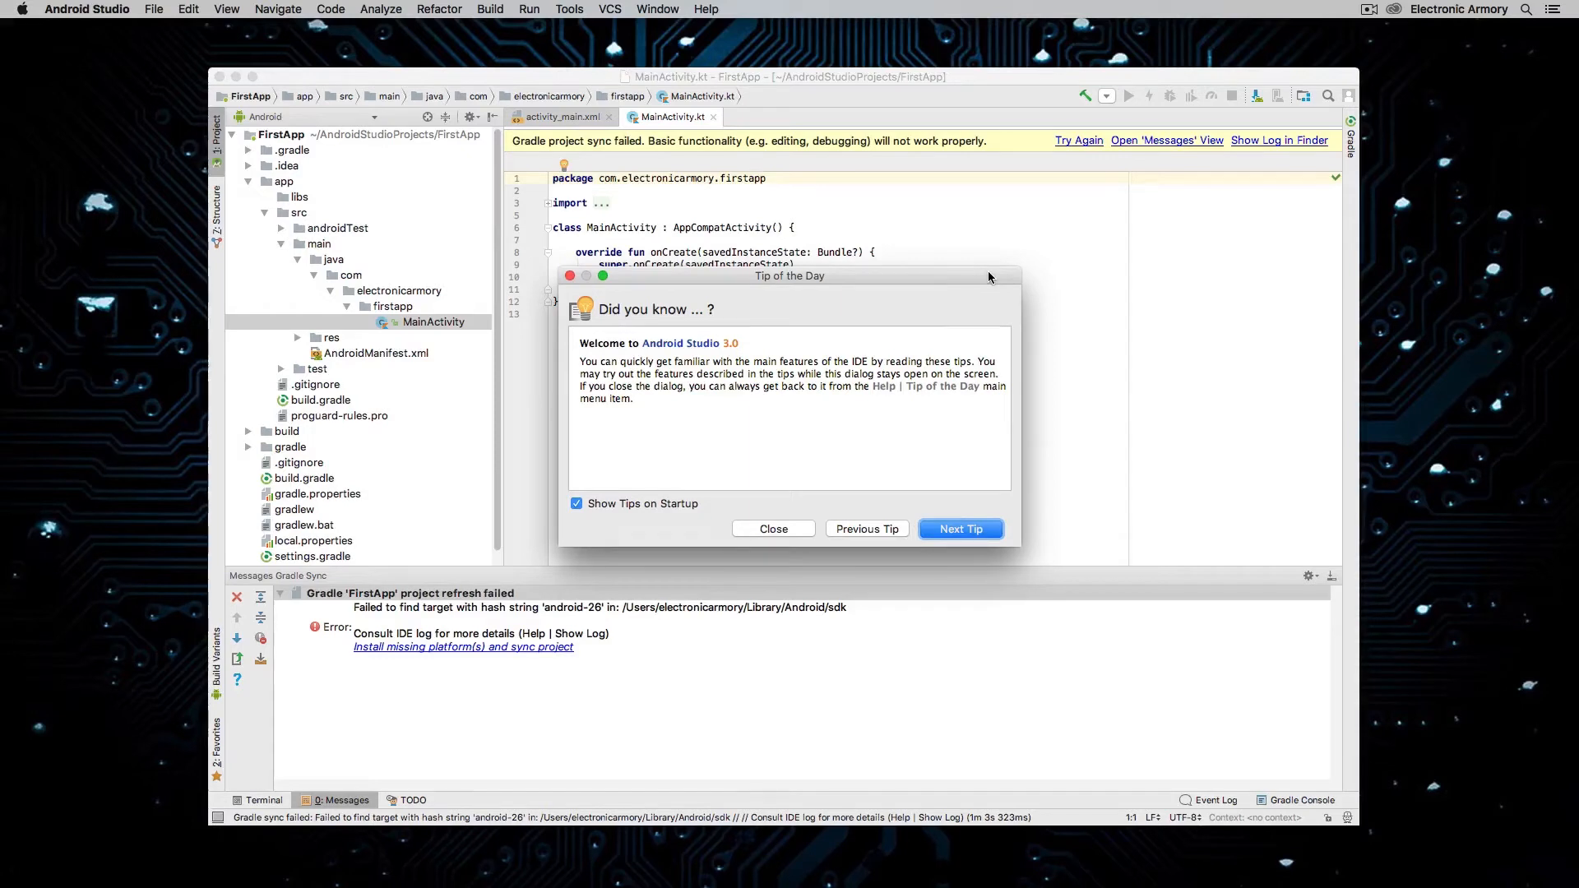
{"action": "mouse_move", "coordinate": [959, 279]}
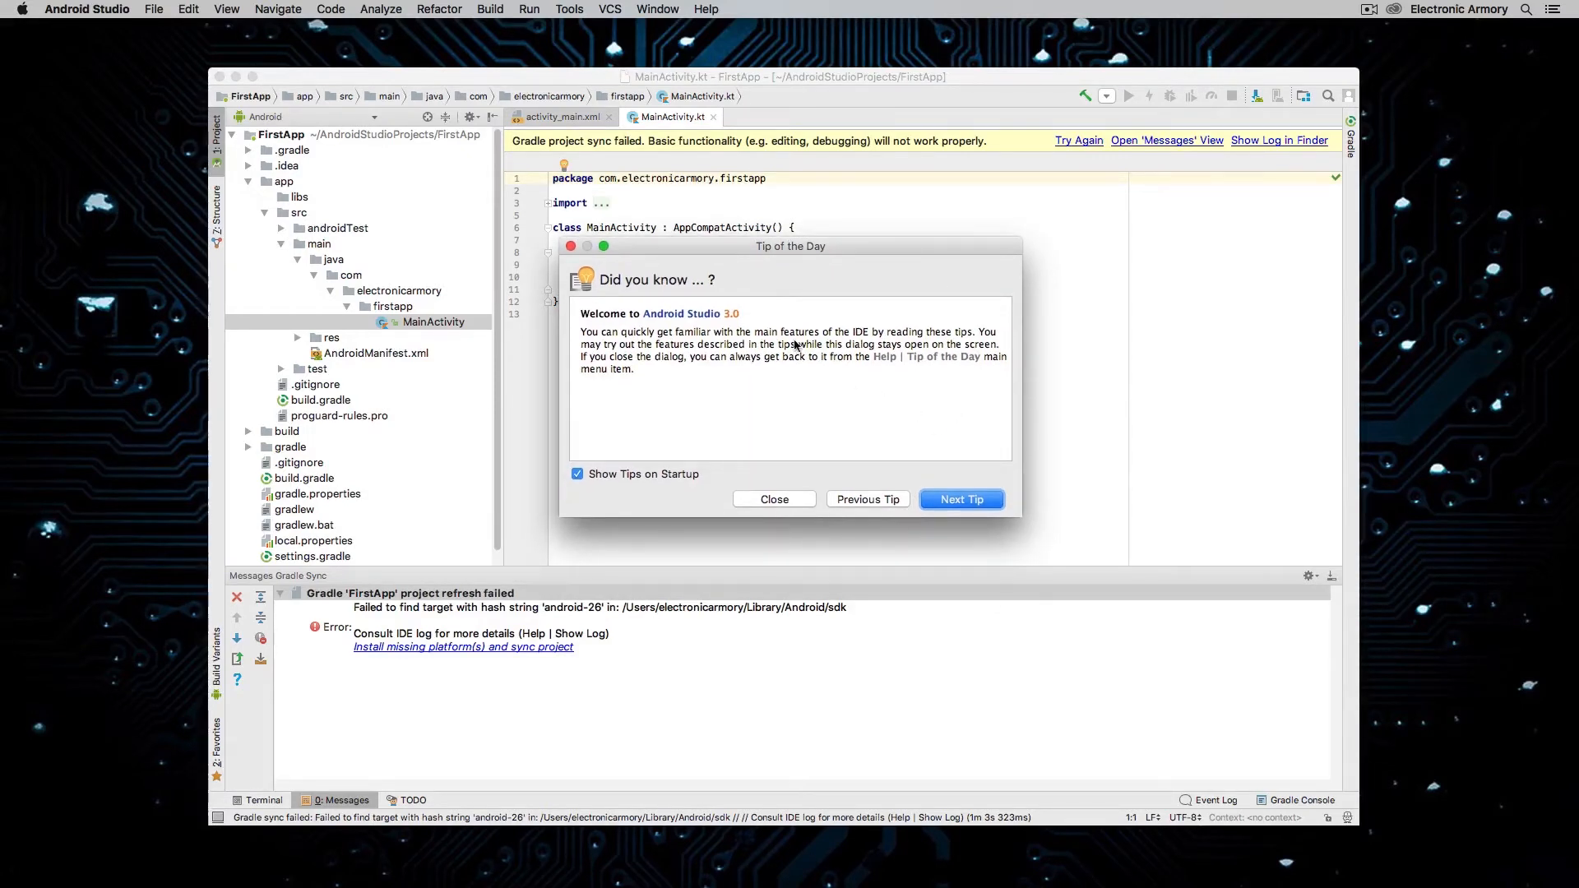
- Dismiss the Tip of the Day dialog to clear the MainActivity.kt editor
{"action": "left_click", "coordinate": [773, 498]}
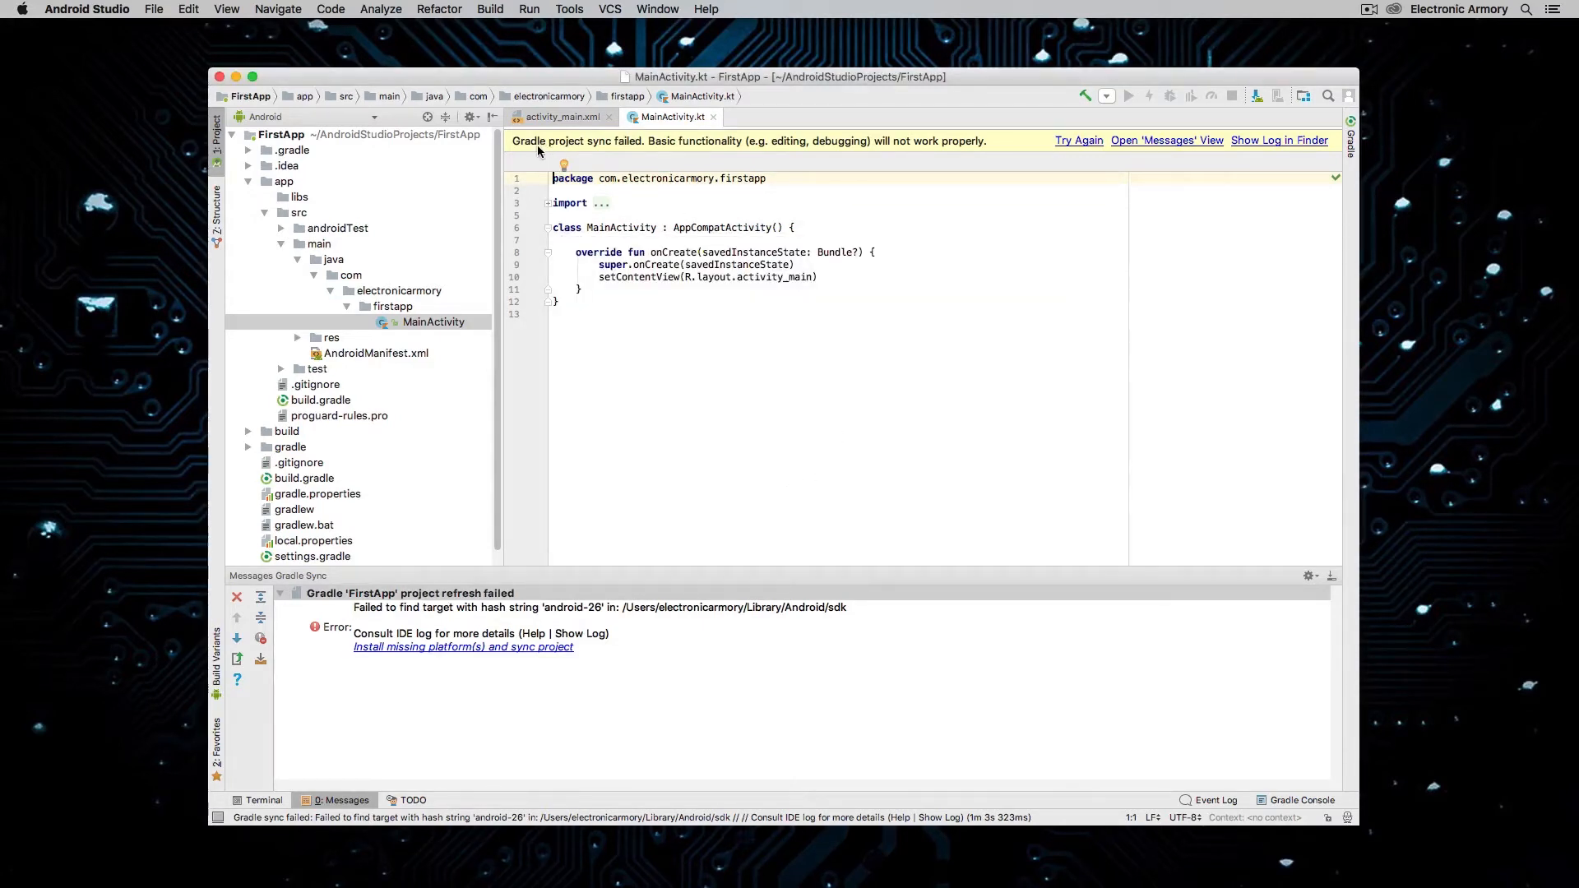
{"action": "mouse_move", "coordinate": [632, 155]}
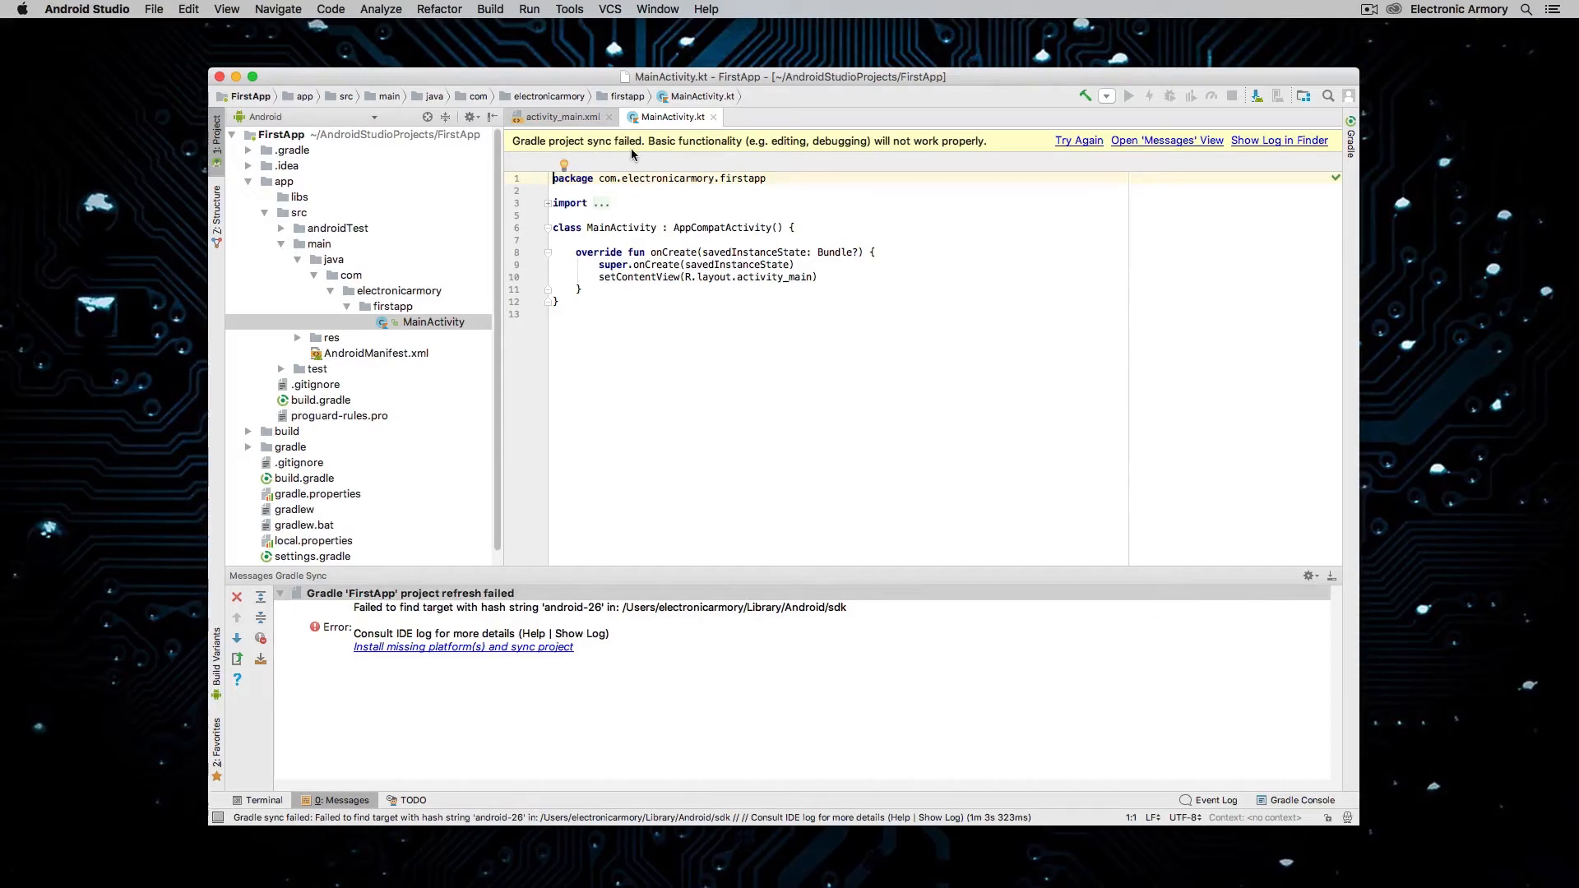
{"action": "mouse_move", "coordinate": [1188, 174]}
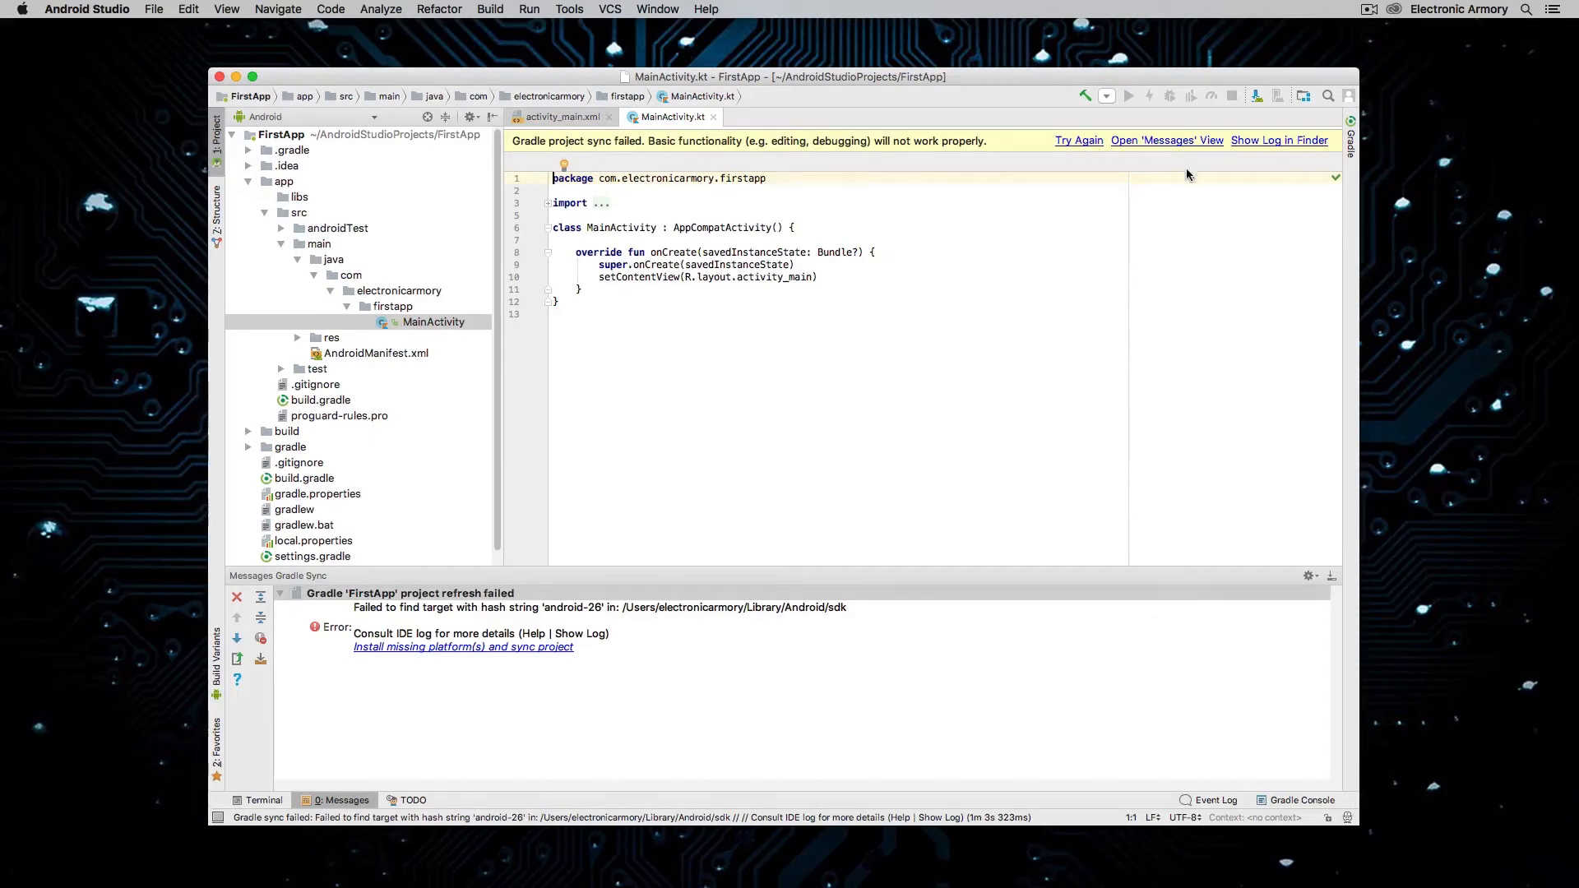
{"action": "mouse_move", "coordinate": [1087, 163]}
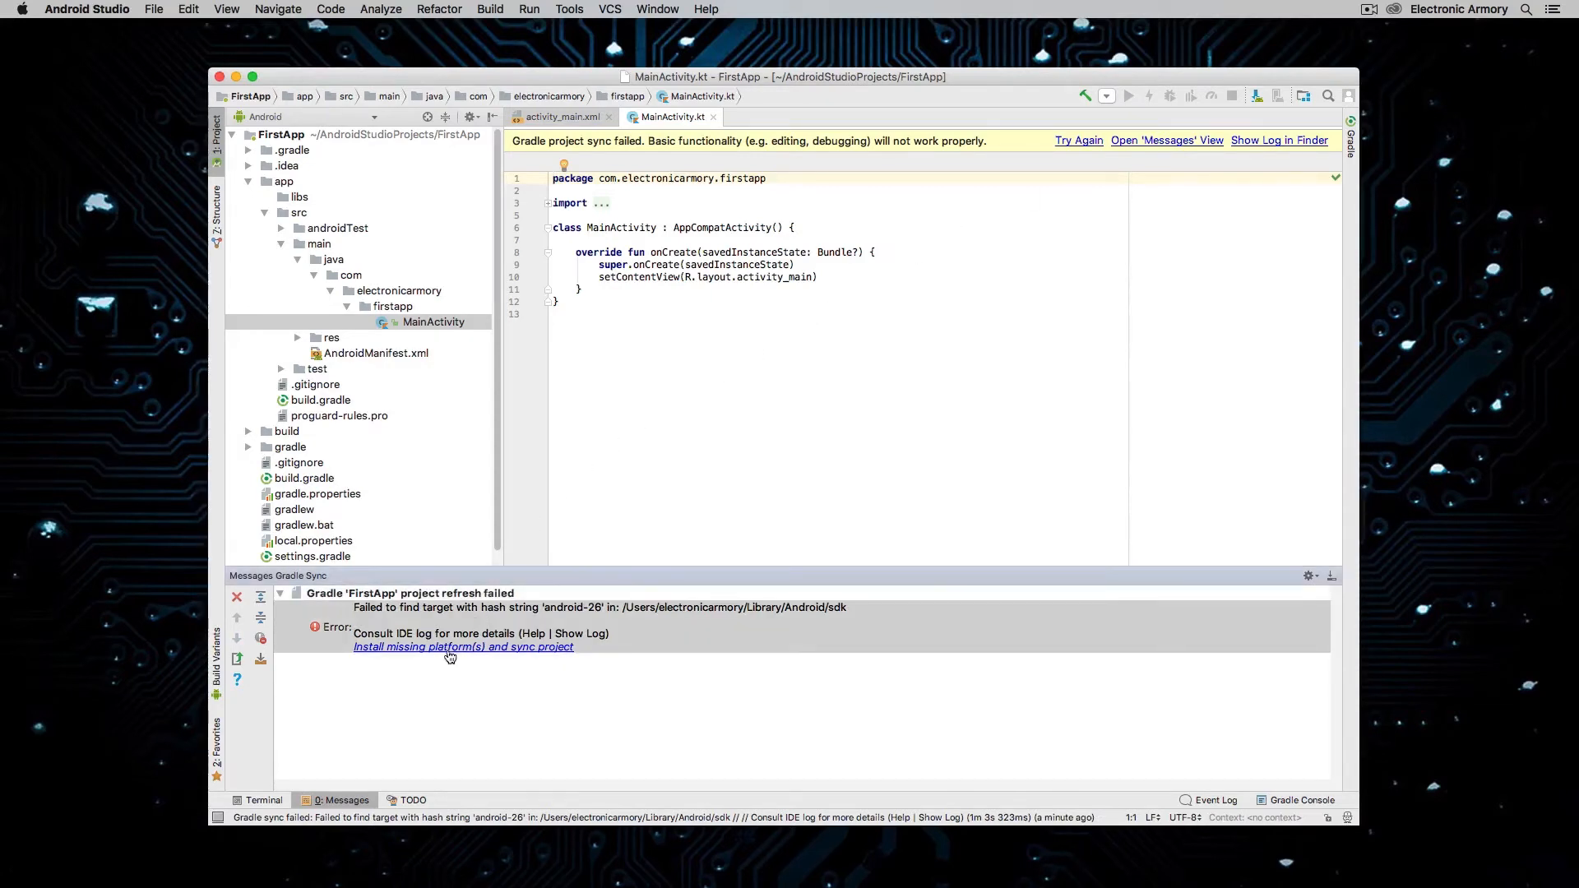
{"action": "mouse_move", "coordinate": [510, 648]}
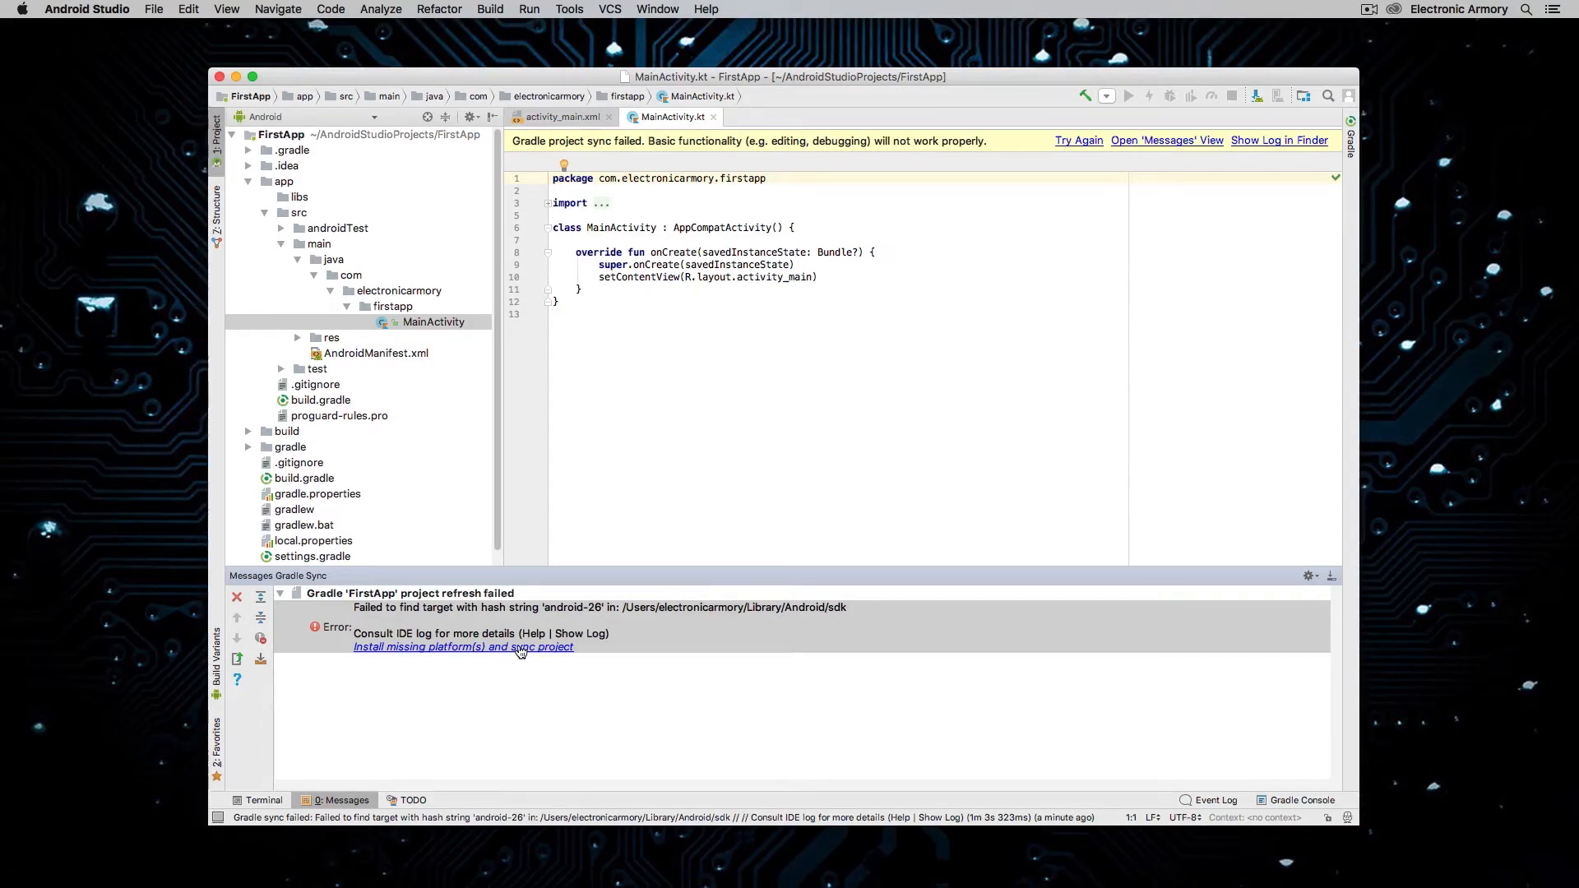
- Start installing the missing android-26 platform and review the Android SDK Platform 26 license terms
{"action": "left_click", "coordinate": [464, 647]}
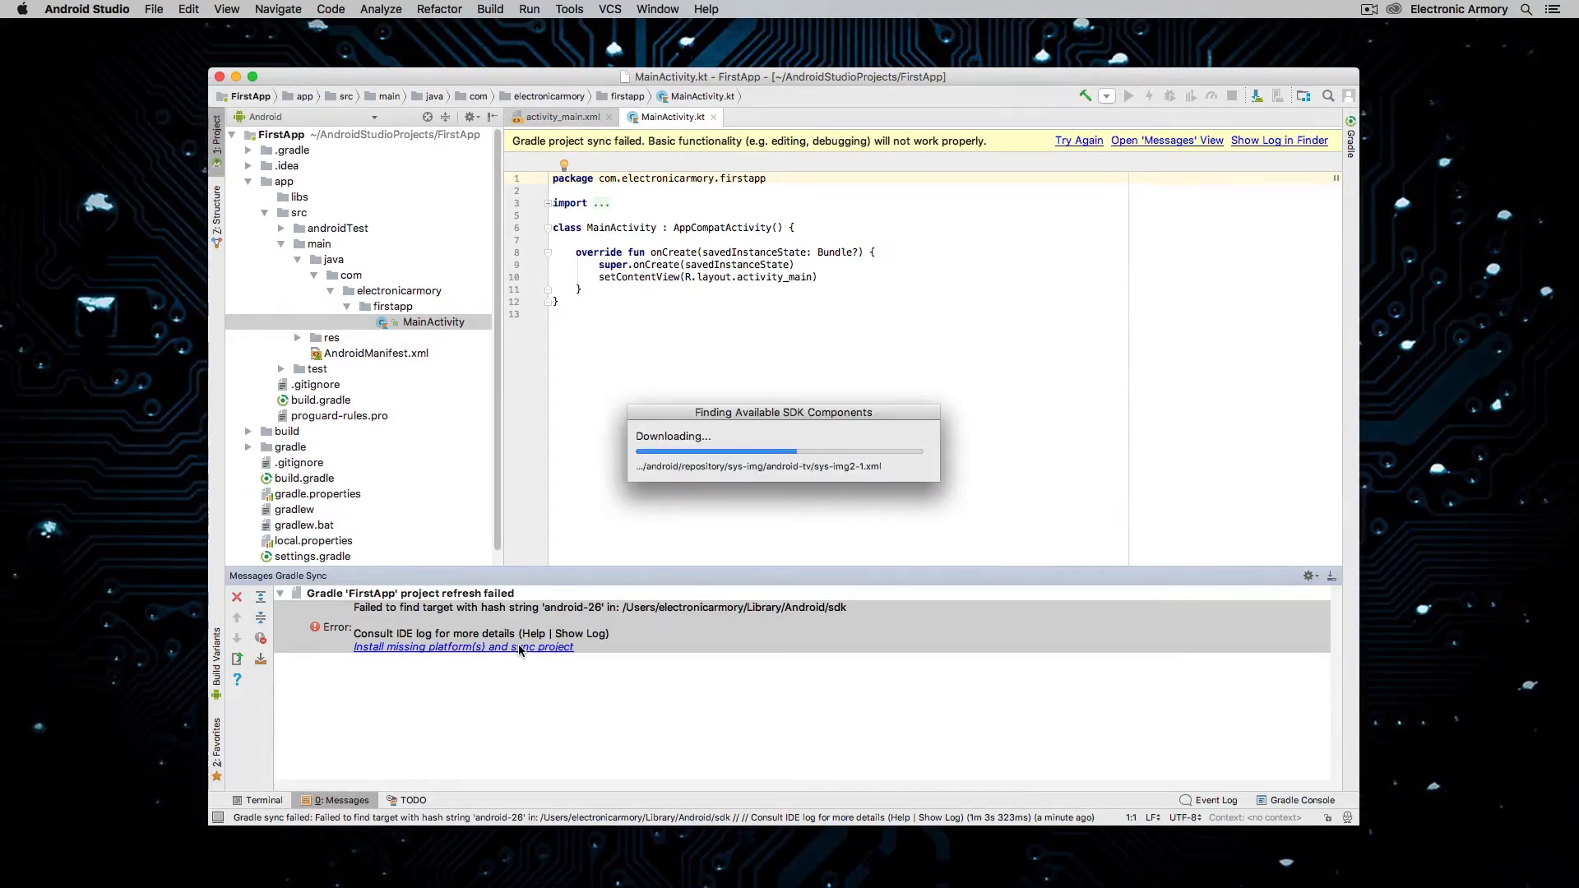
{"action": "left_click", "coordinate": [464, 648]}
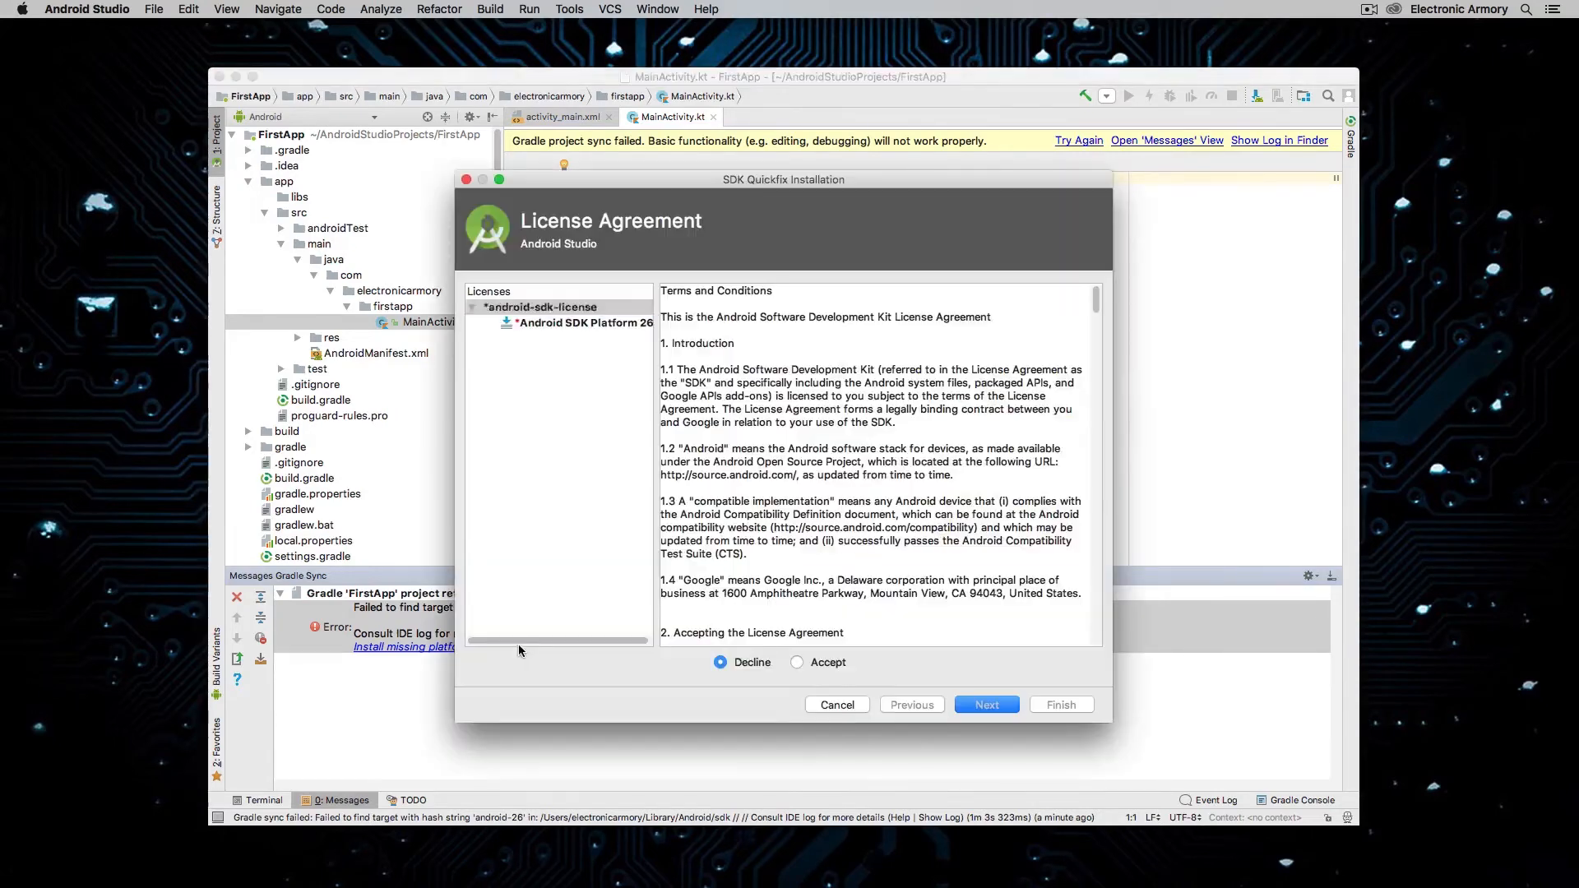
{"action": "left_click", "coordinate": [541, 308]}
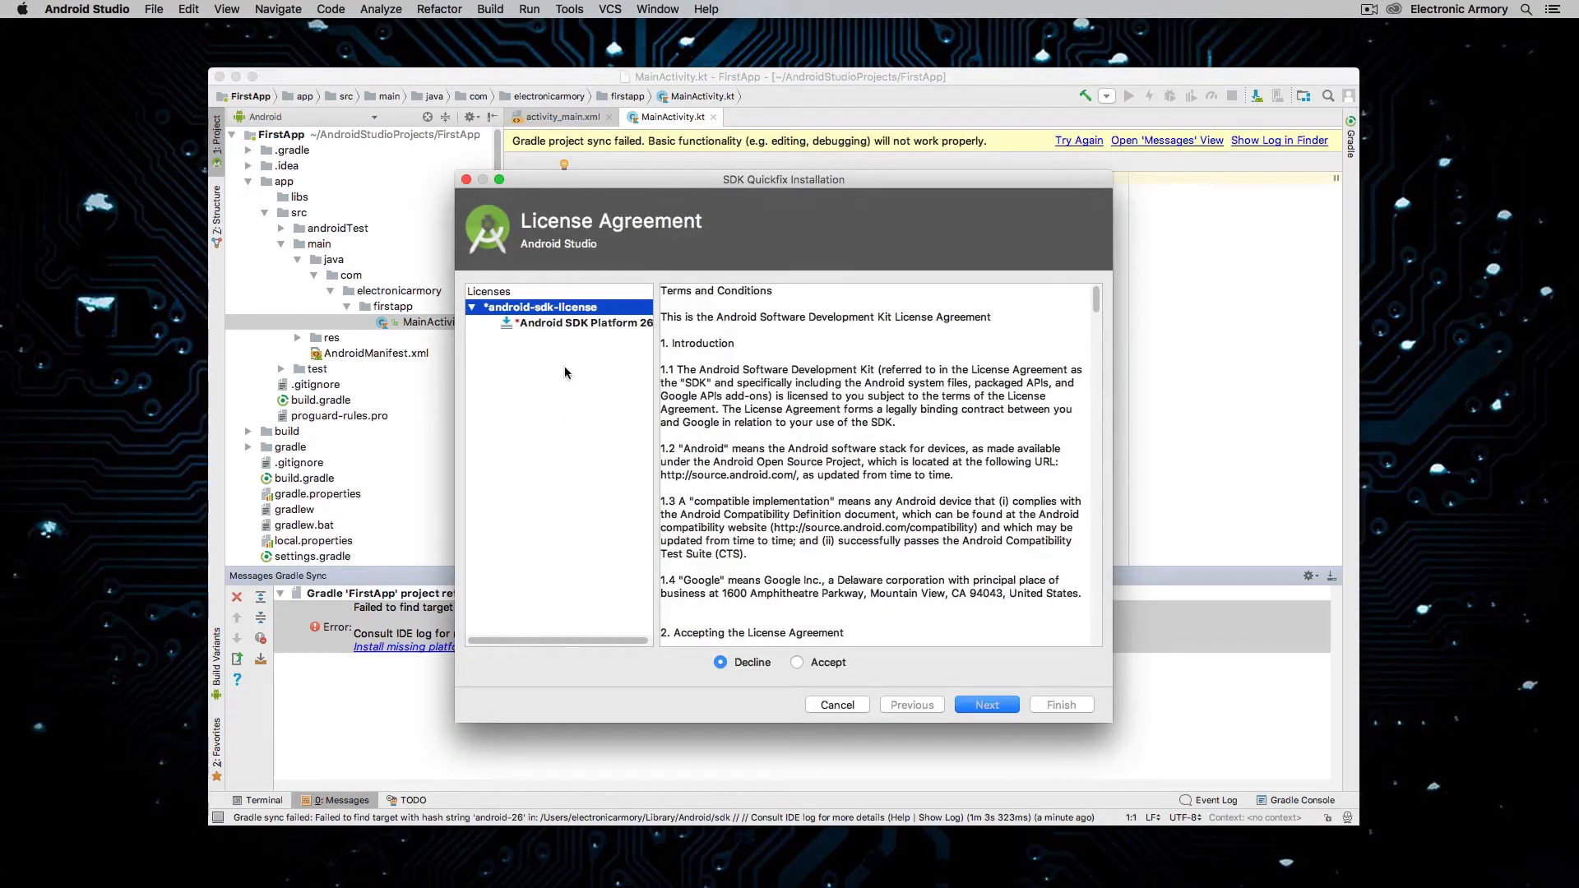
{"action": "left_click", "coordinate": [583, 323]}
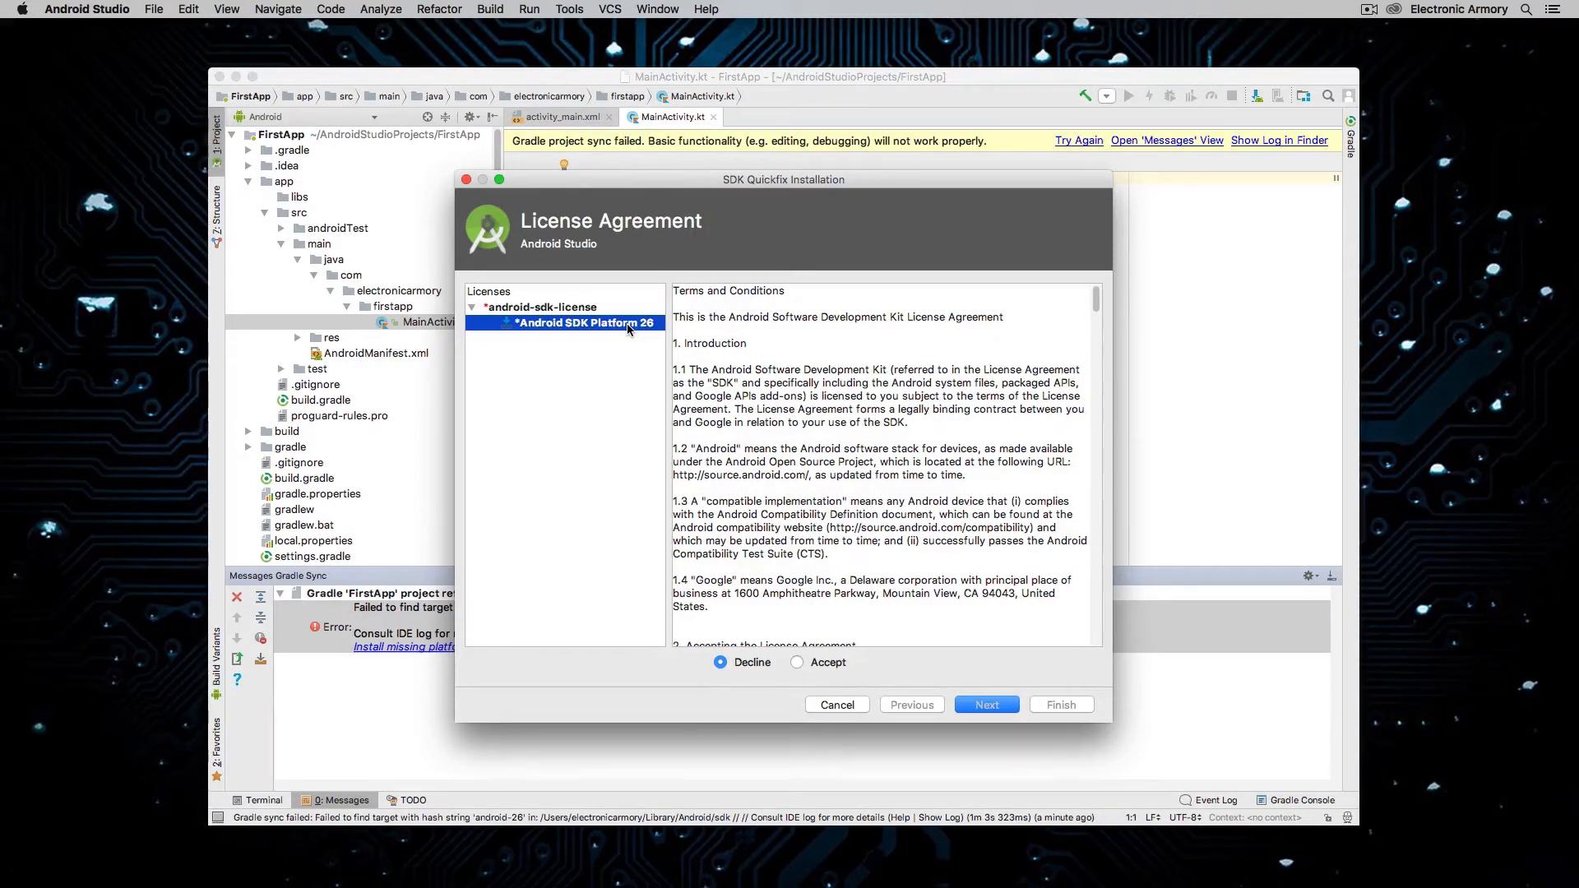
{"action": "mouse_move", "coordinate": [796, 666]}
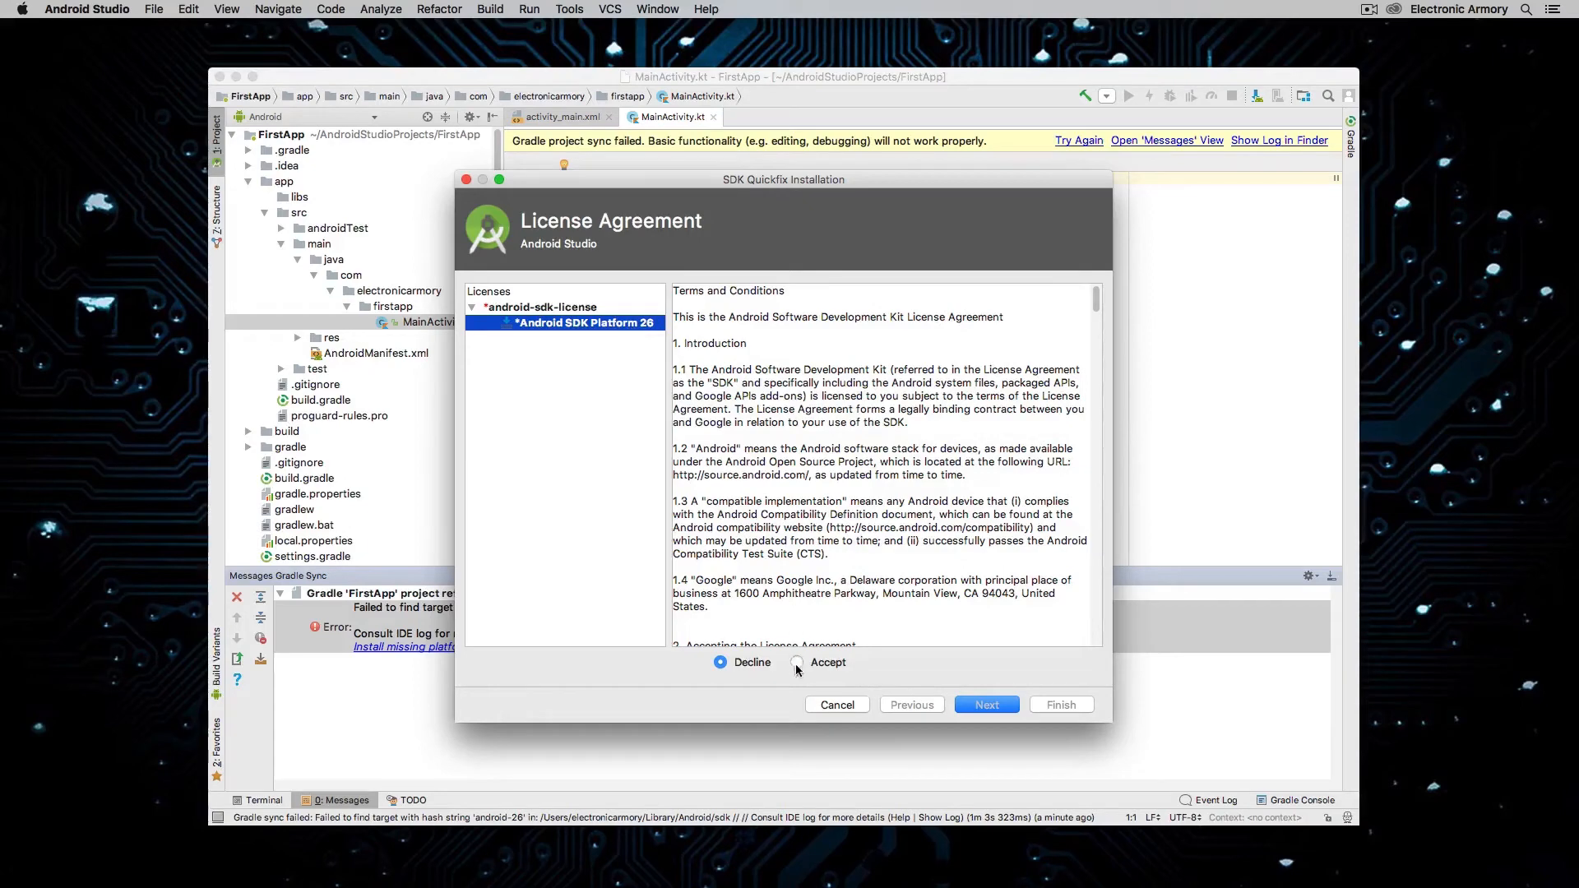
- Accept the SDK license and proceed to install Android SDK Platform 26
{"action": "left_click", "coordinate": [796, 663]}
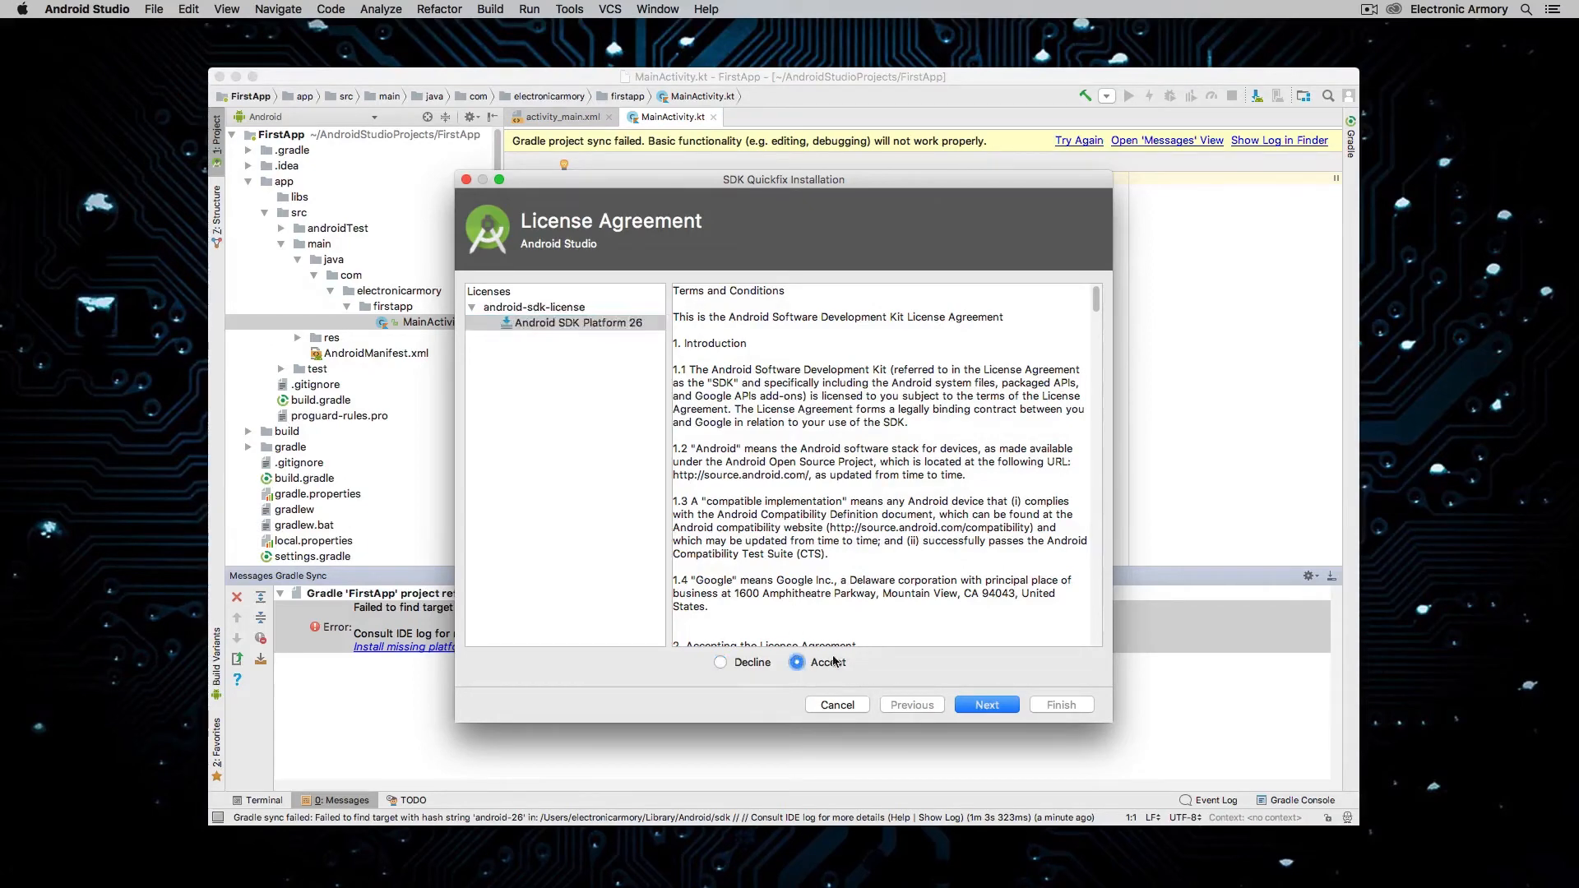
{"action": "scroll", "scroll_direction": "down", "scroll_amount": 3}
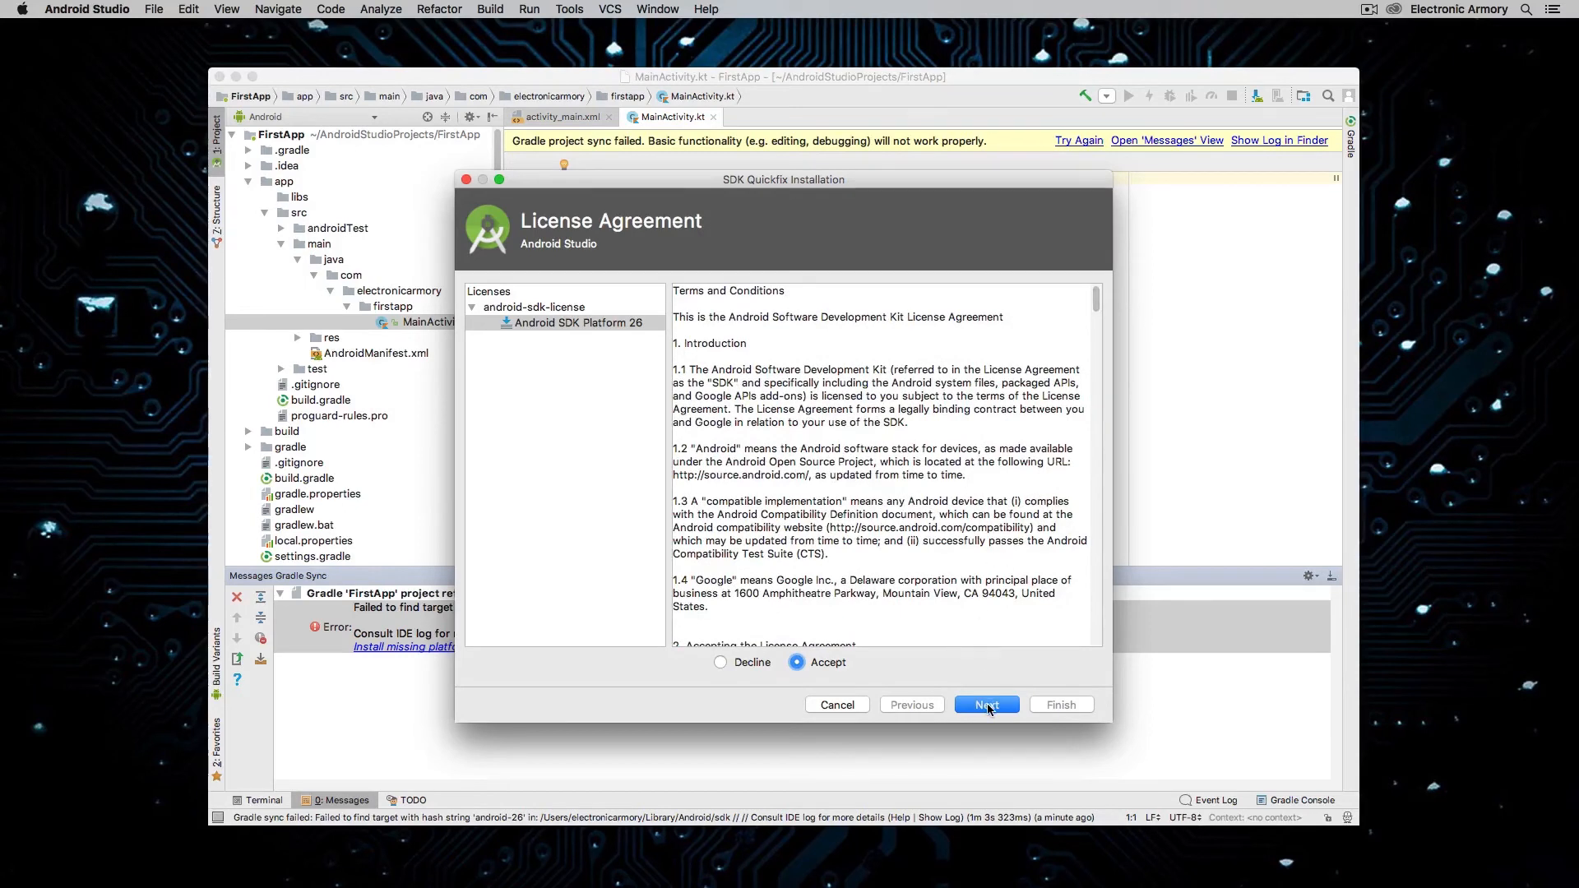
{"action": "left_click", "coordinate": [986, 704]}
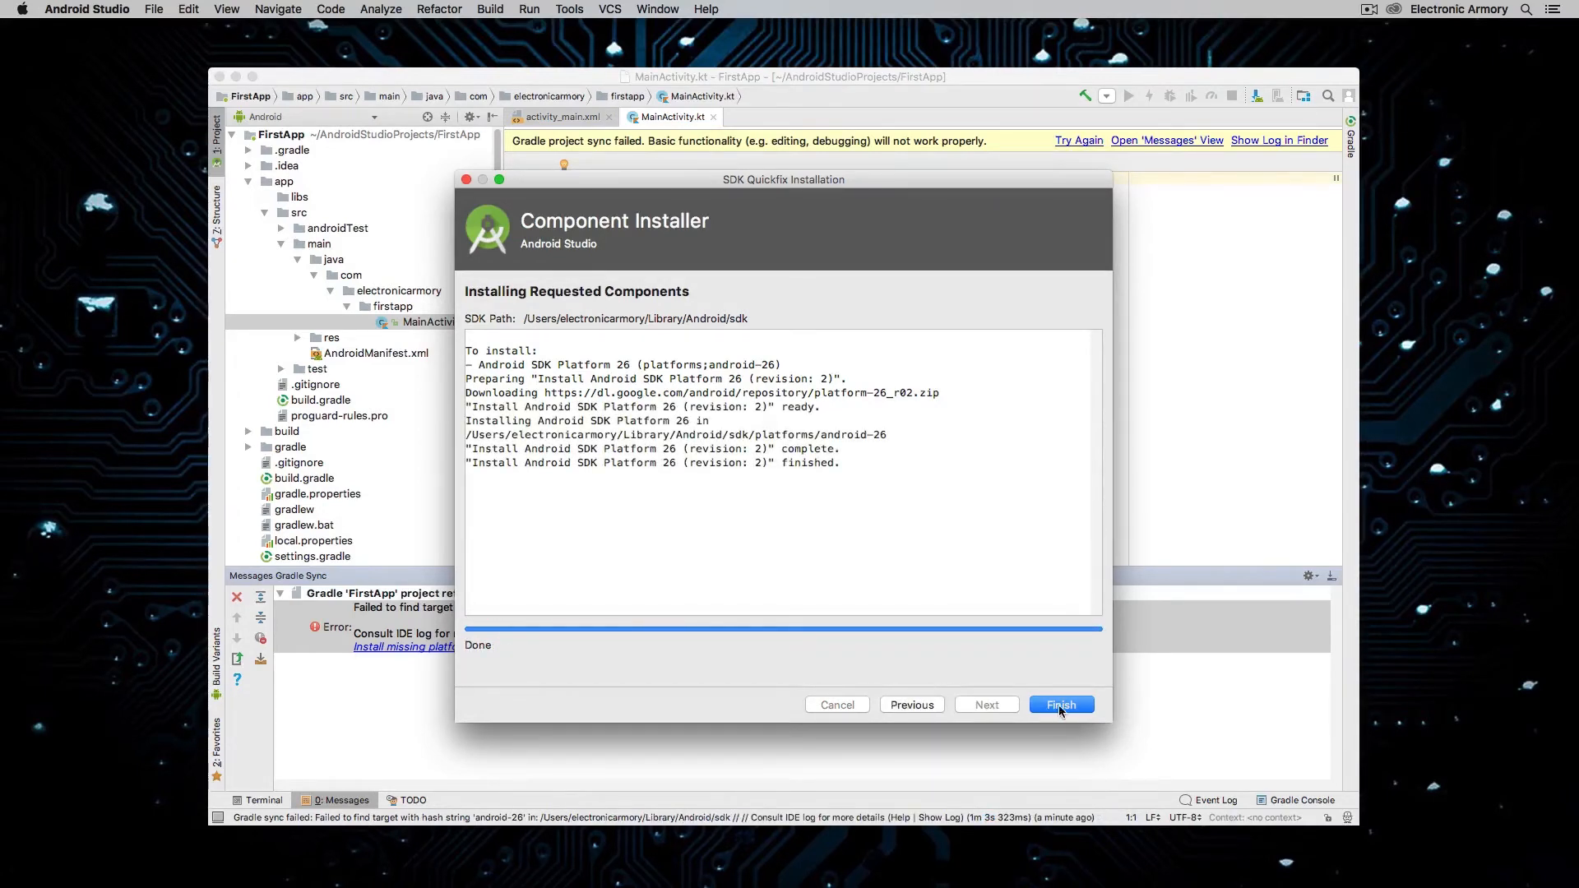
- Close the platform installer, install Build Tools 26.0.2 and let the project resync
{"action": "left_click", "coordinate": [1061, 704]}
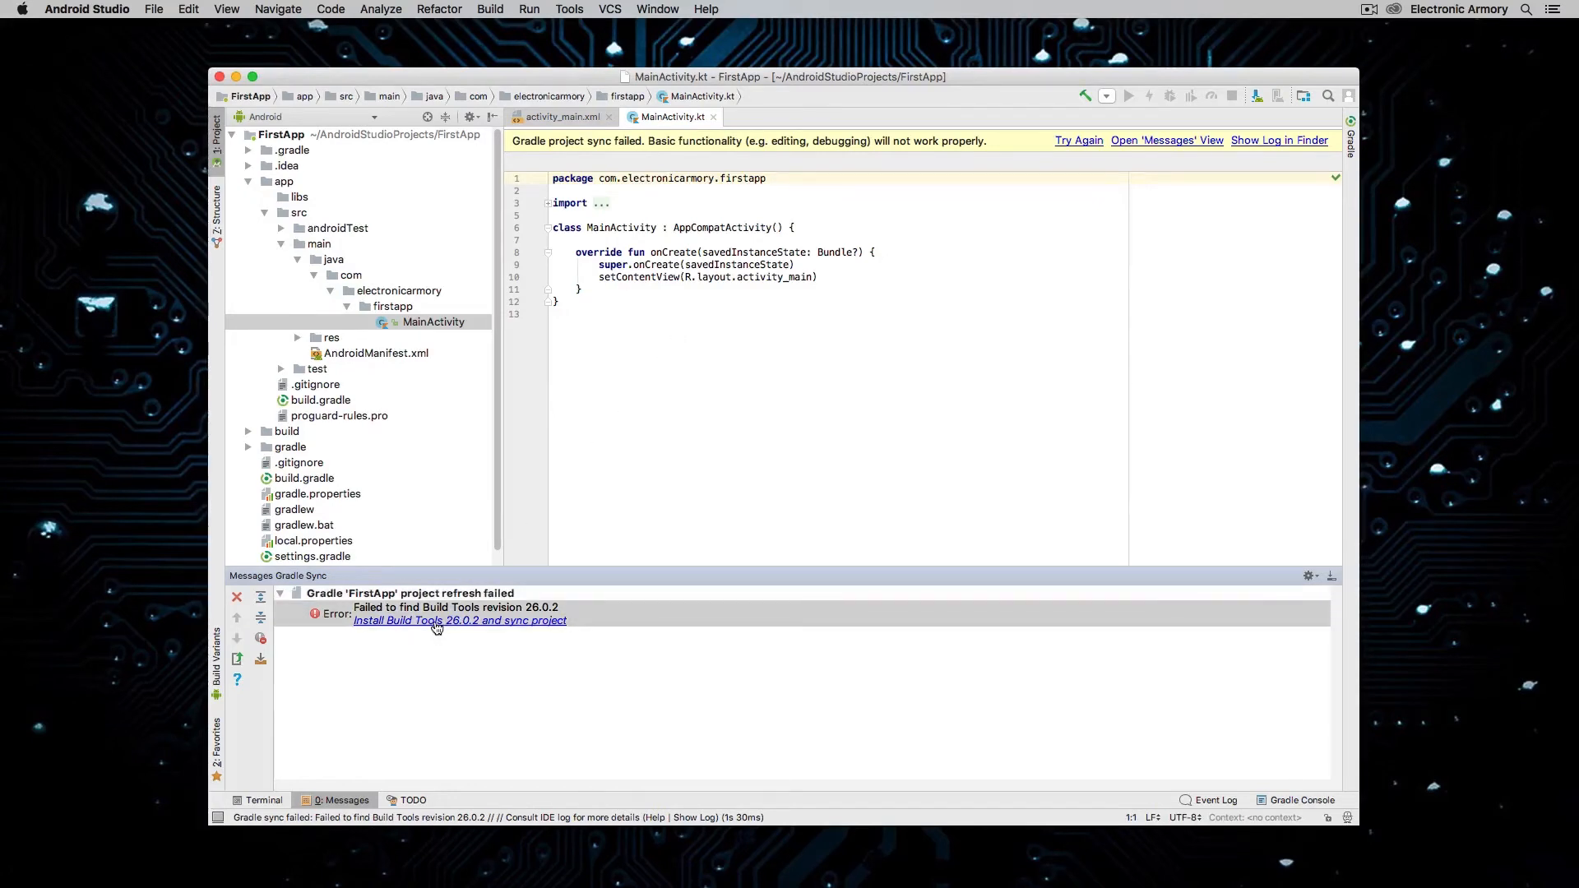
{"action": "left_click", "coordinate": [459, 620]}
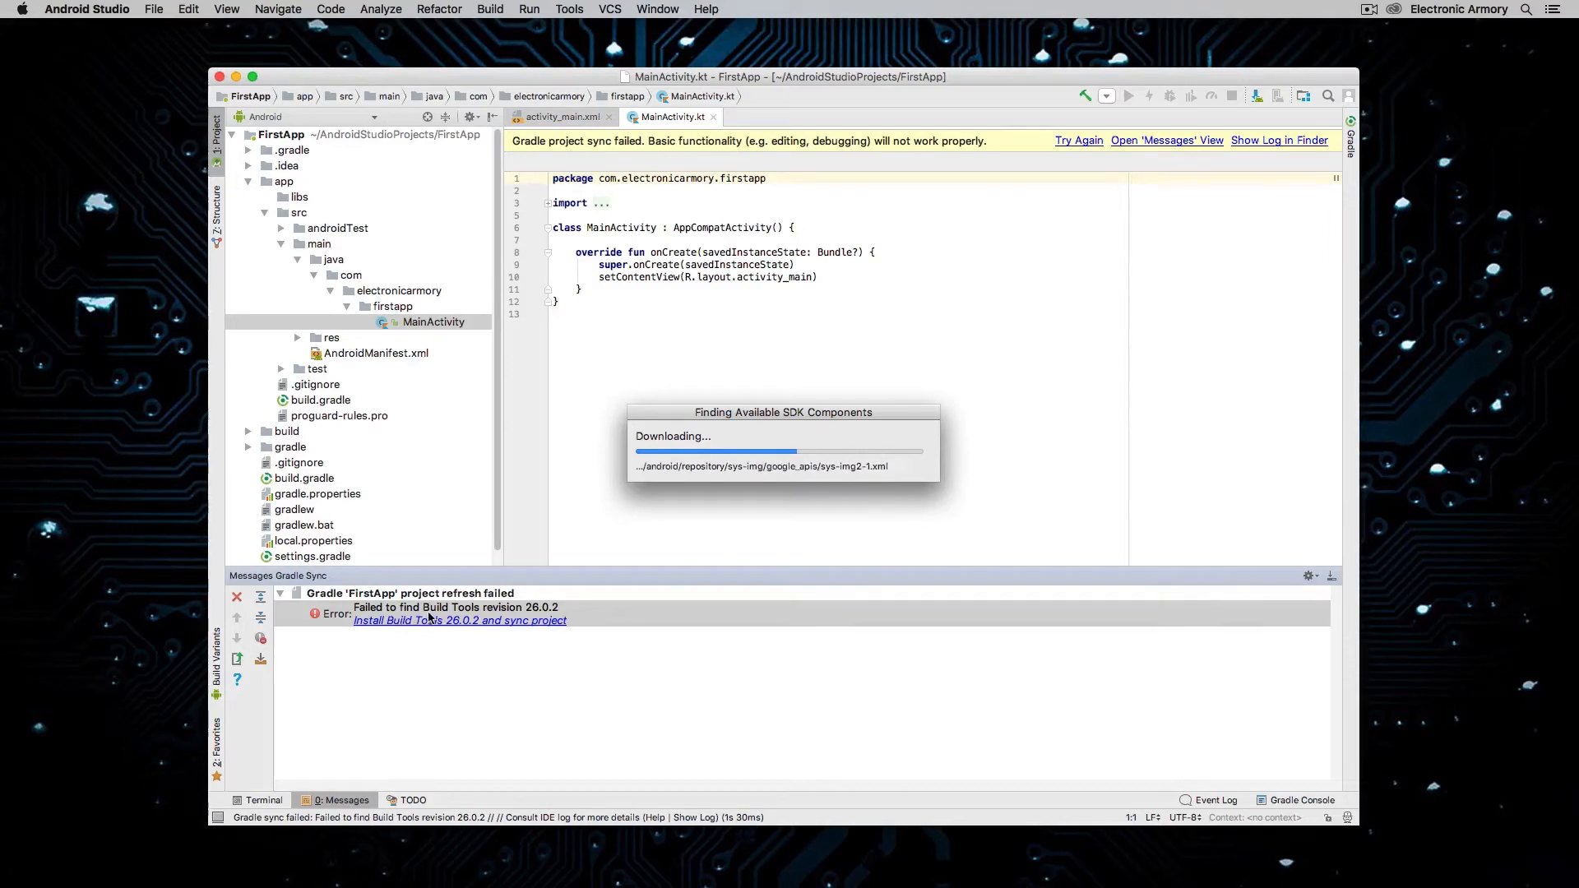
{"action": "left_click", "coordinate": [459, 620]}
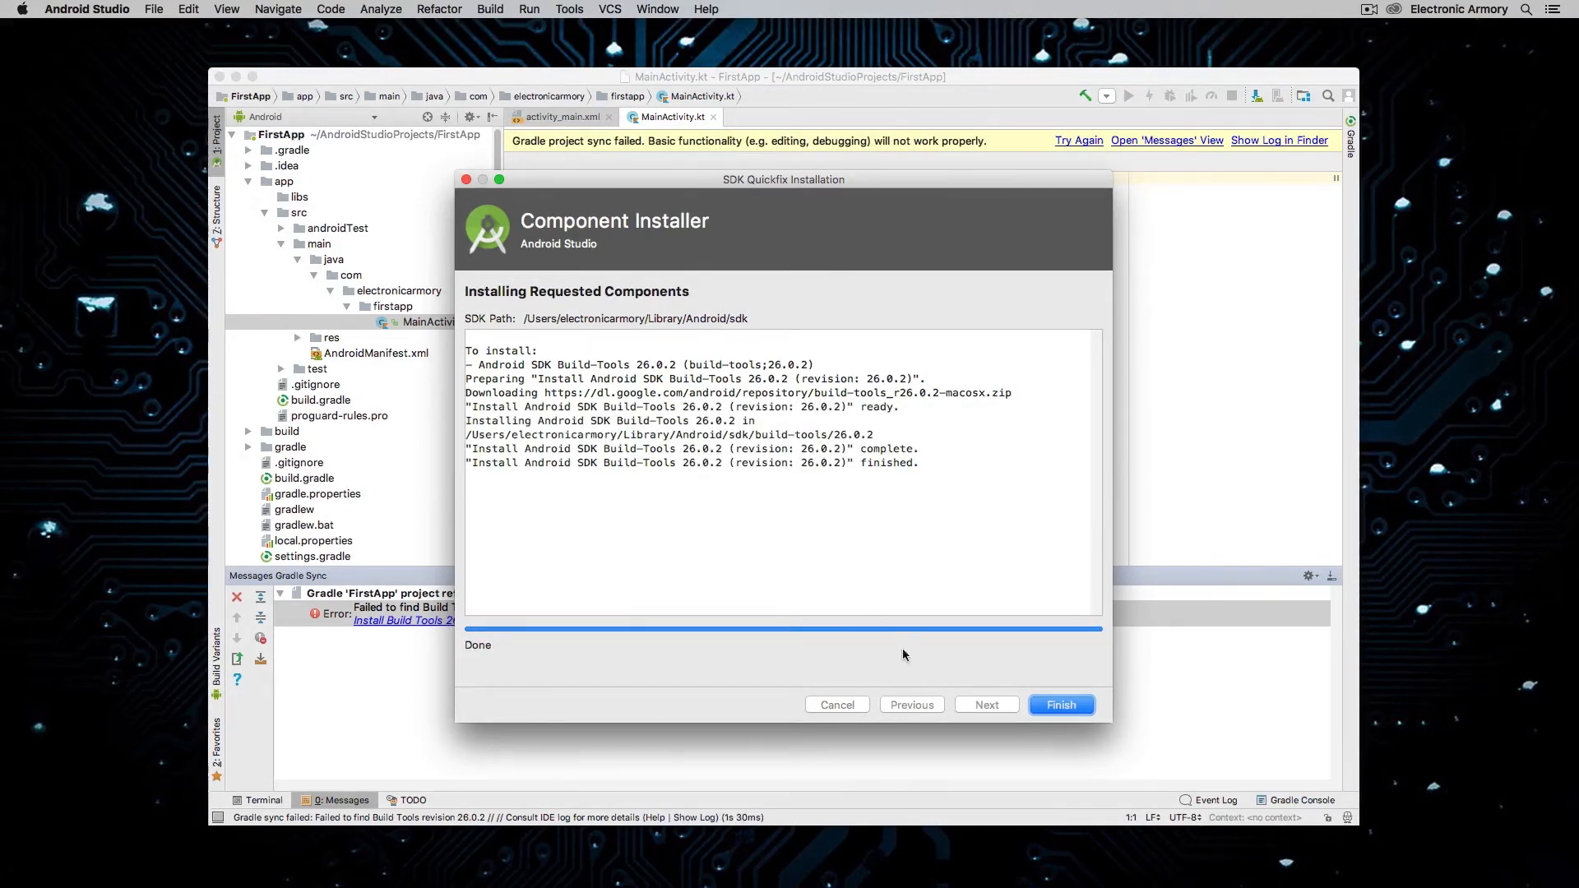
{"action": "left_click", "coordinate": [1061, 704]}
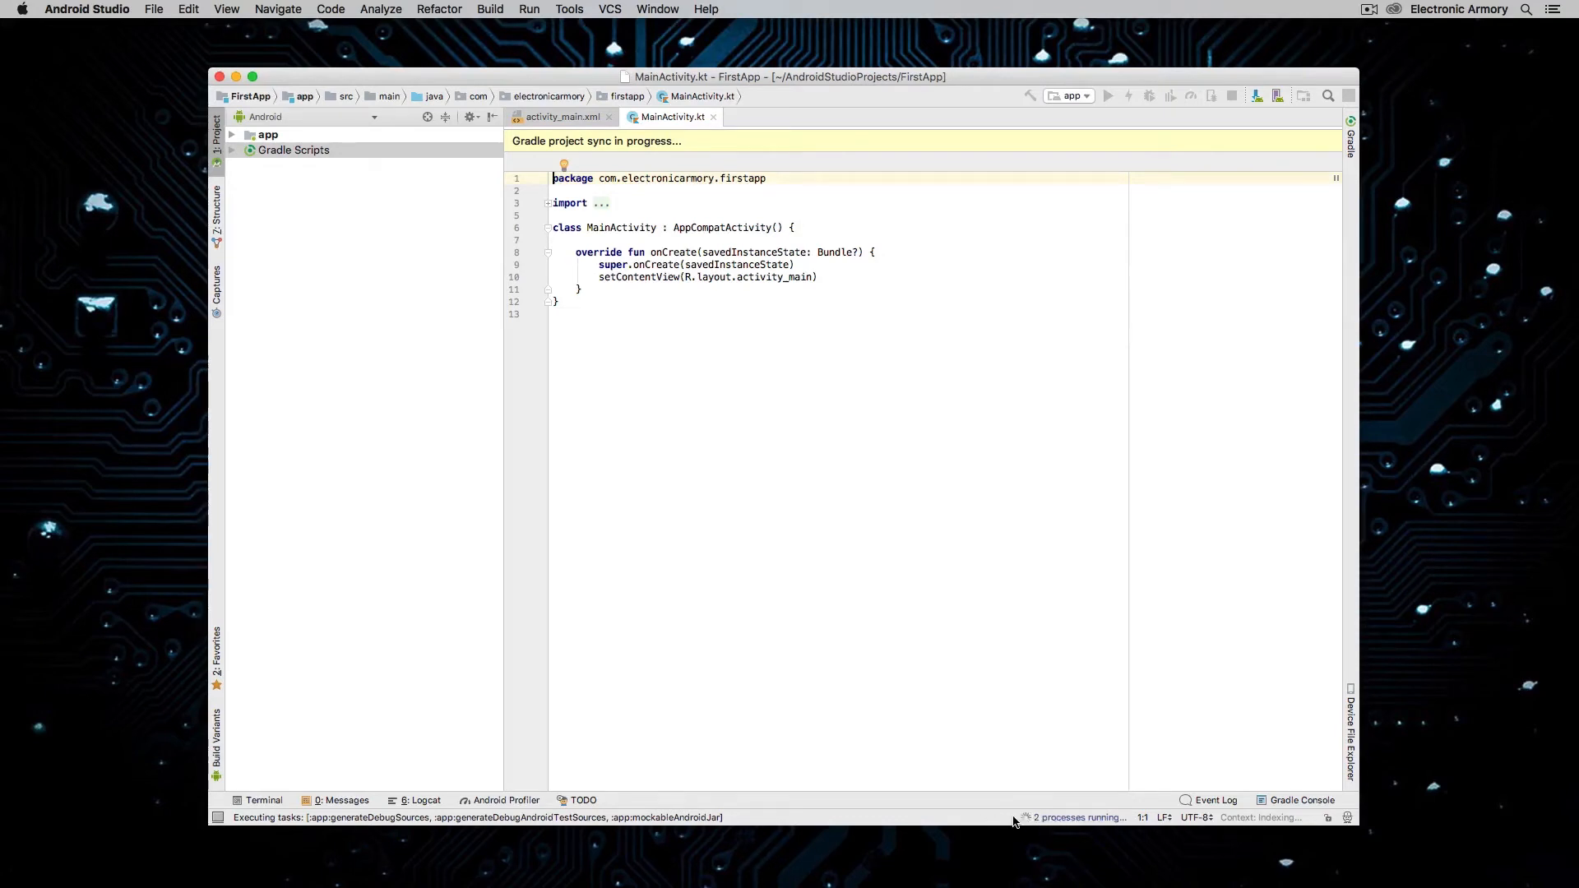
{"action": "mouse_move", "coordinate": [1077, 817]}
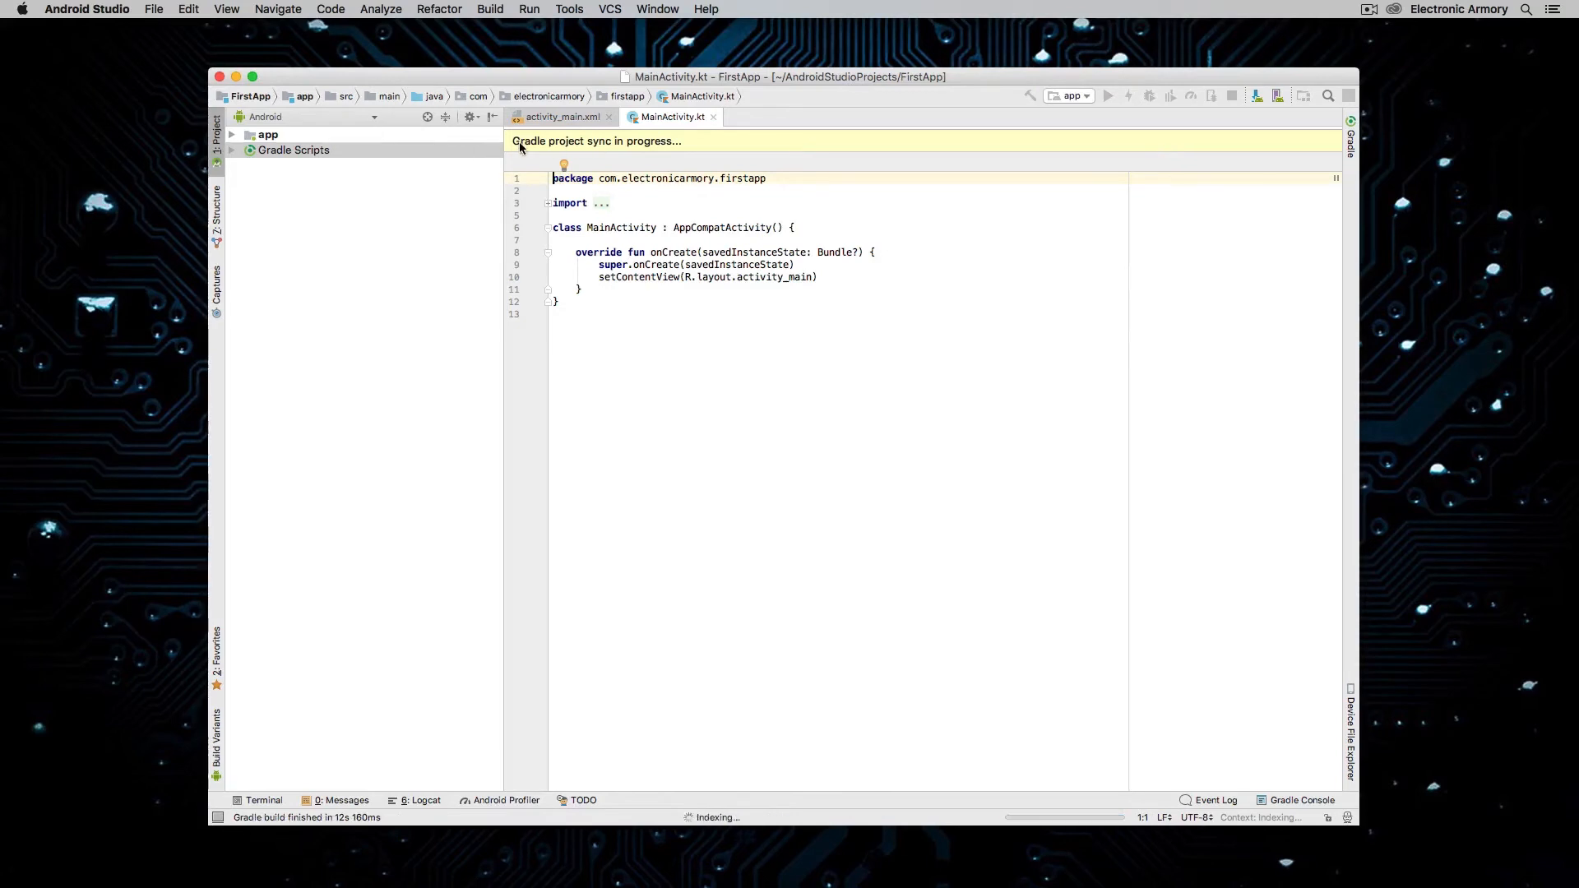
{"action": "mouse_move", "coordinate": [627, 153]}
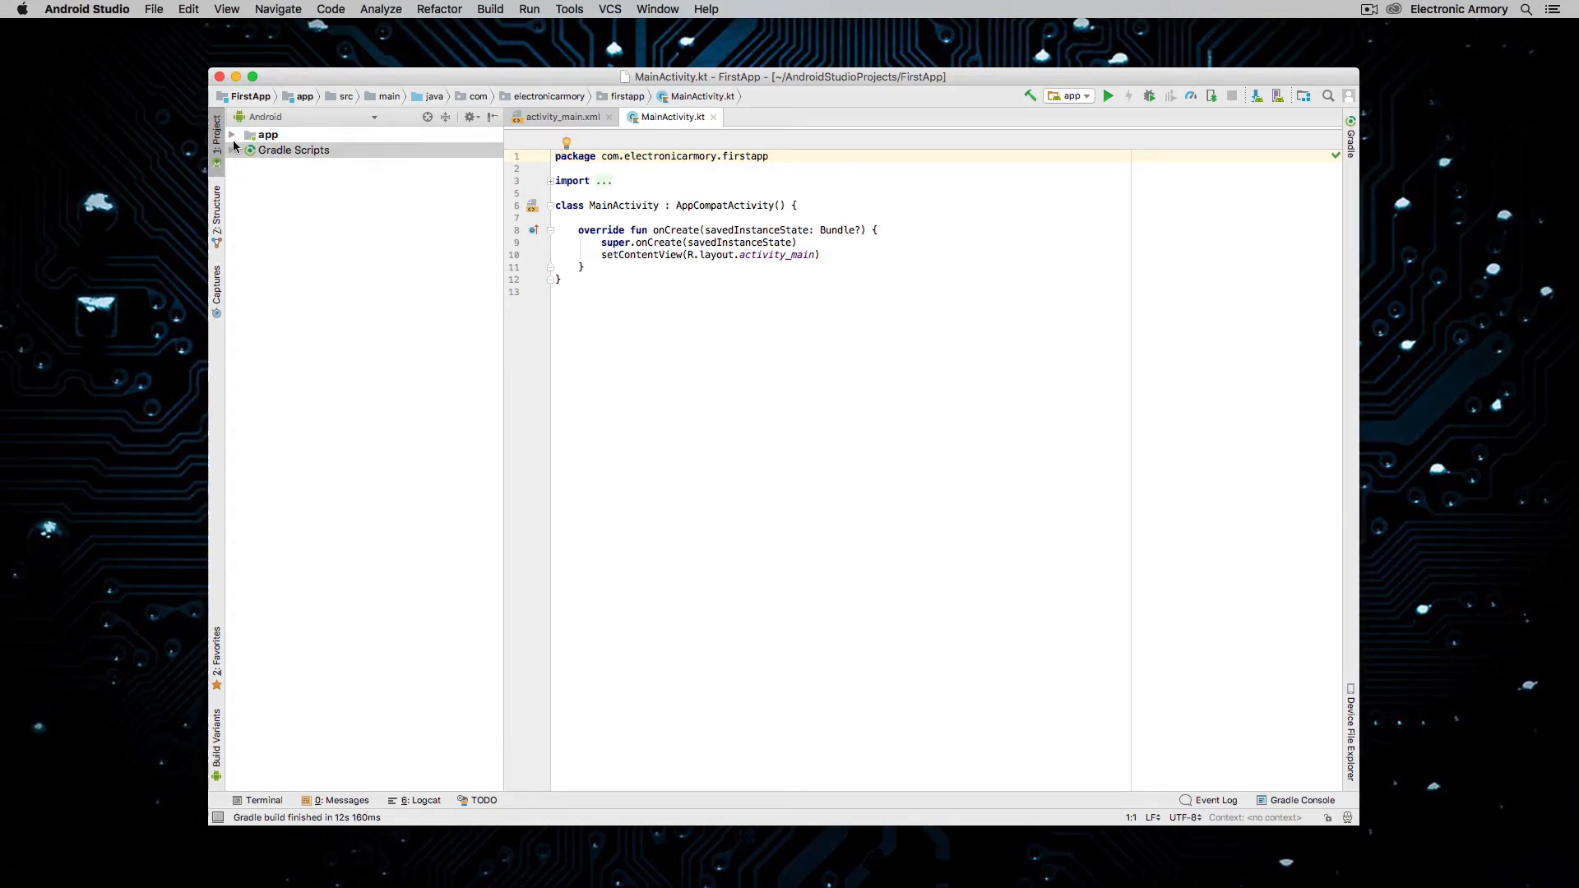
- Expand app, manifests and java to reveal AndroidManifest.xml and MainActivity
{"action": "left_click", "coordinate": [232, 134]}
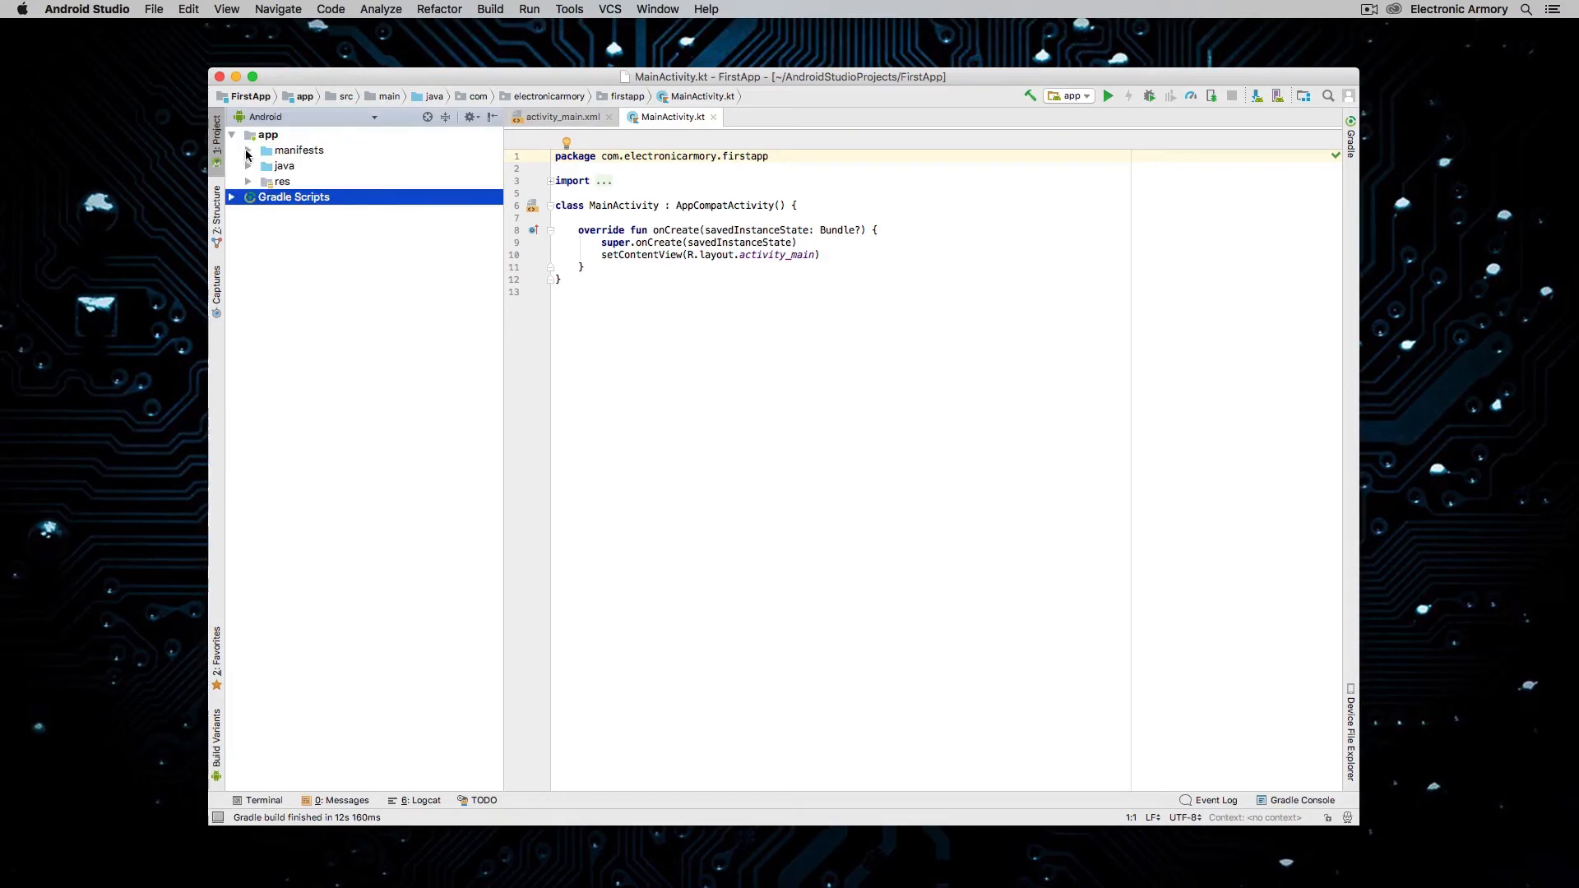
{"action": "left_click", "coordinate": [247, 149]}
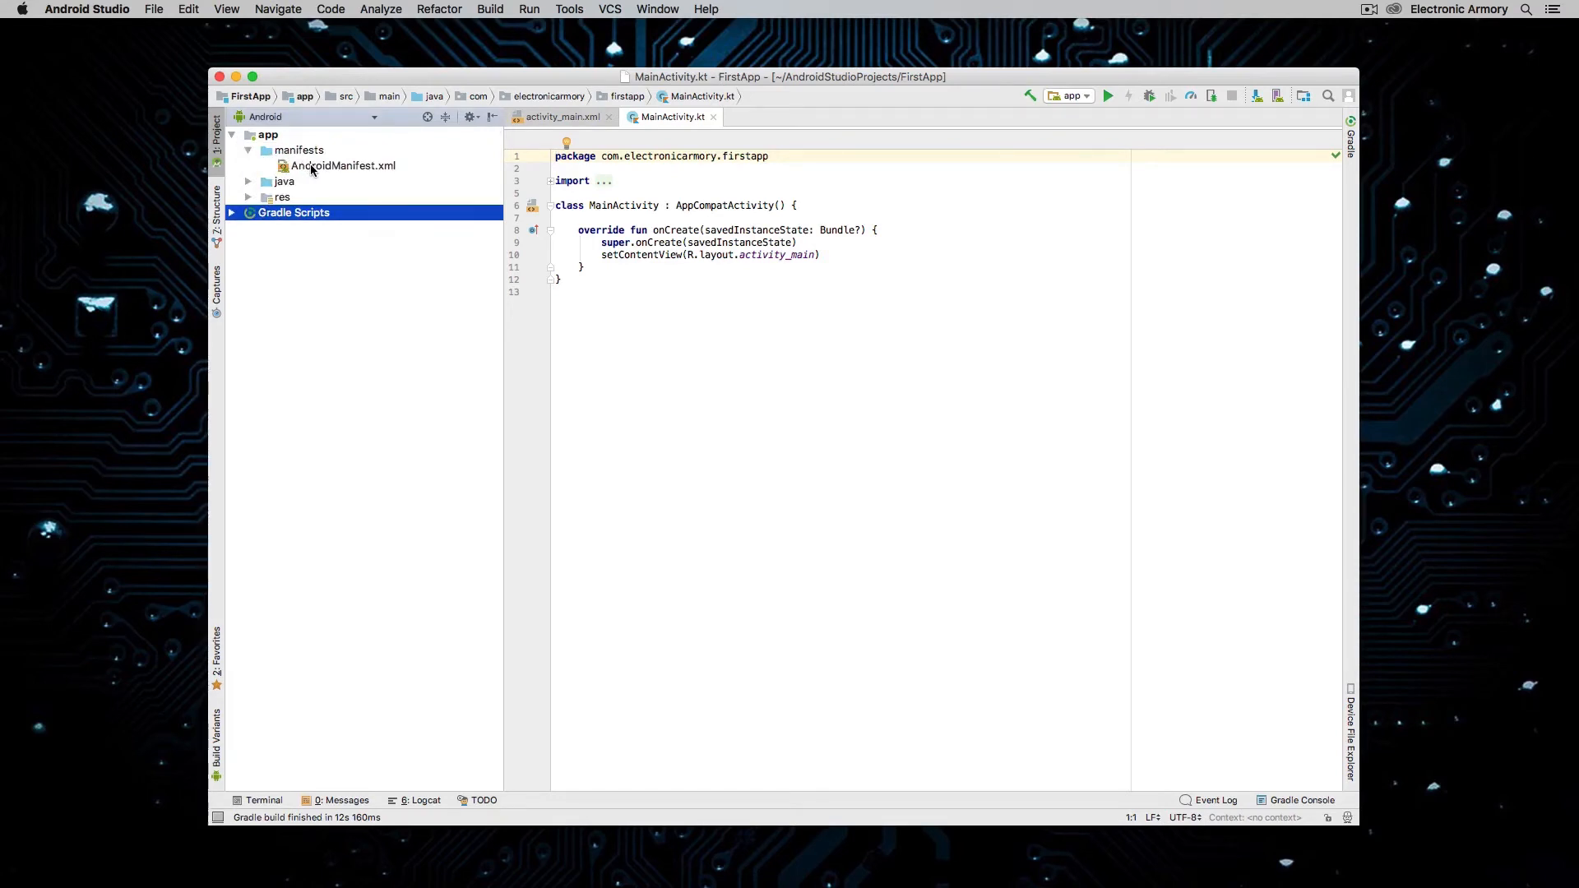
{"action": "left_click", "coordinate": [248, 181]}
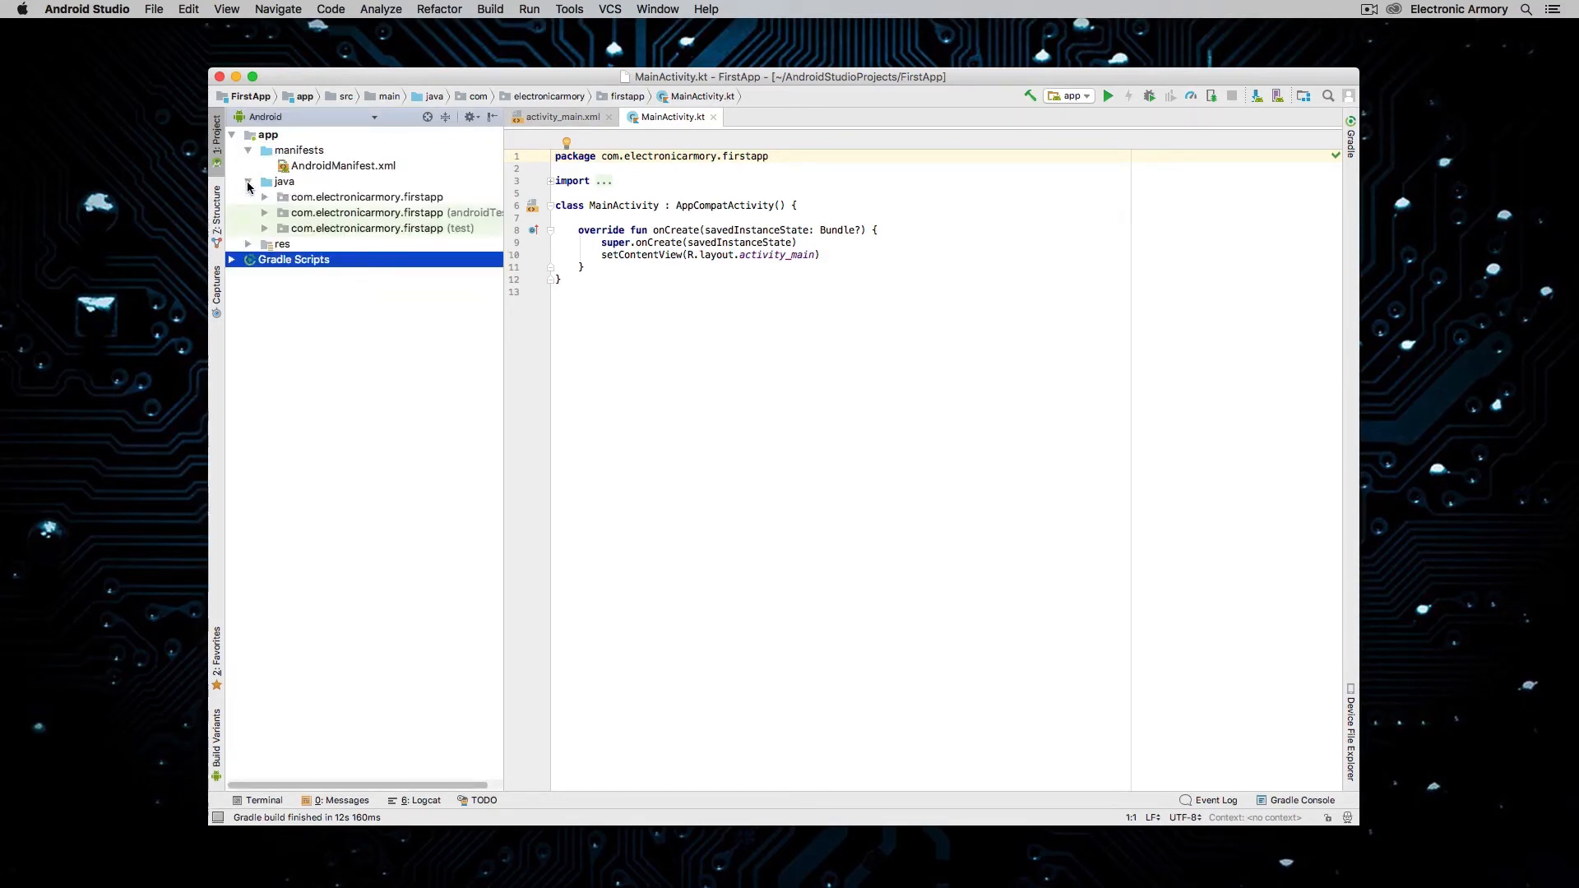
{"action": "left_click", "coordinate": [263, 196]}
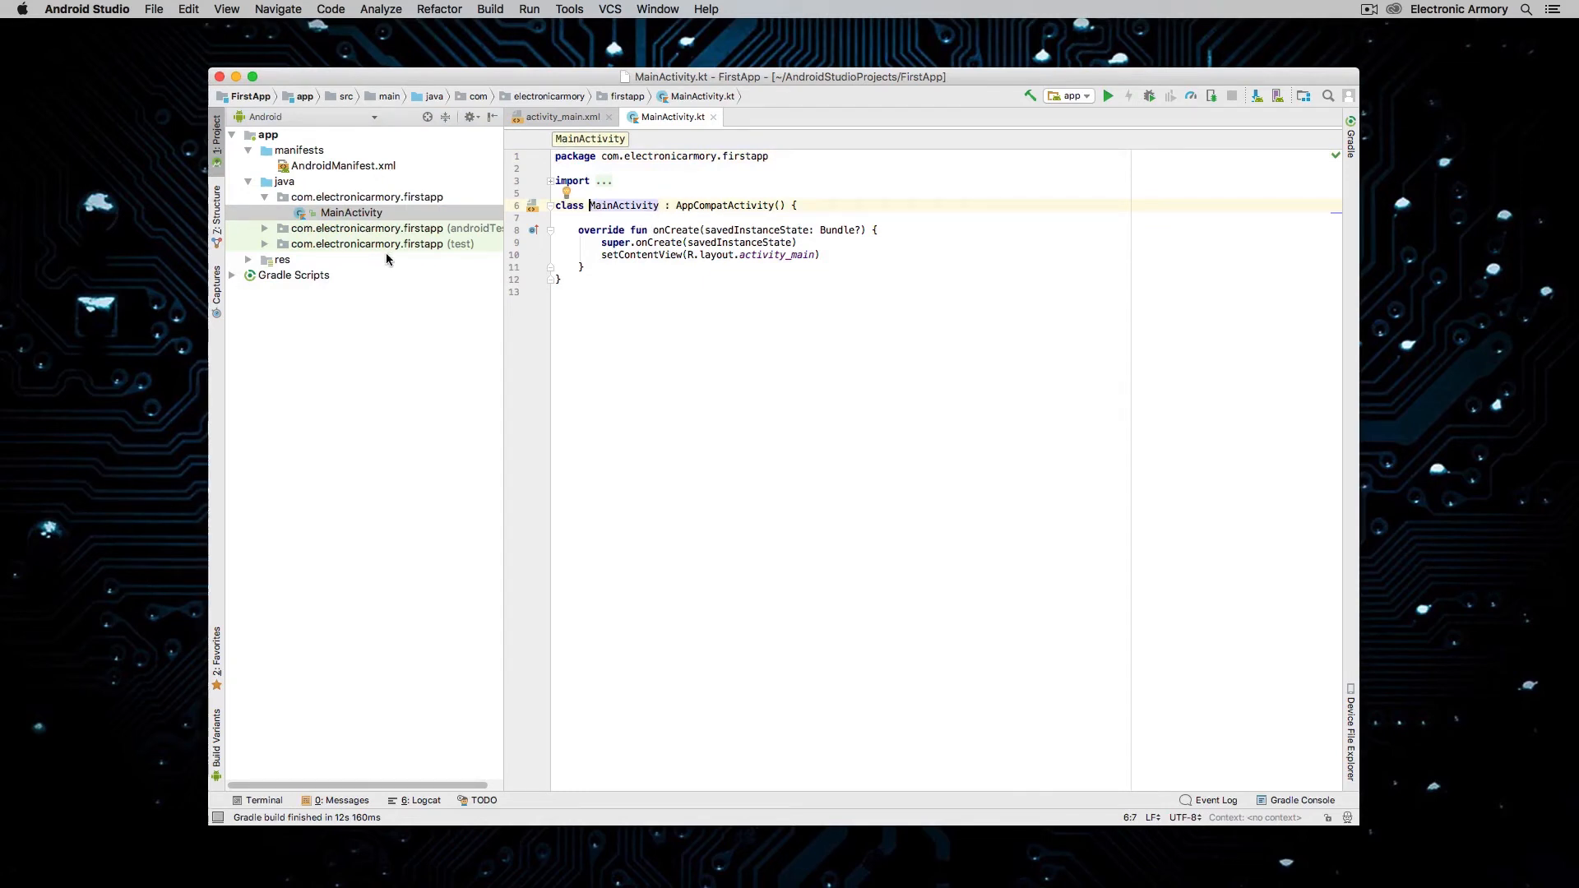
{"action": "mouse_move", "coordinate": [248, 265]}
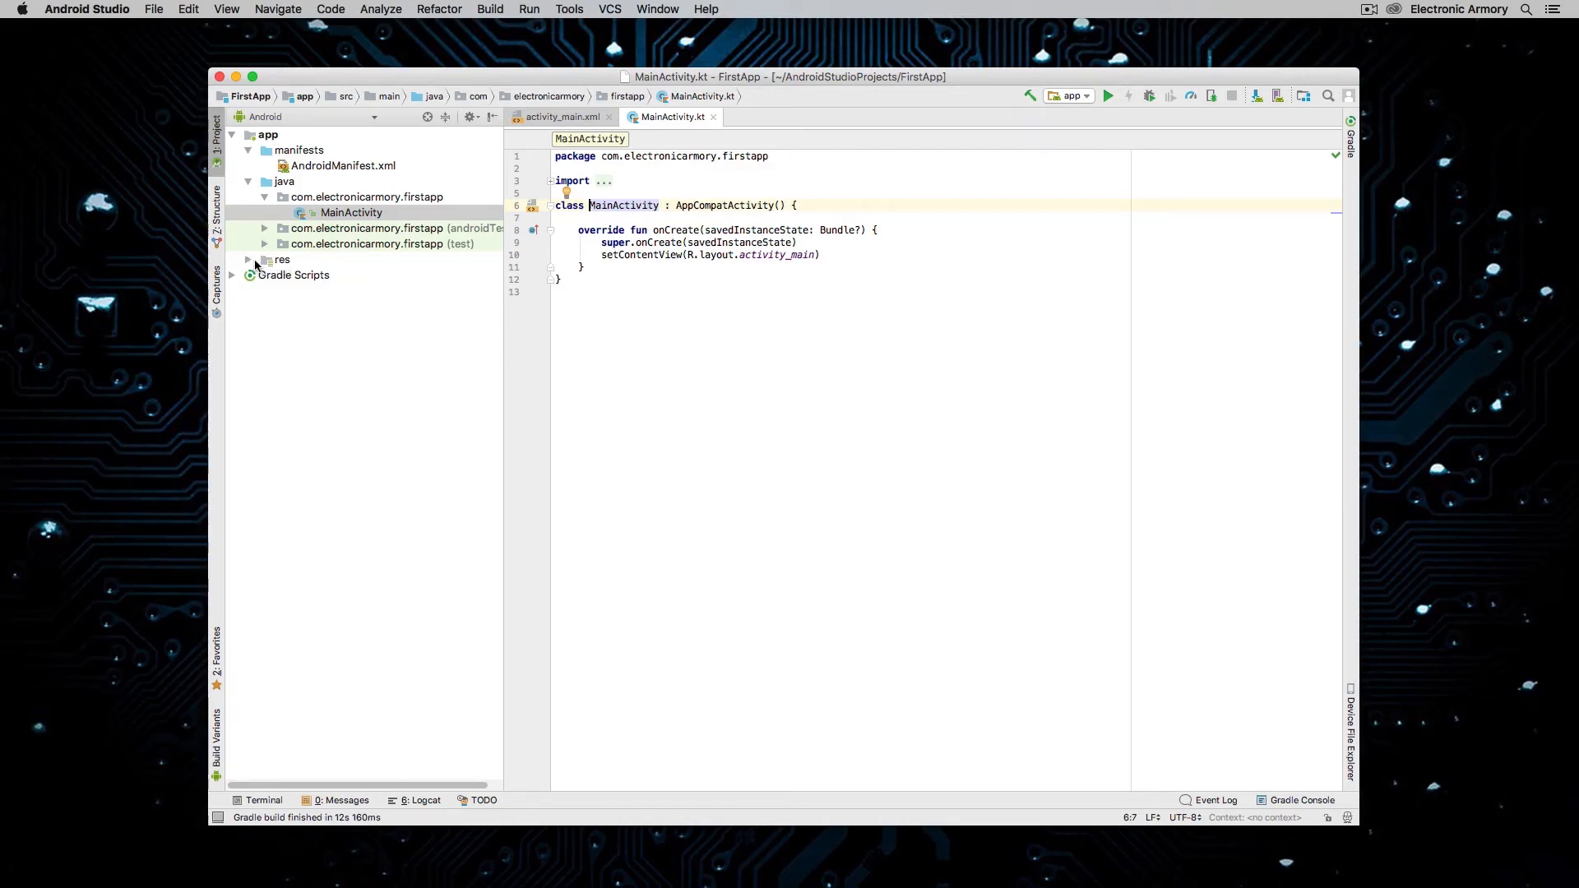
- Expand res and layout and select the activity_main.xml layout file
{"action": "left_click", "coordinate": [248, 258]}
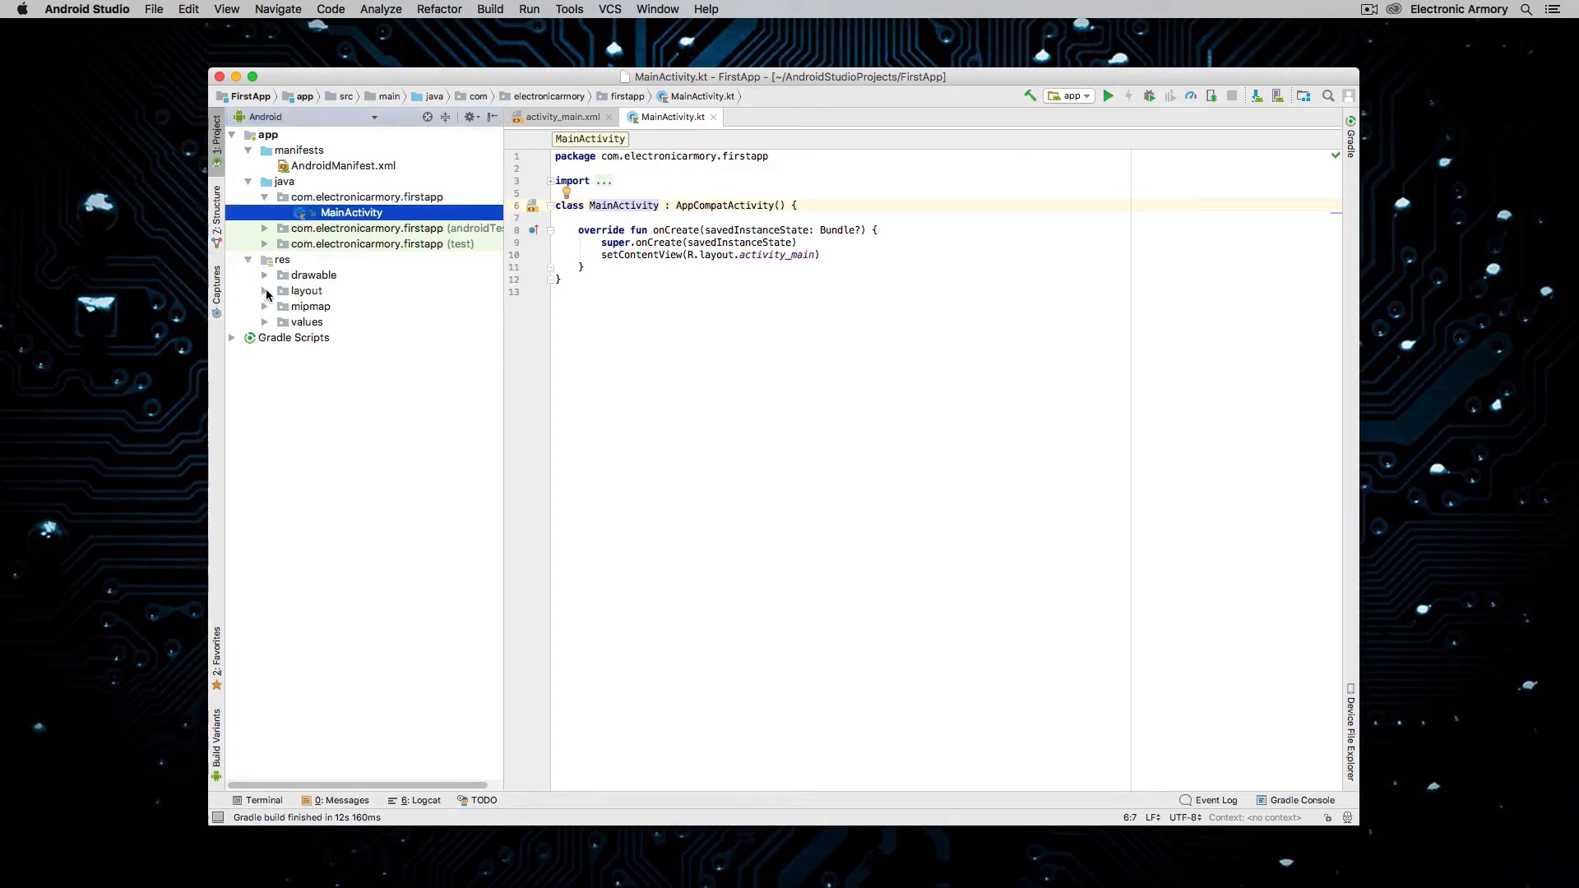
{"action": "left_click", "coordinate": [306, 289]}
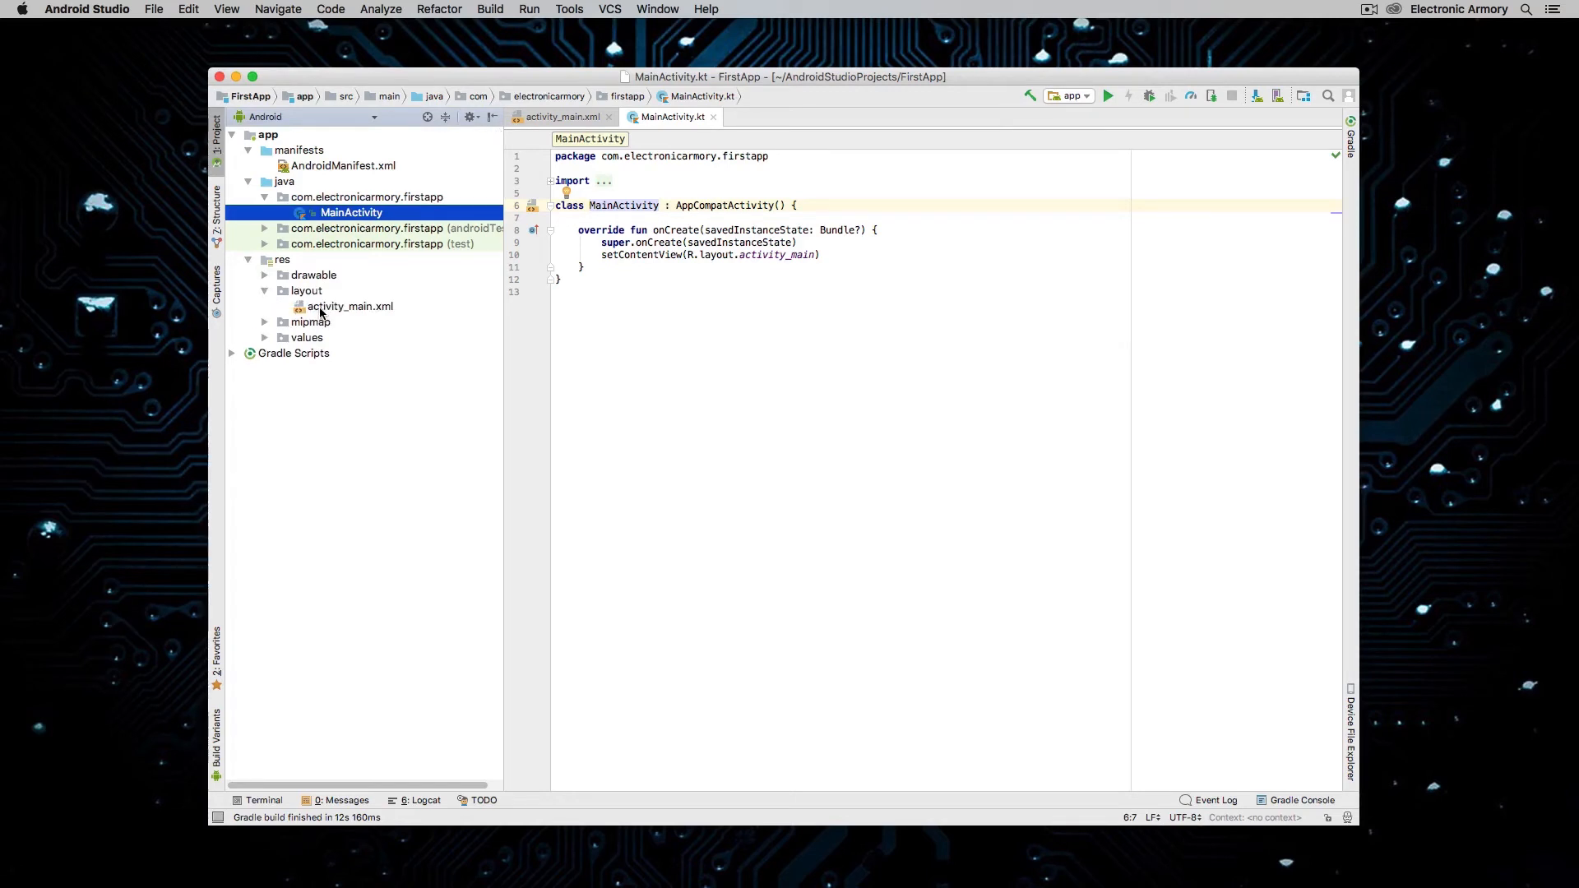
{"action": "left_click", "coordinate": [349, 305]}
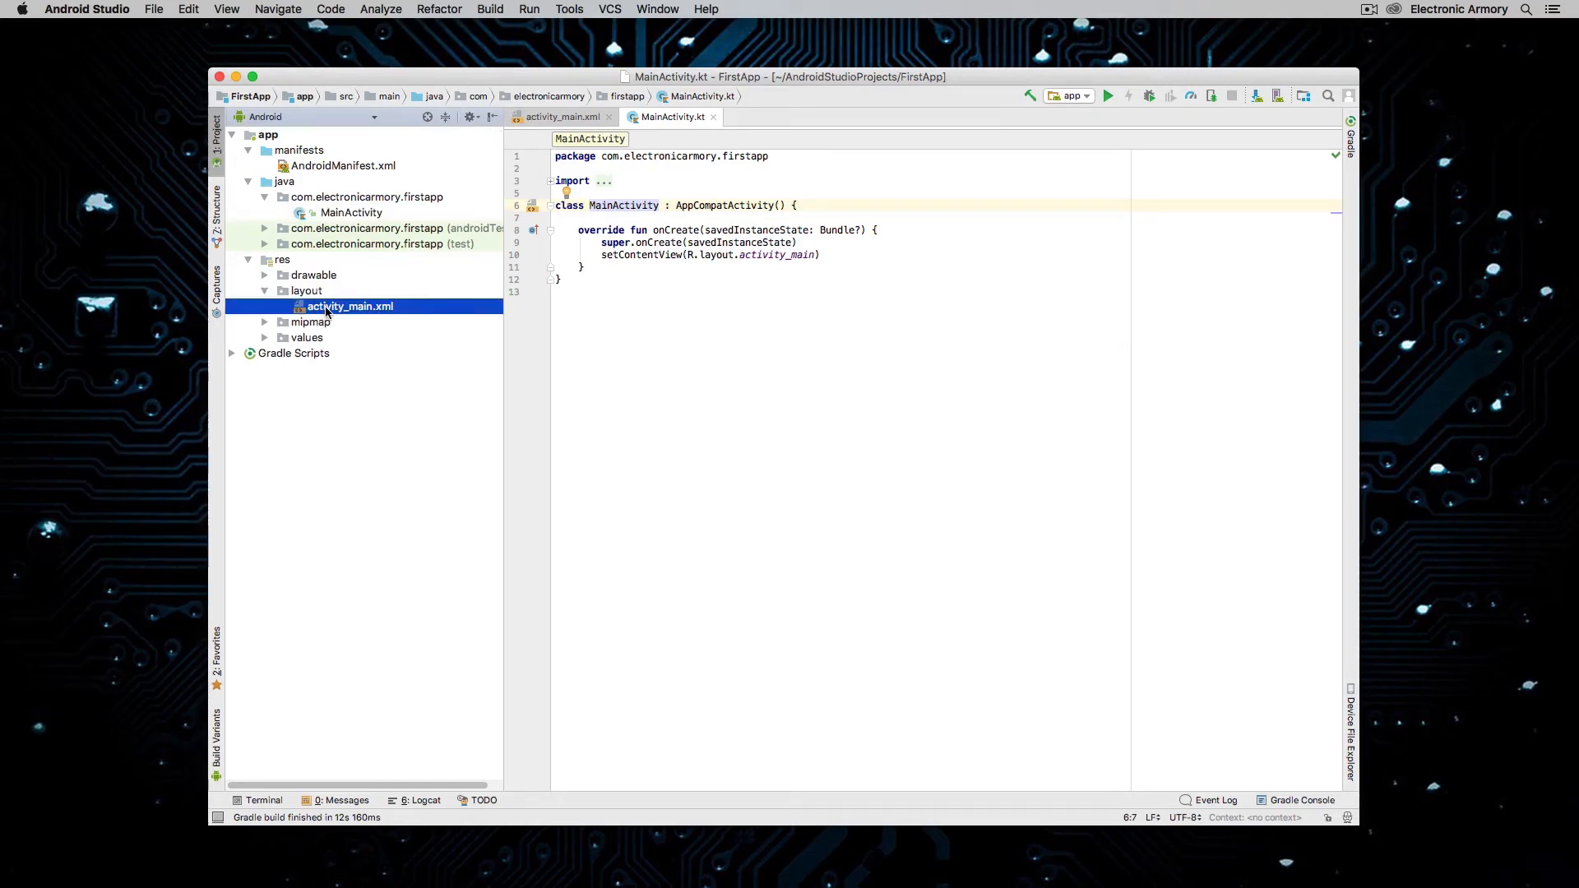
- Open activity_main.xml in the designer and delete the trial CheckBox and Button
{"action": "double_click", "coordinate": [349, 306]}
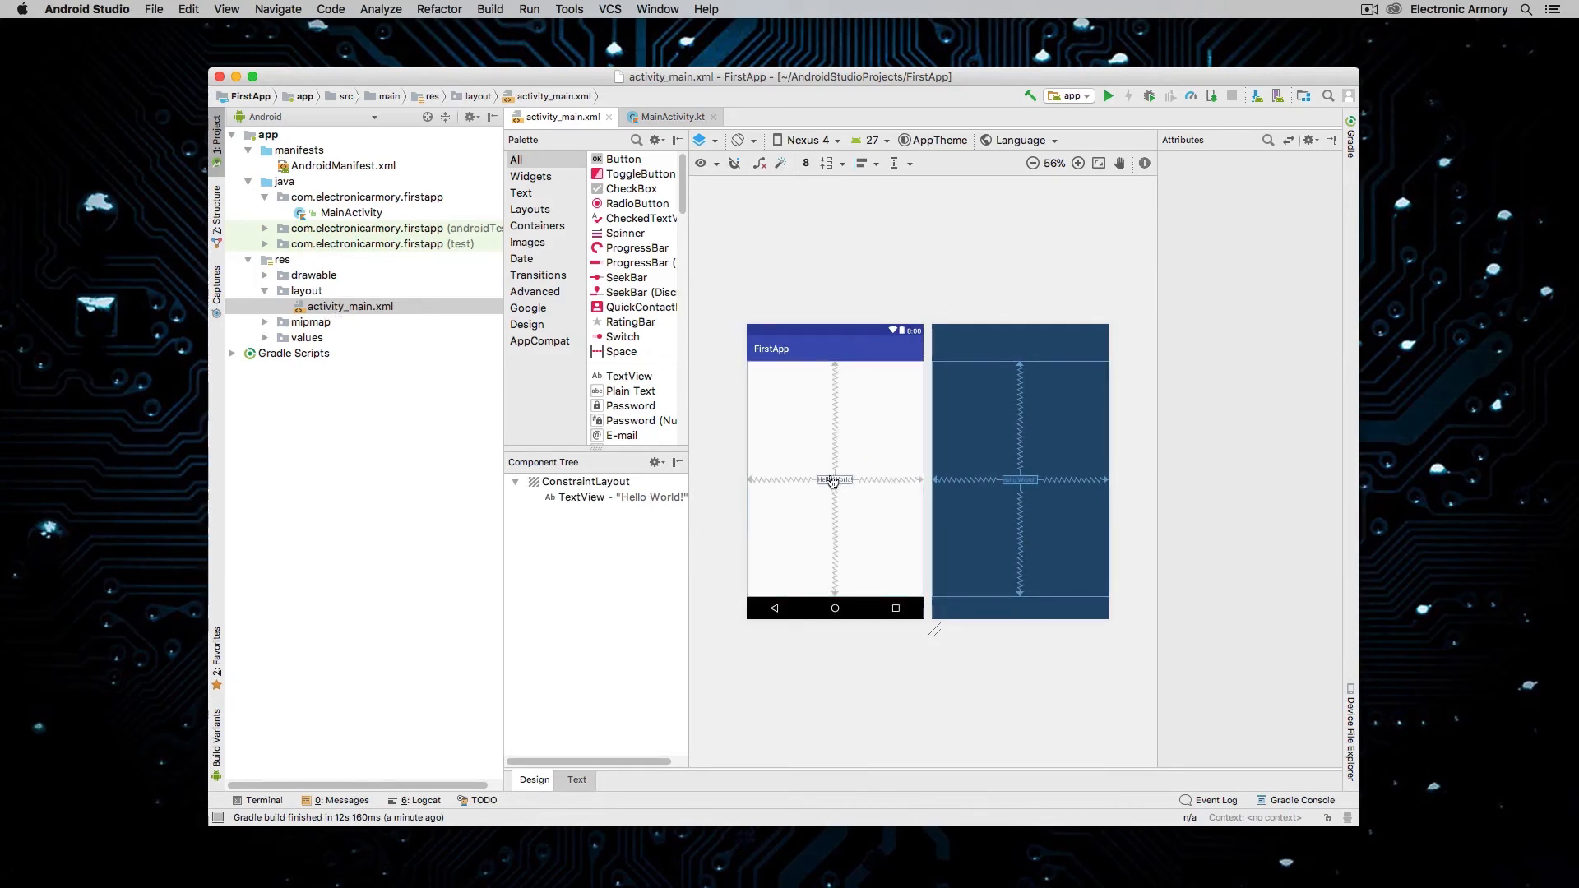
{"action": "mouse_move", "coordinate": [824, 483]}
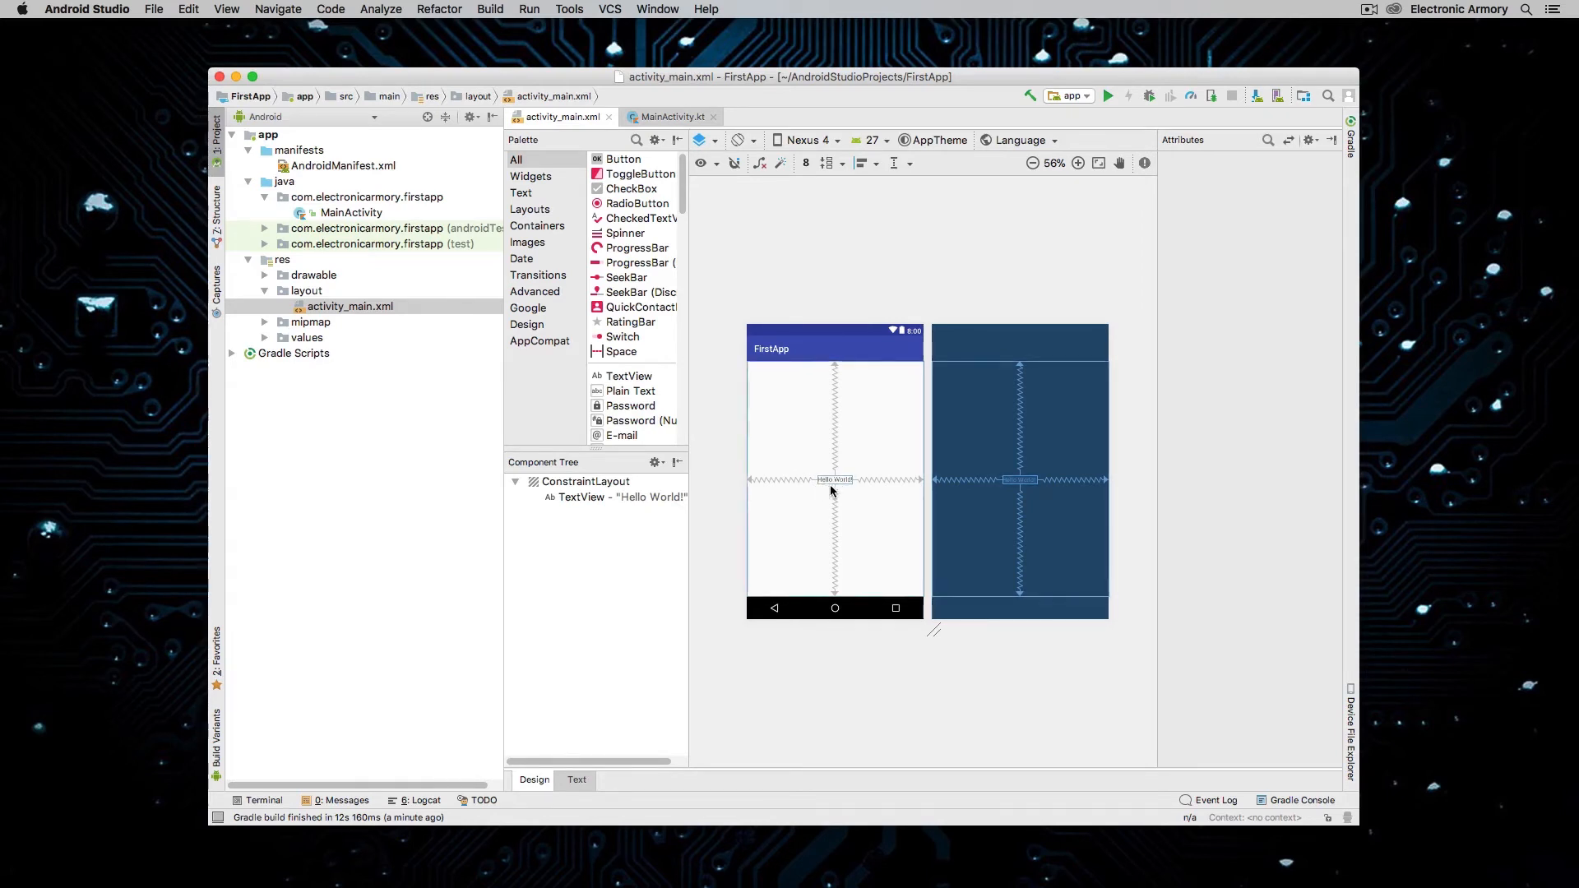
{"action": "mouse_move", "coordinate": [877, 268]}
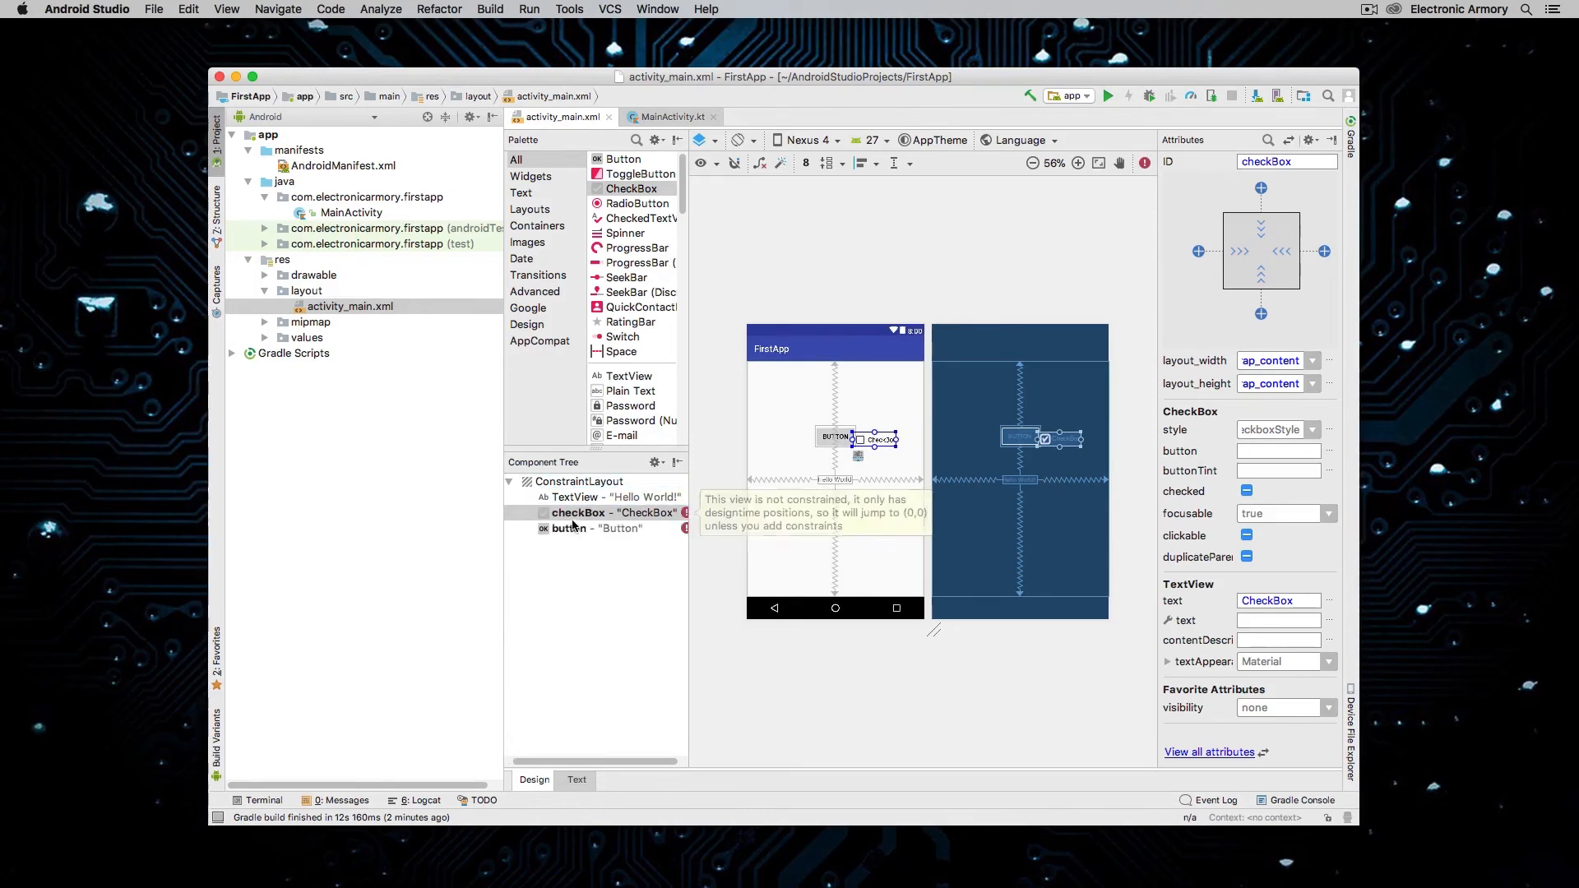
{"action": "left_click", "coordinate": [569, 528]}
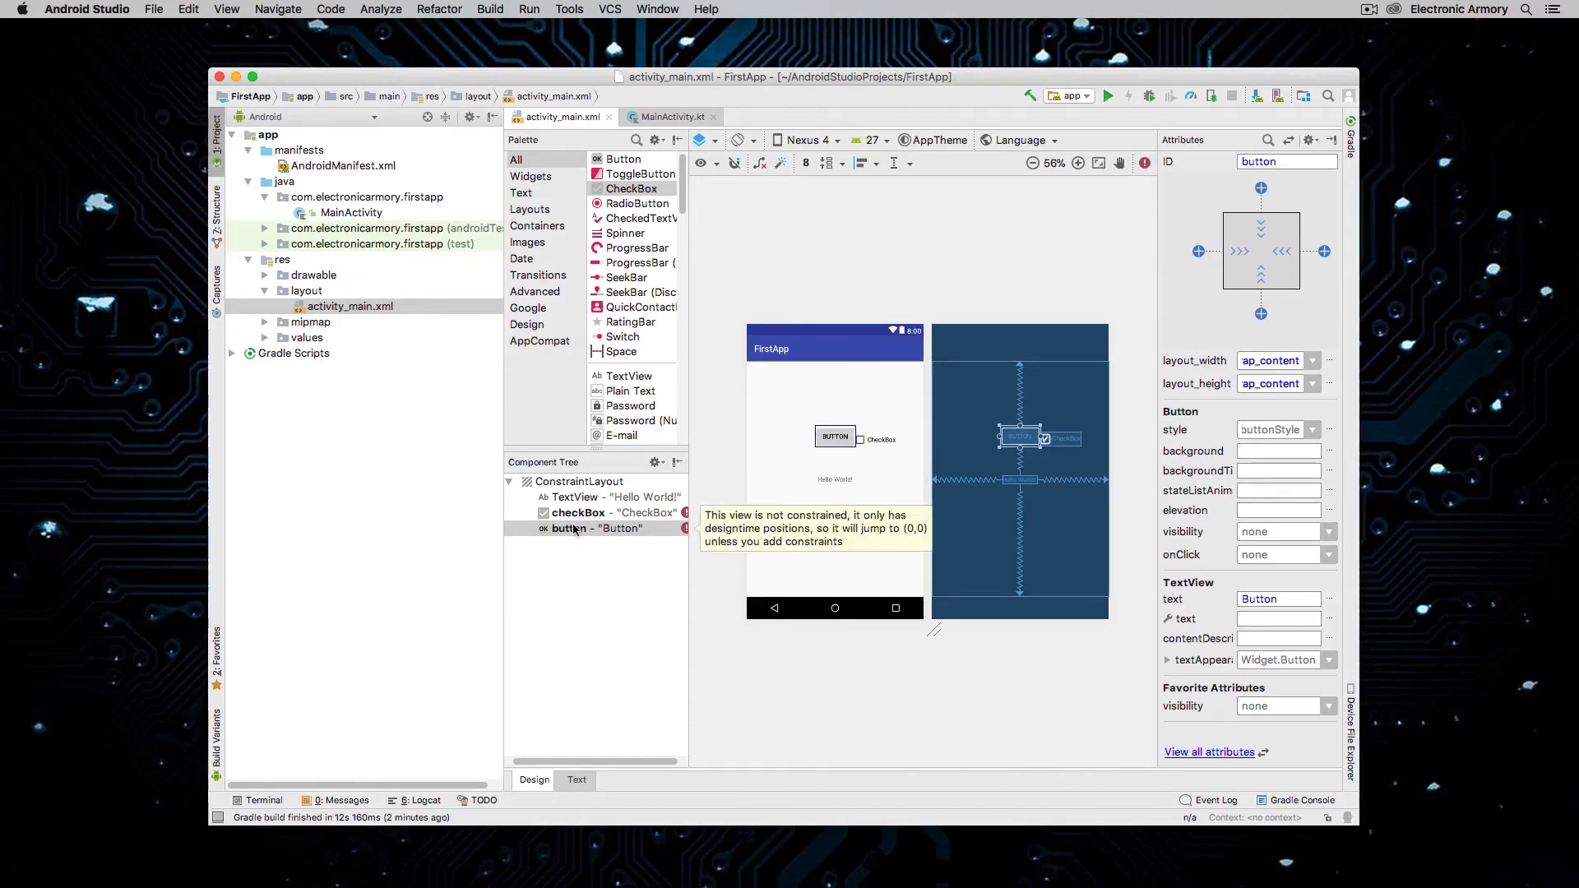
{"action": "left_click", "coordinate": [579, 513]}
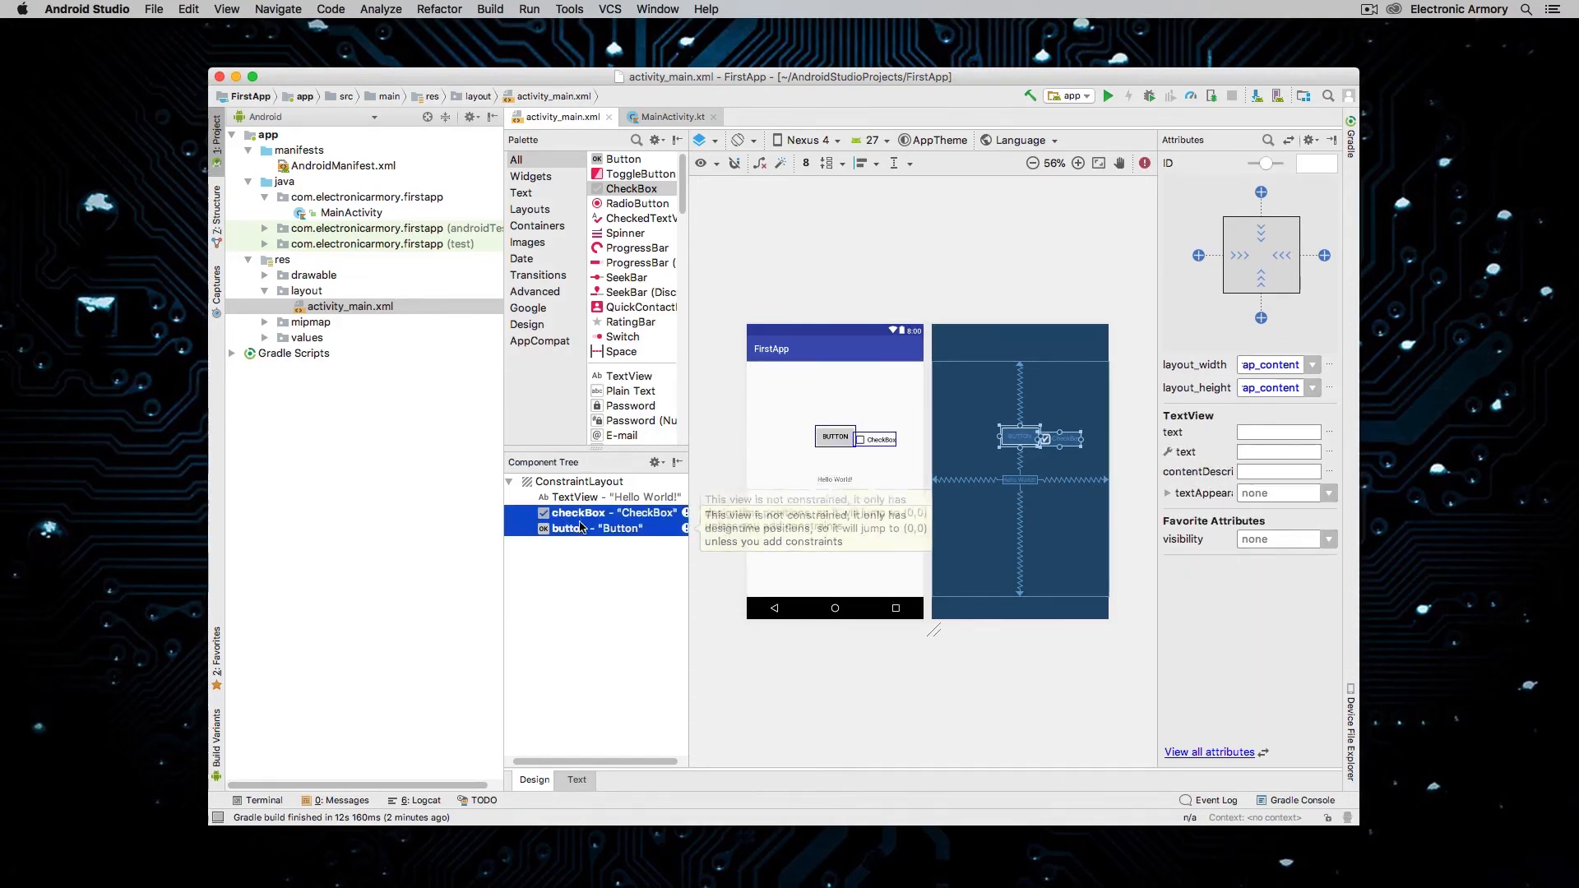
{"action": "key", "text": "Delete"}
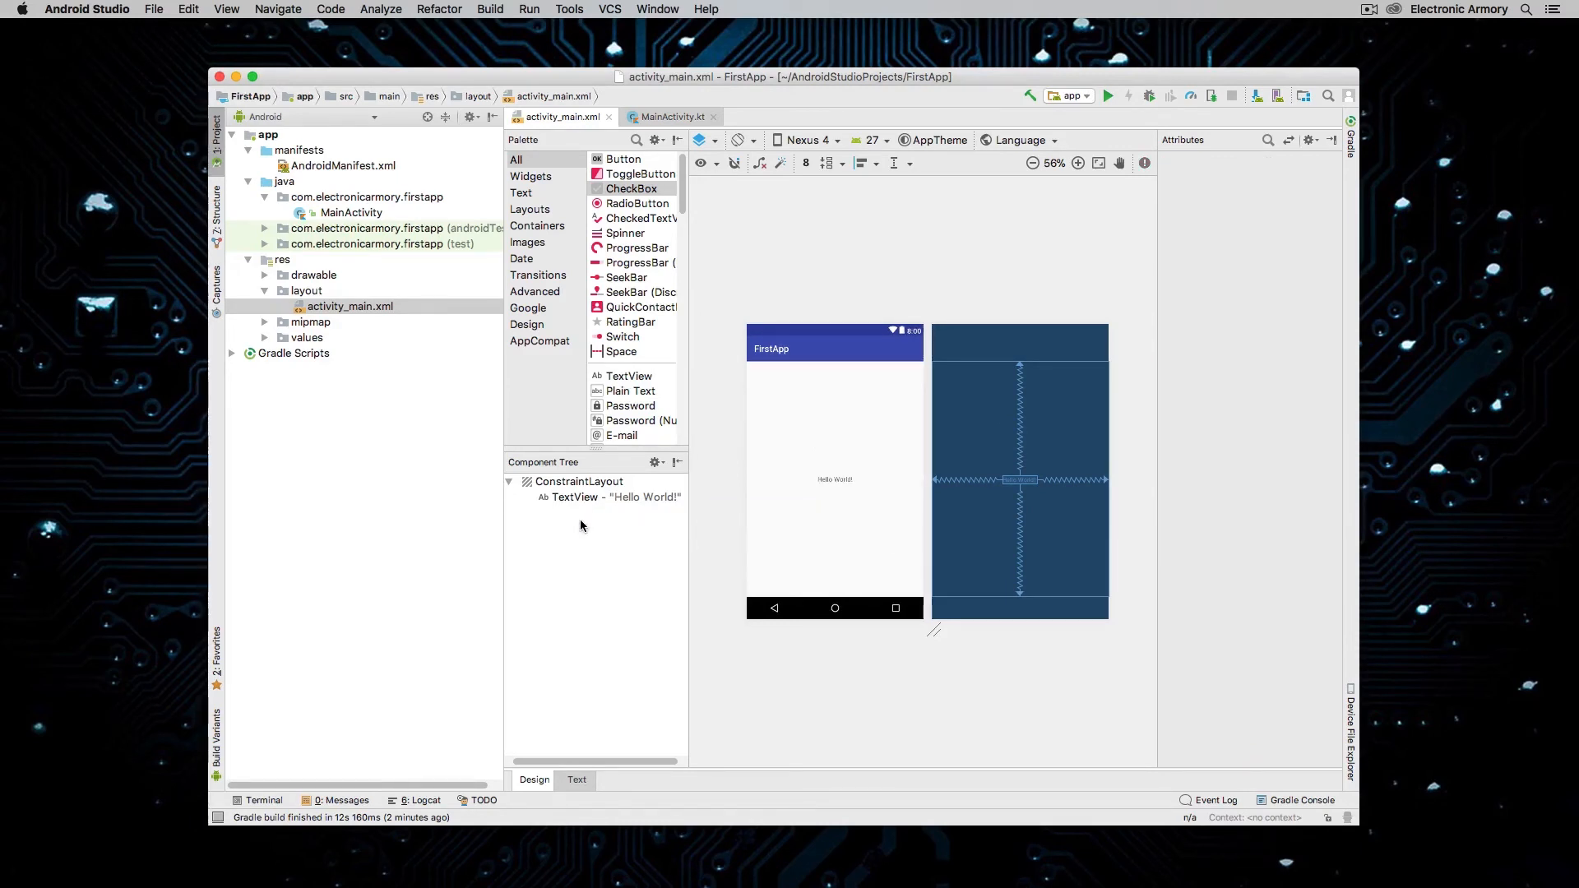
{"action": "mouse_move", "coordinate": [1281, 114]}
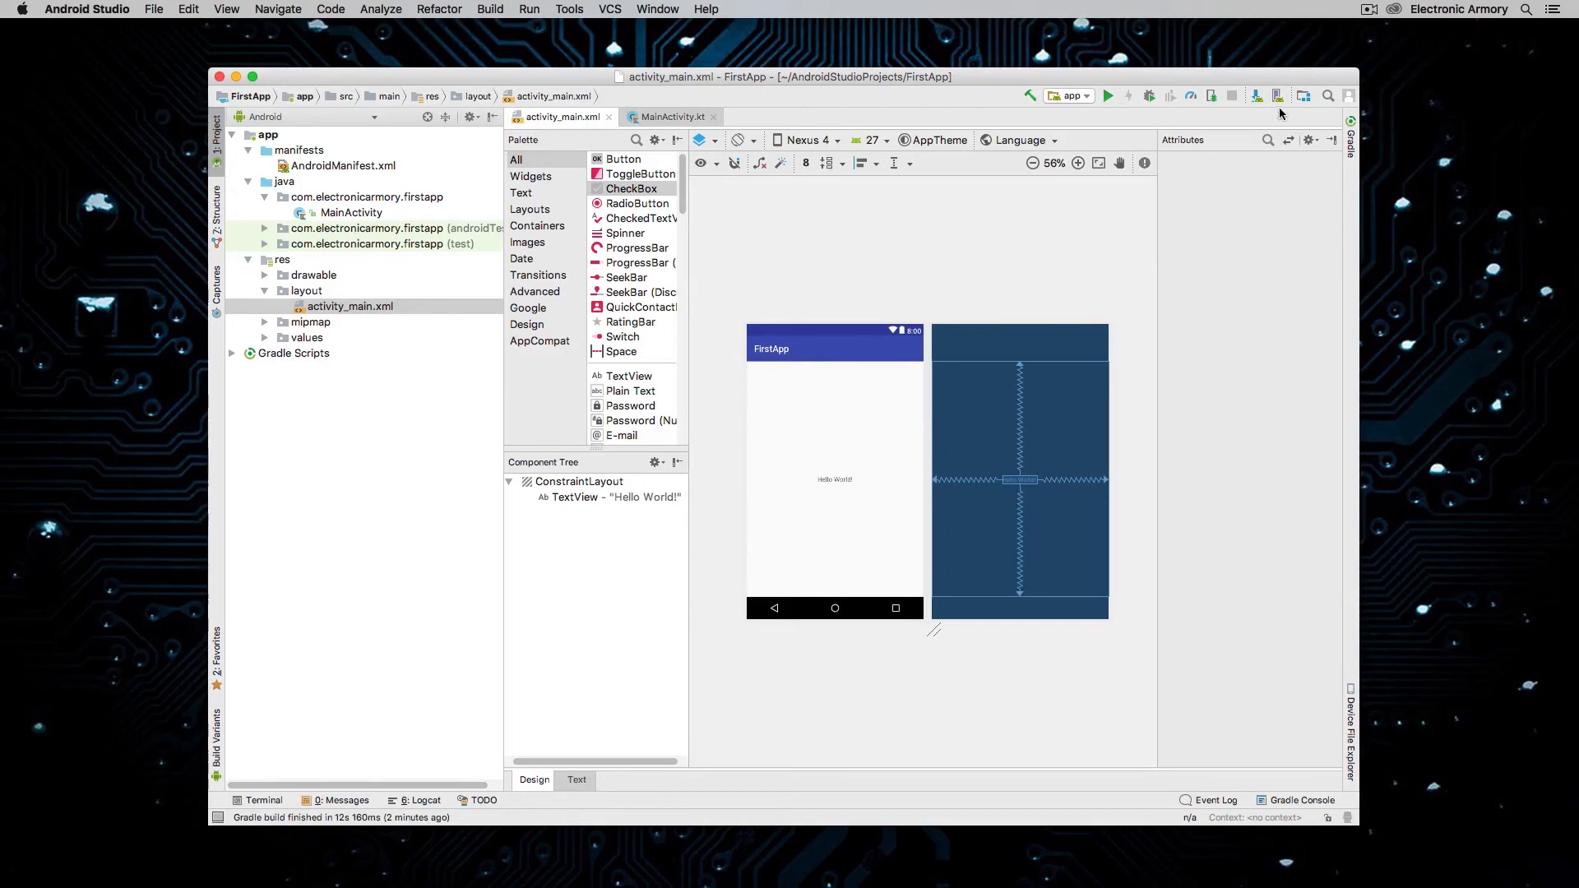
{"action": "mouse_move", "coordinate": [1276, 95]}
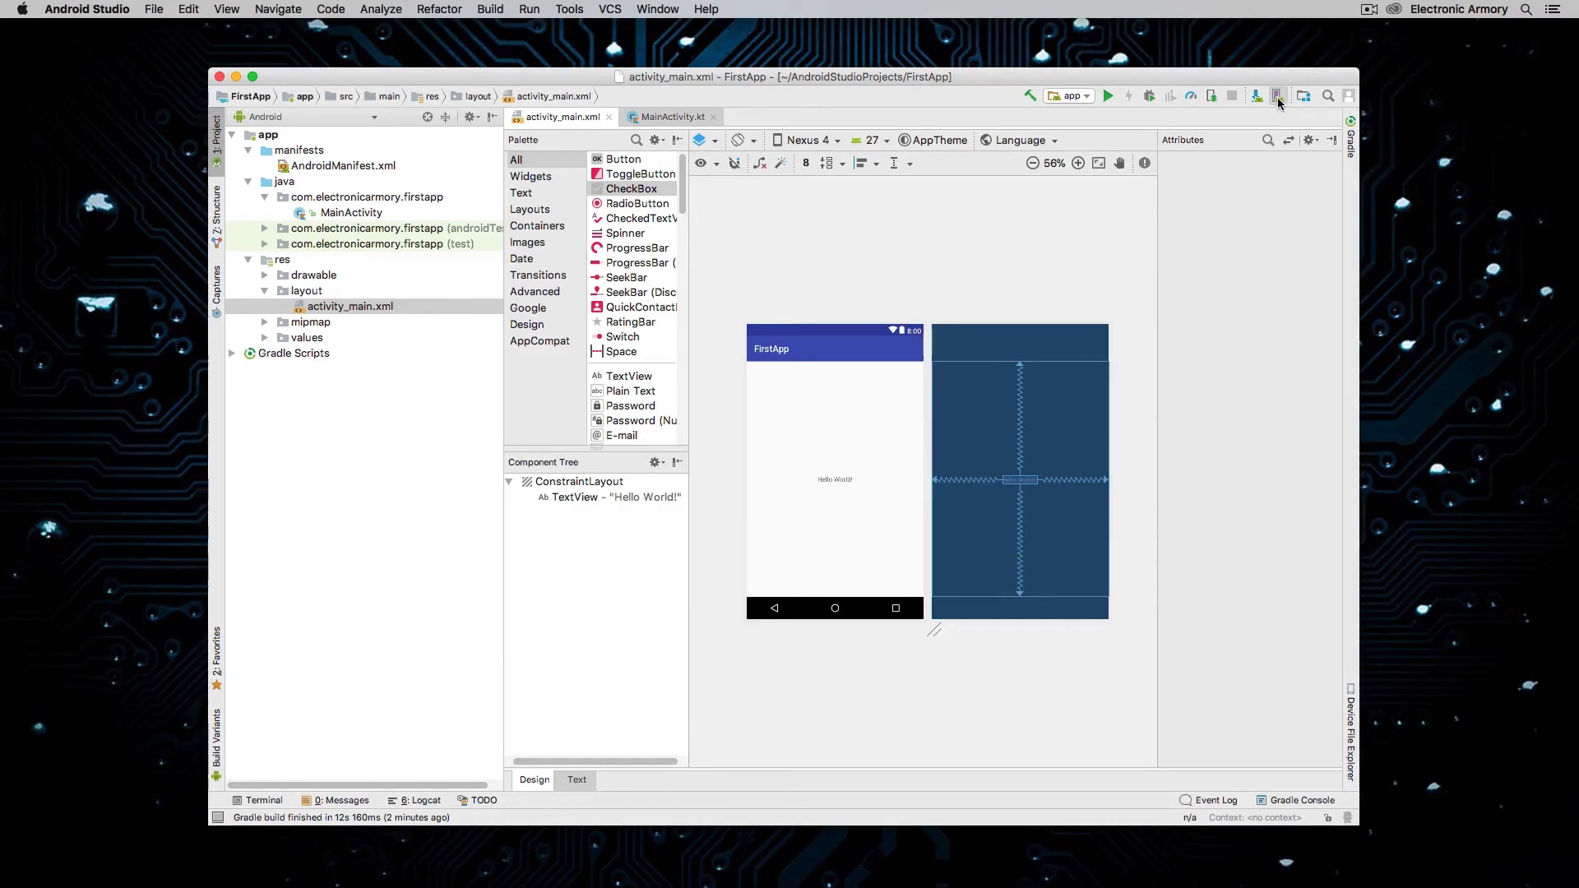
- Open the AVD Manager and start creating a new virtual device
{"action": "left_click", "coordinate": [1274, 95]}
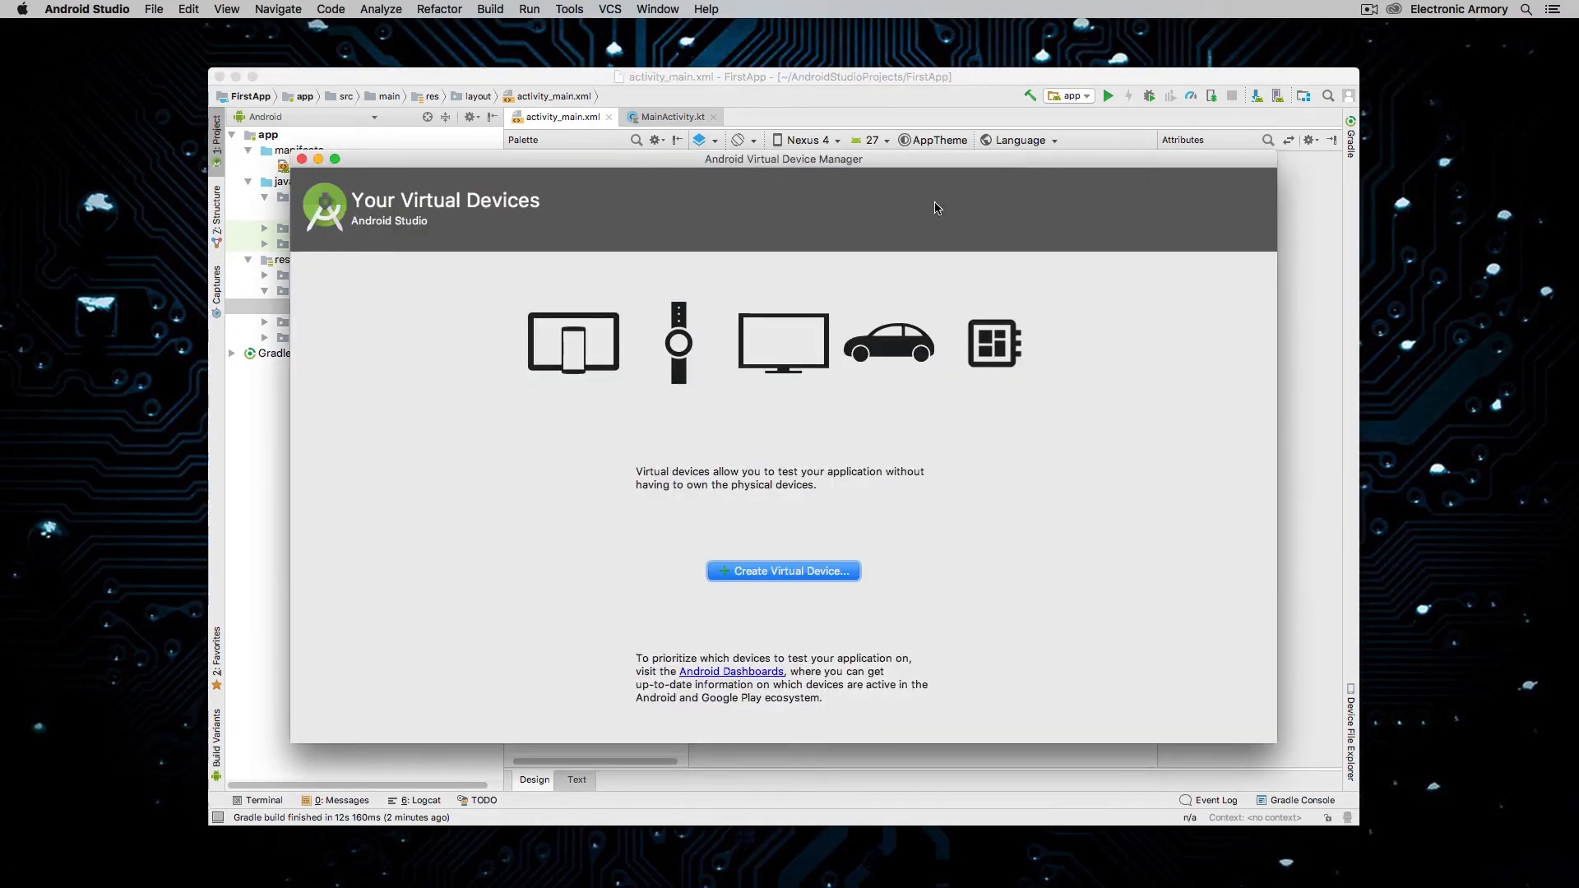
{"action": "mouse_move", "coordinate": [926, 204]}
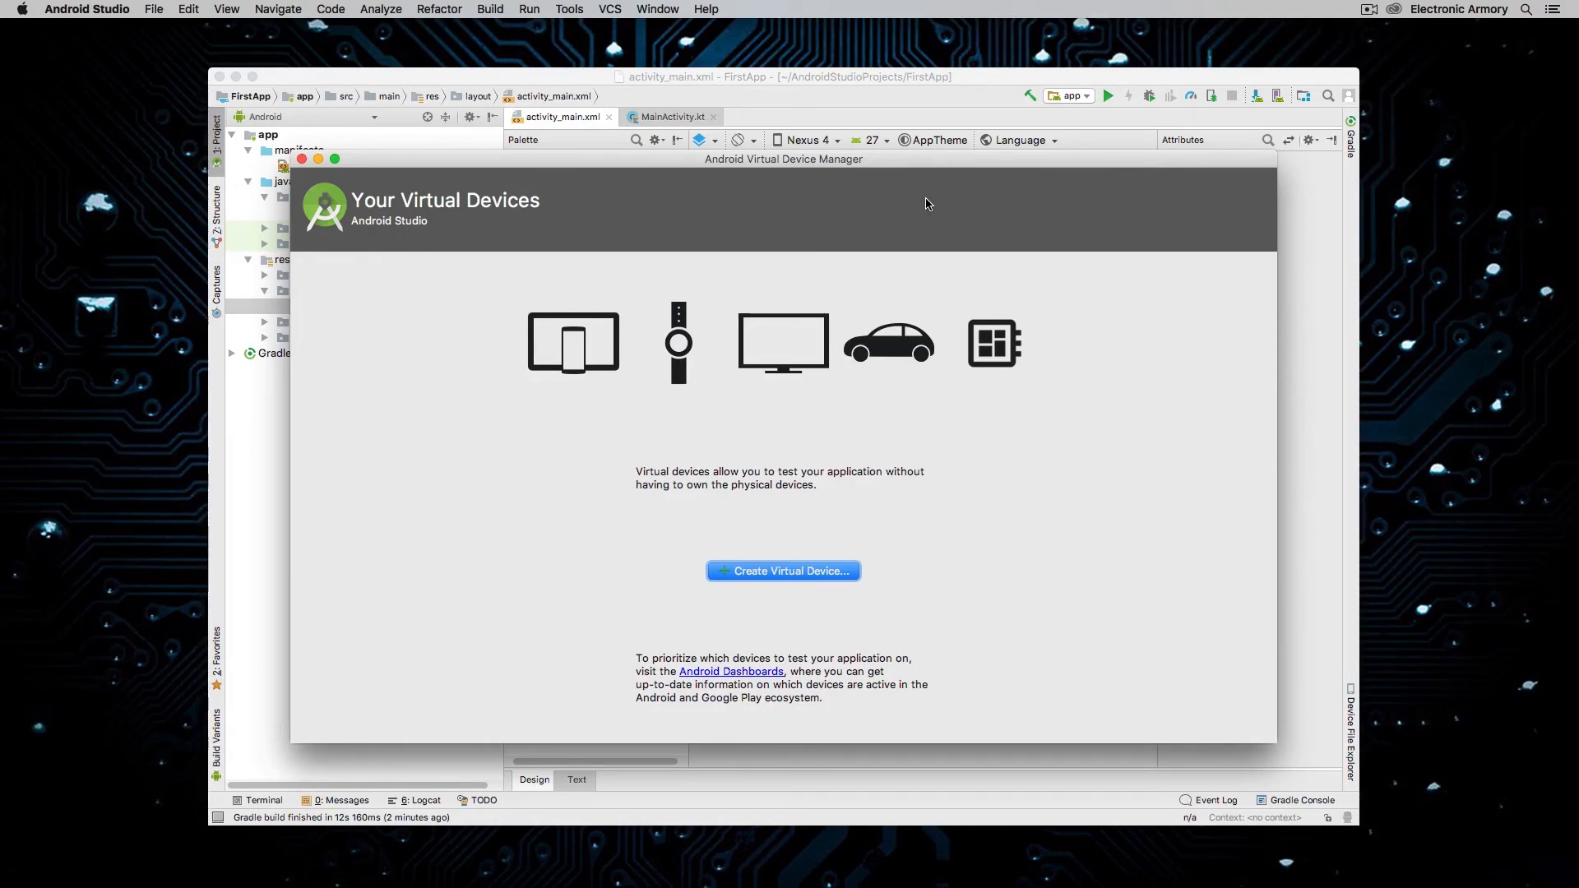
{"action": "mouse_move", "coordinate": [791, 576]}
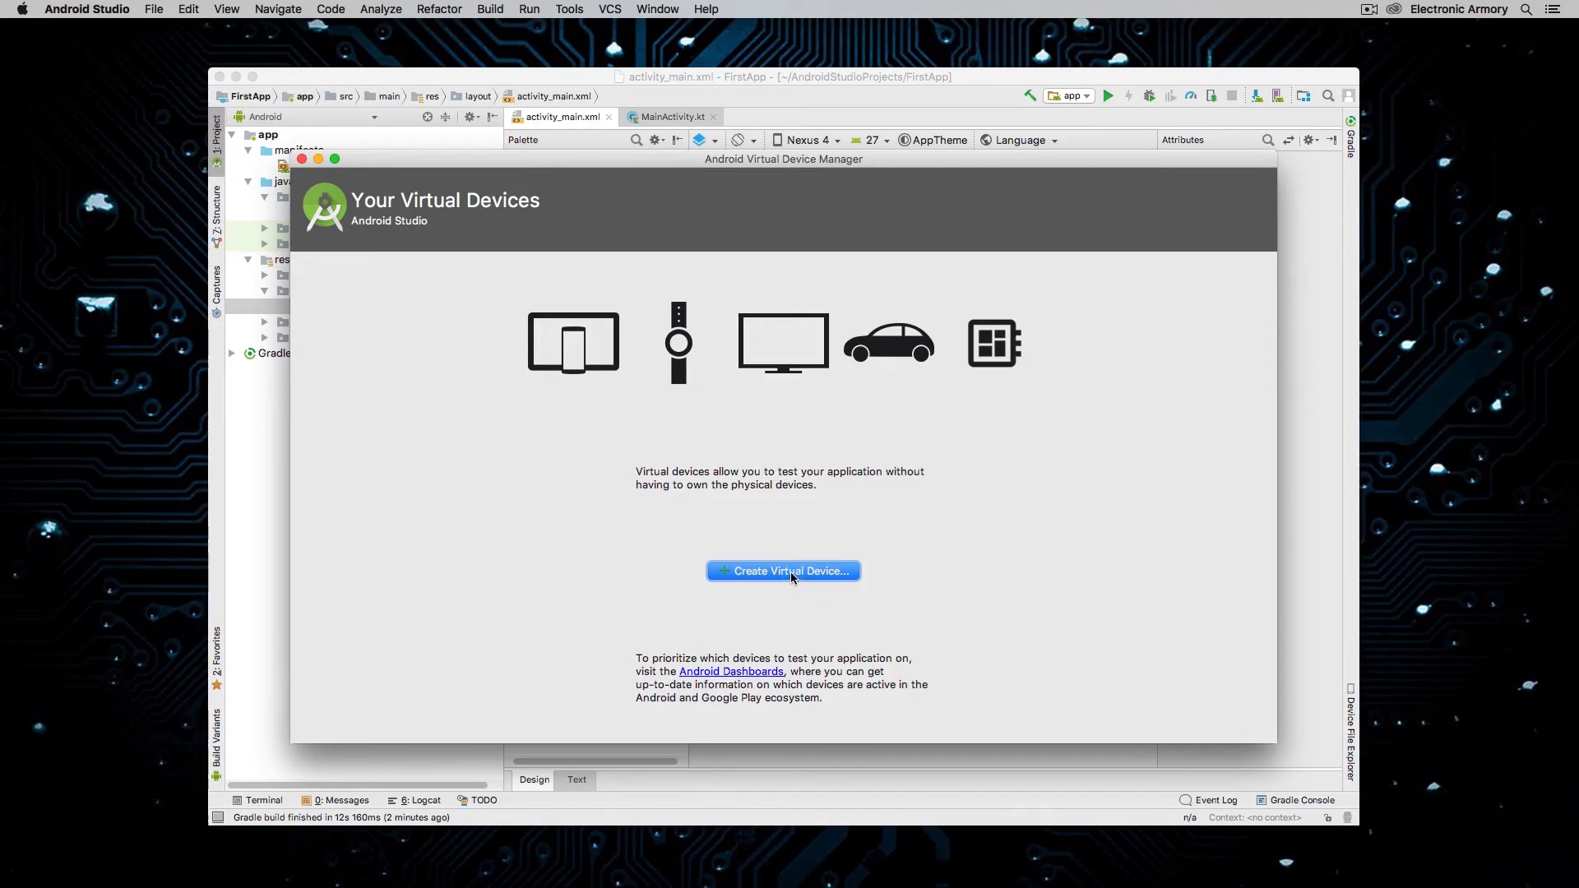
{"action": "left_click", "coordinate": [783, 571]}
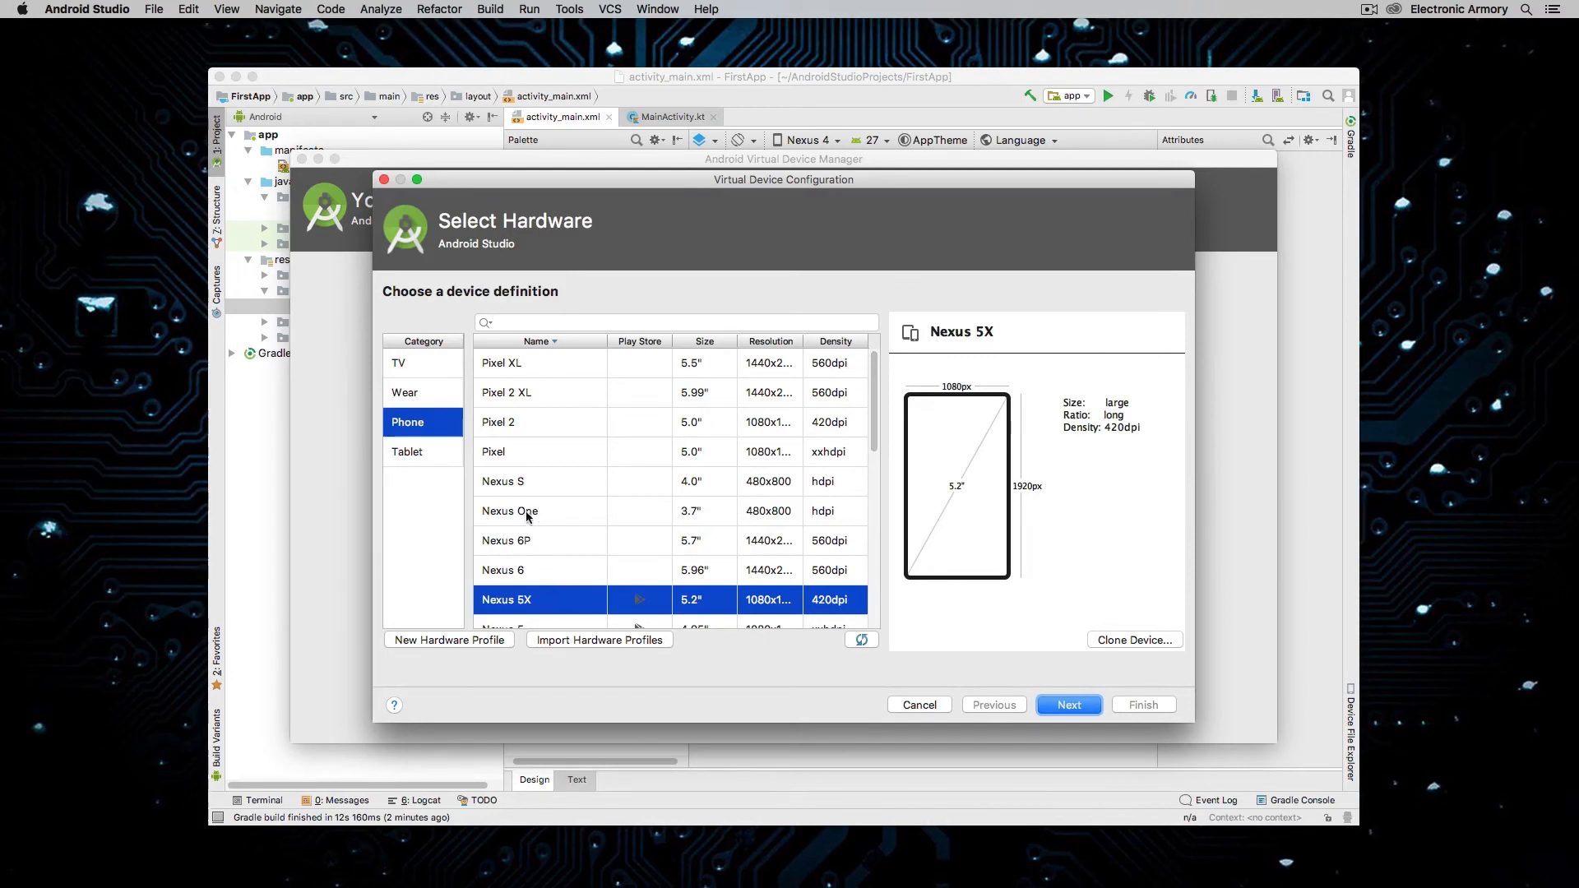
- Compare the Pixel and Nexus 5X phone definitions and settle on Pixel 2
{"action": "scroll", "scroll_direction": "down", "scroll_amount": 3}
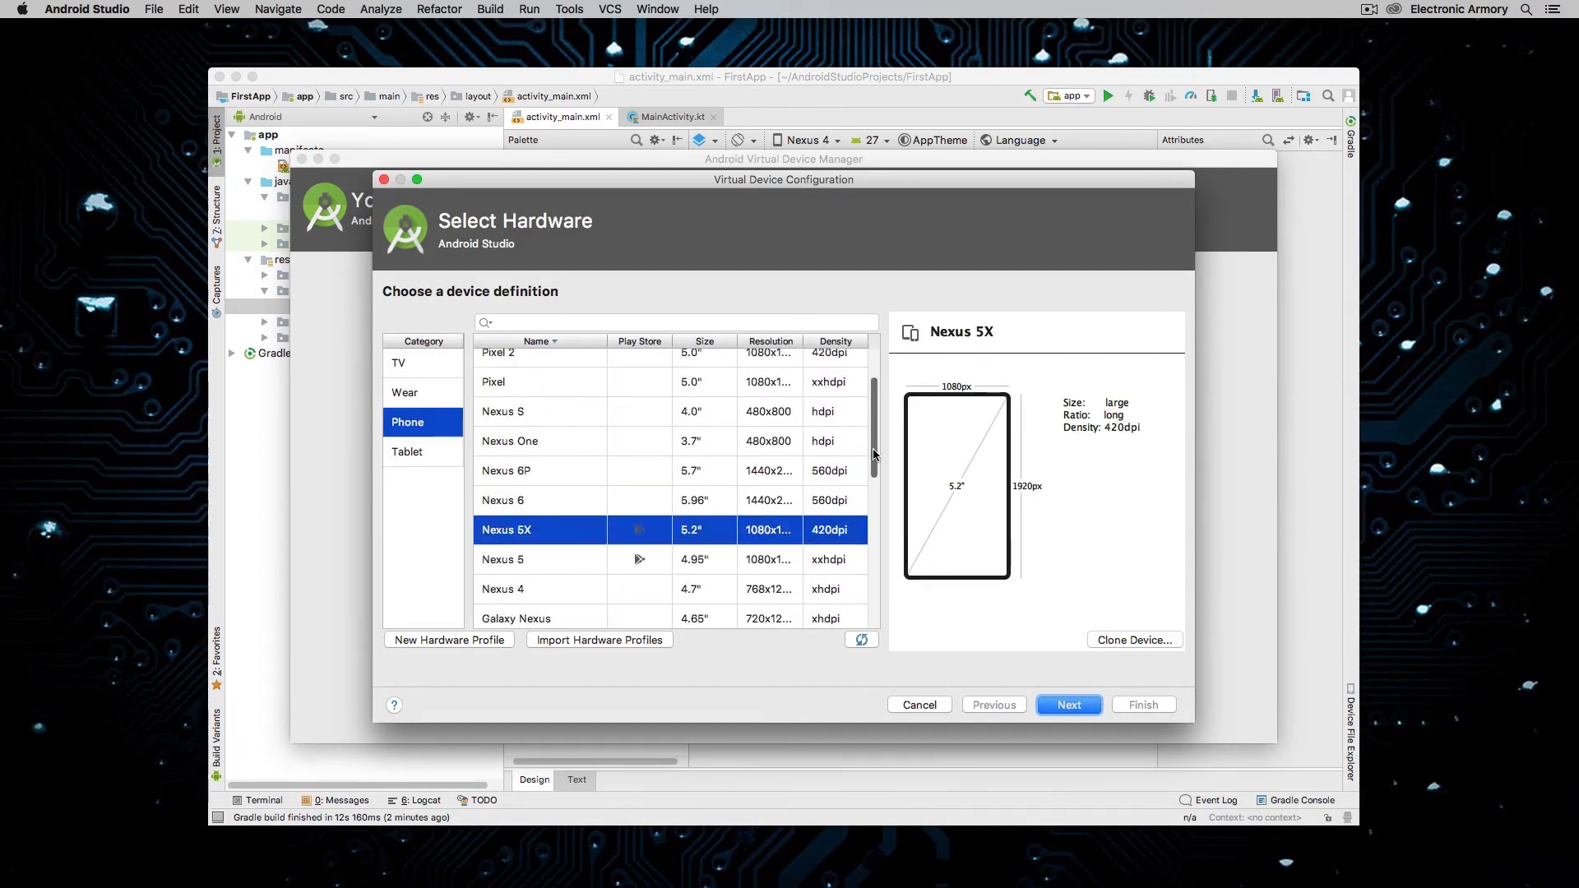
{"action": "scroll", "scroll_direction": "up", "scroll_amount": 3}
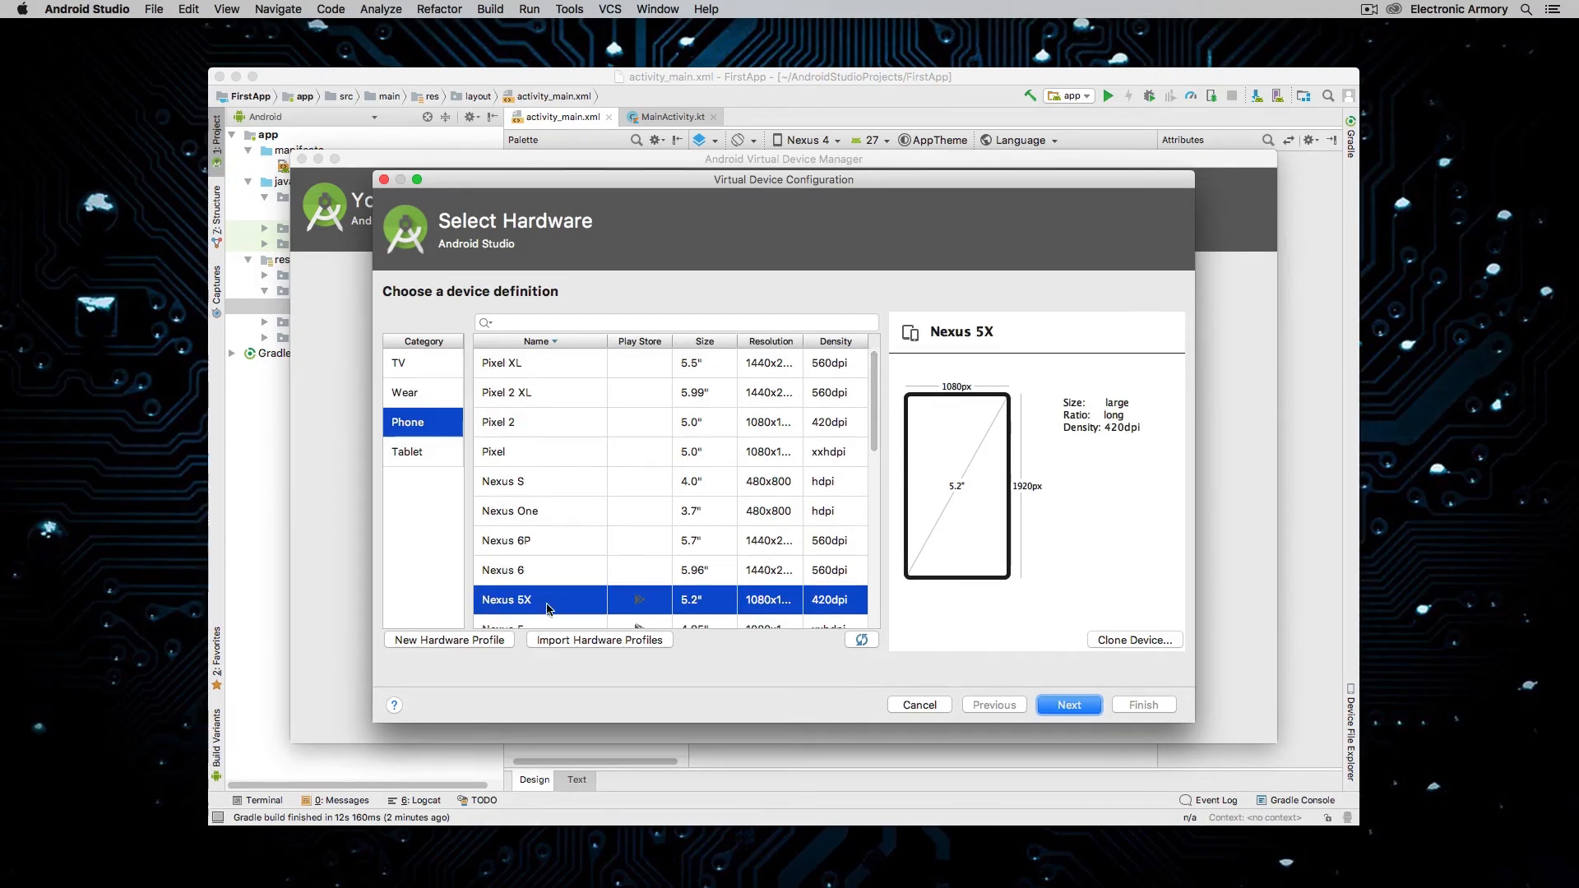
{"action": "left_click", "coordinate": [494, 451]}
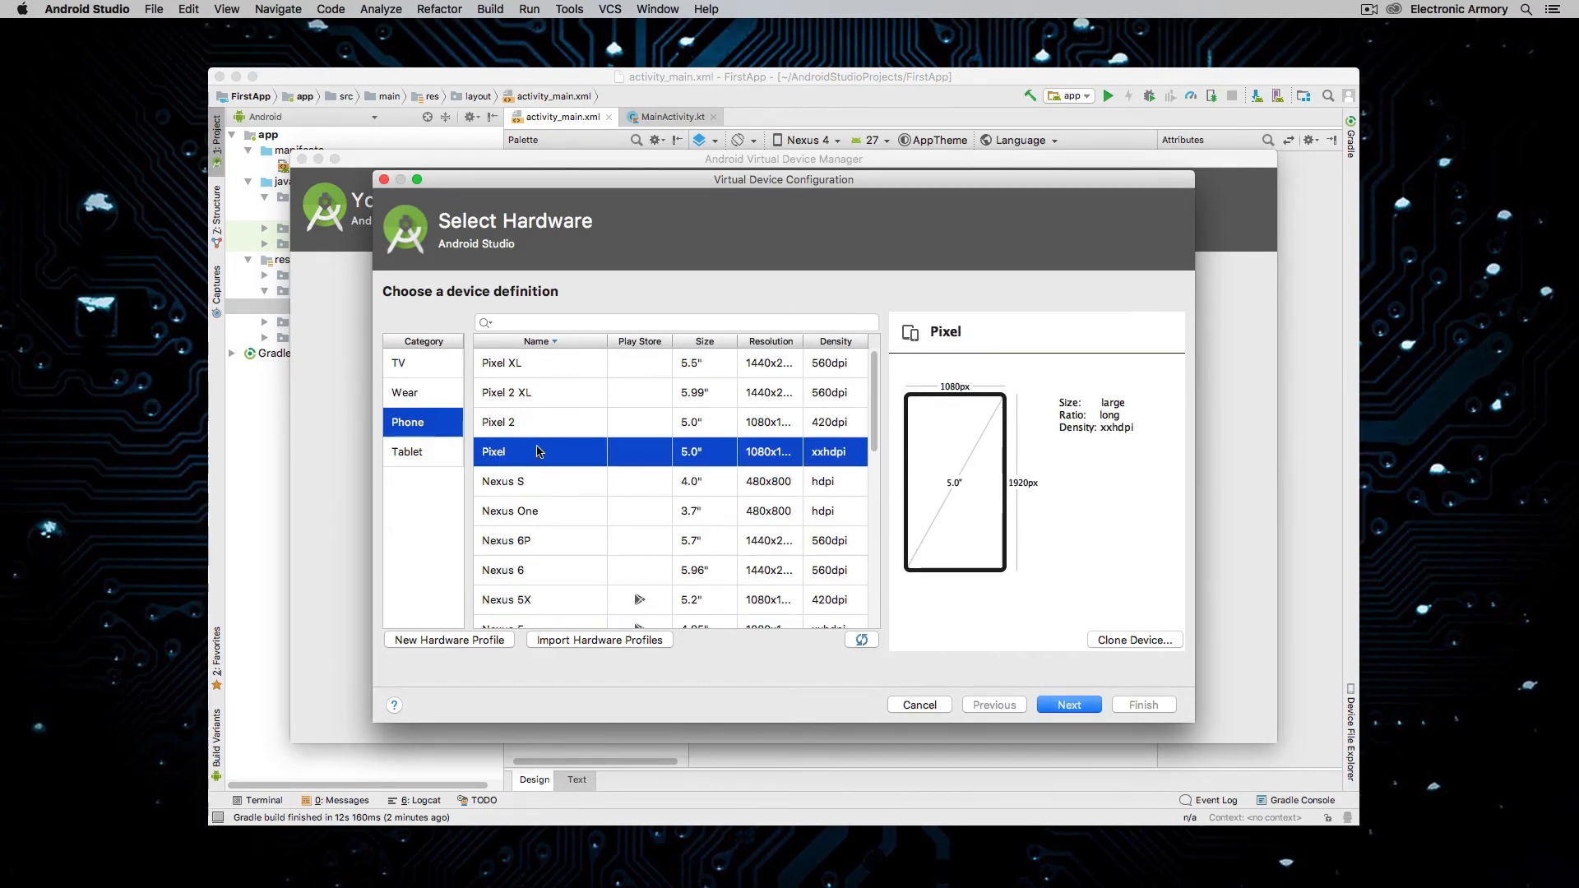
{"action": "left_click", "coordinate": [497, 421]}
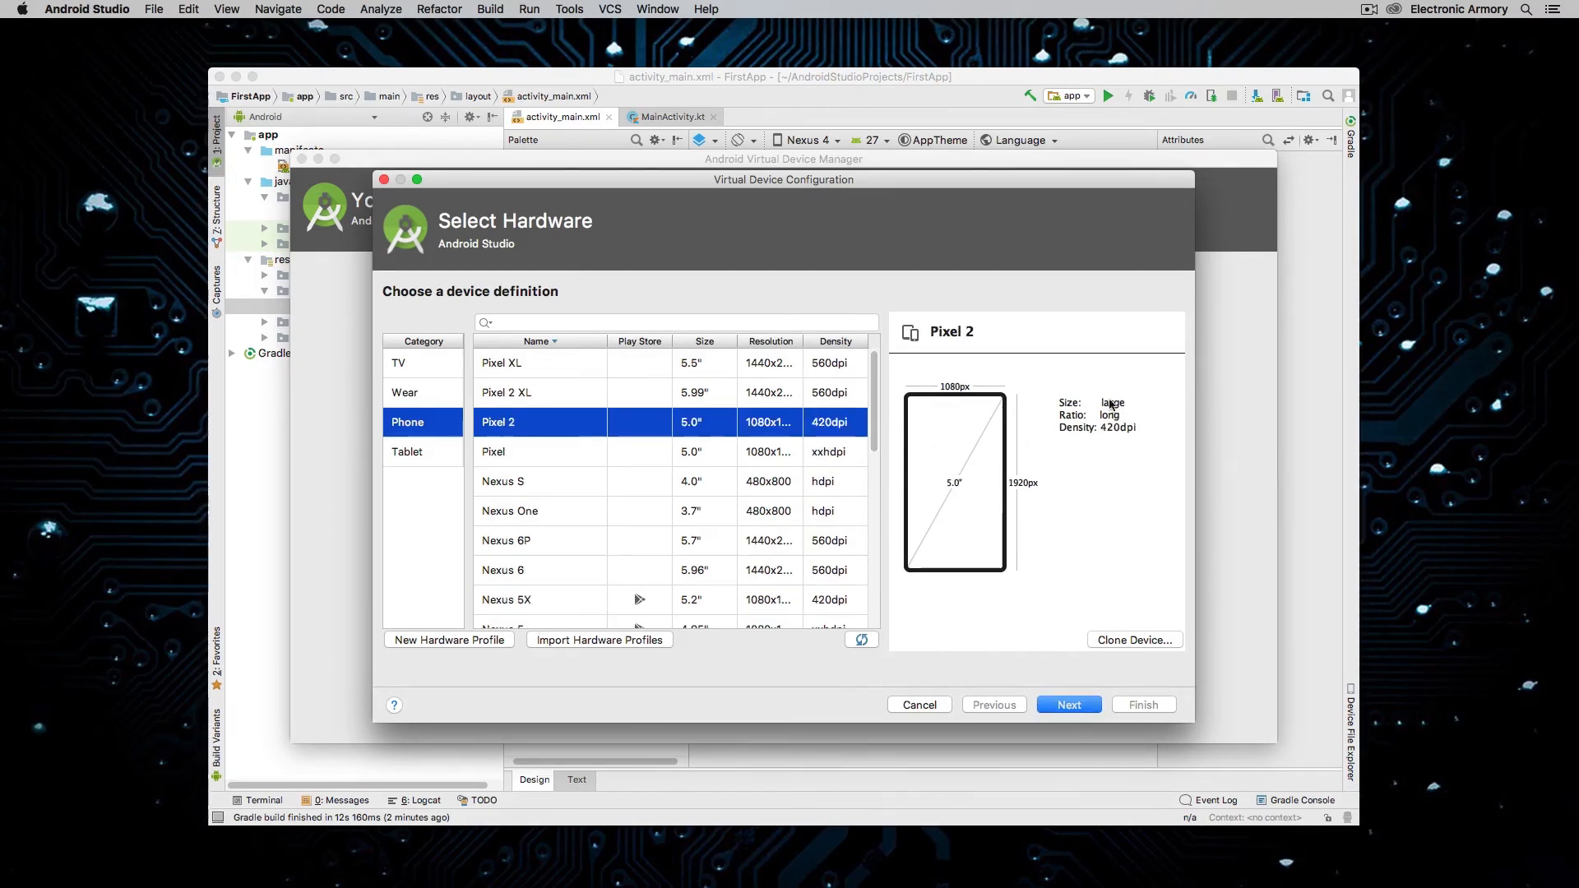
{"action": "mouse_move", "coordinate": [994, 510]}
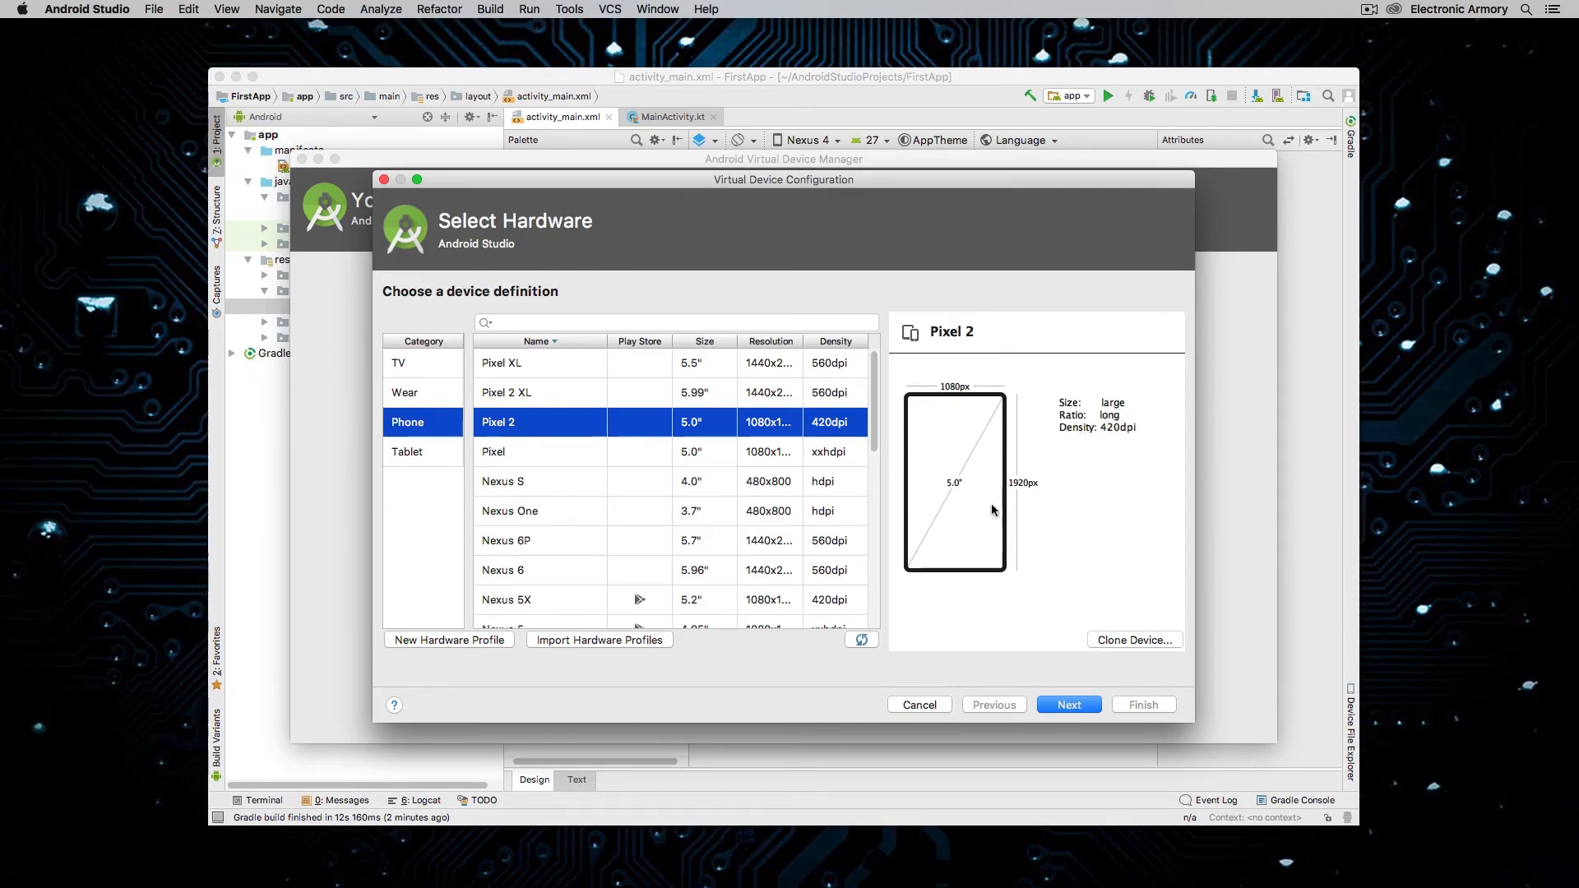
{"action": "mouse_move", "coordinate": [963, 502]}
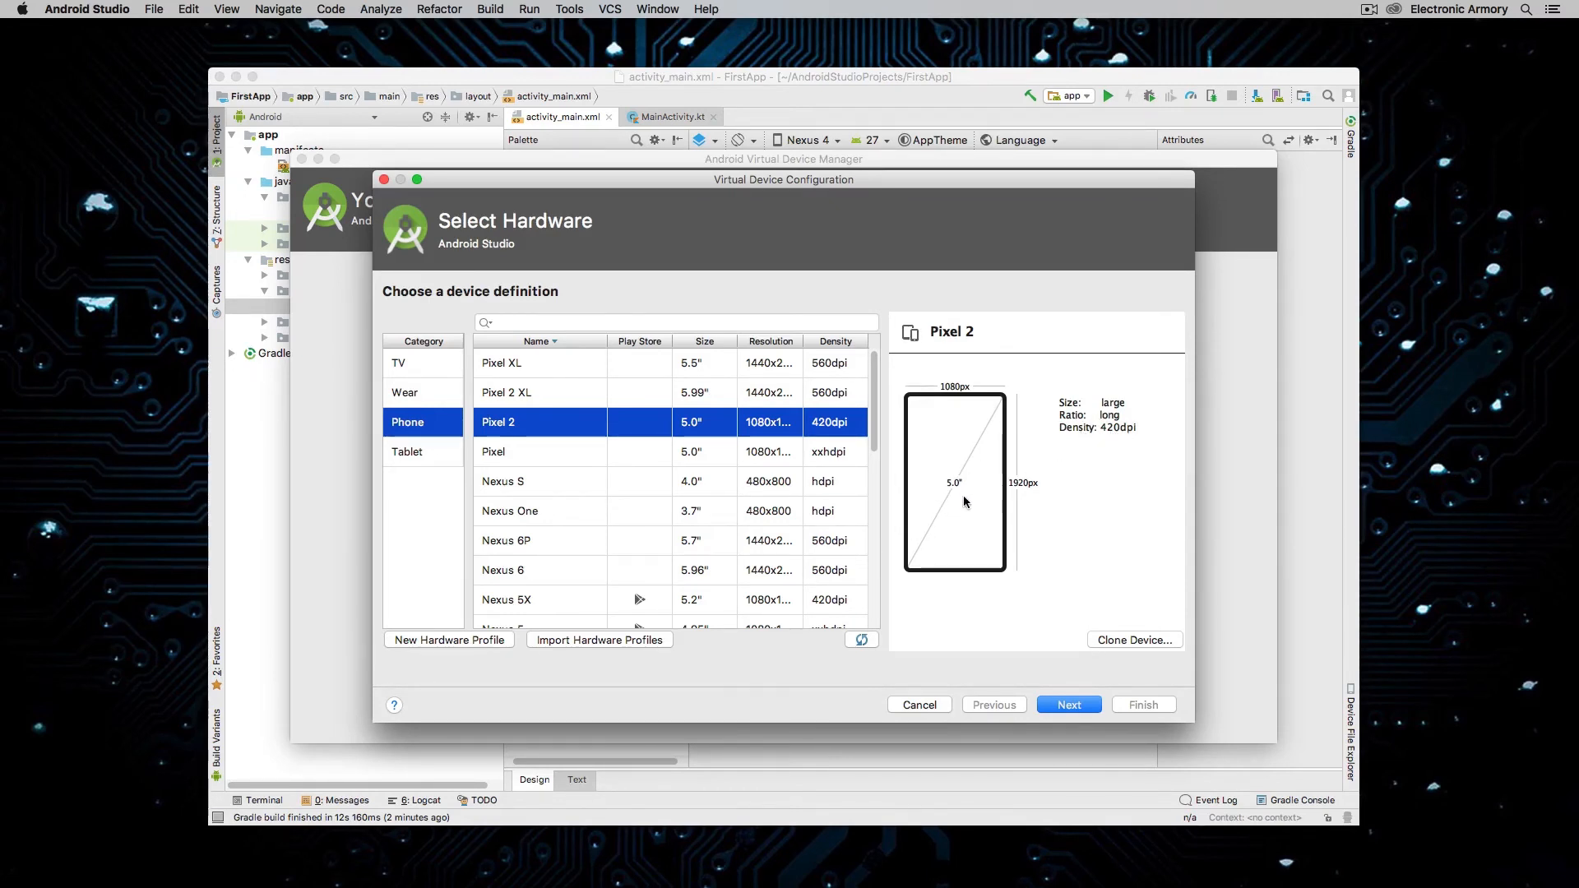
{"action": "mouse_move", "coordinate": [824, 508]}
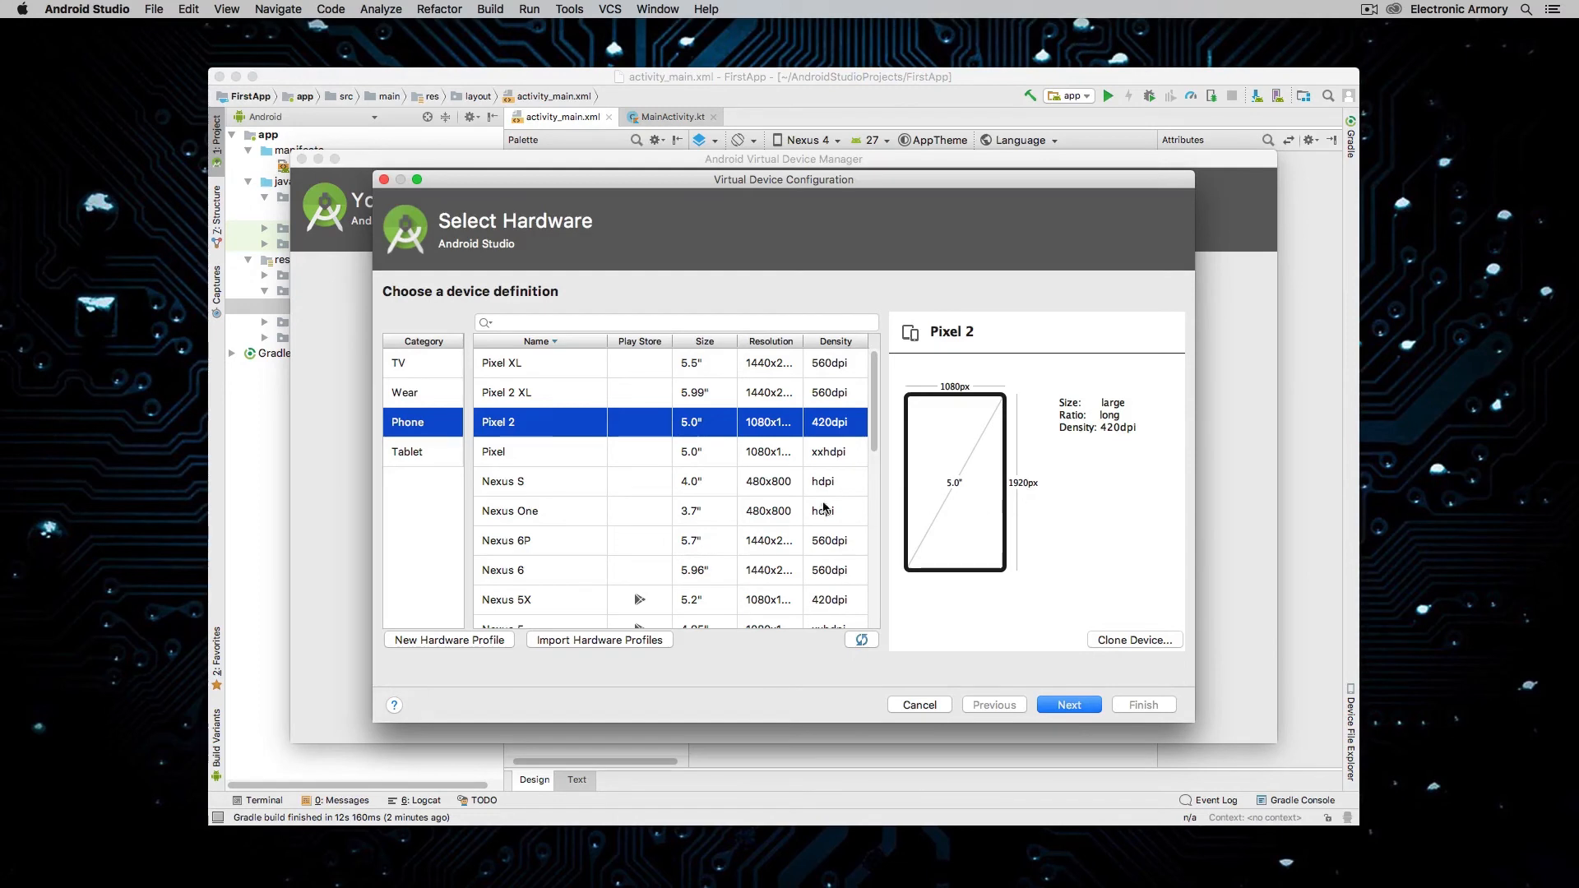
{"action": "mouse_move", "coordinate": [968, 401]}
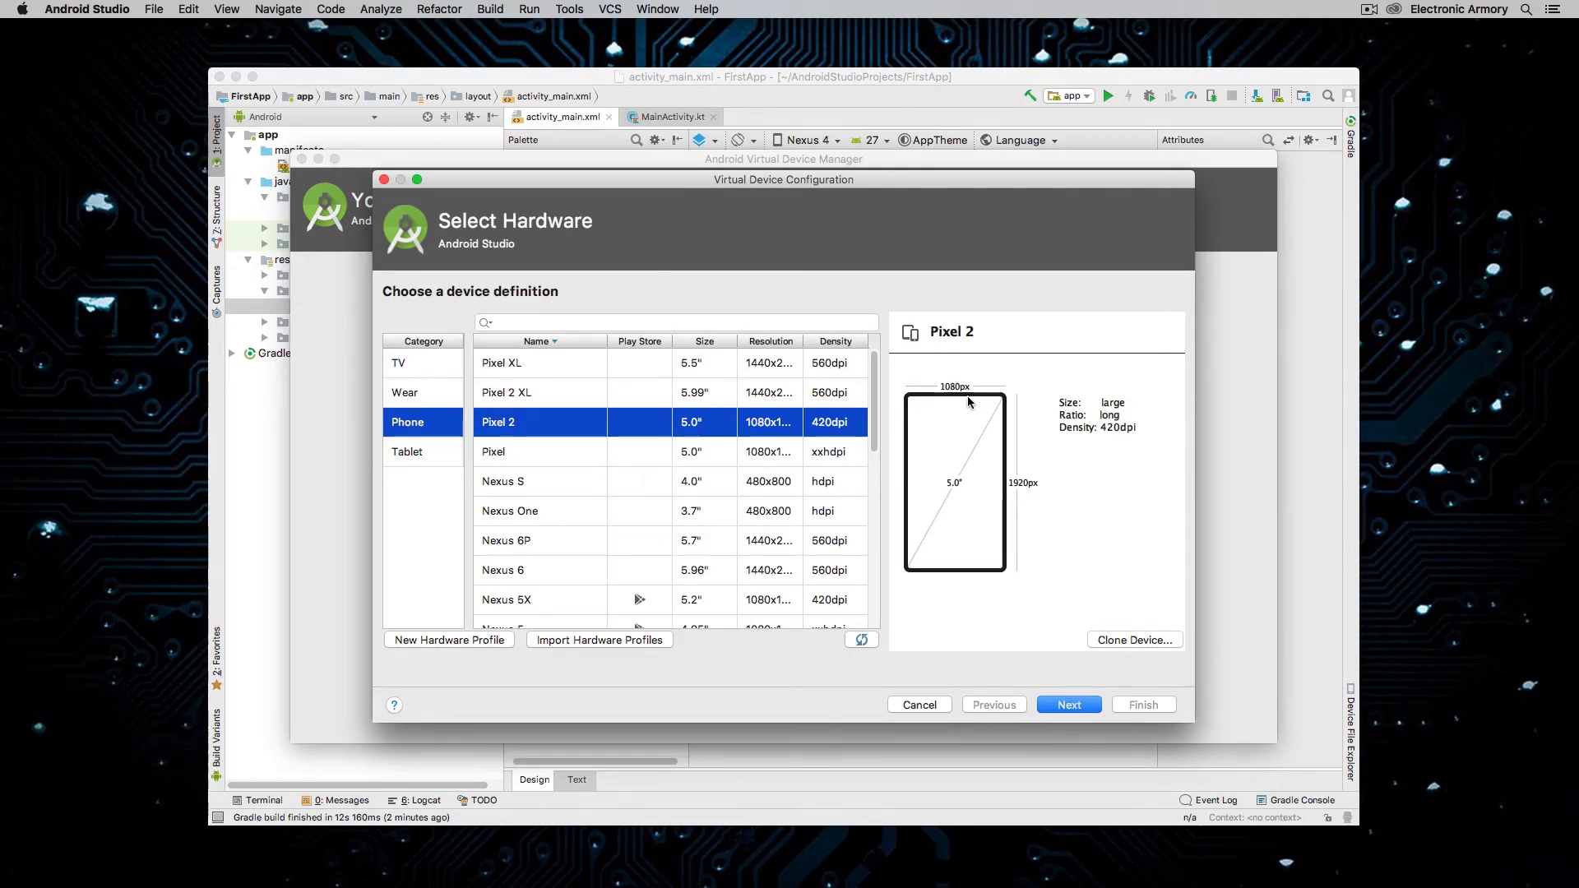
{"action": "mouse_move", "coordinate": [508, 454]}
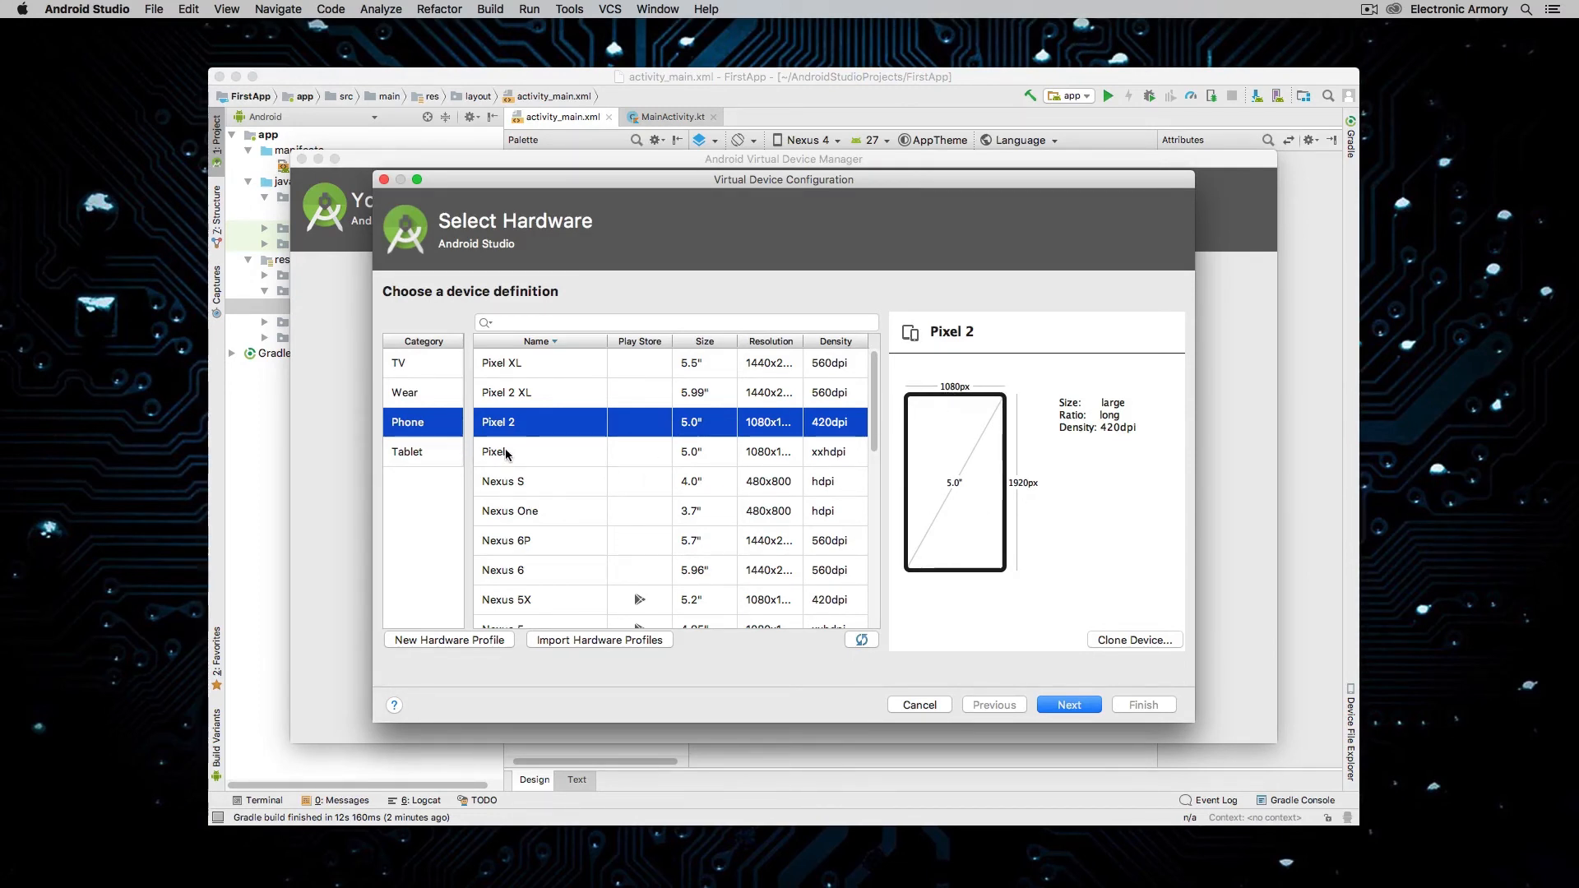
{"action": "left_click", "coordinate": [503, 450]}
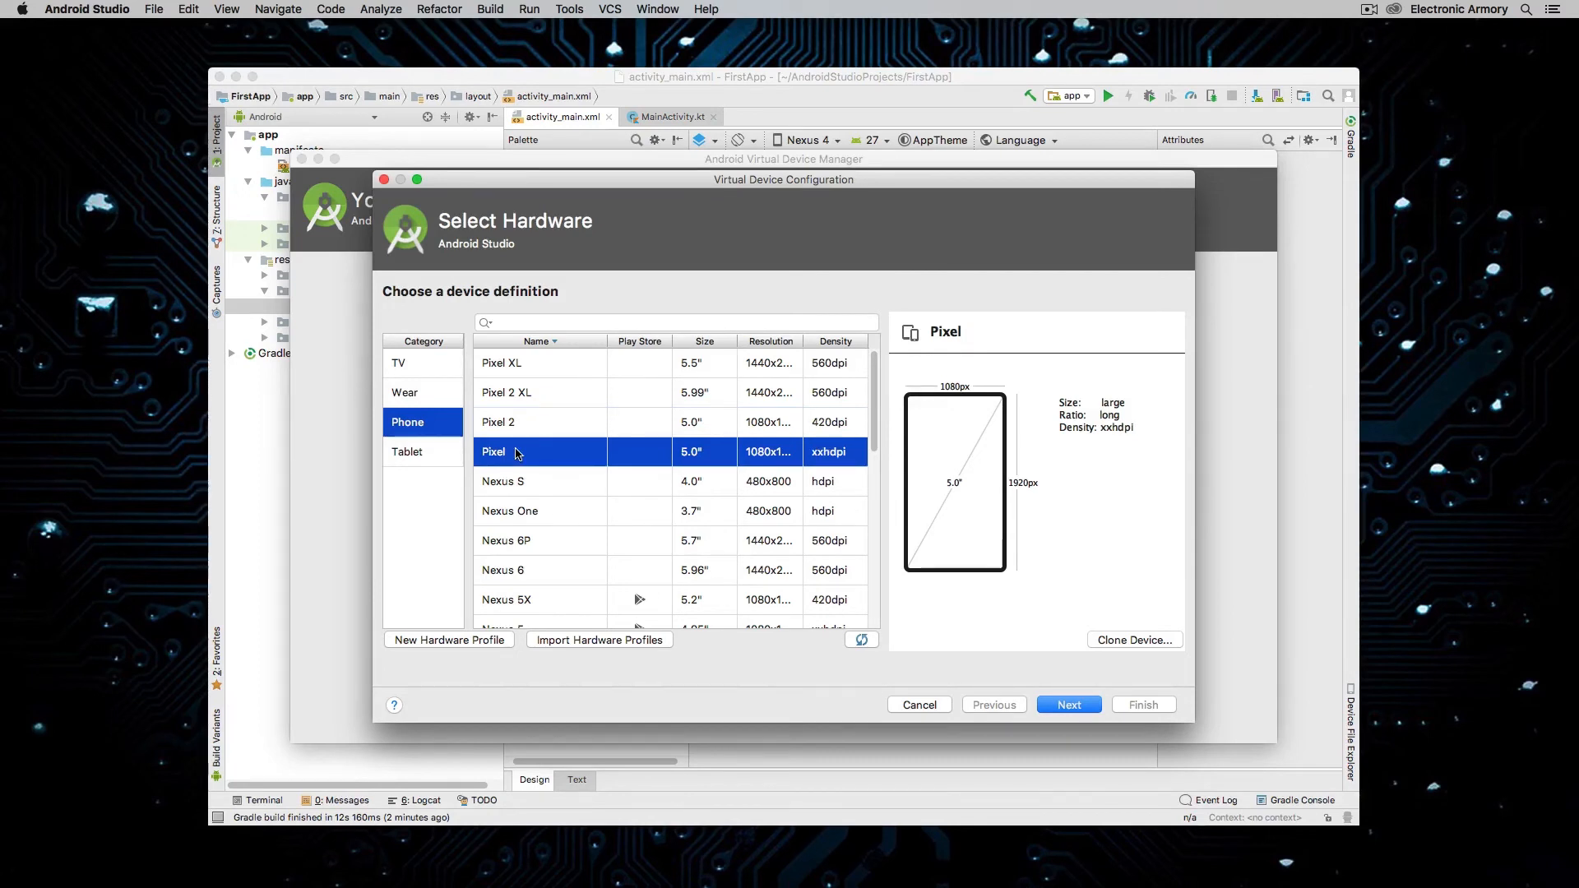
{"action": "mouse_move", "coordinate": [551, 504]}
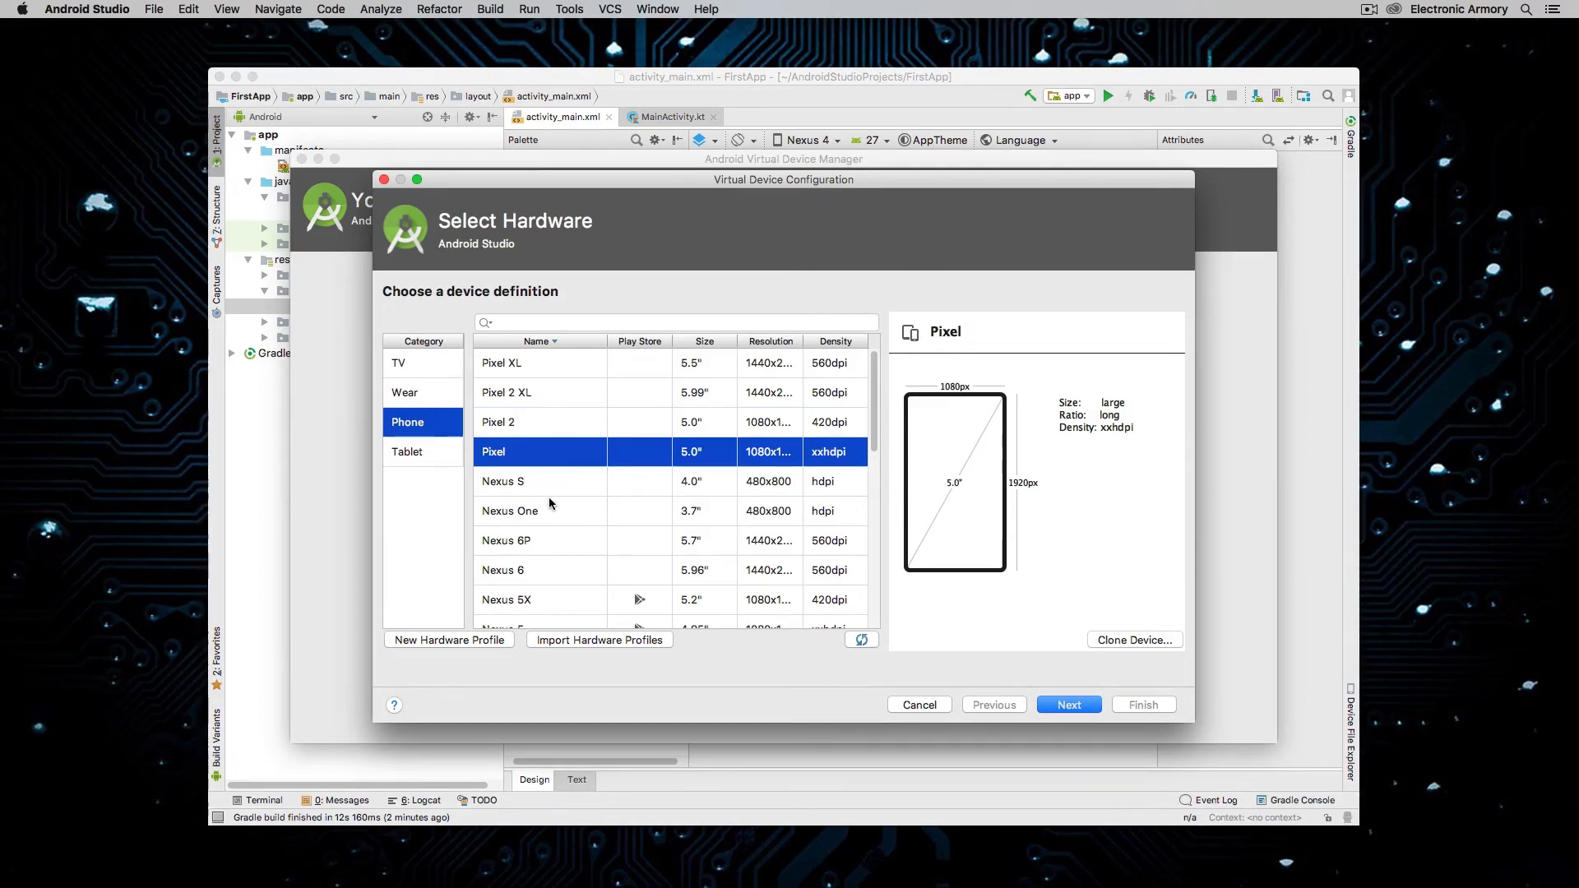
{"action": "left_click", "coordinate": [505, 598]}
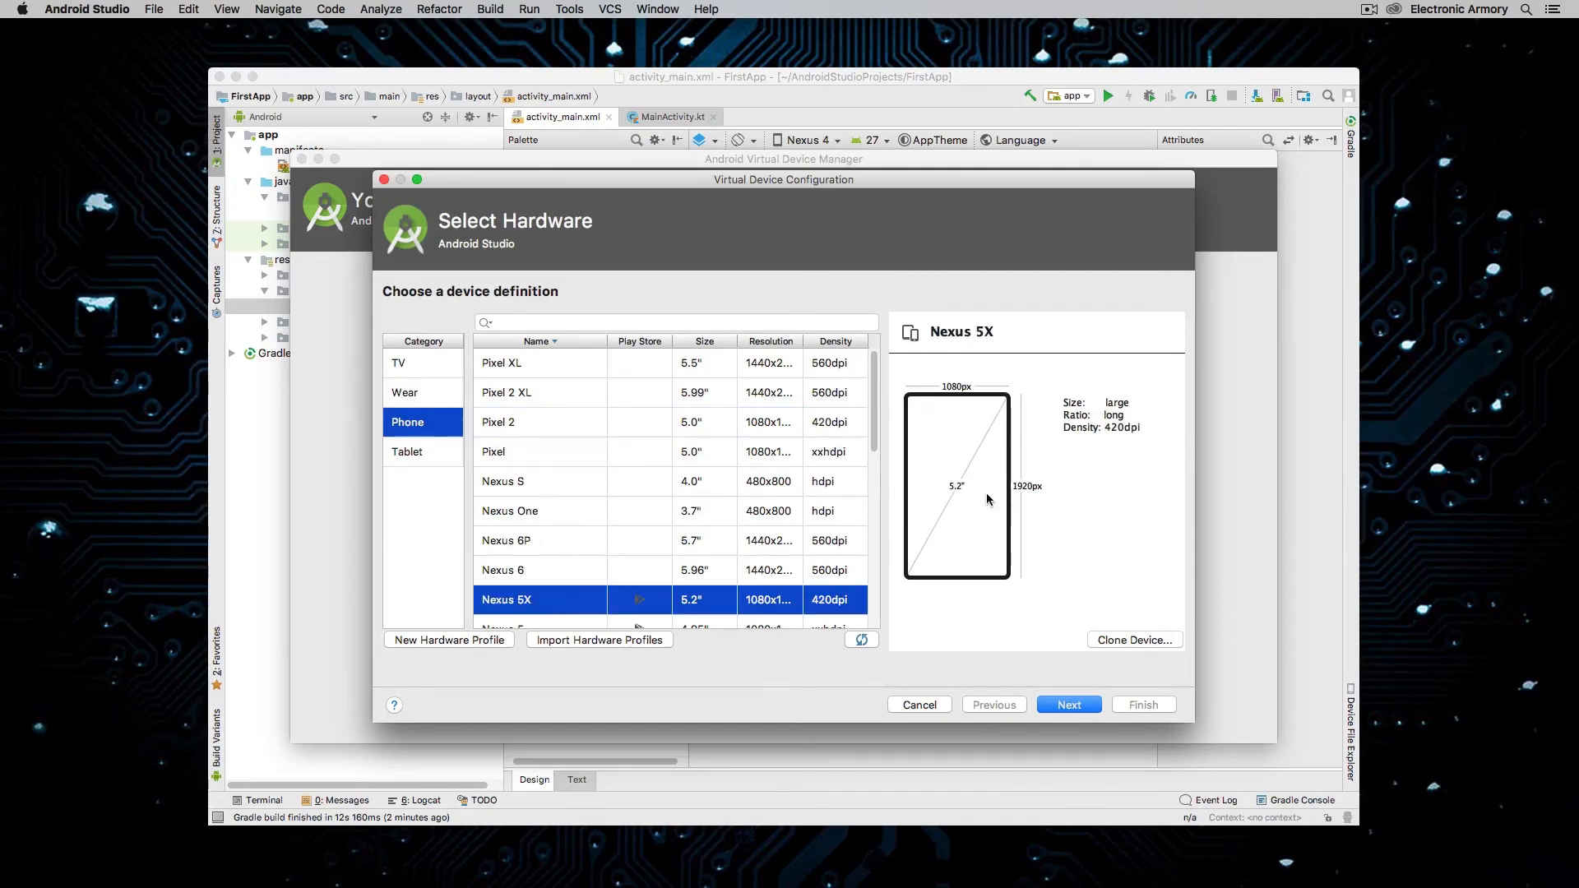
{"action": "mouse_move", "coordinate": [971, 469]}
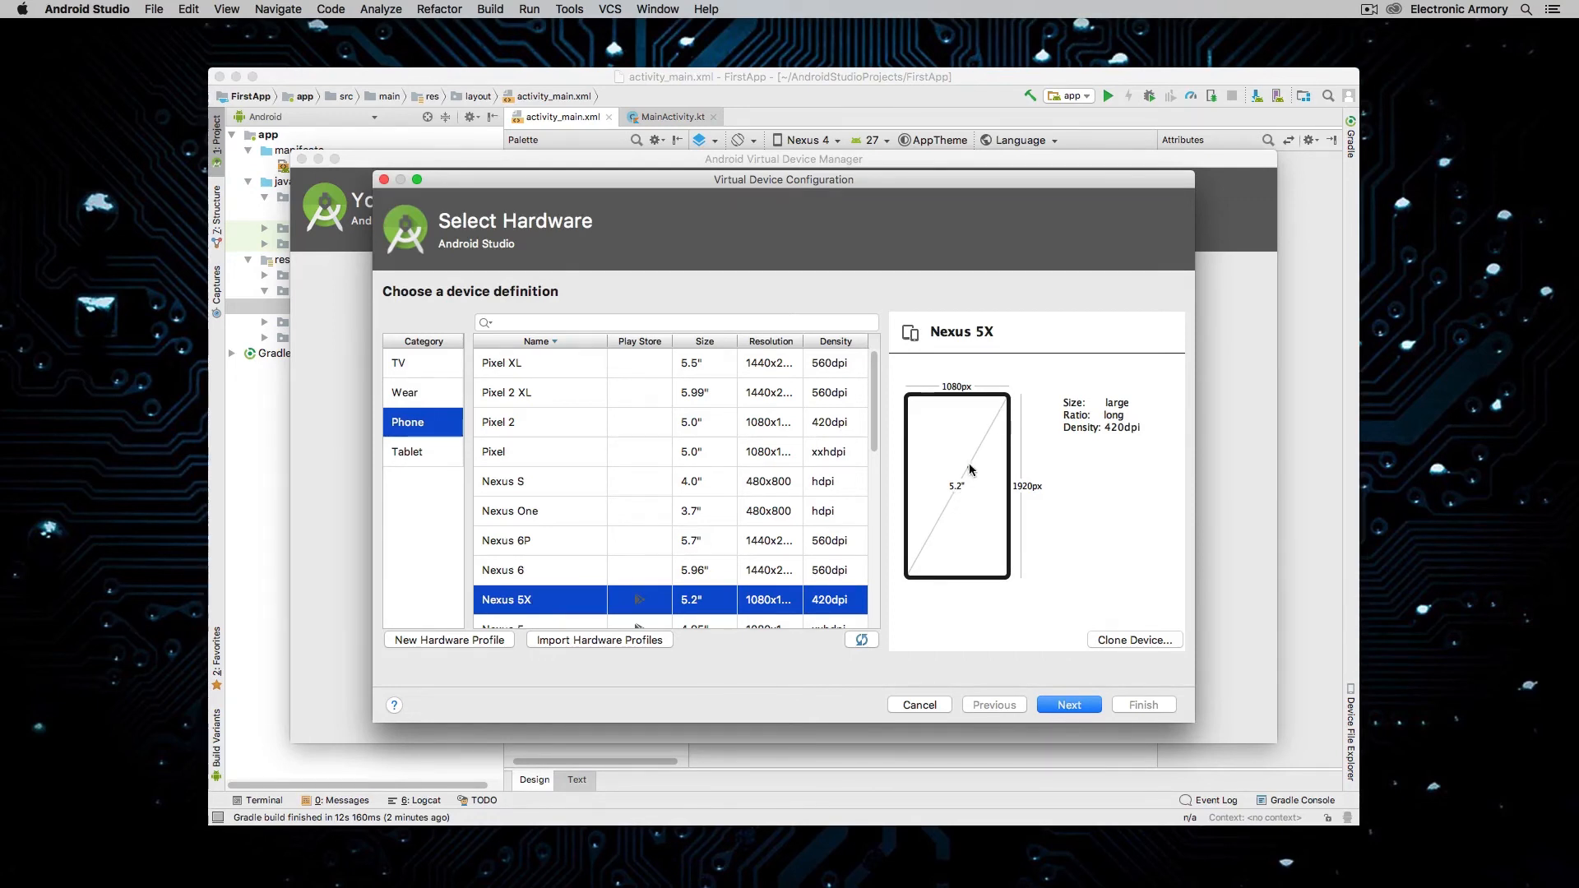
{"action": "left_click", "coordinate": [533, 423]}
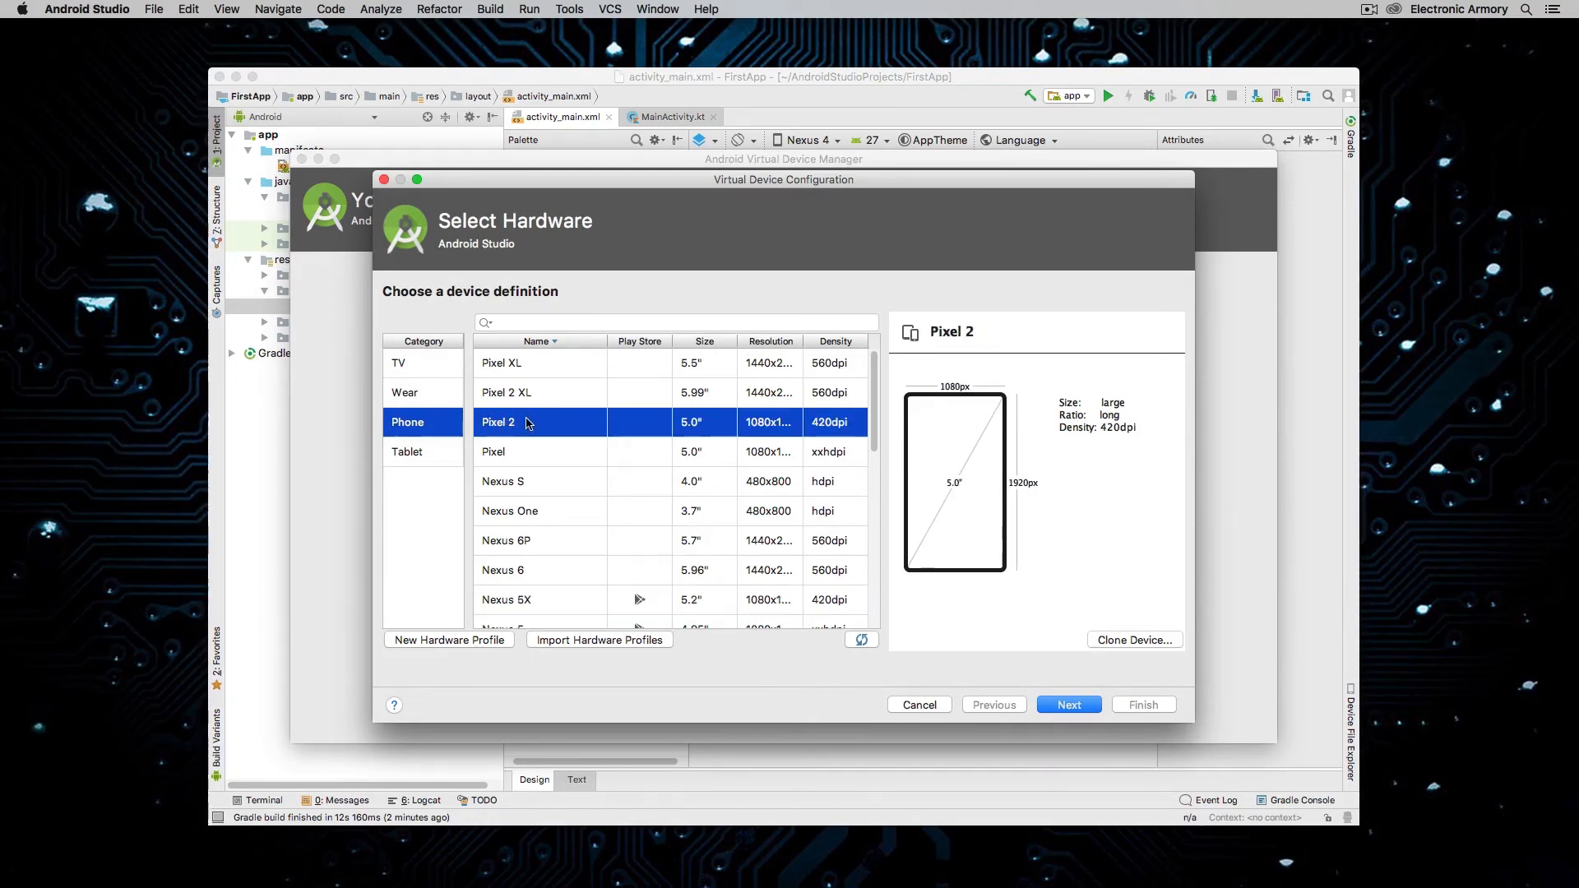
- Continue to System Image and start downloading the Oreo (API 26) image
{"action": "left_click", "coordinate": [1067, 703]}
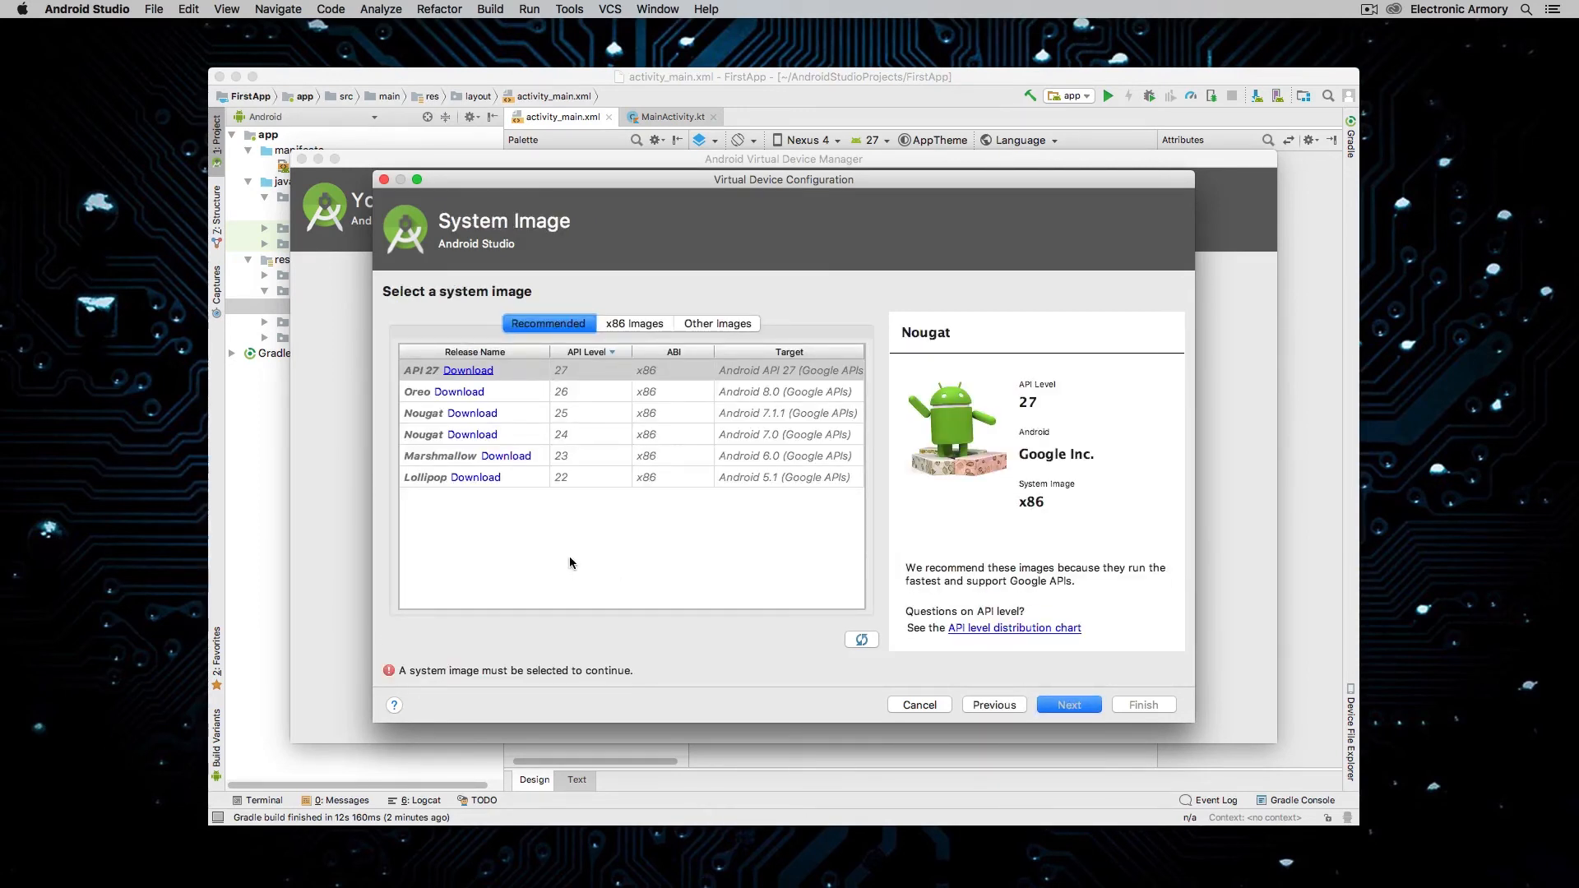
{"action": "mouse_move", "coordinate": [581, 505]}
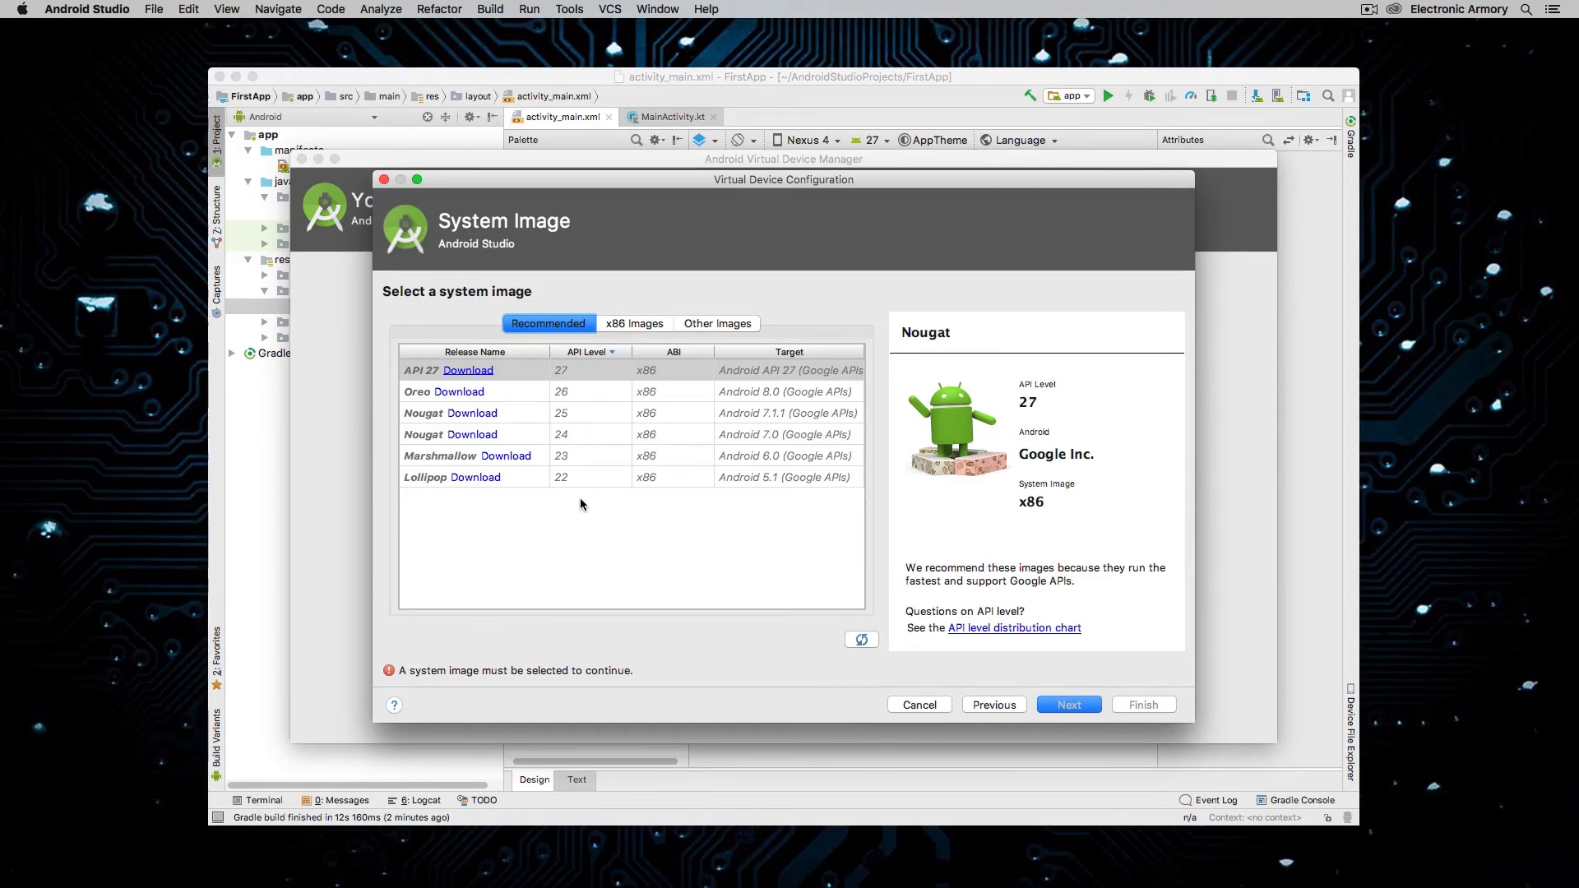
{"action": "mouse_move", "coordinate": [605, 388]}
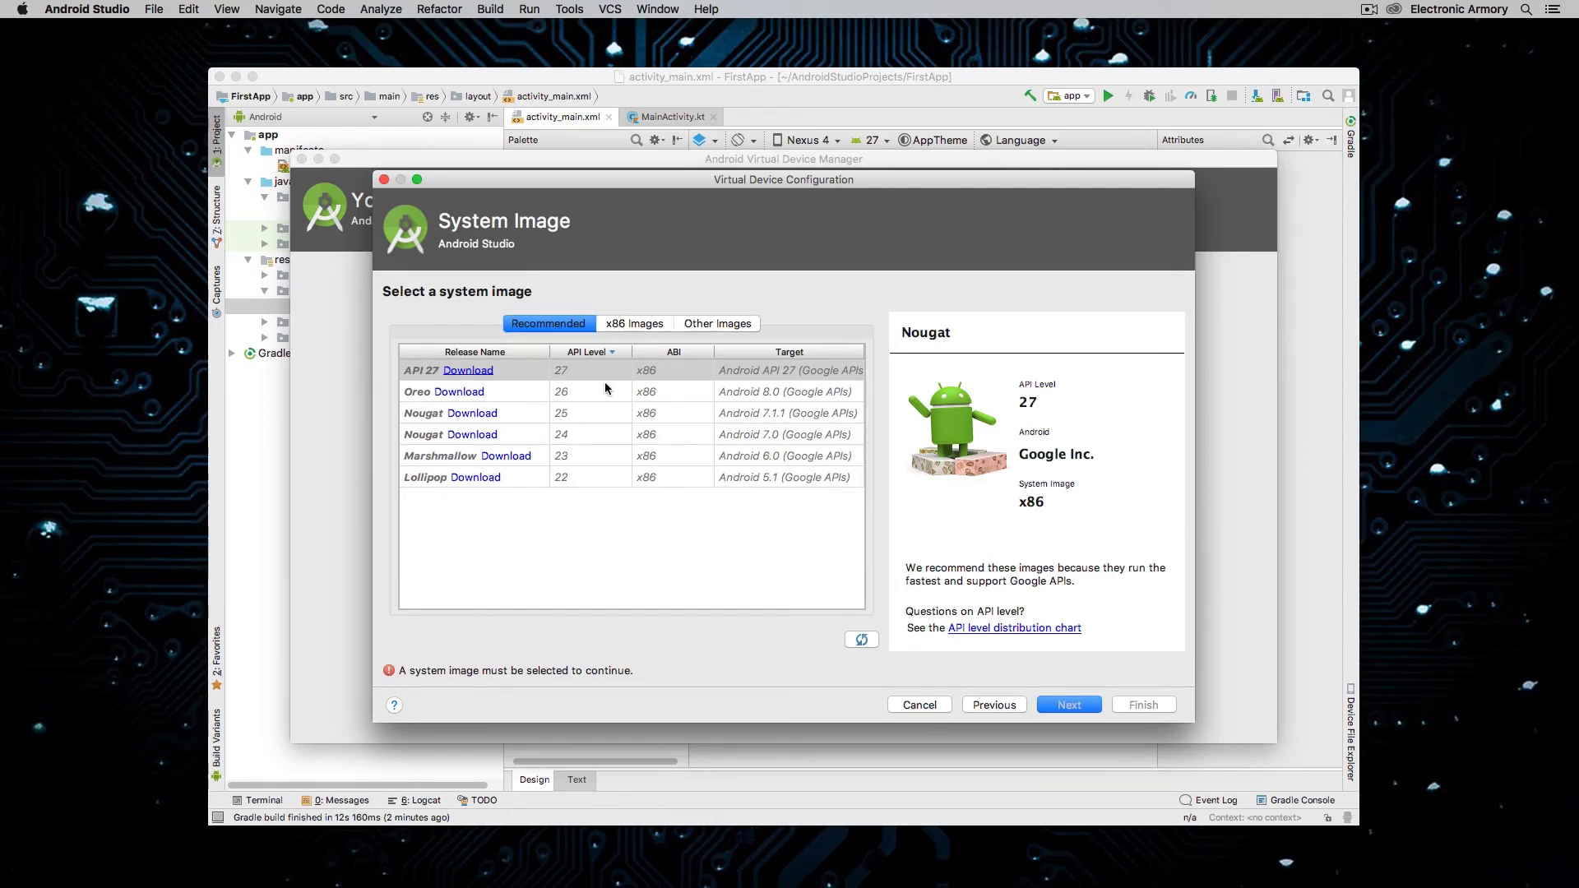
{"action": "mouse_move", "coordinate": [561, 396]}
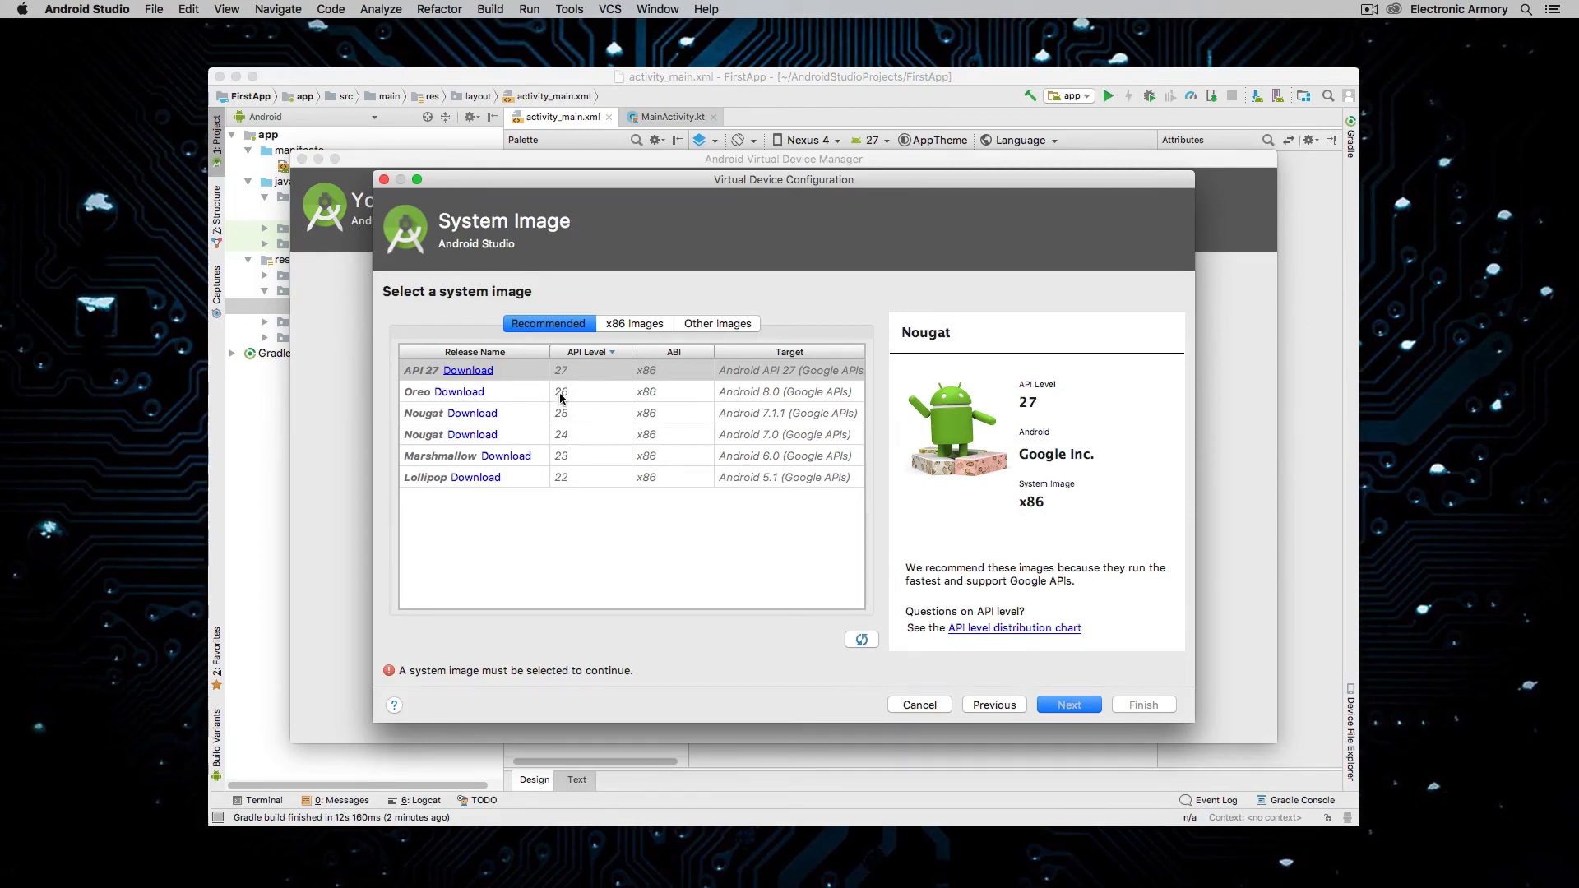
{"action": "mouse_move", "coordinate": [588, 488]}
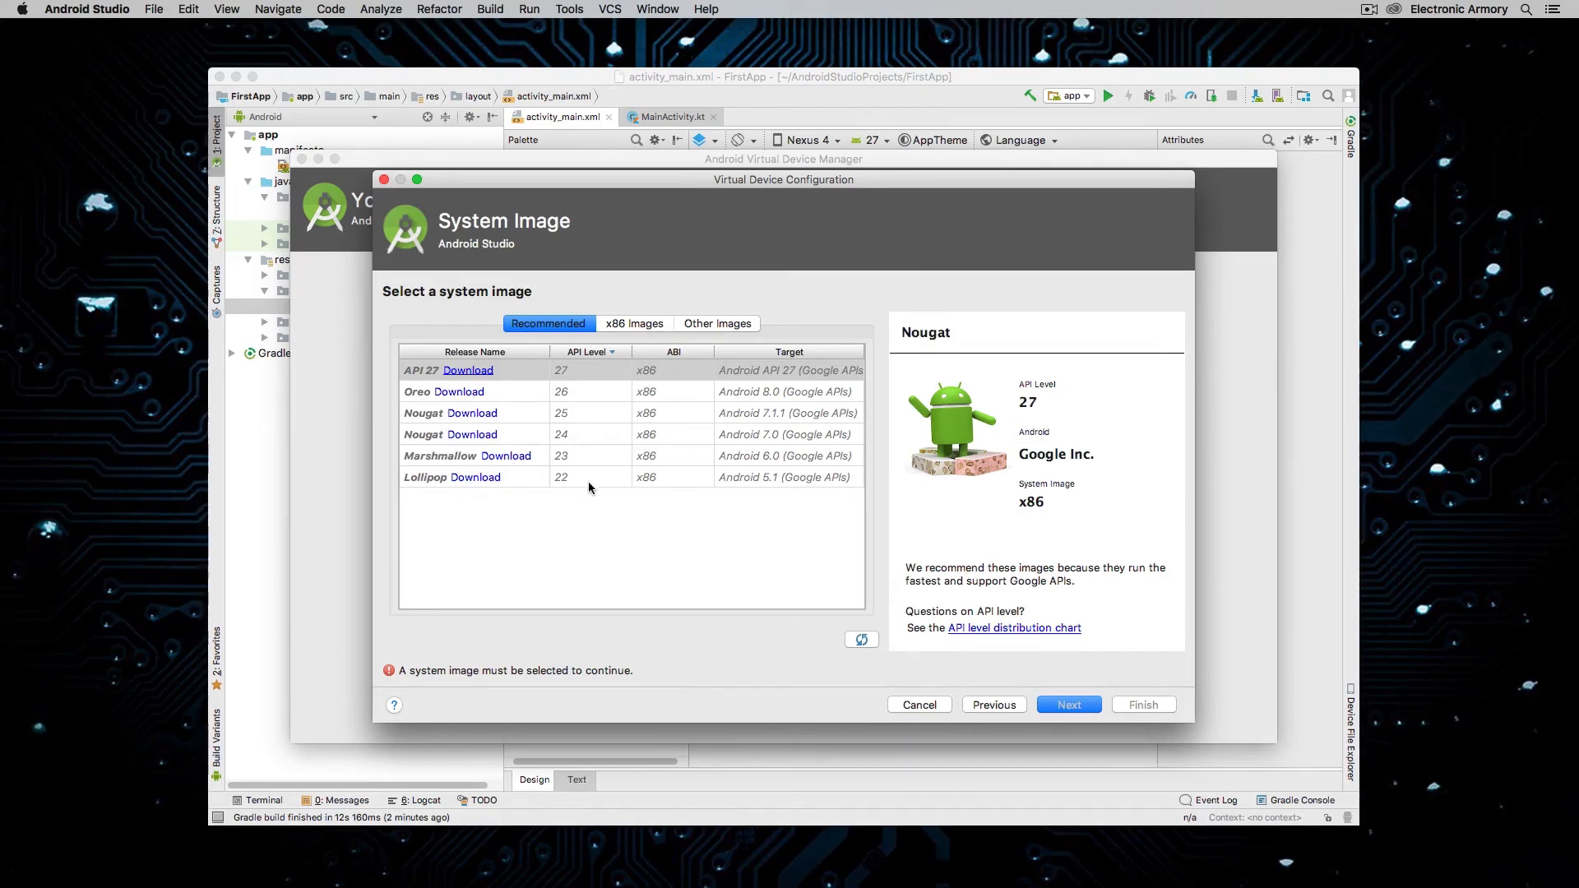
{"action": "mouse_move", "coordinate": [579, 481]}
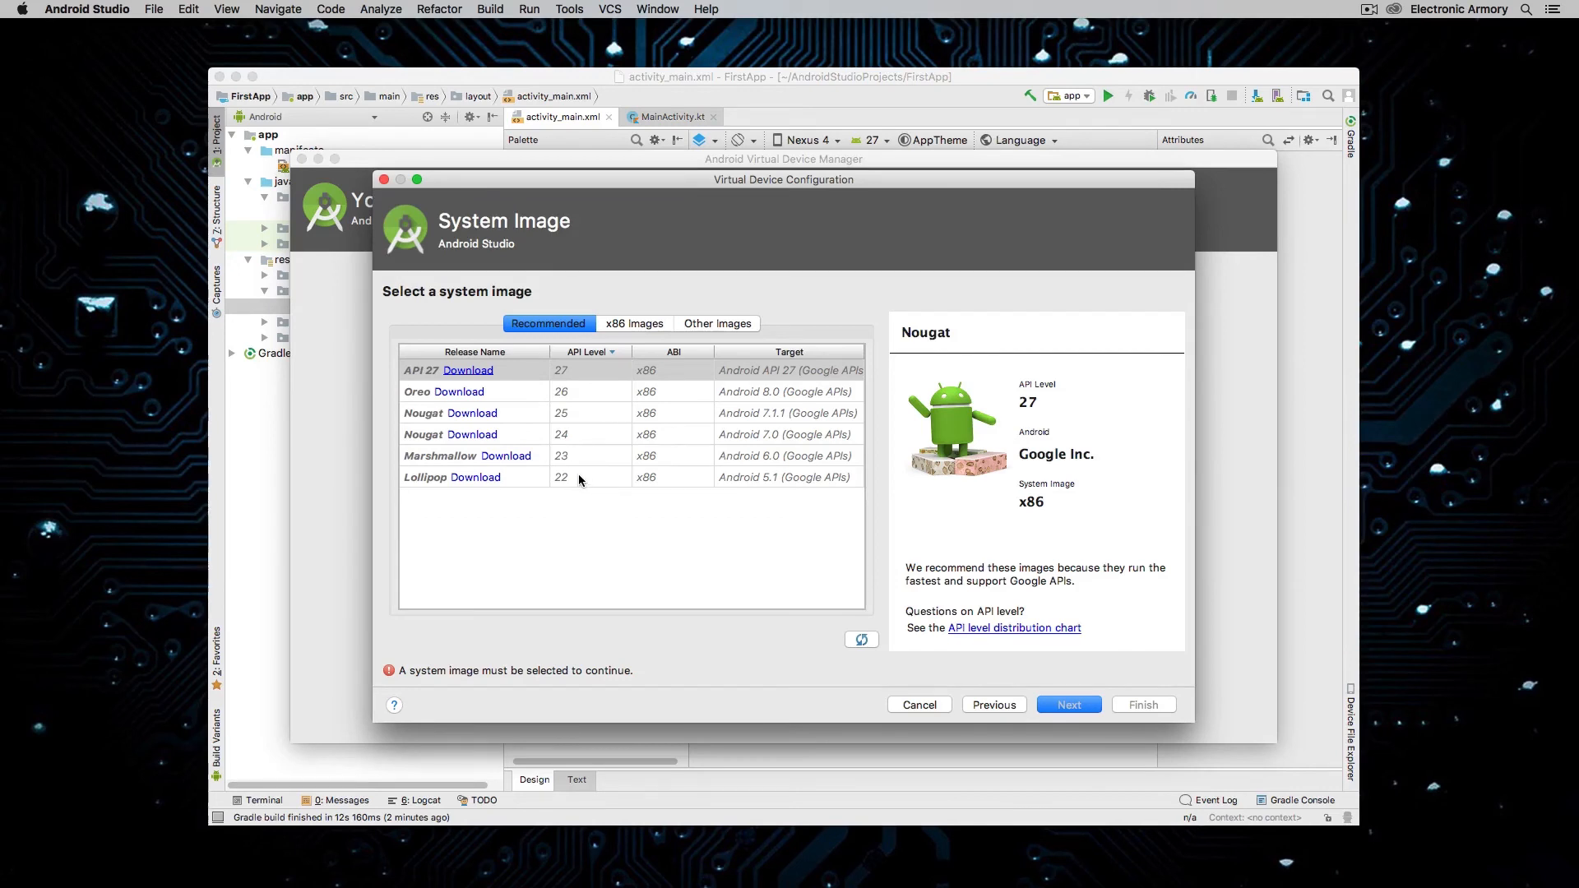
{"action": "mouse_move", "coordinate": [560, 474]}
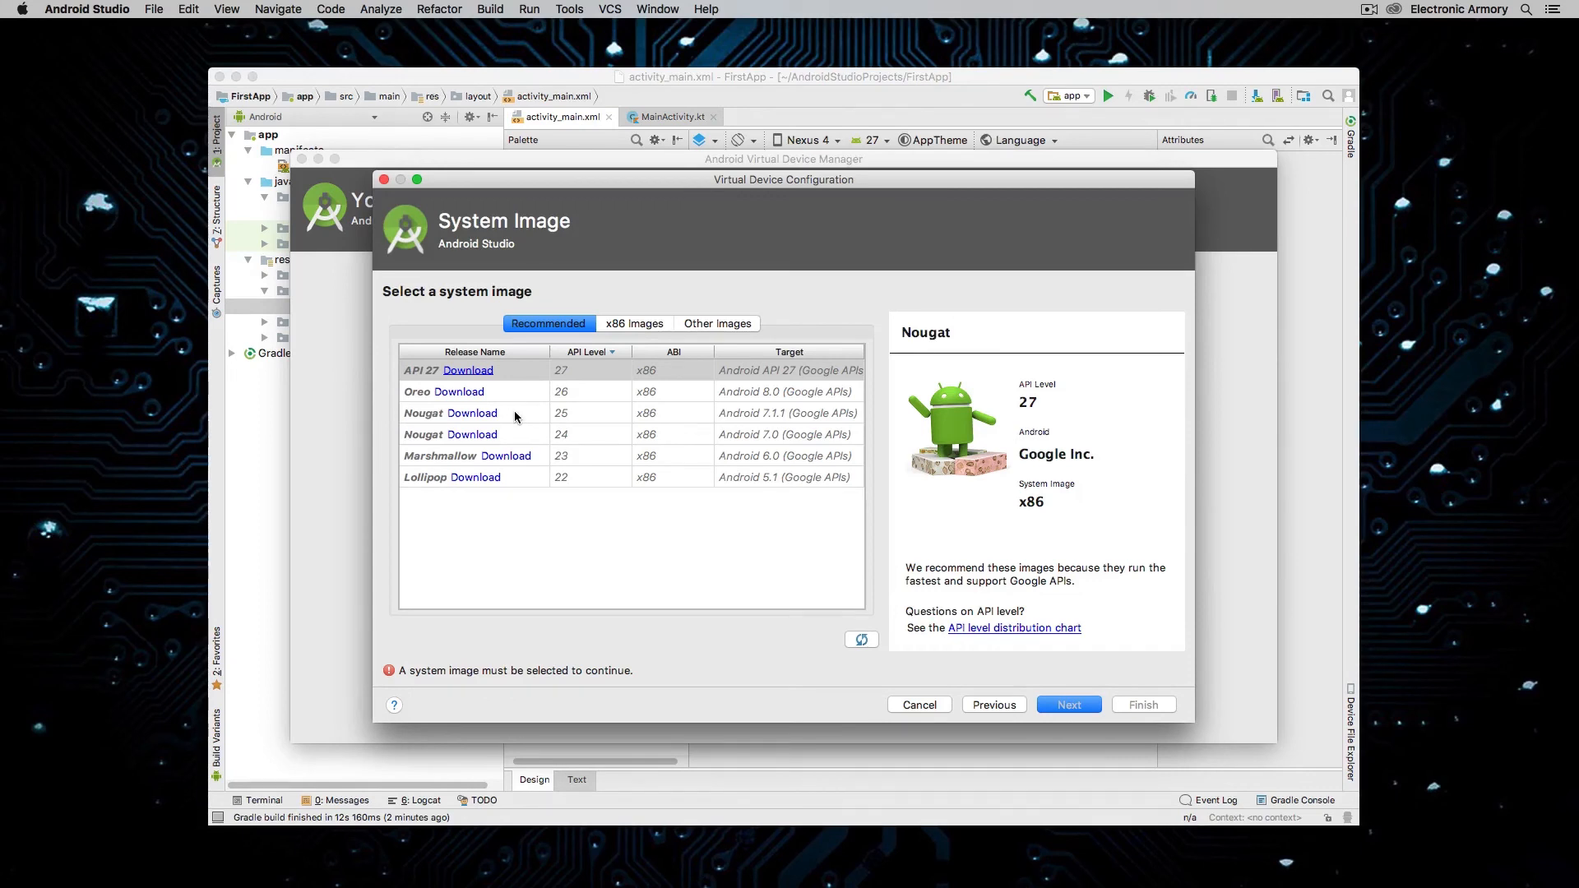
{"action": "mouse_move", "coordinate": [540, 367]}
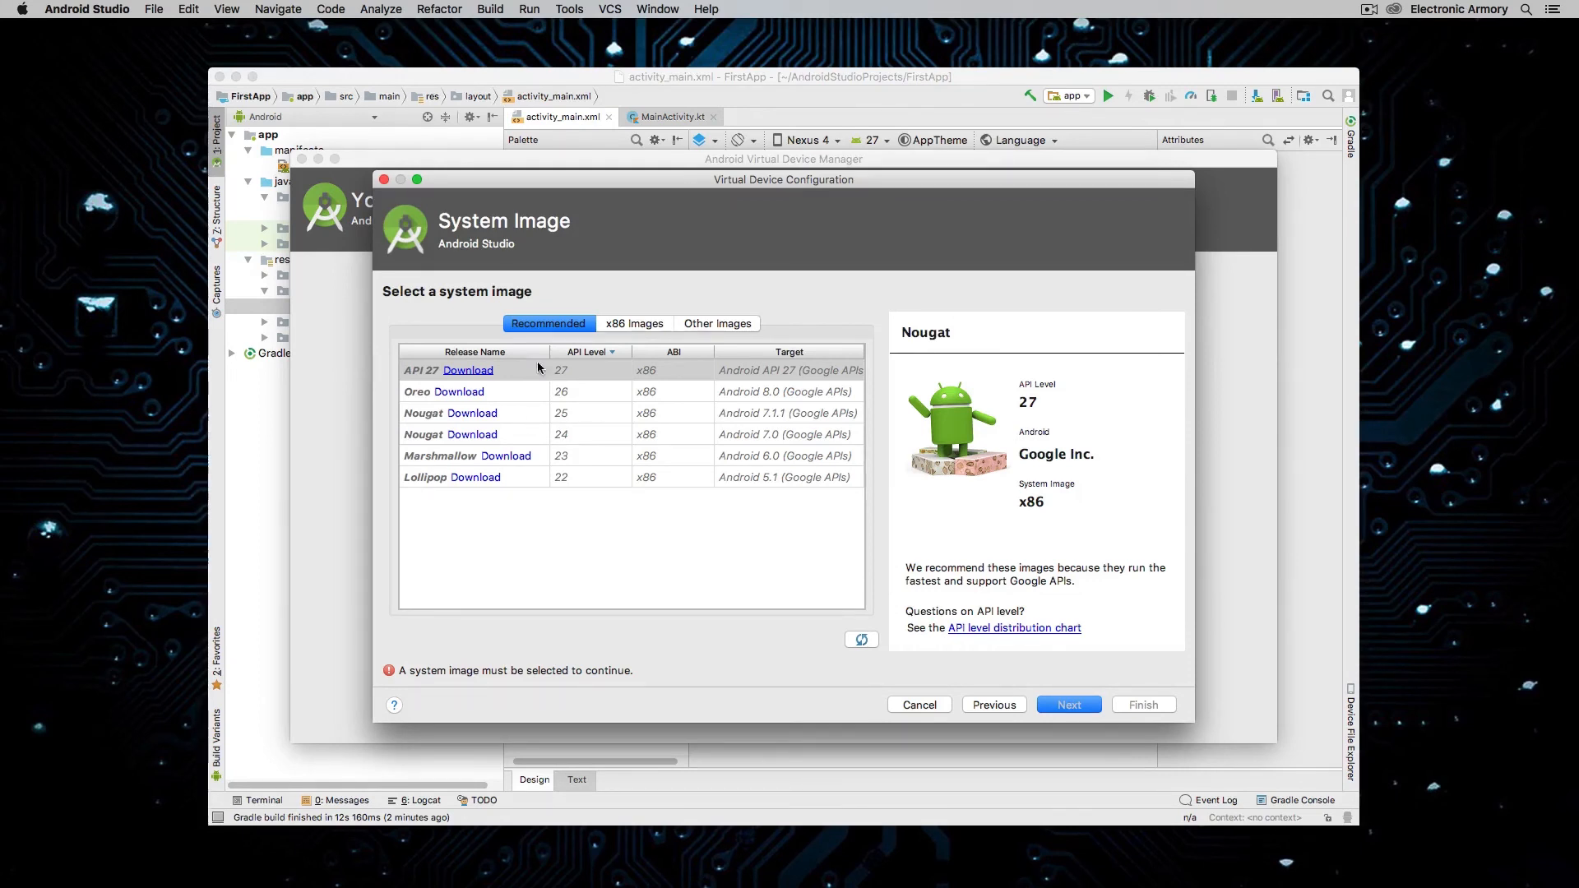
{"action": "mouse_move", "coordinate": [547, 323]}
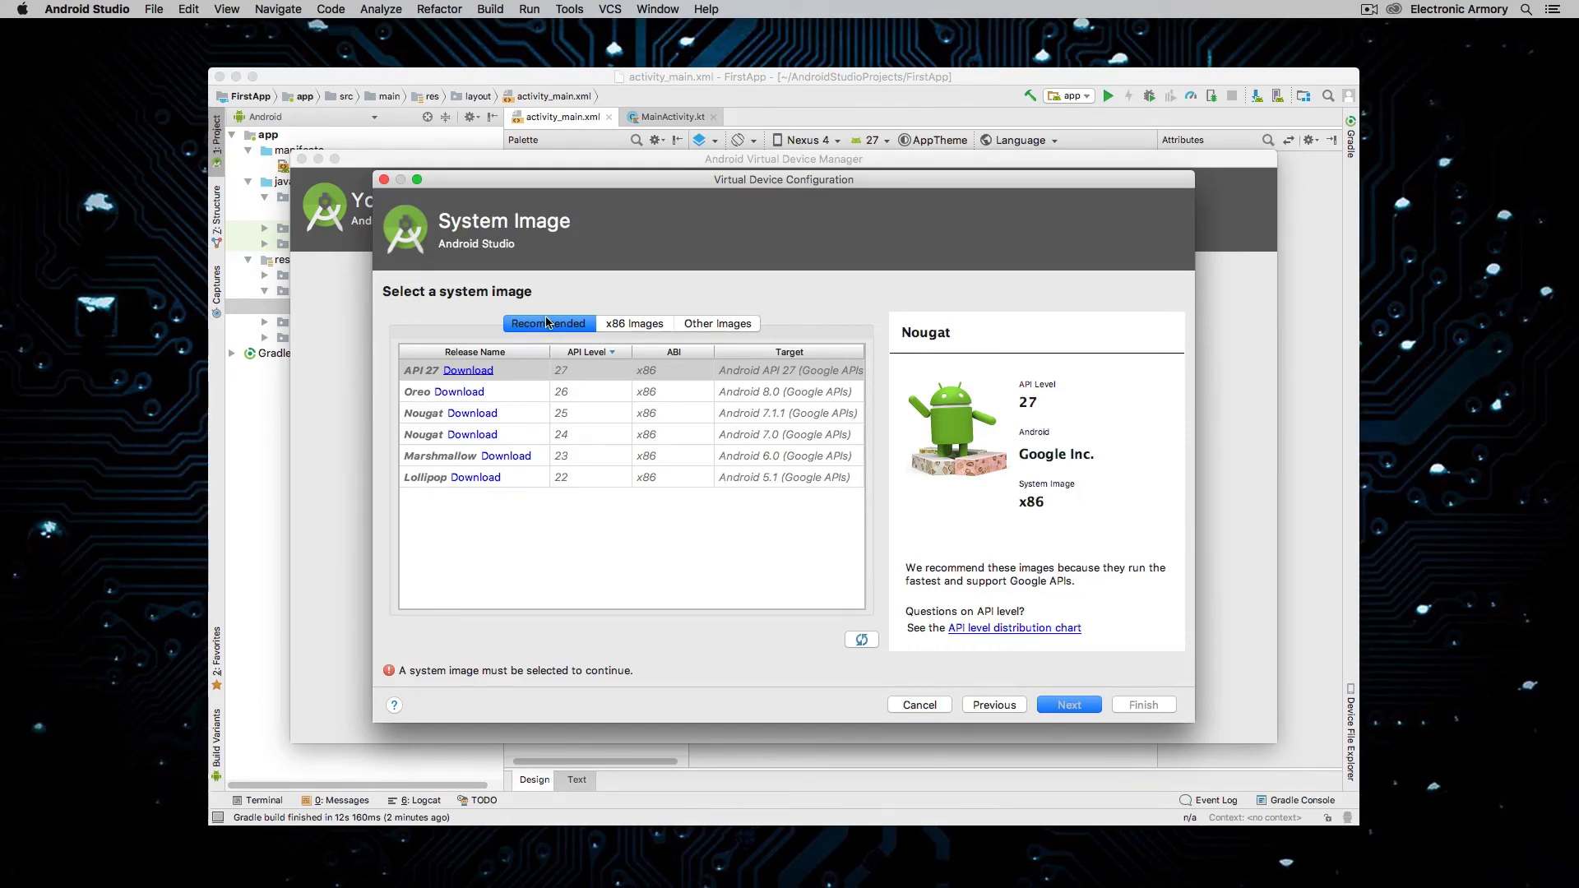
{"action": "mouse_move", "coordinate": [469, 396]}
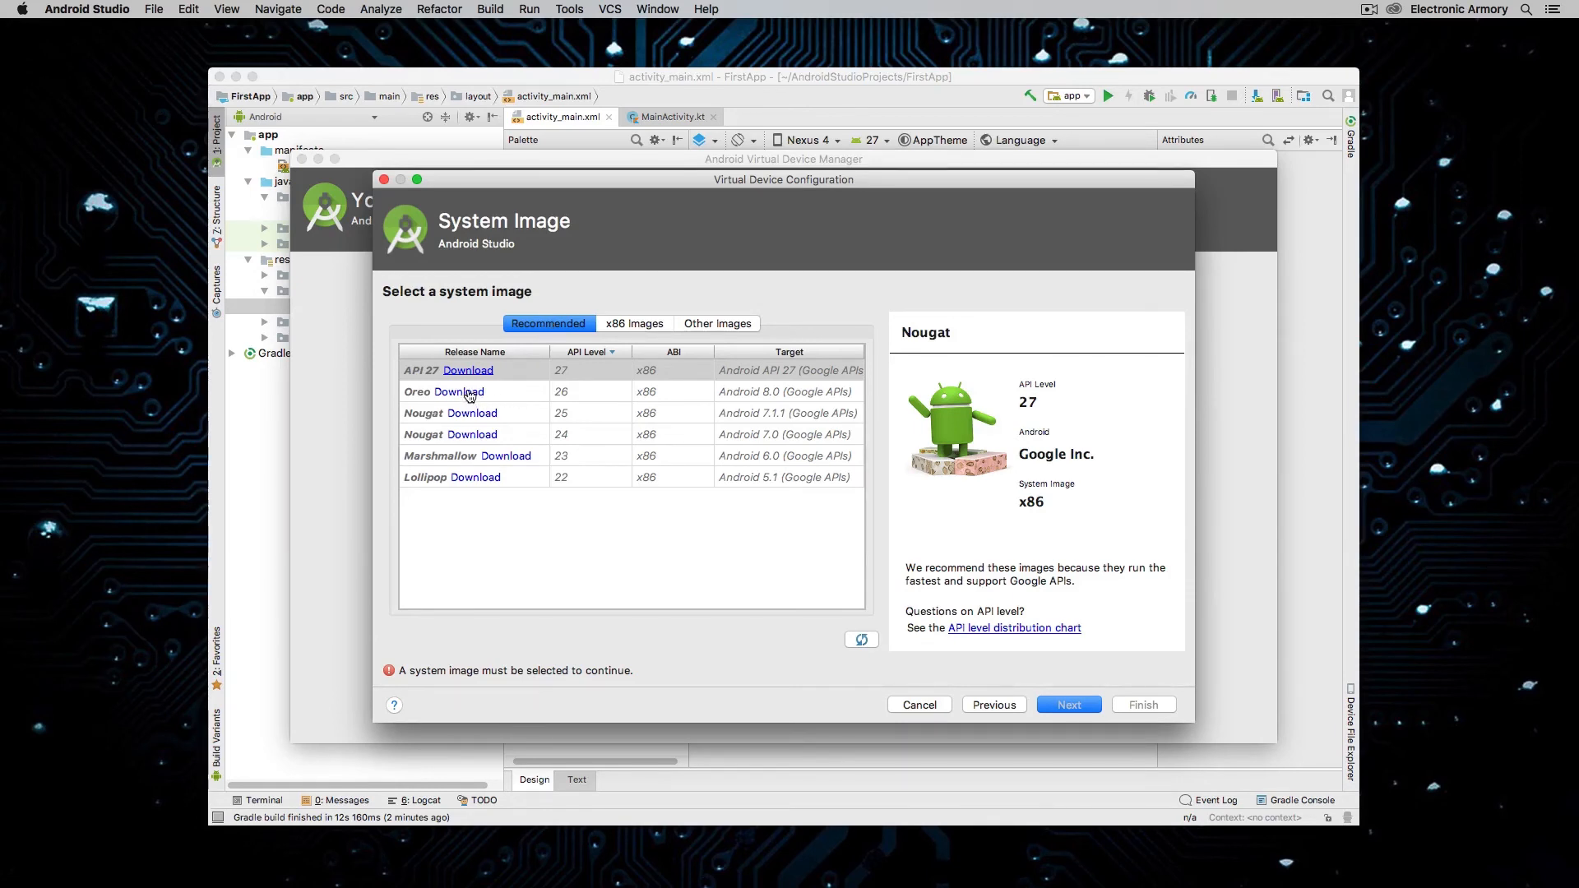
{"action": "left_click", "coordinate": [466, 370]}
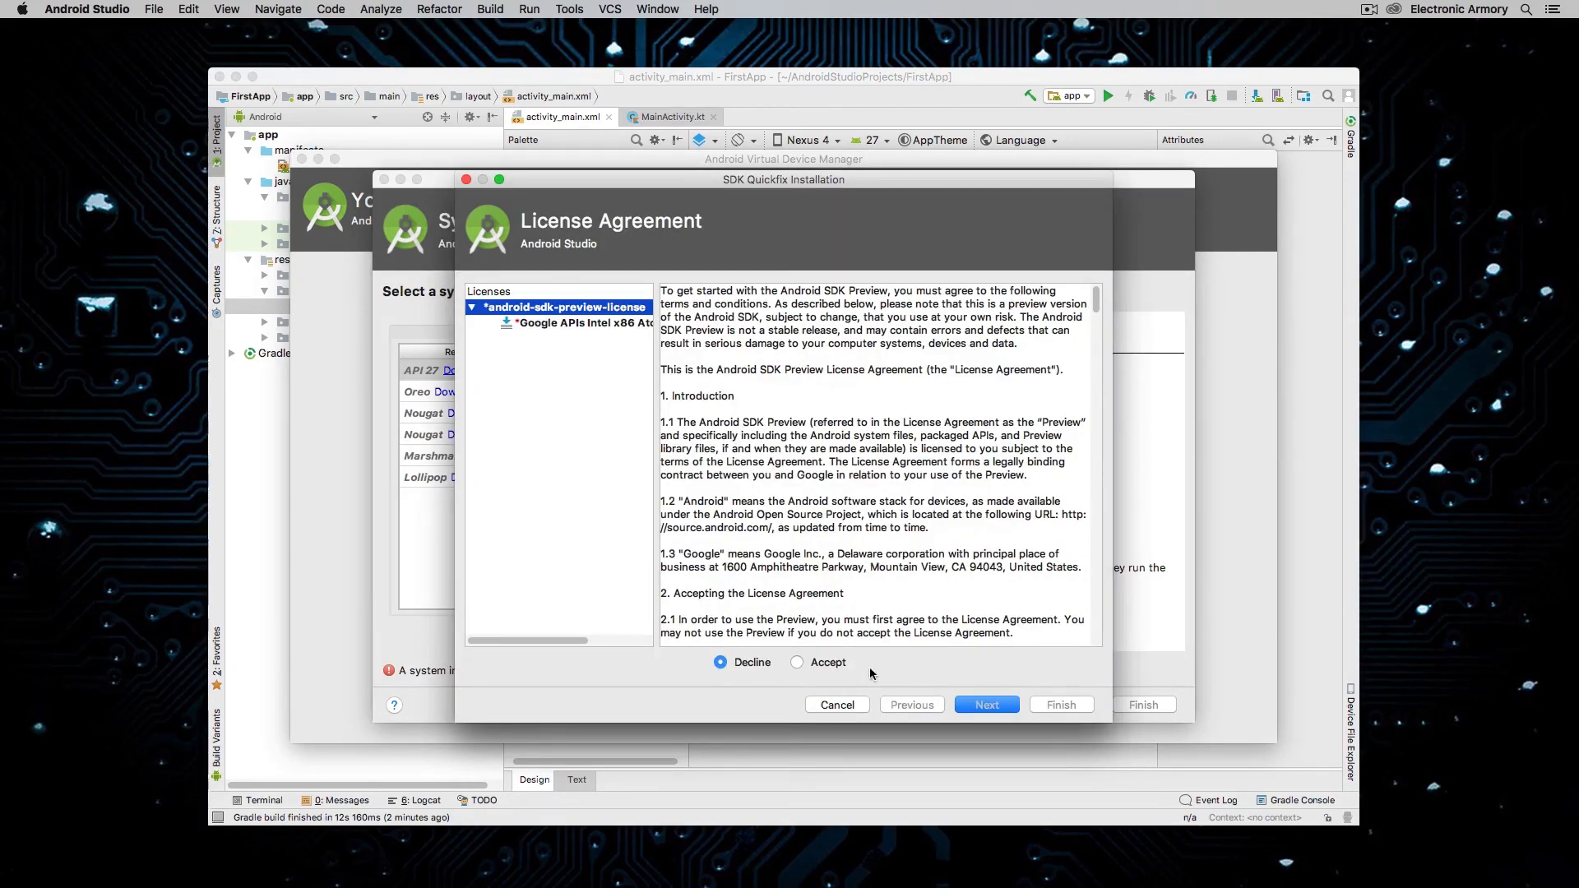
- Accept the license and finish installing the Oreo Google APIs x86 system image
{"action": "left_click", "coordinate": [796, 661]}
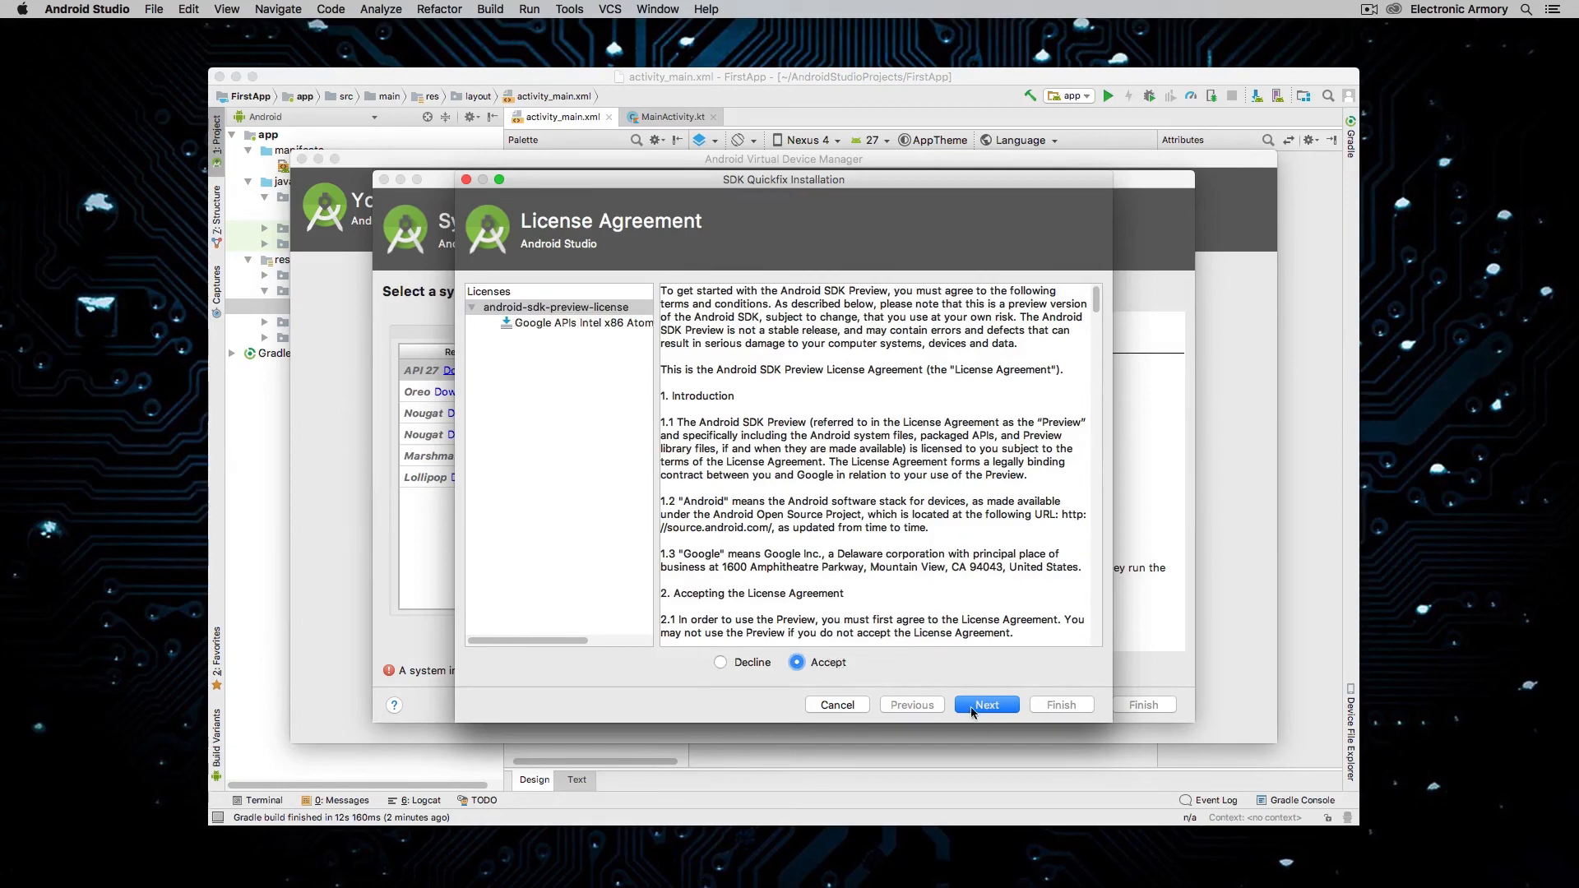
{"action": "left_click", "coordinate": [985, 704]}
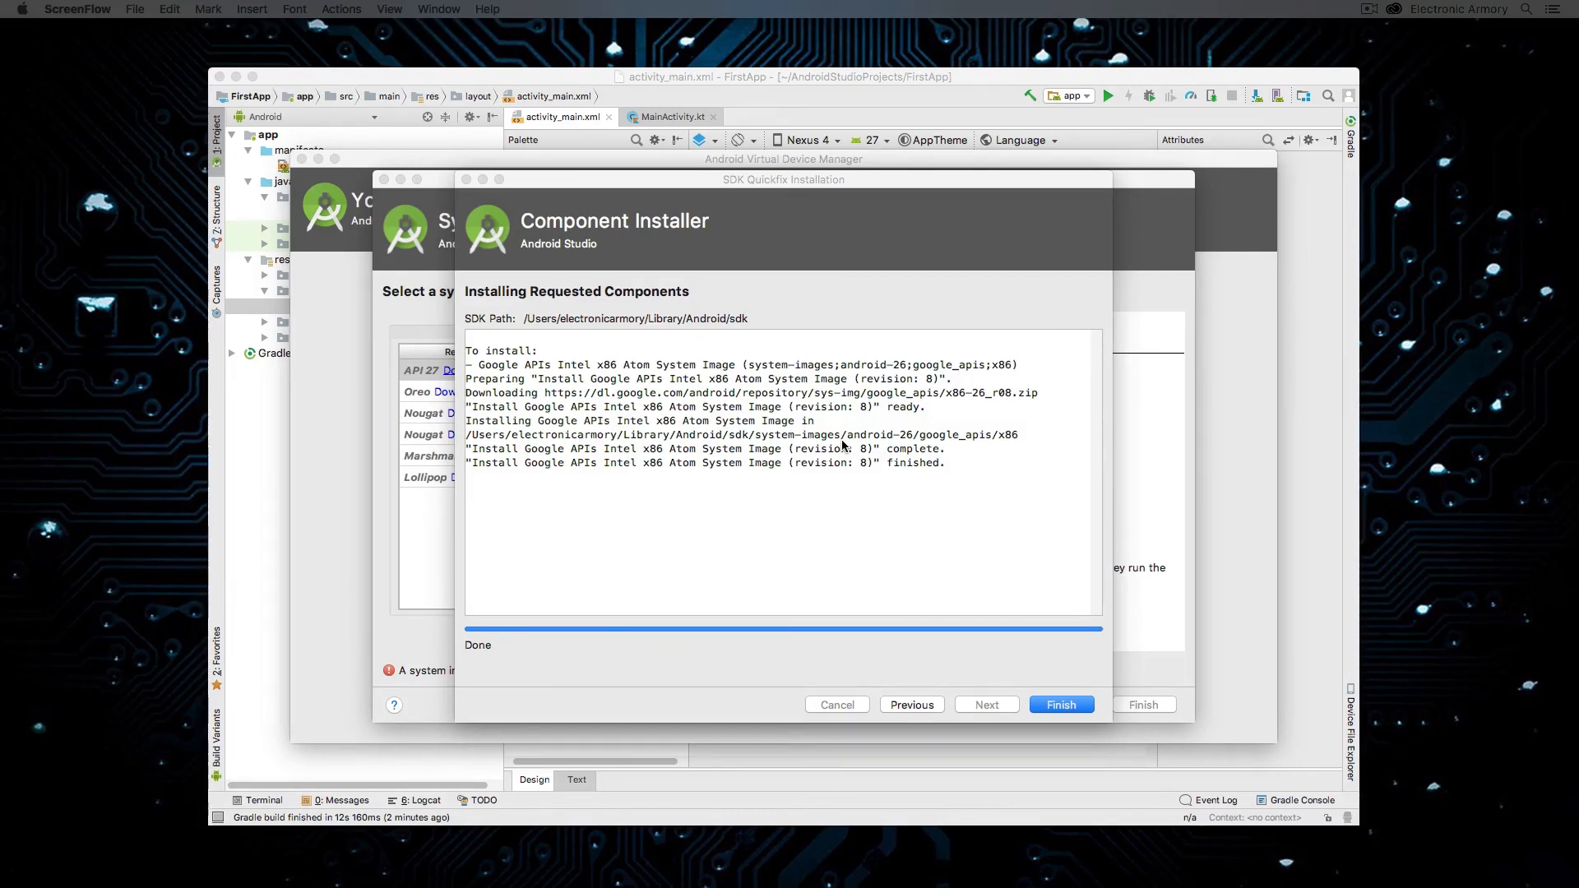
{"action": "mouse_move", "coordinate": [944, 533]}
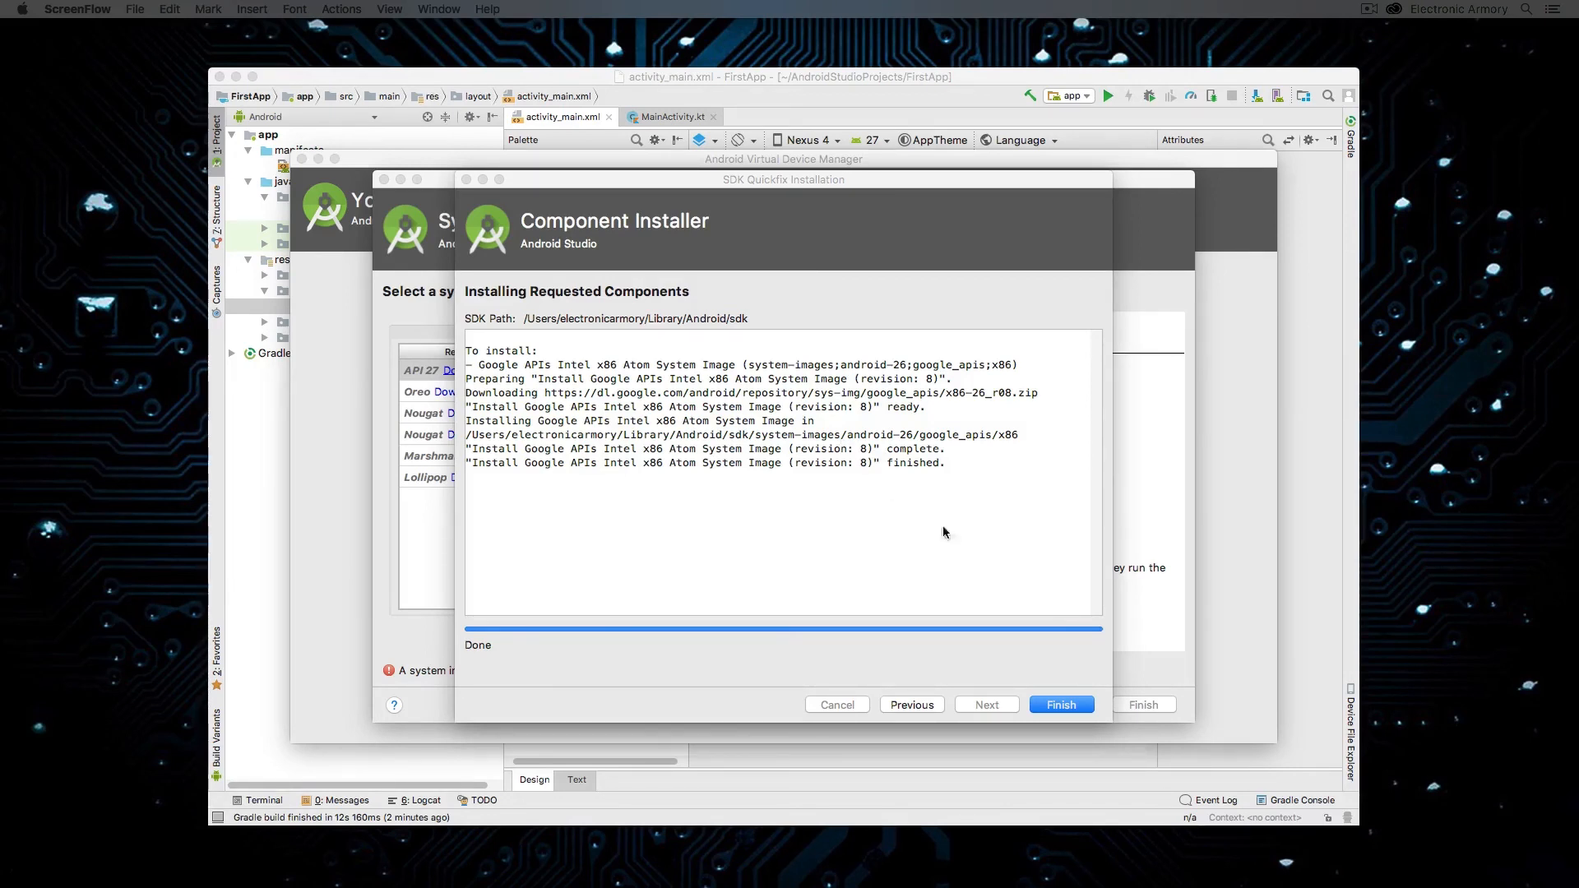
{"action": "left_click", "coordinate": [1061, 704]}
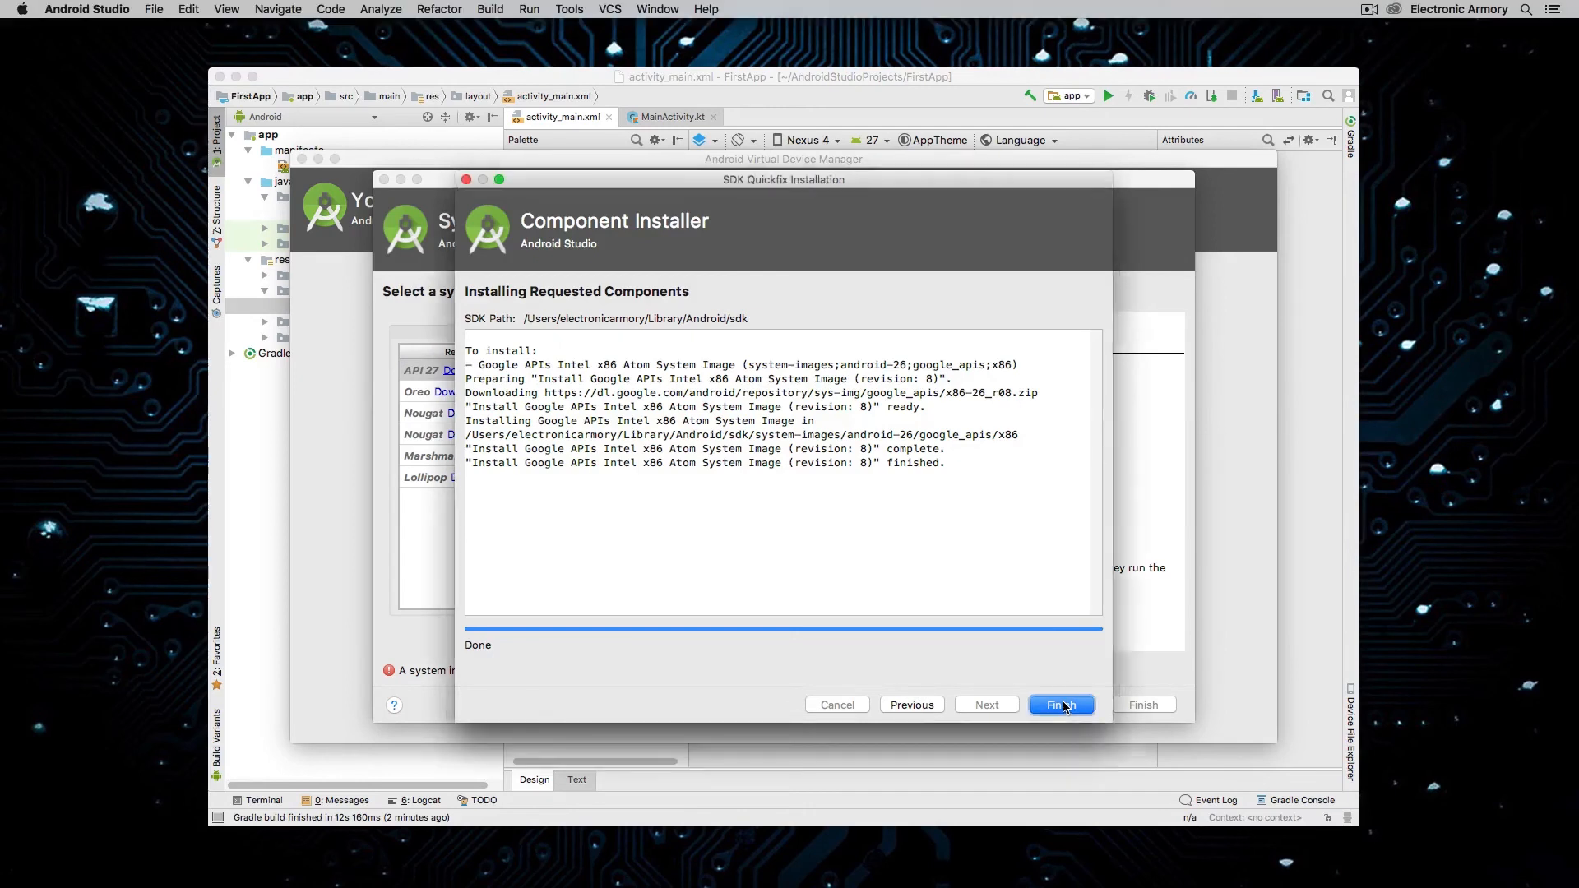
{"action": "left_click", "coordinate": [1061, 704]}
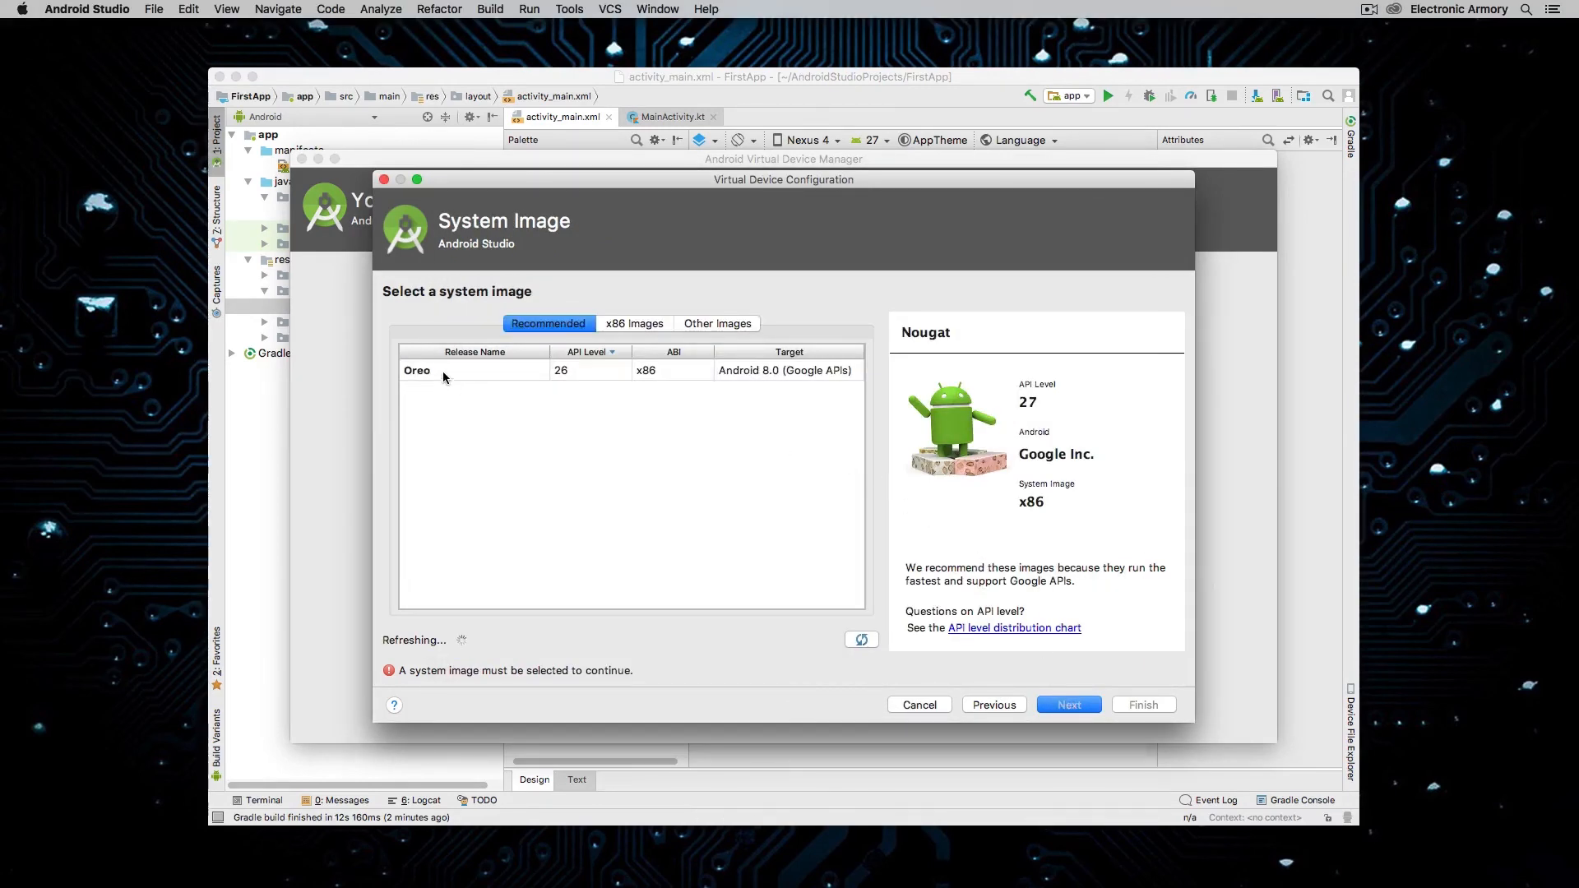
- Choose the Oreo API 26 x86 image and continue to the Pixel 2 API 26 review page
{"action": "left_click", "coordinate": [416, 370]}
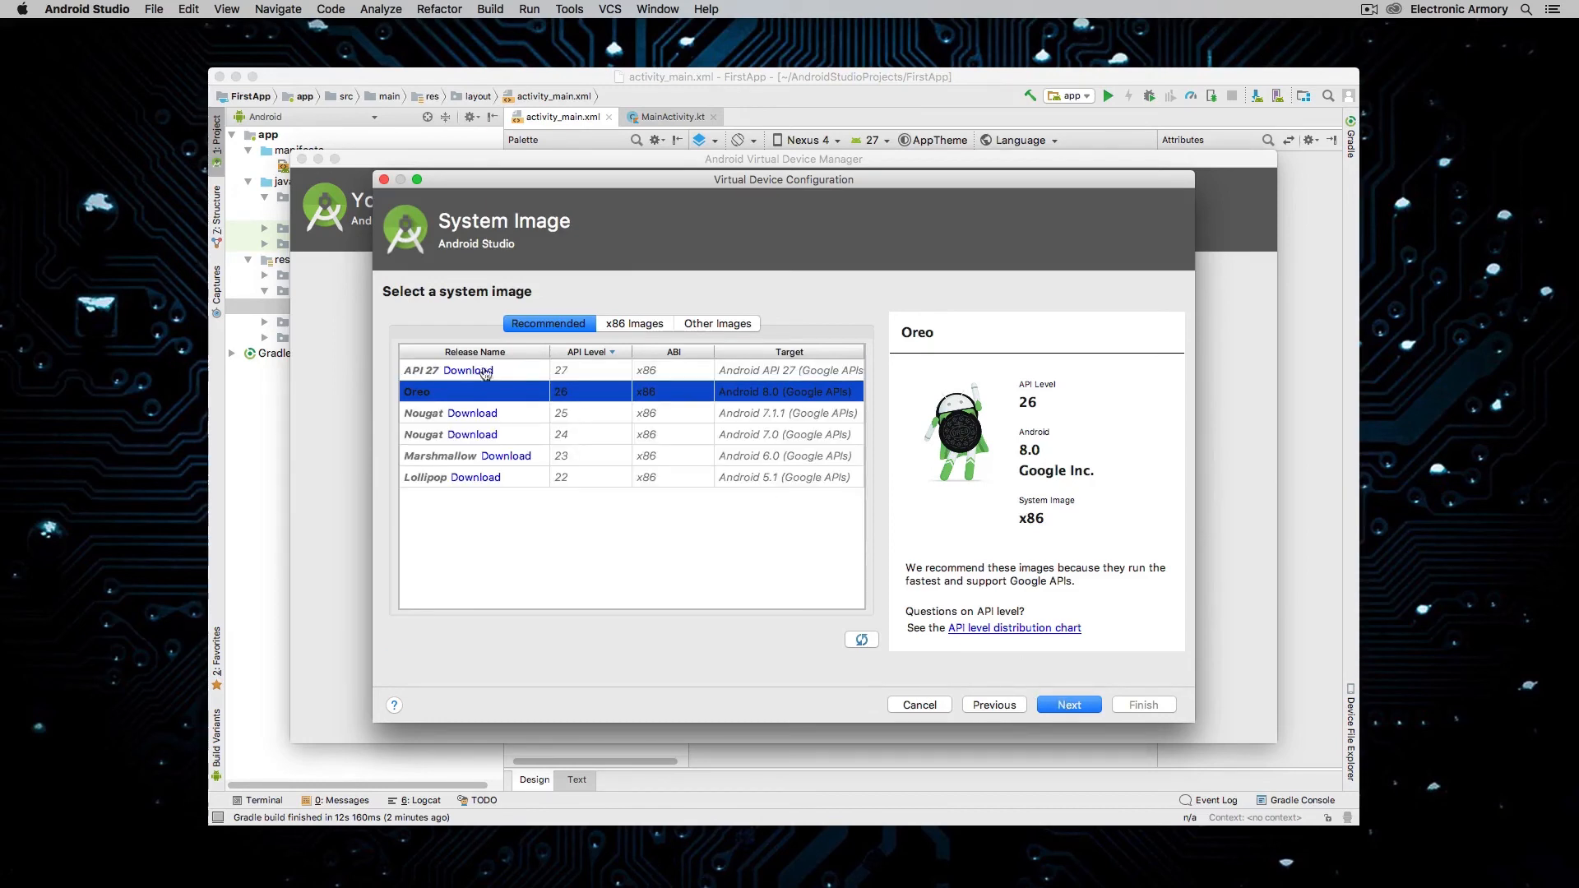
{"action": "left_click", "coordinate": [474, 413]}
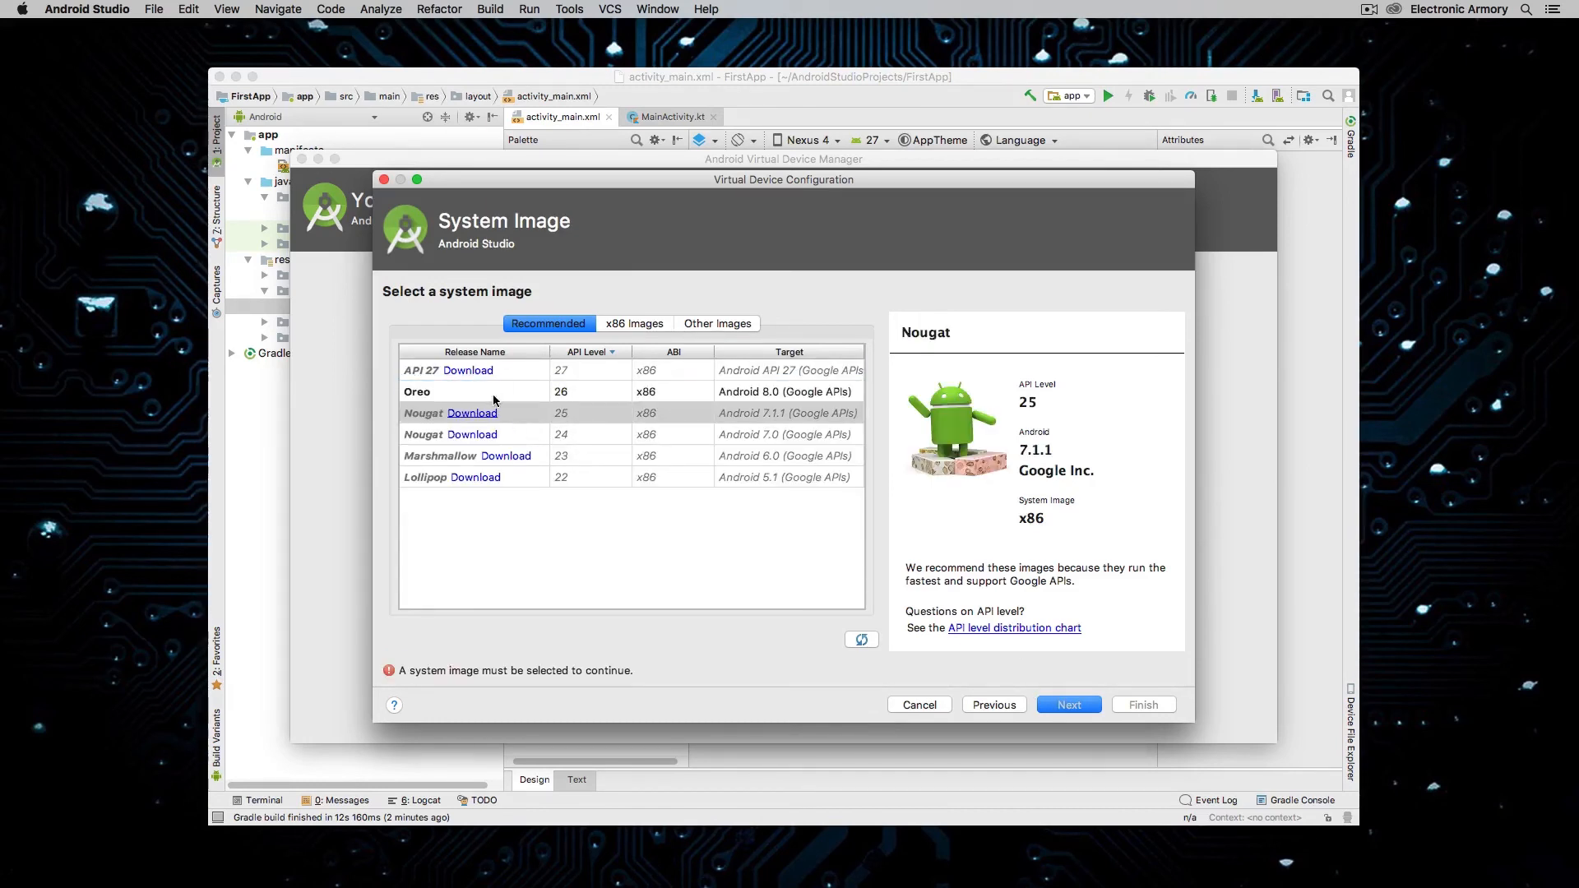
{"action": "mouse_move", "coordinate": [464, 393]}
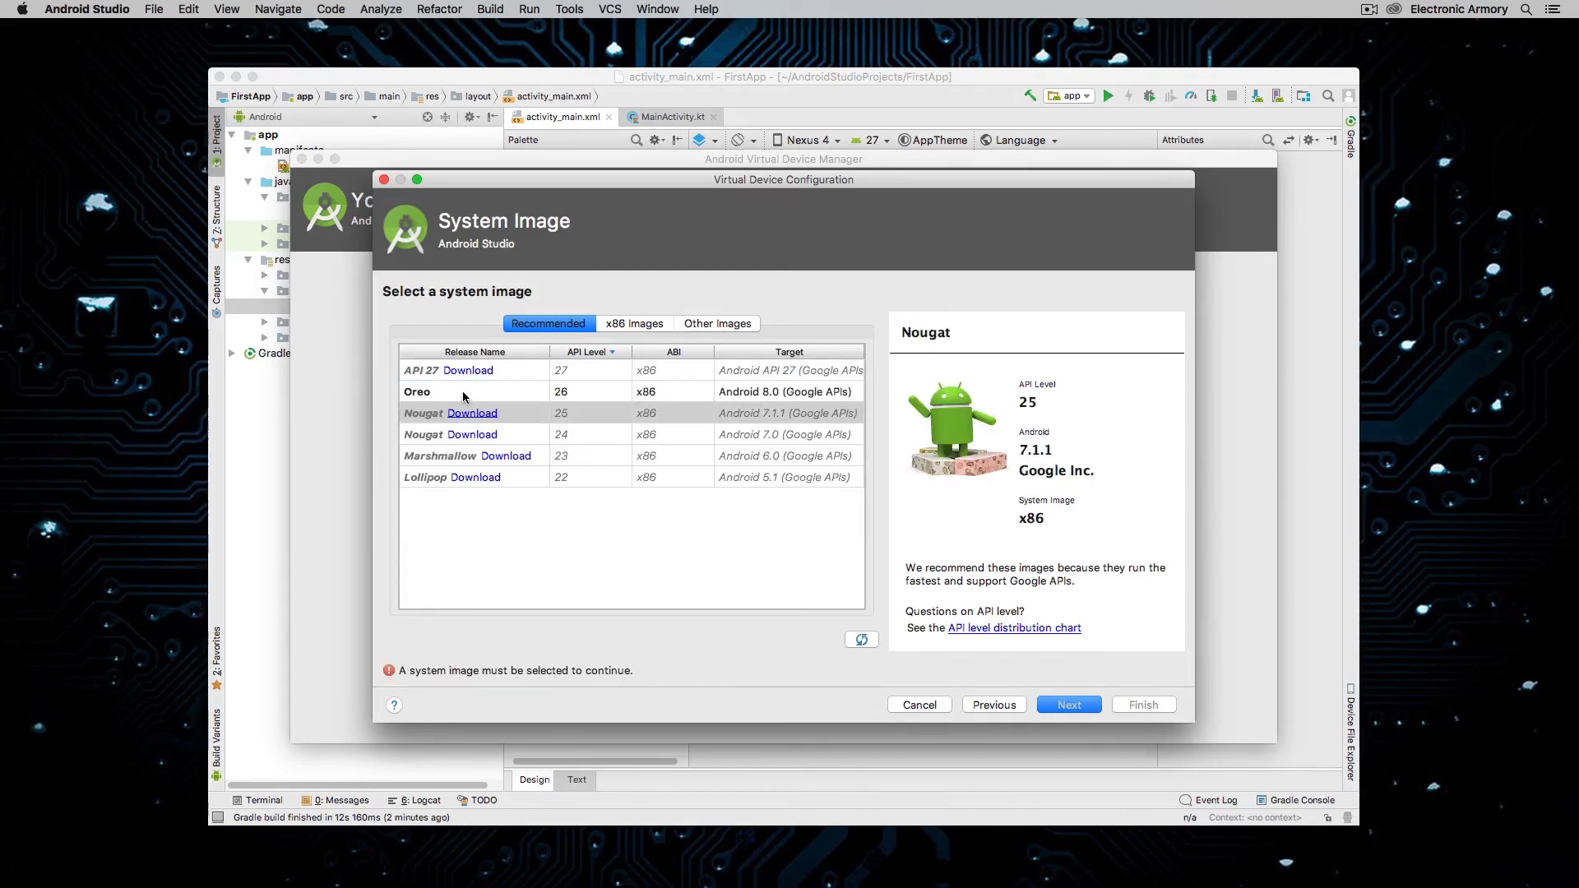
{"action": "mouse_move", "coordinate": [423, 430]}
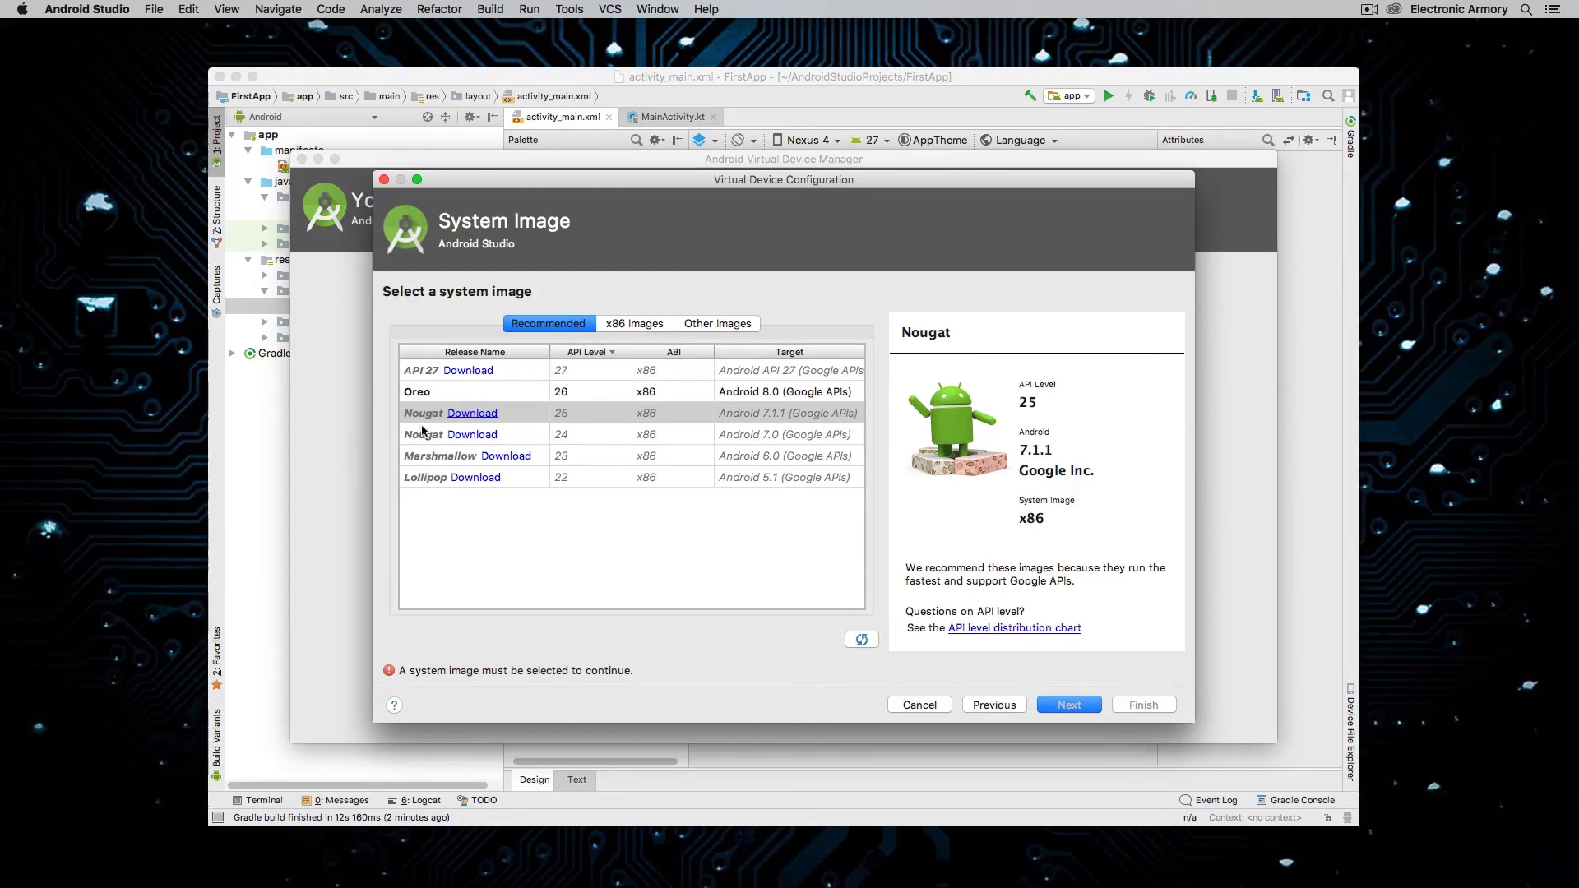
{"action": "left_click", "coordinate": [416, 391]}
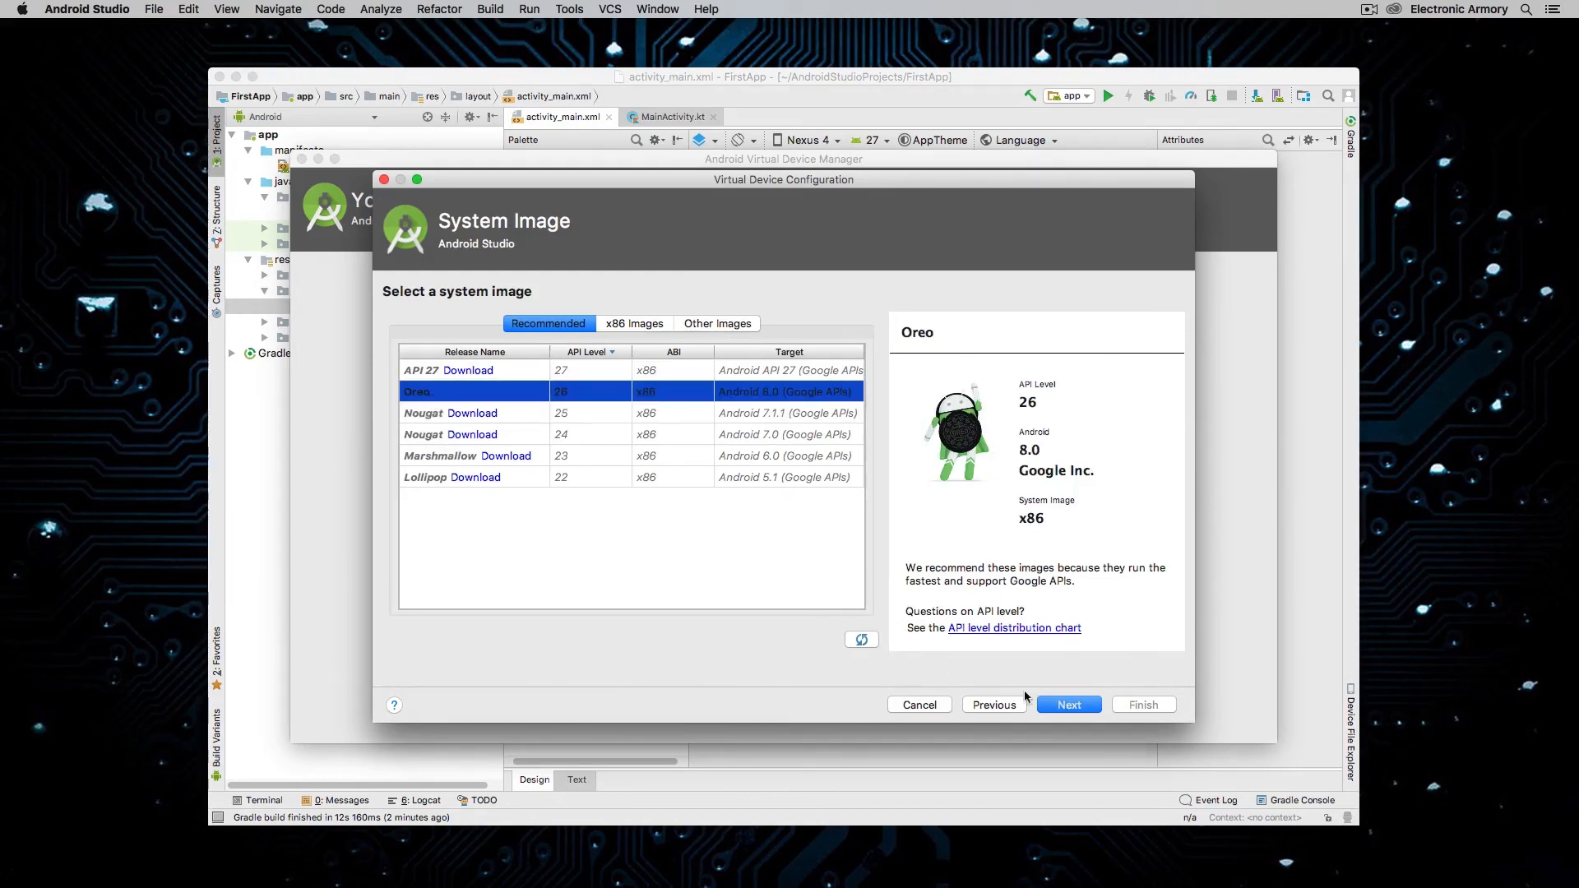
{"action": "left_click", "coordinate": [1067, 704]}
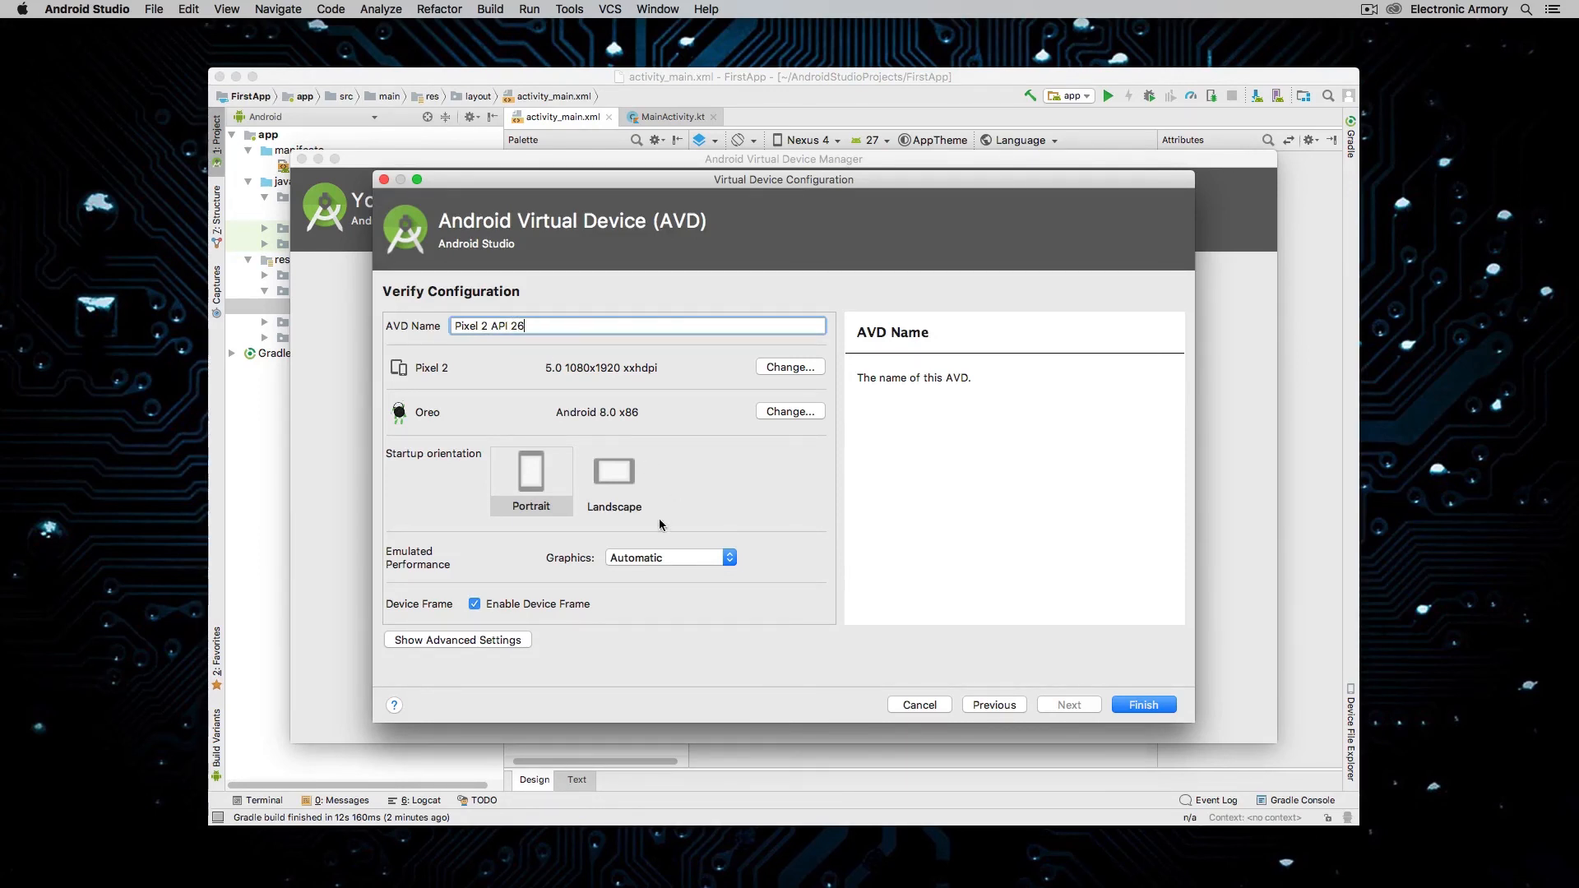
- Keep Graphics on Automatic and create the Pixel 2 API 26 virtual device
{"action": "left_click", "coordinate": [668, 558]}
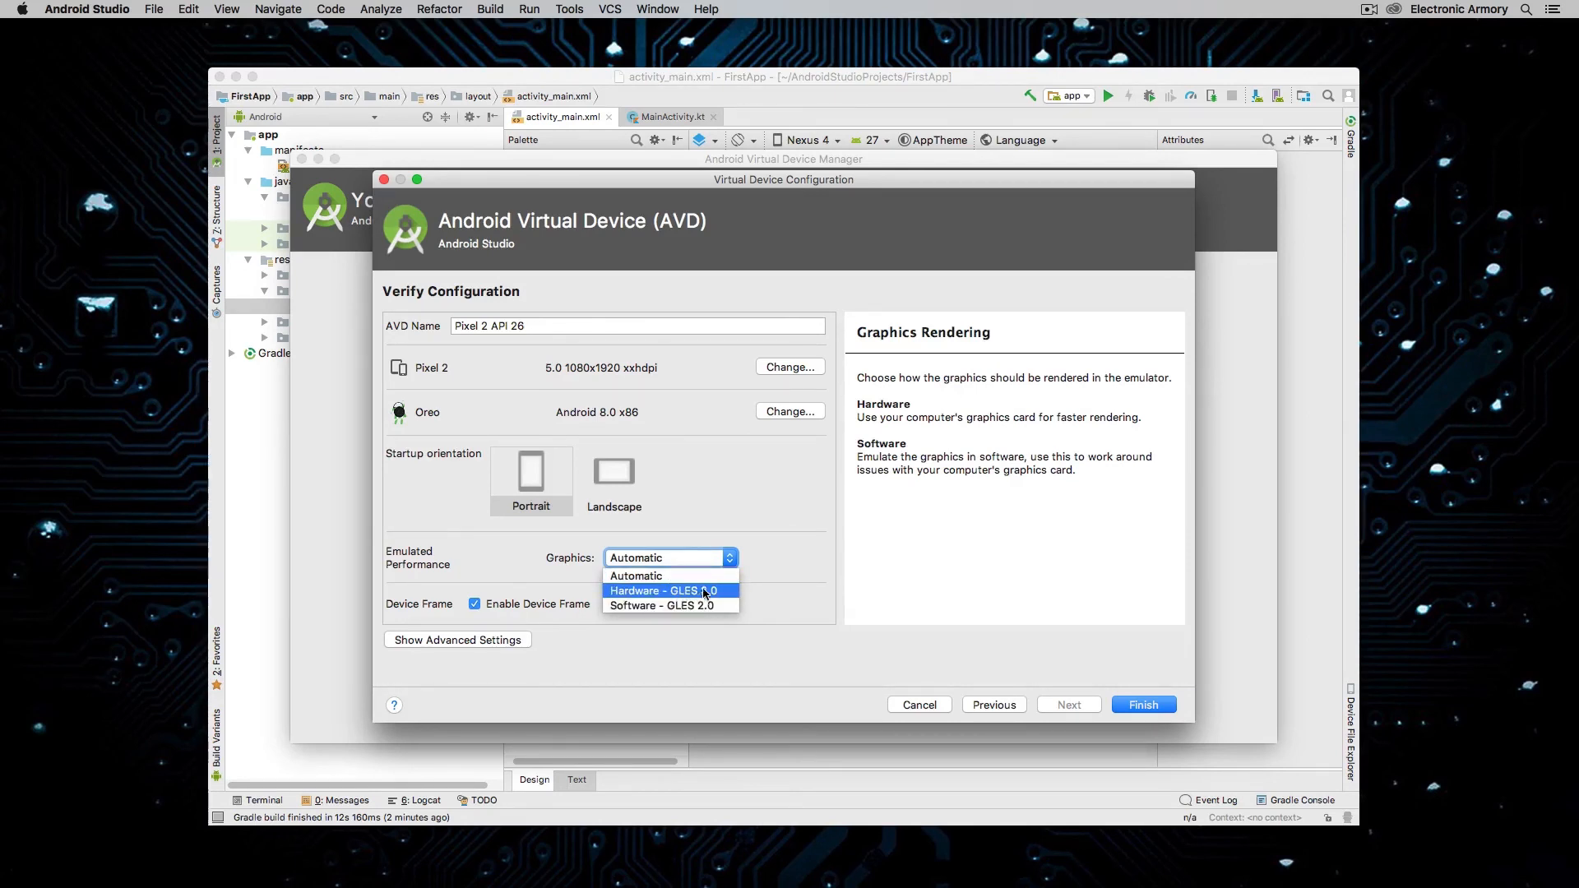
{"action": "mouse_move", "coordinate": [788, 526]}
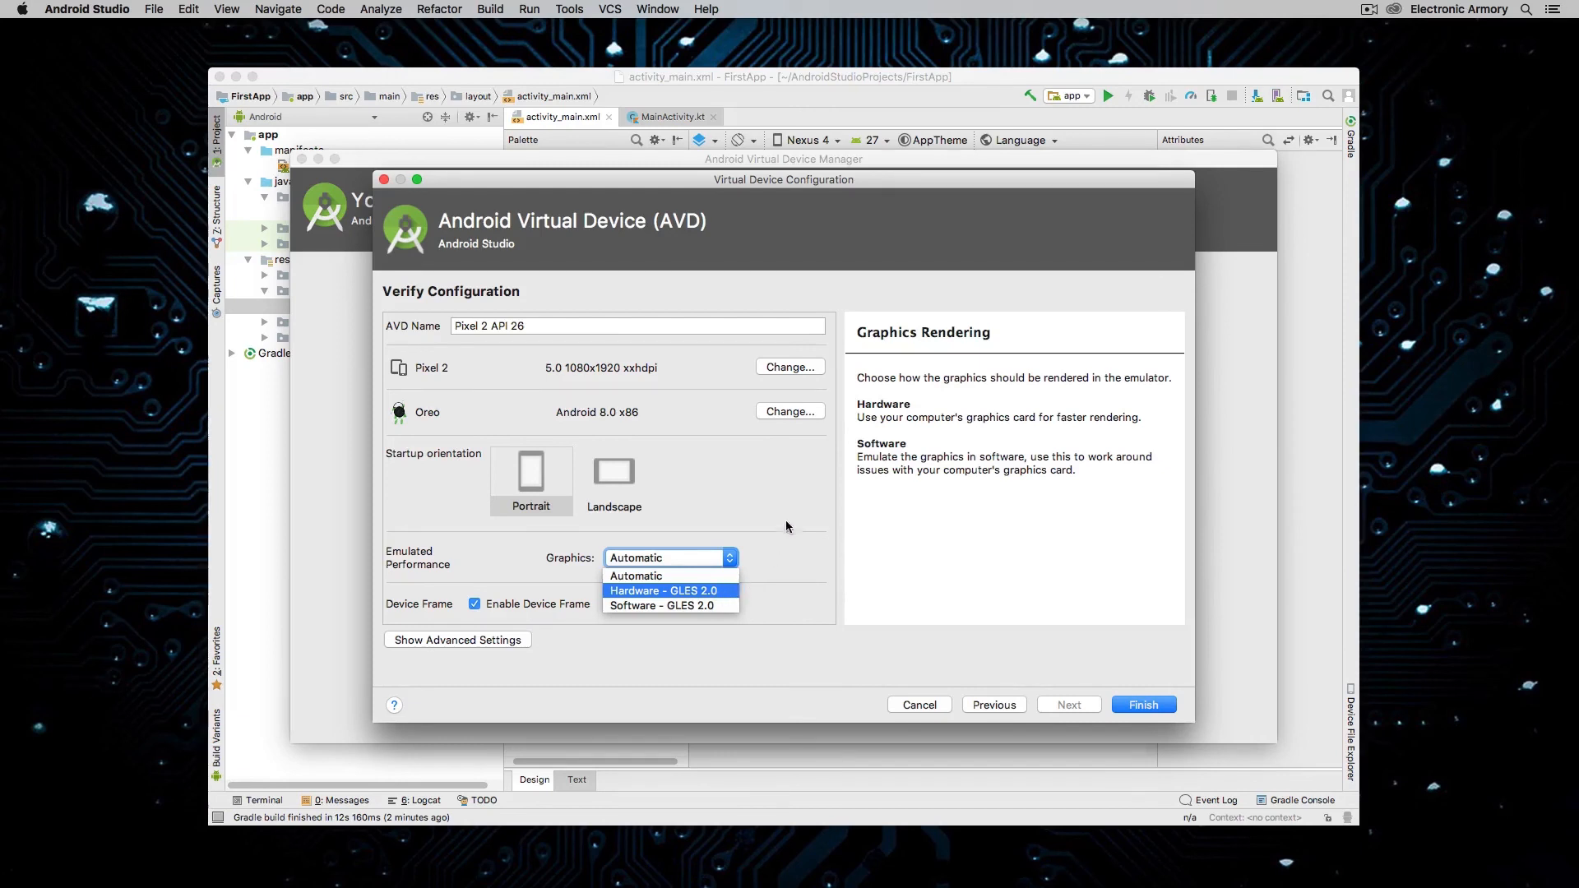
{"action": "left_click", "coordinate": [614, 470]}
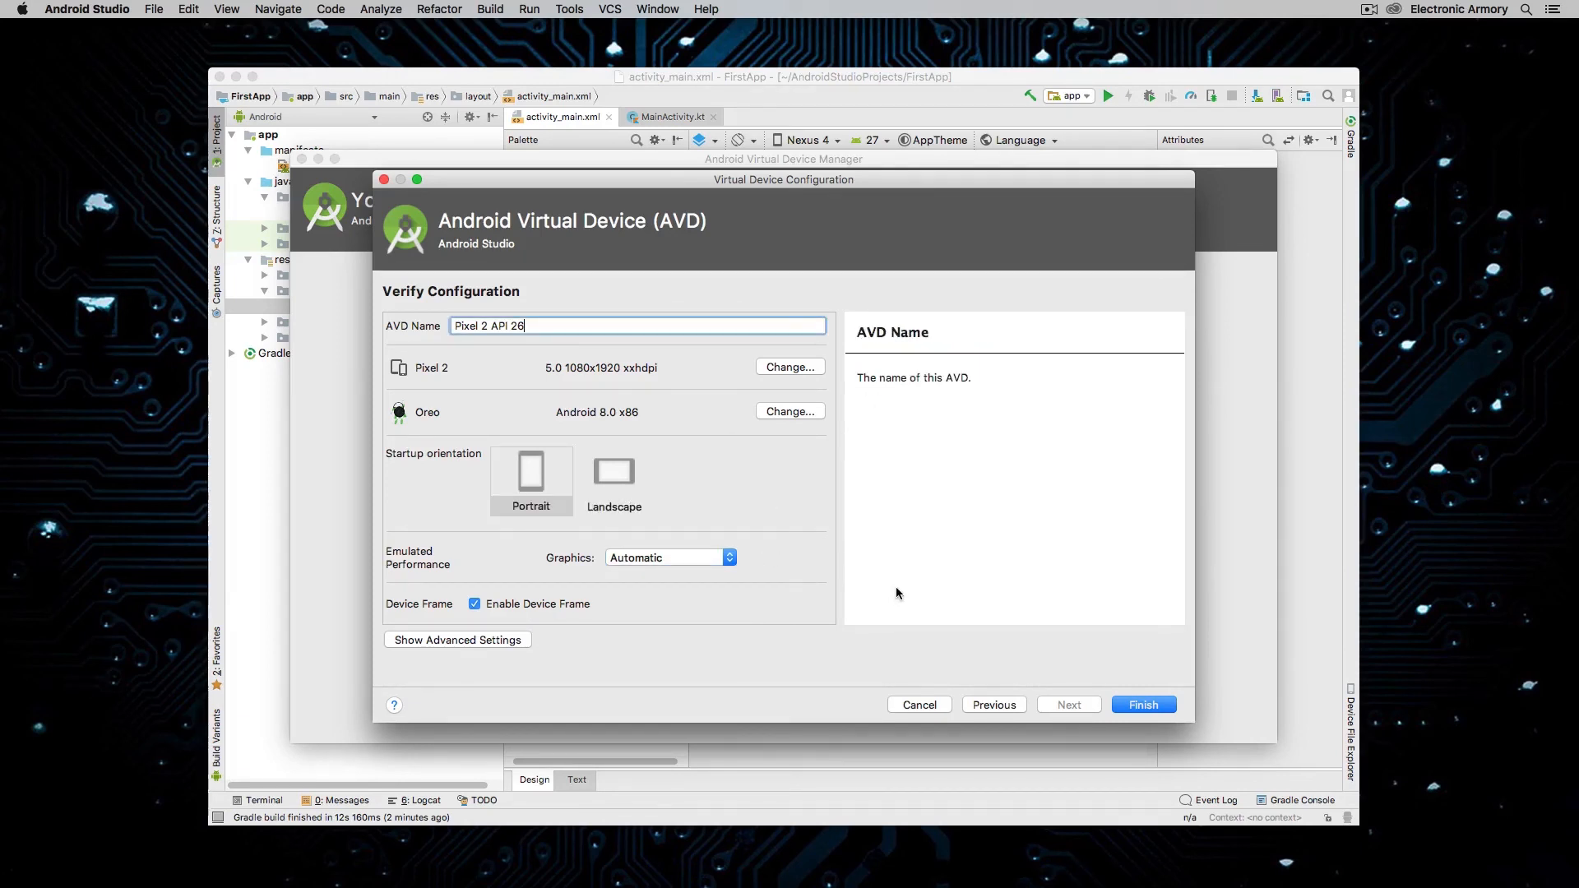
{"action": "mouse_move", "coordinate": [786, 658]}
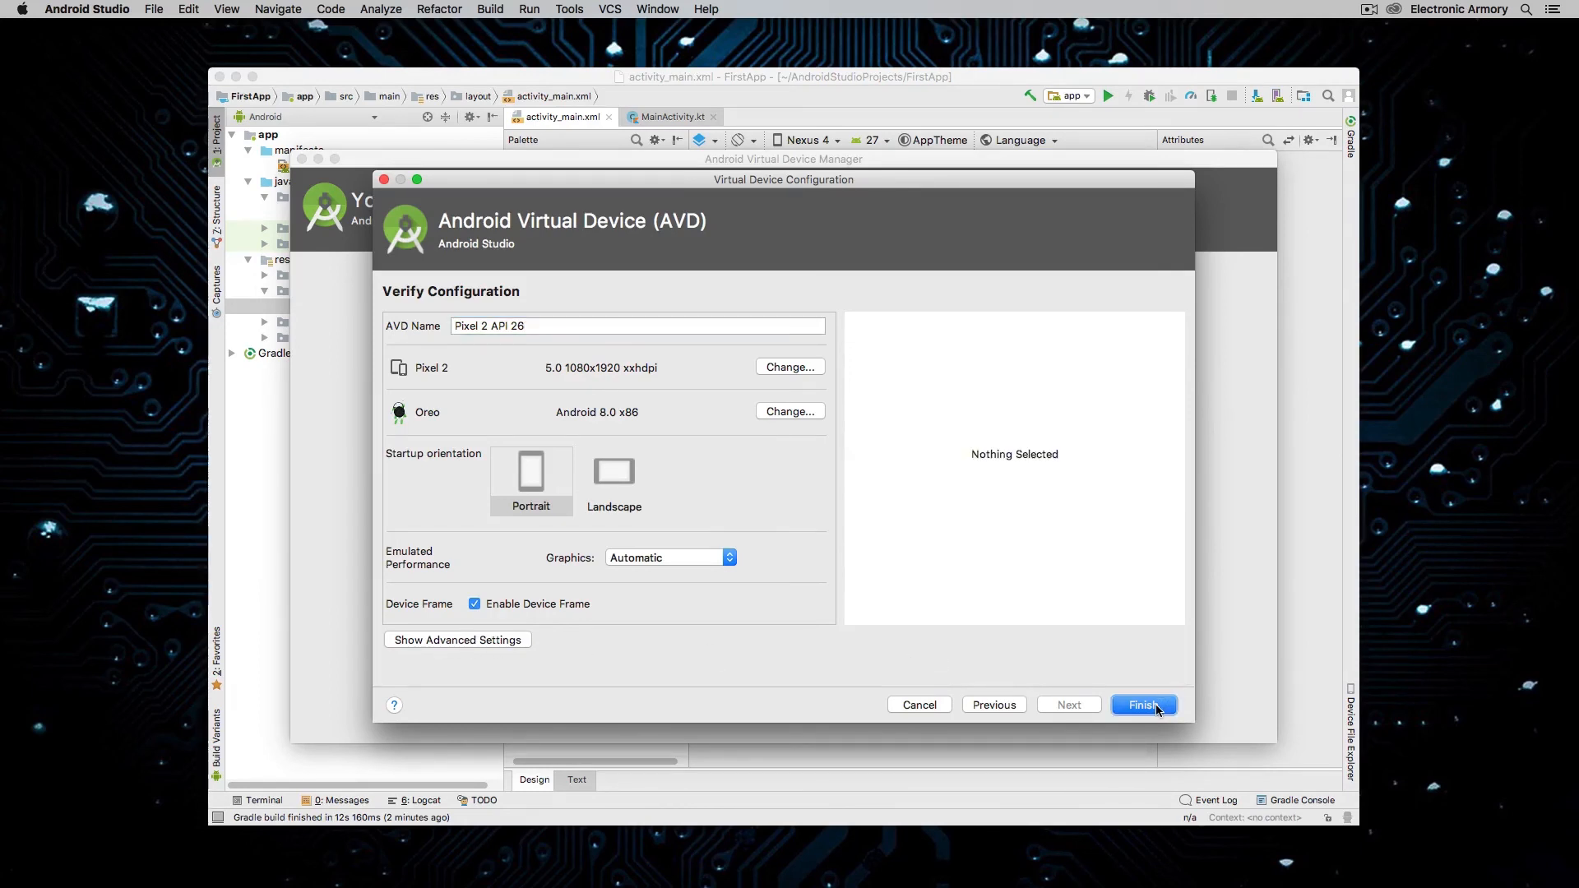
{"action": "left_click", "coordinate": [1143, 704]}
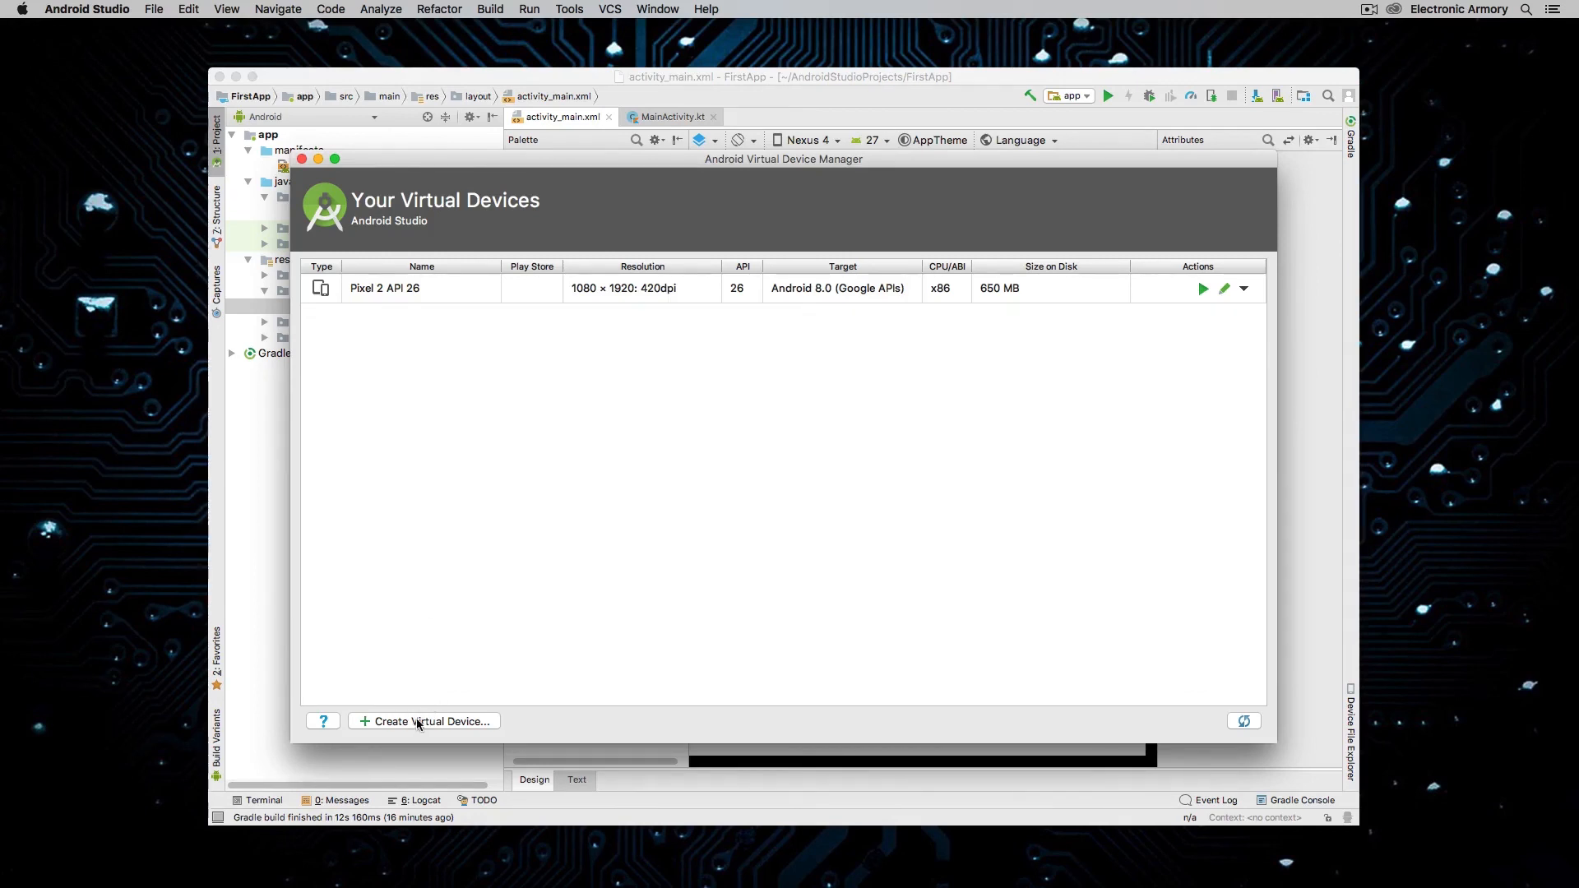
{"action": "mouse_move", "coordinate": [392, 288]}
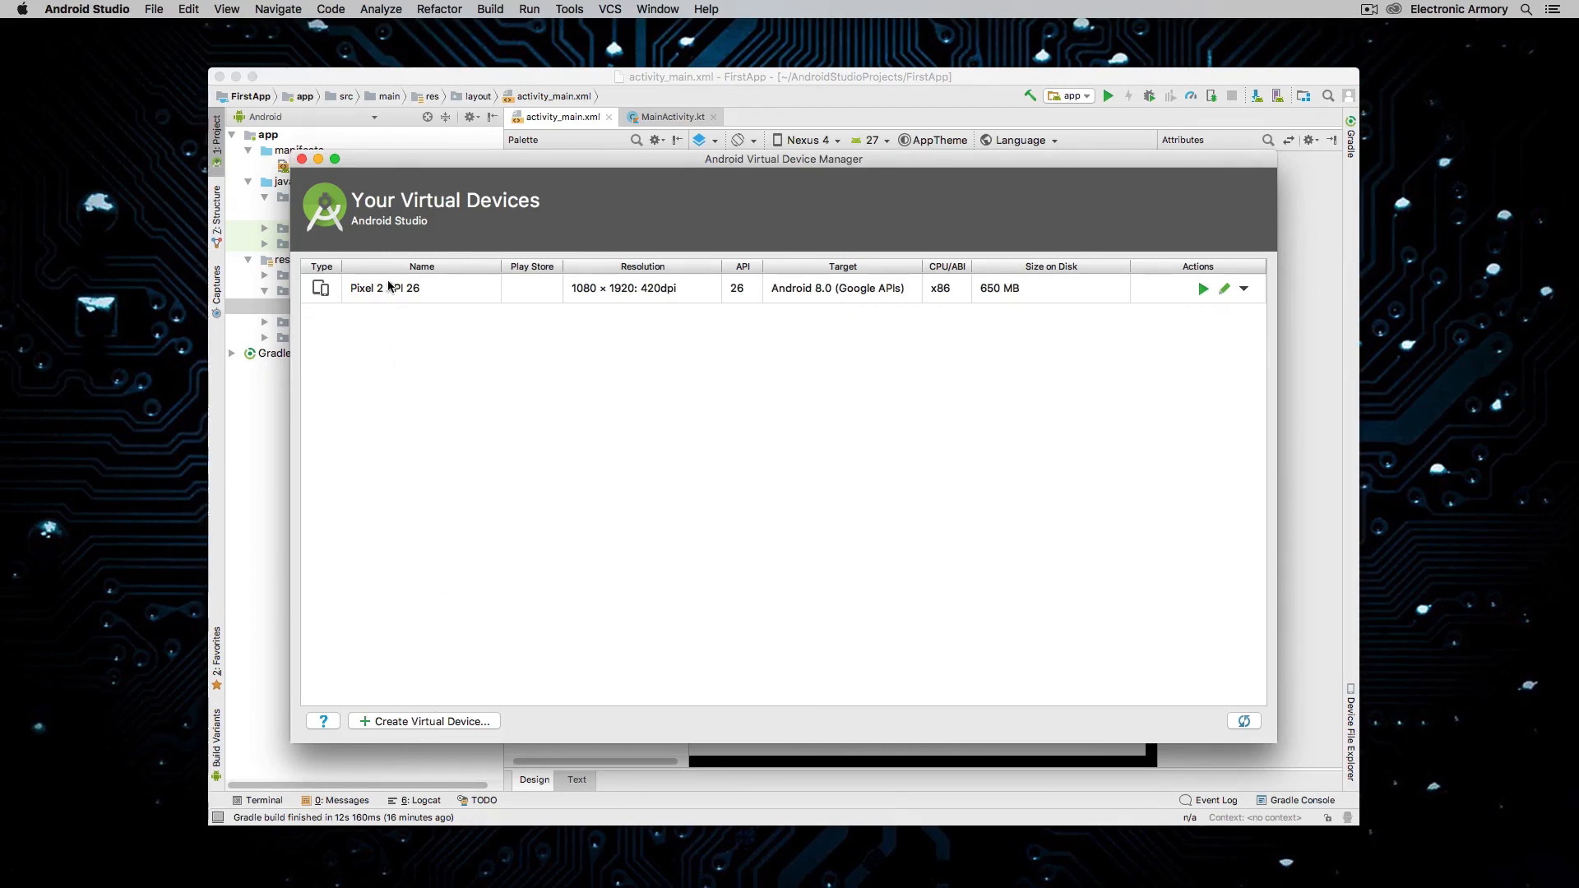
{"action": "mouse_move", "coordinate": [1178, 182]}
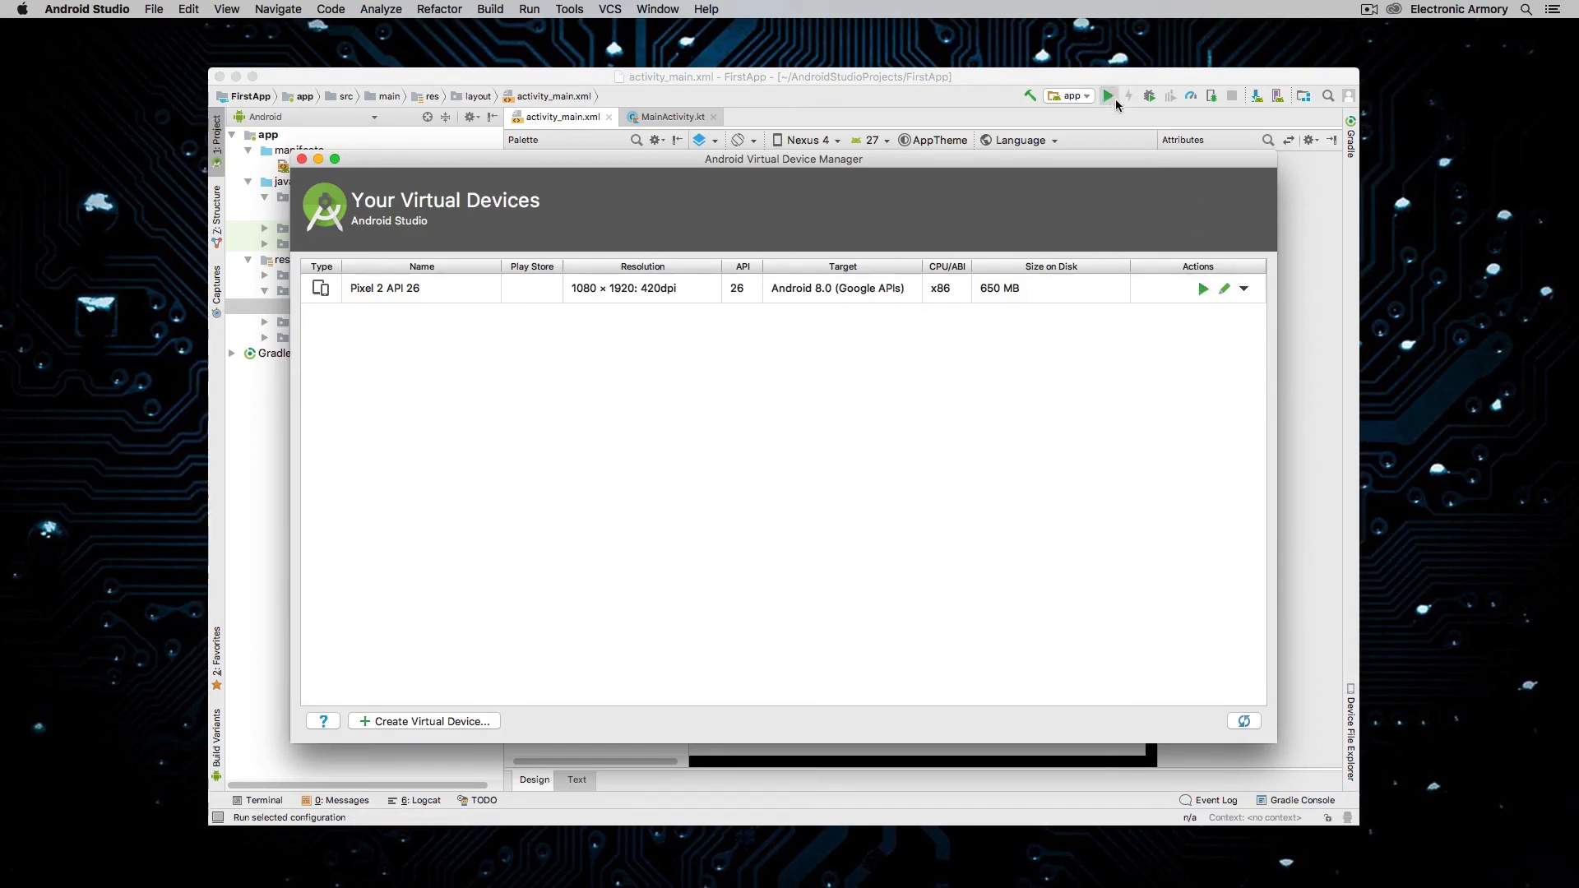
{"action": "mouse_move", "coordinate": [1107, 95]}
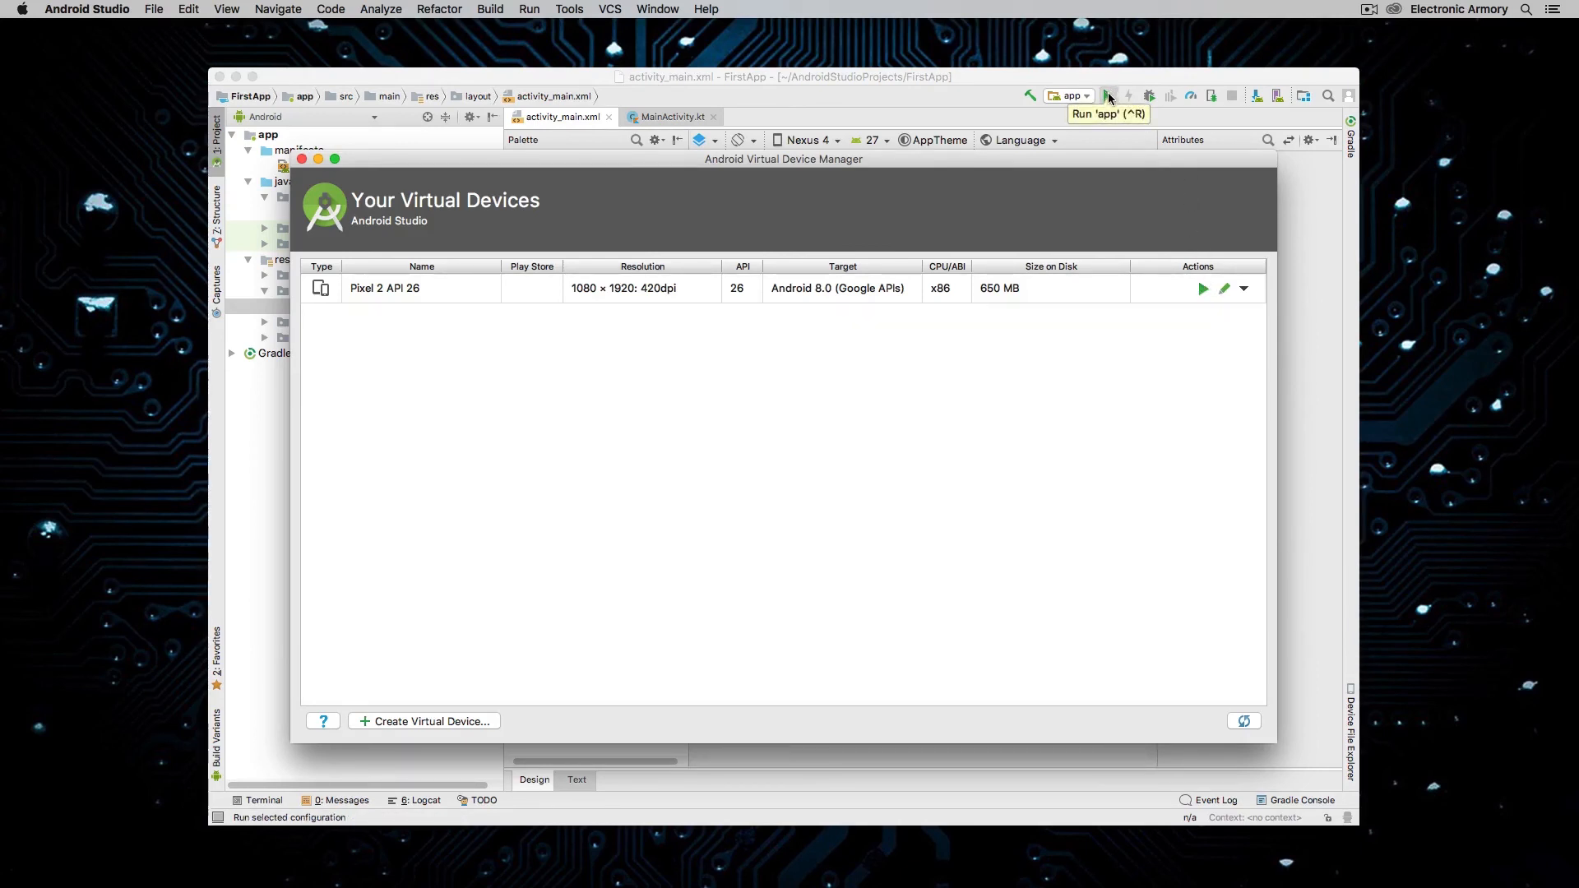
{"action": "mouse_move", "coordinate": [614, 168]}
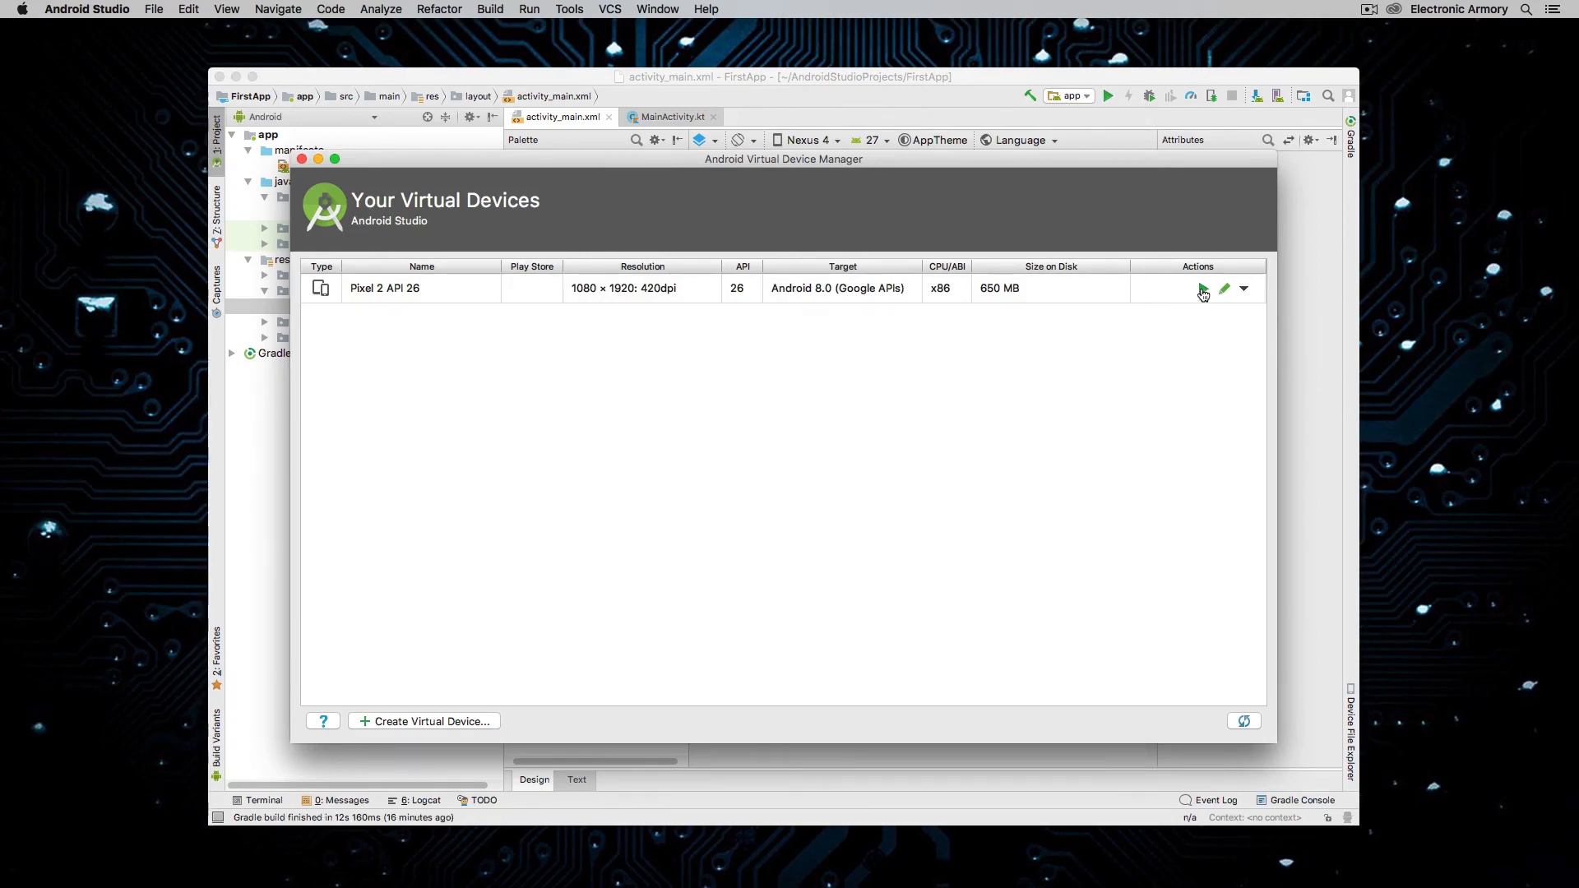
{"action": "mouse_move", "coordinate": [1203, 289]}
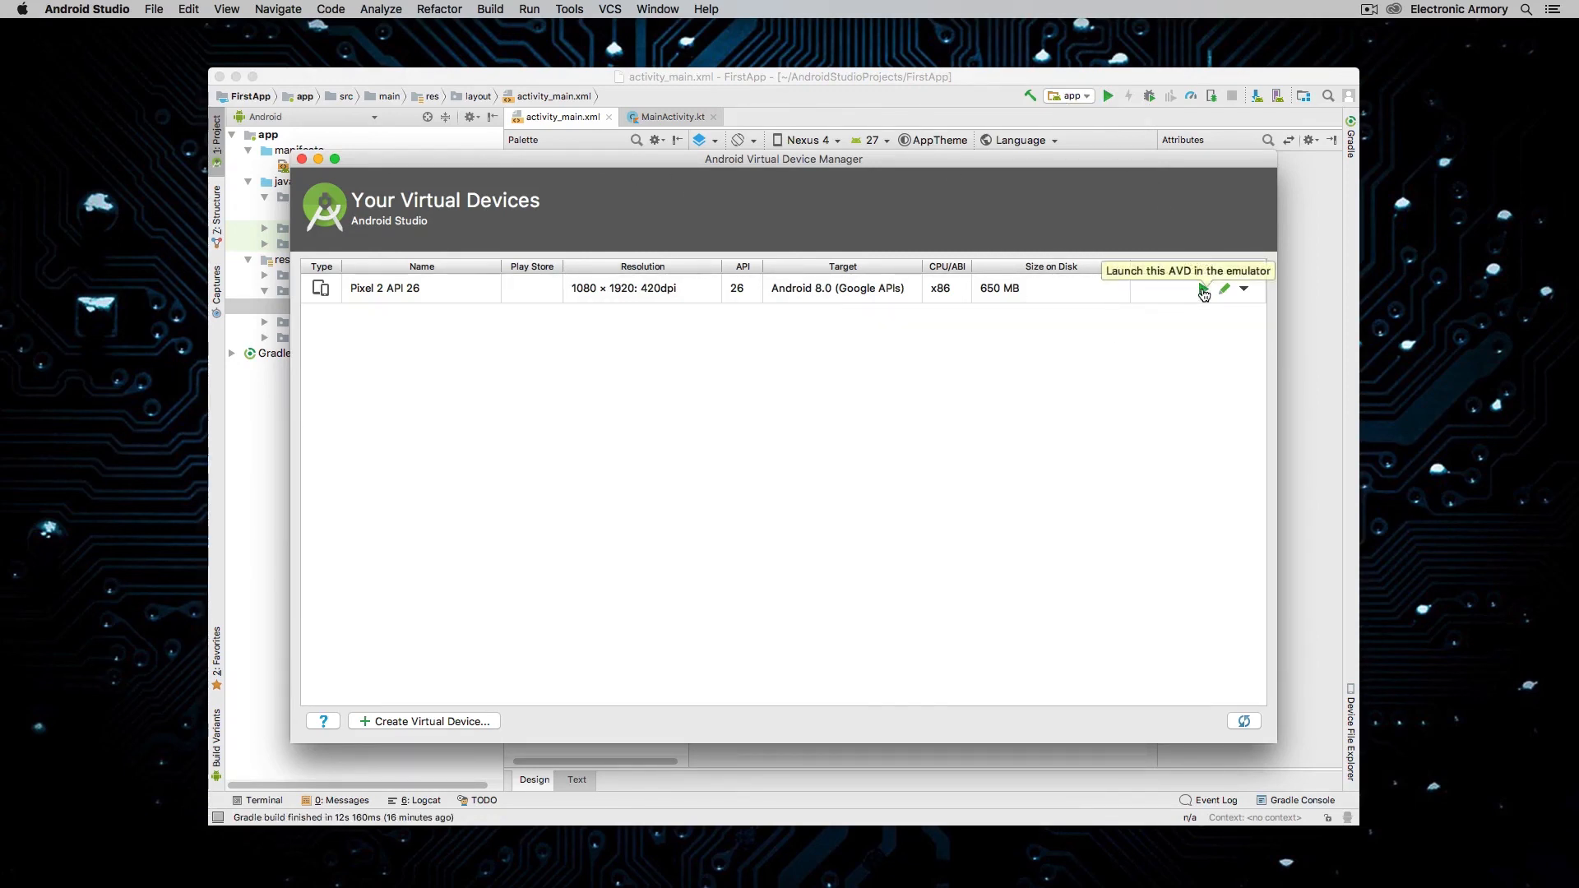
{"action": "mouse_move", "coordinate": [312, 169]}
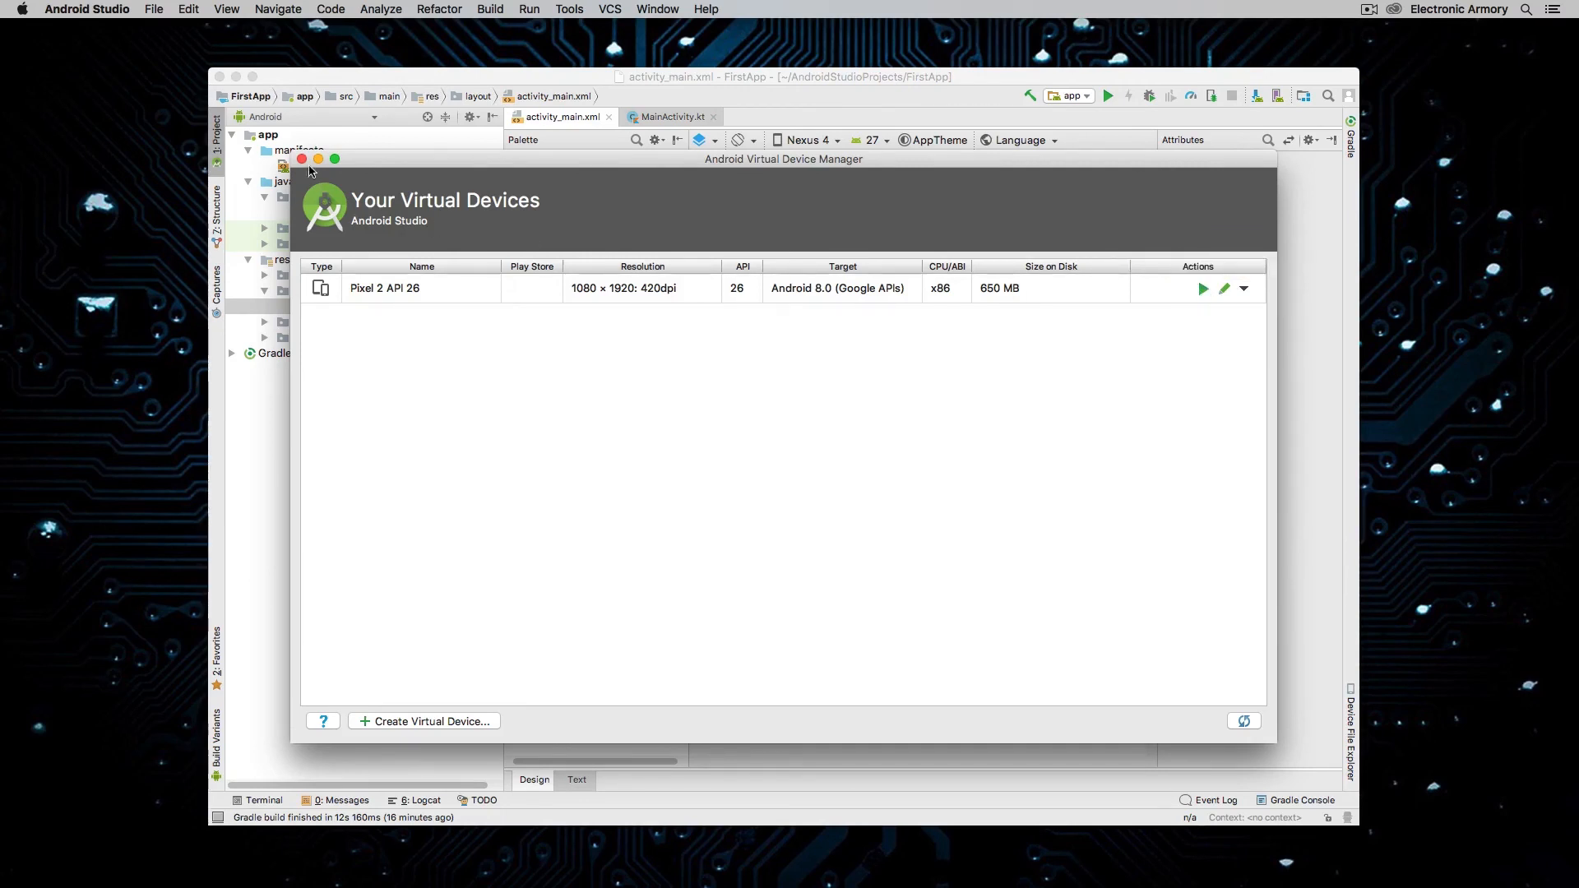
- Close the Virtual Device Manager and return to the activity_main.xml designer
{"action": "left_click", "coordinate": [301, 160]}
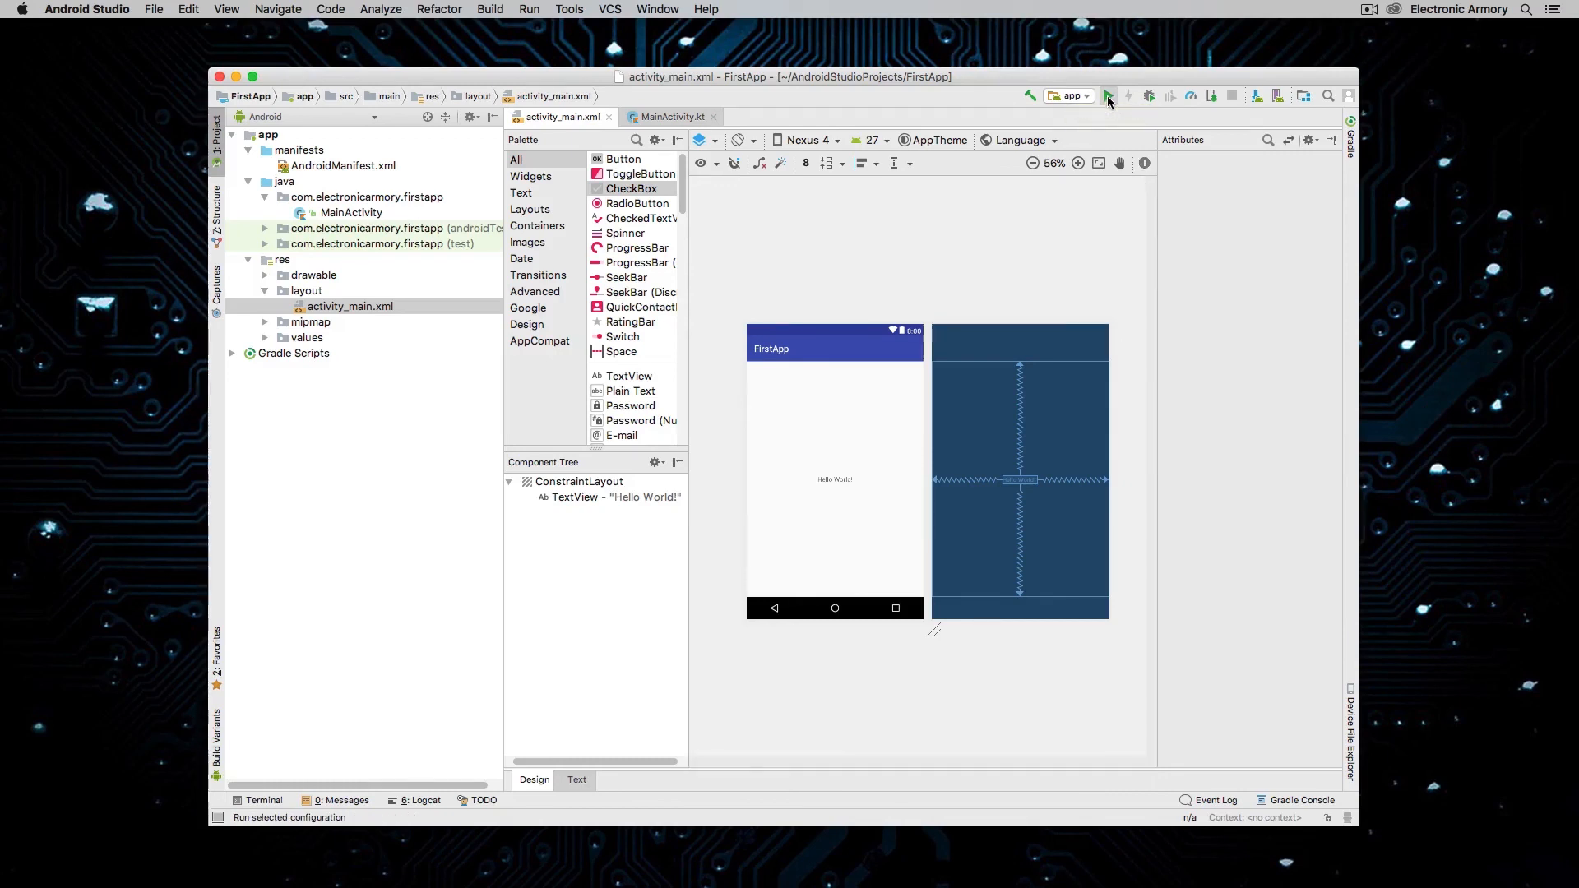
- Run FirstApp and deploy it to the Pixel 2 API 26 virtual device
{"action": "left_click", "coordinate": [1107, 95]}
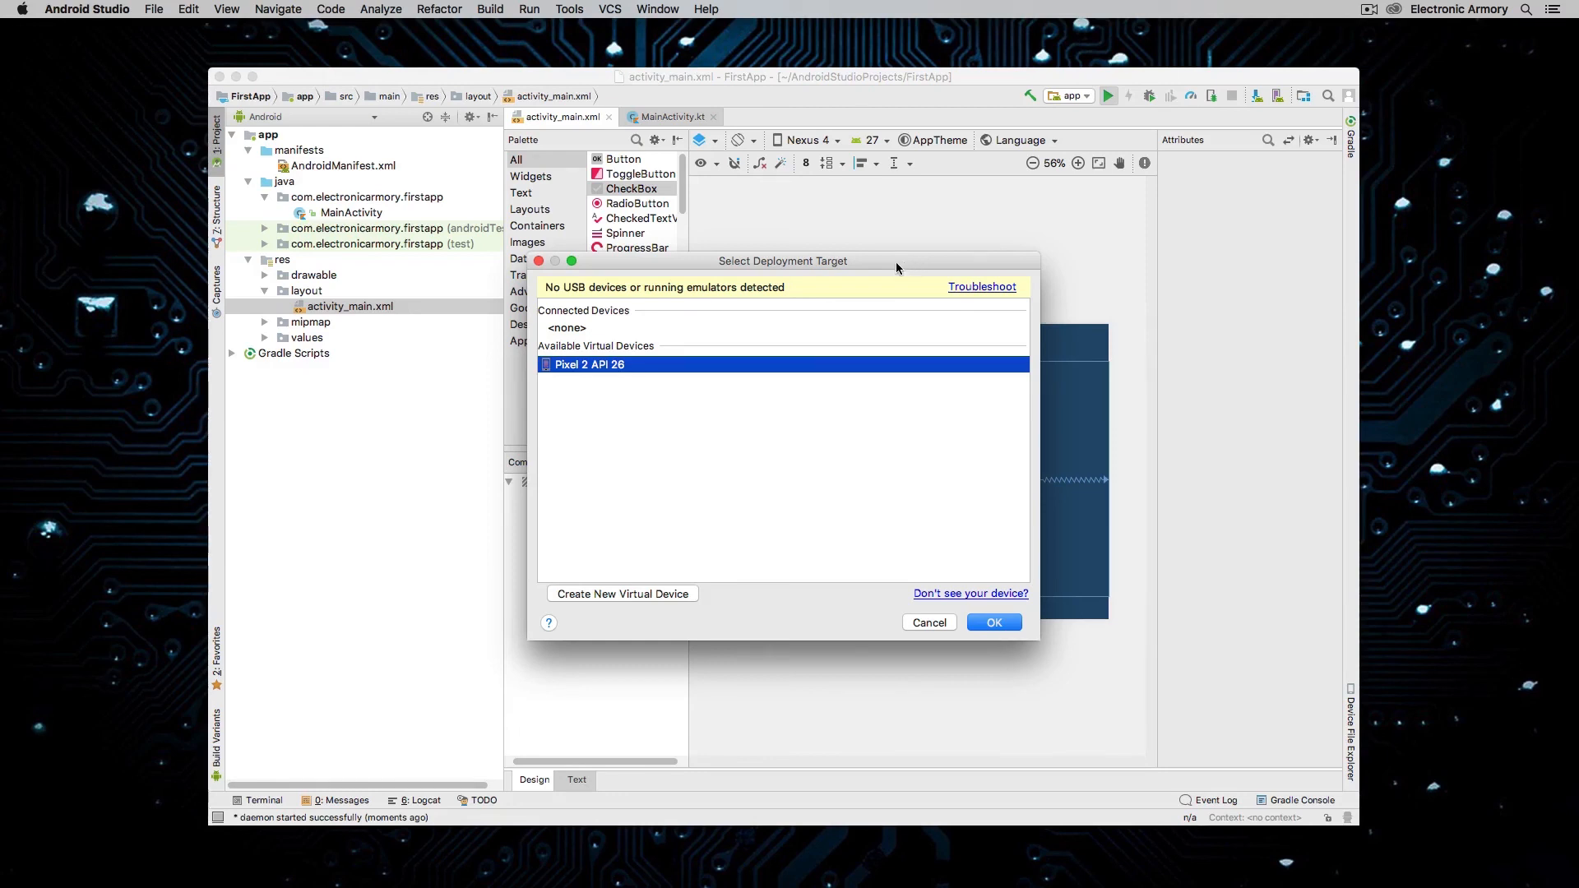
{"action": "mouse_move", "coordinate": [811, 316]}
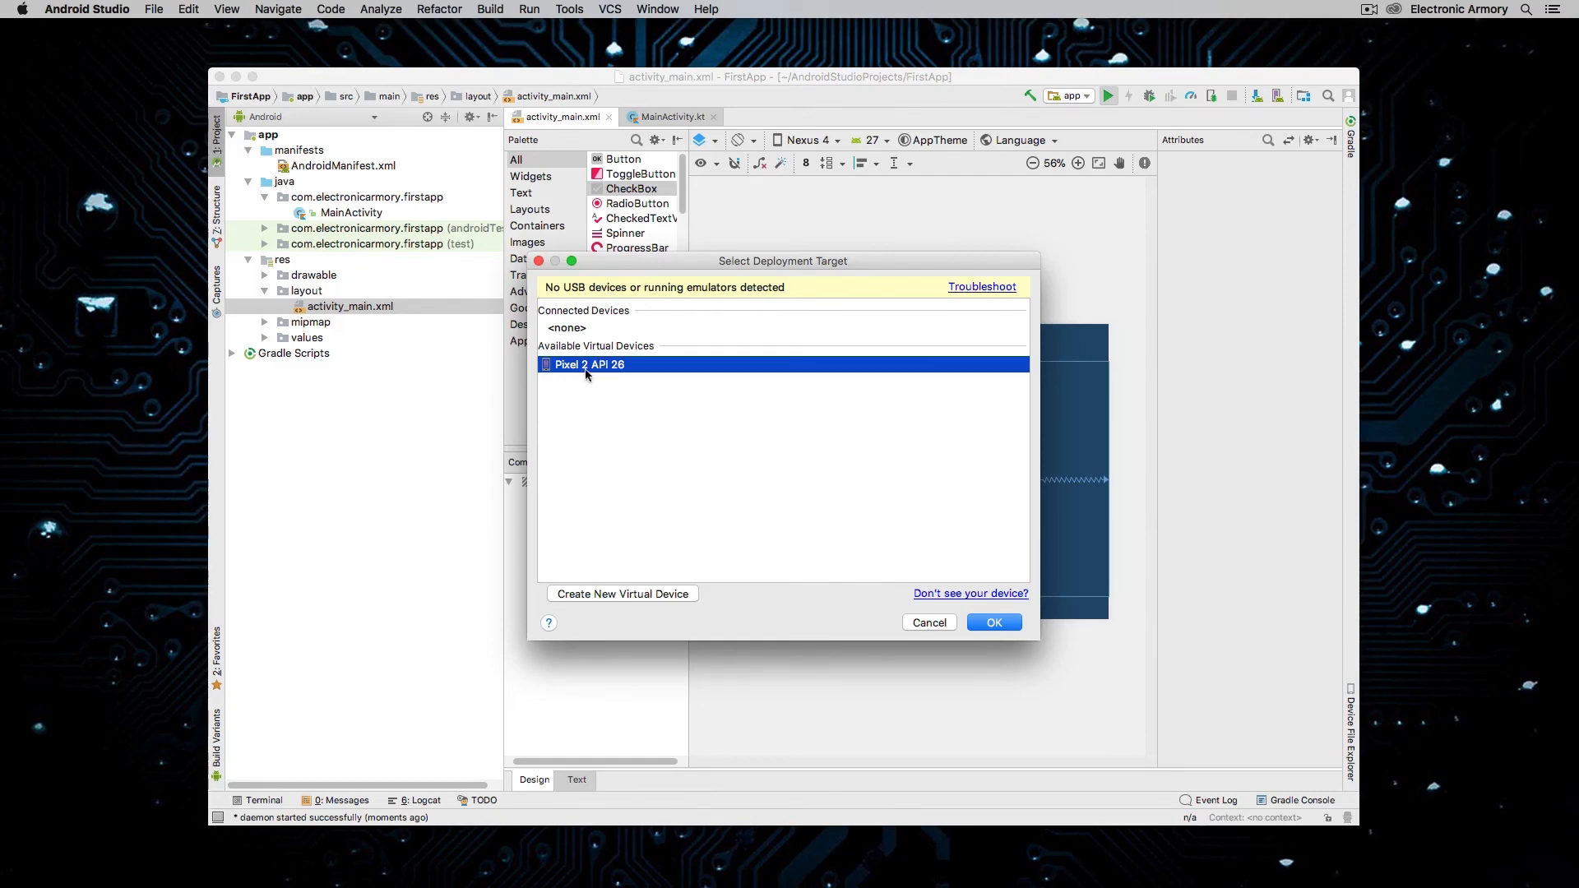
{"action": "mouse_move", "coordinate": [881, 602]}
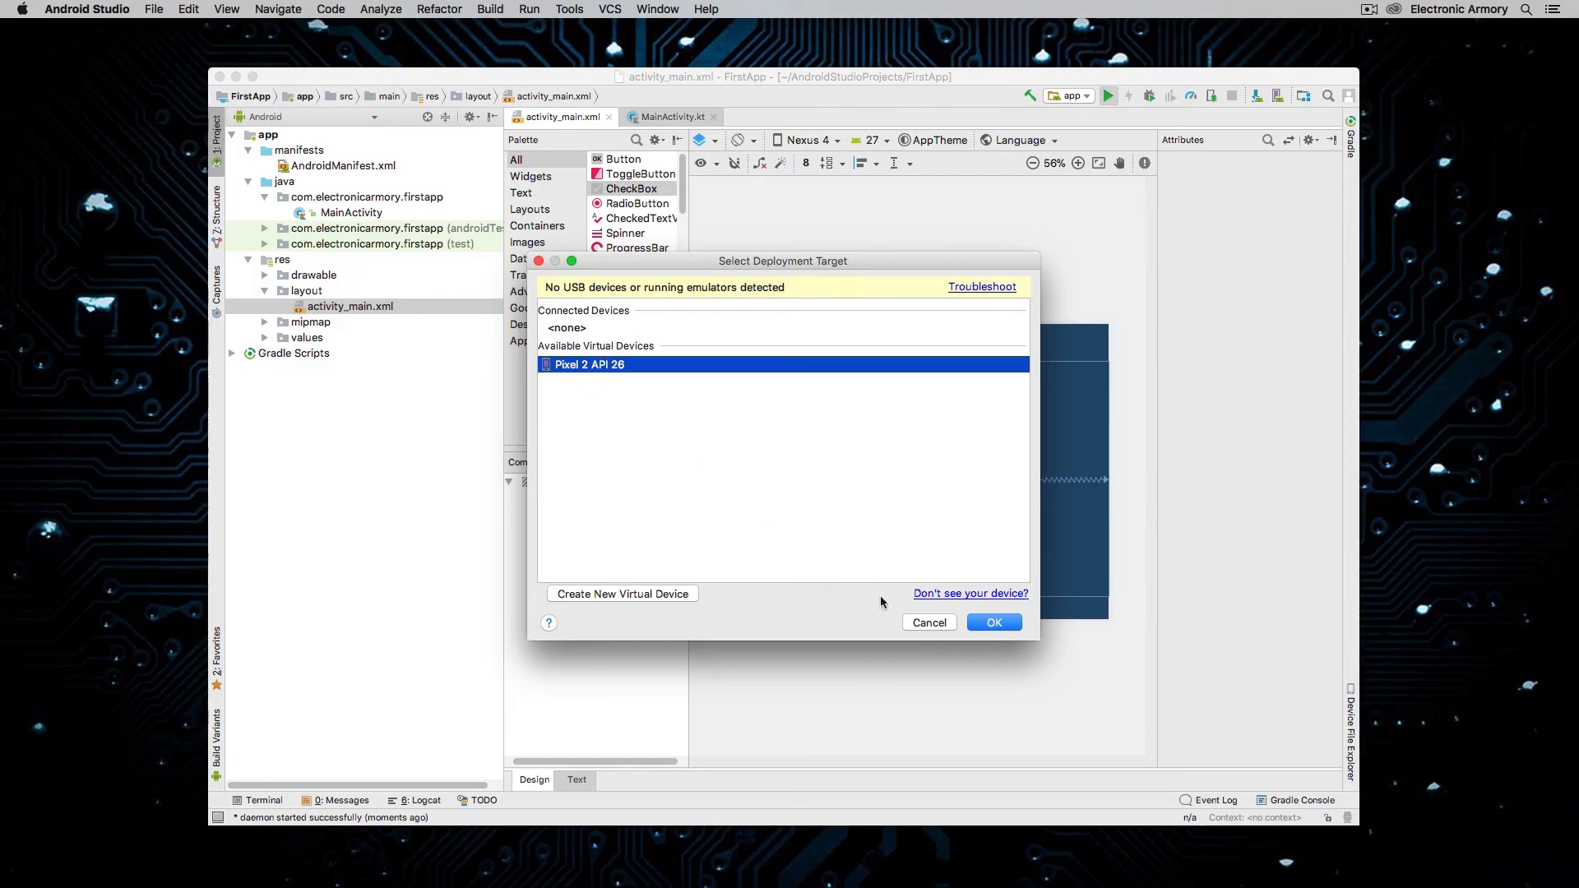
{"action": "left_click", "coordinate": [991, 621]}
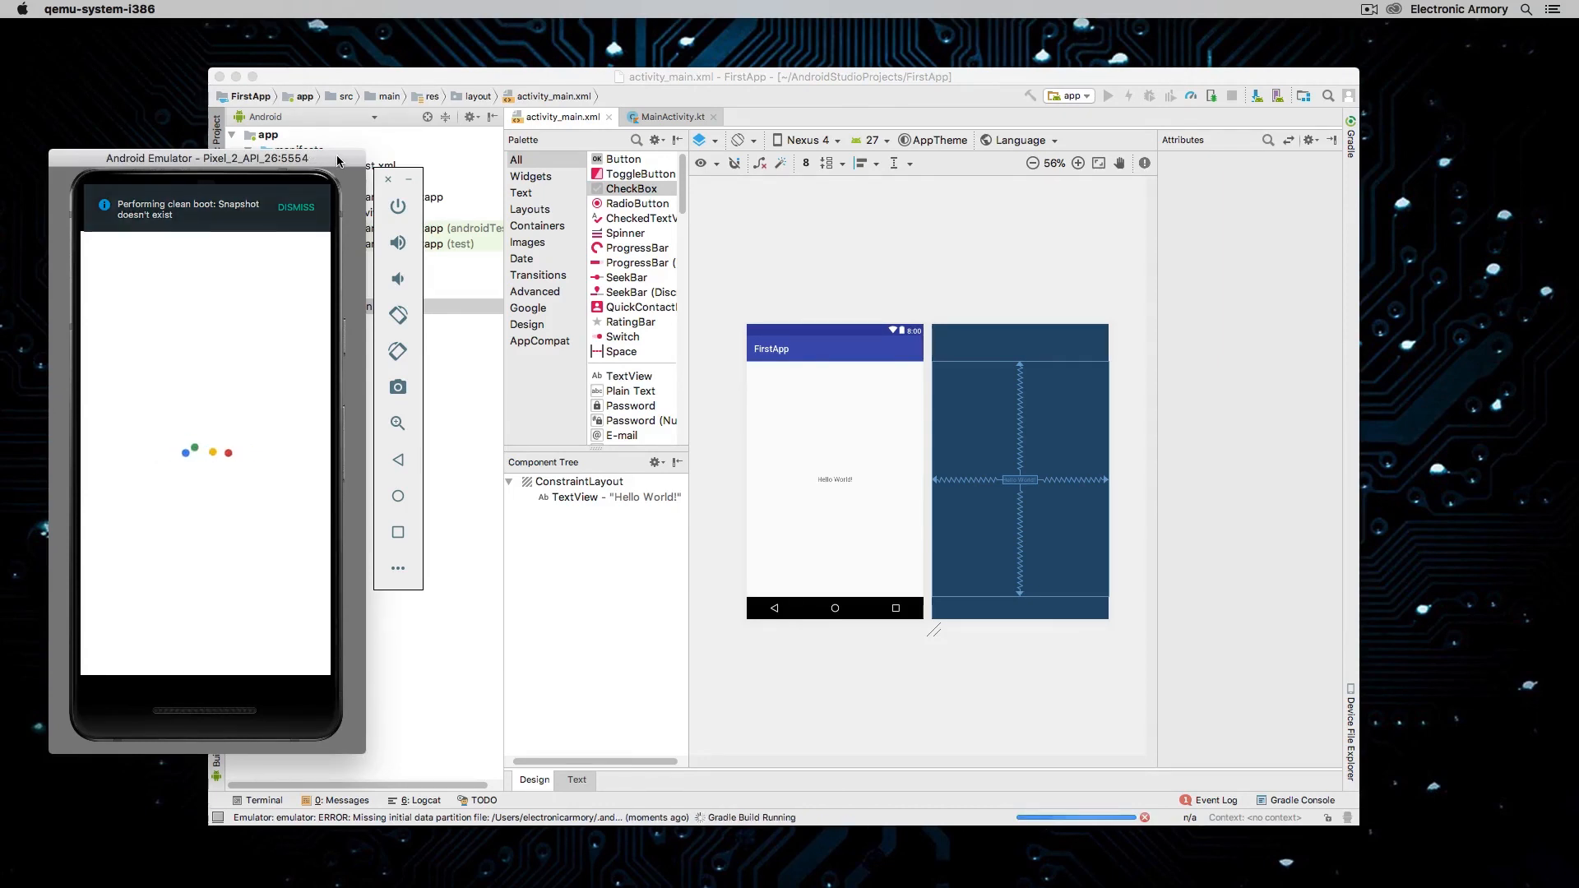
- Wait through emulator boot and Gradle build until FirstApp shows Hello World!
{"action": "left_click", "coordinate": [297, 209]}
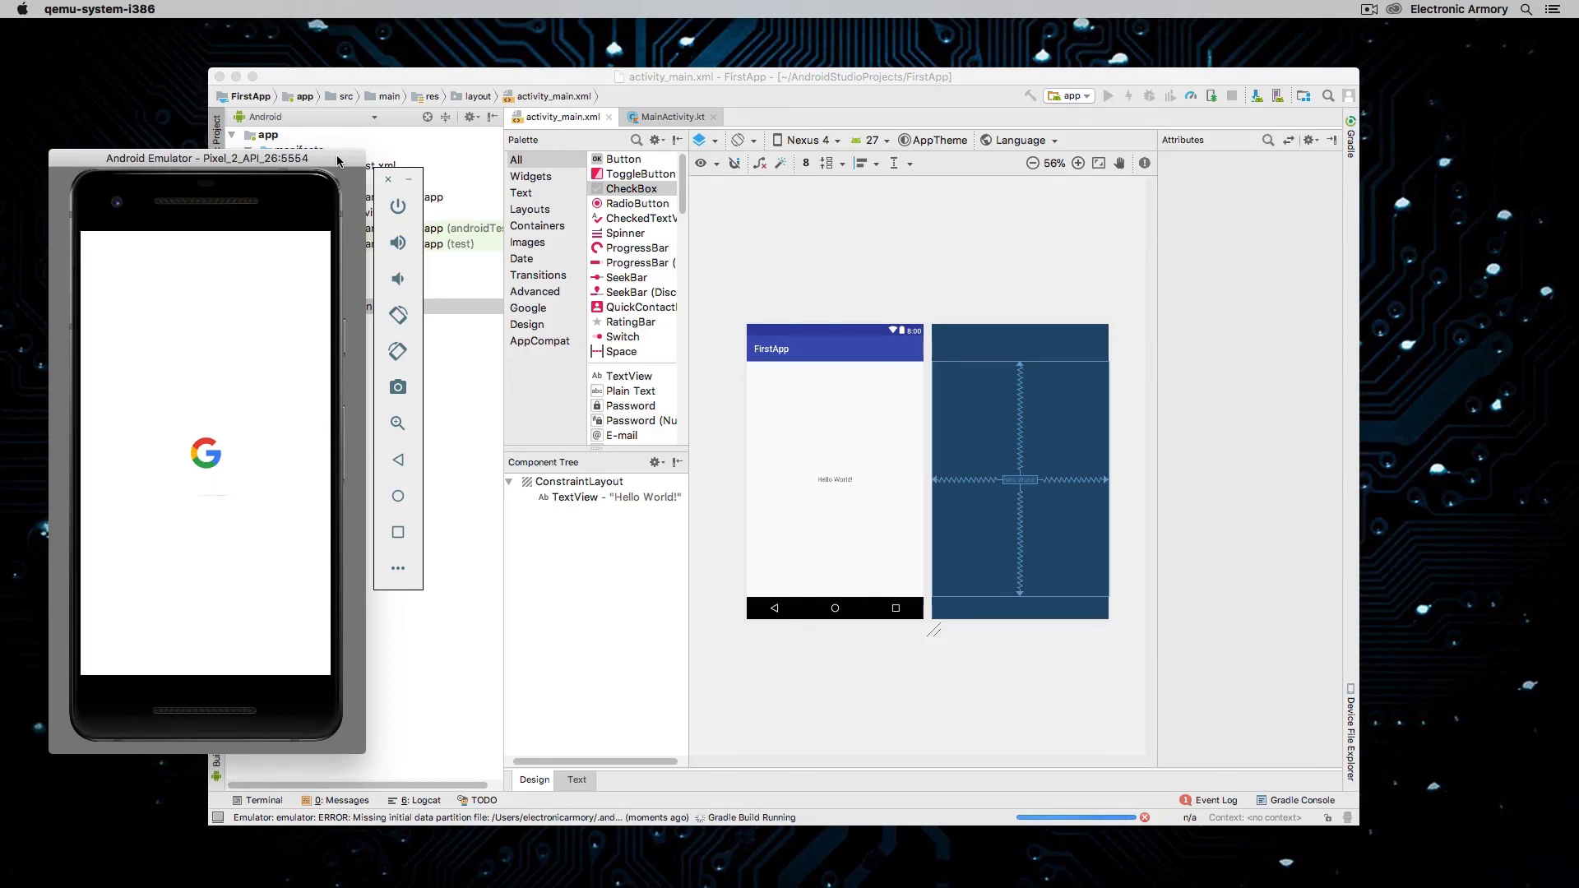
{"action": "left_click", "coordinate": [1107, 95]}
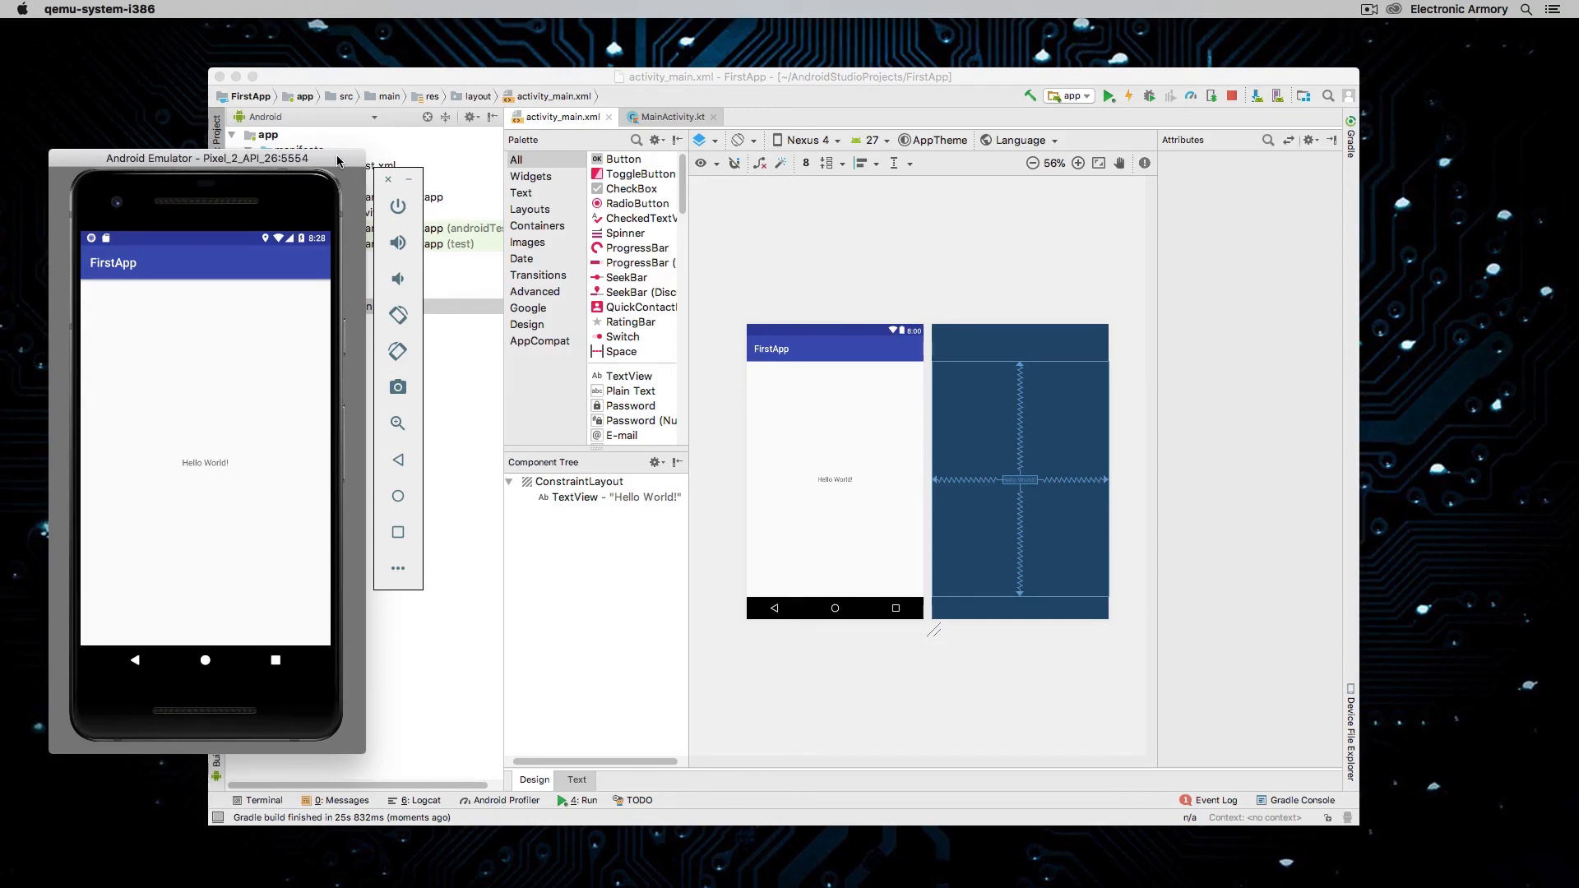
{"action": "mouse_move", "coordinate": [220, 479]}
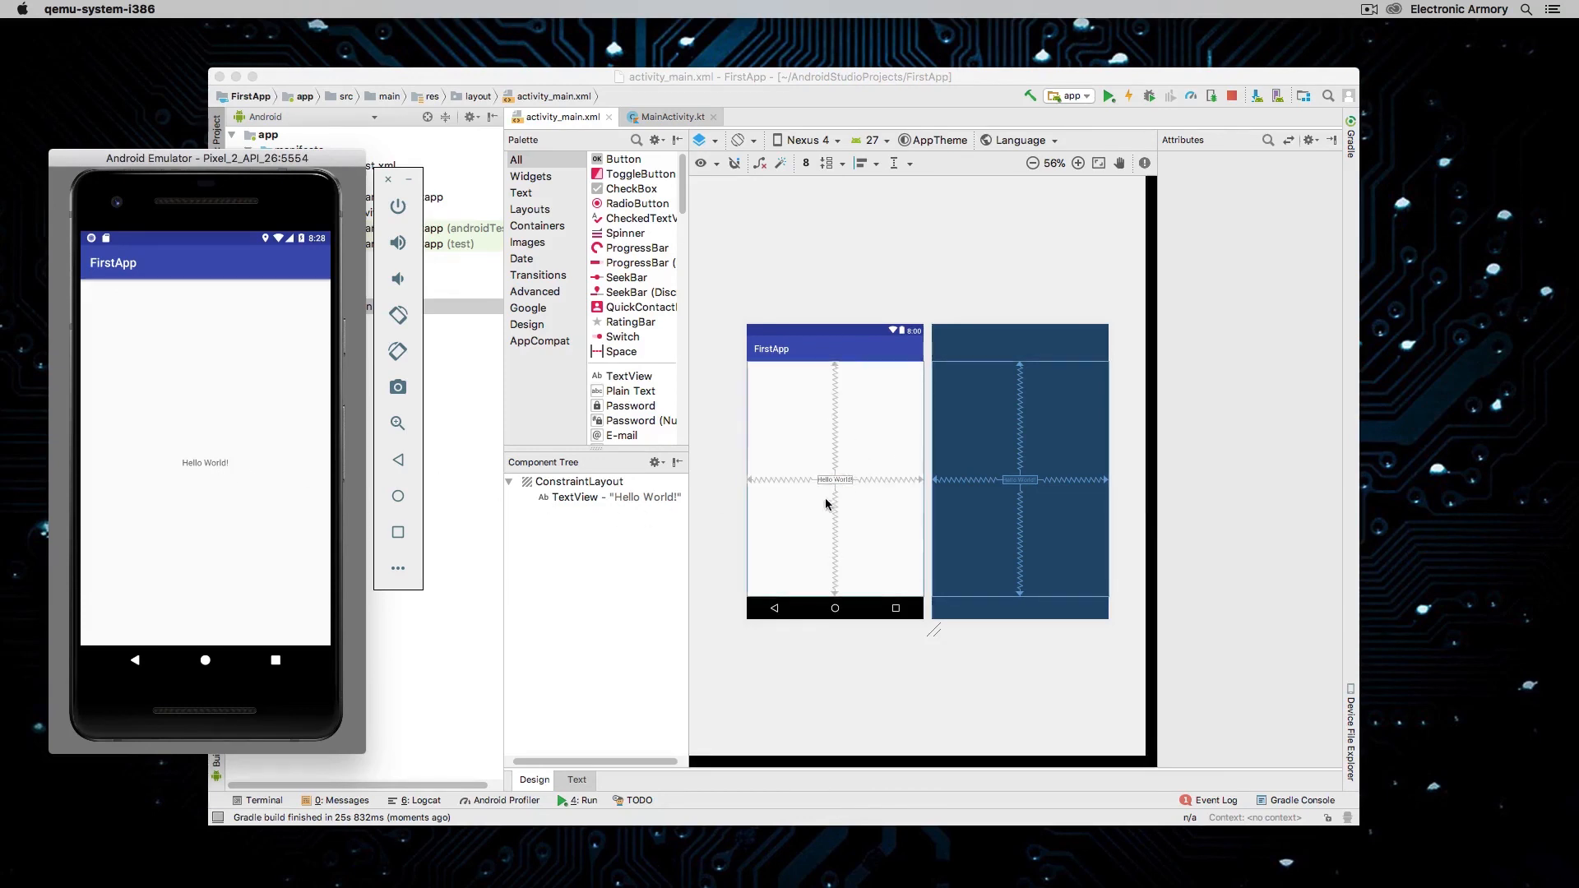
{"action": "mouse_move", "coordinate": [836, 493]}
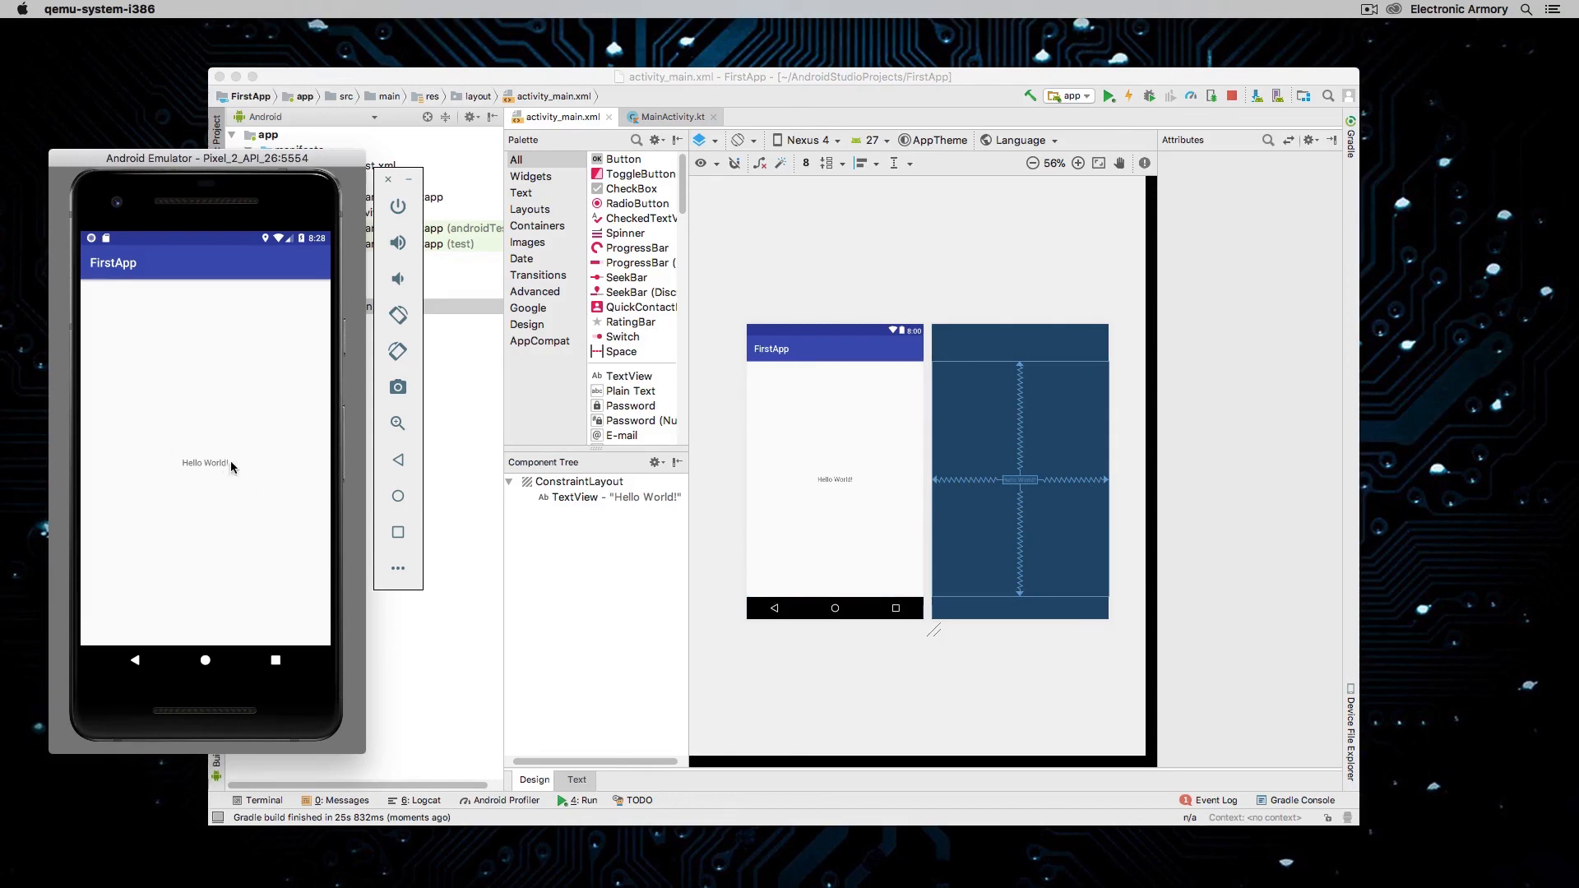
{"action": "mouse_move", "coordinate": [272, 513]}
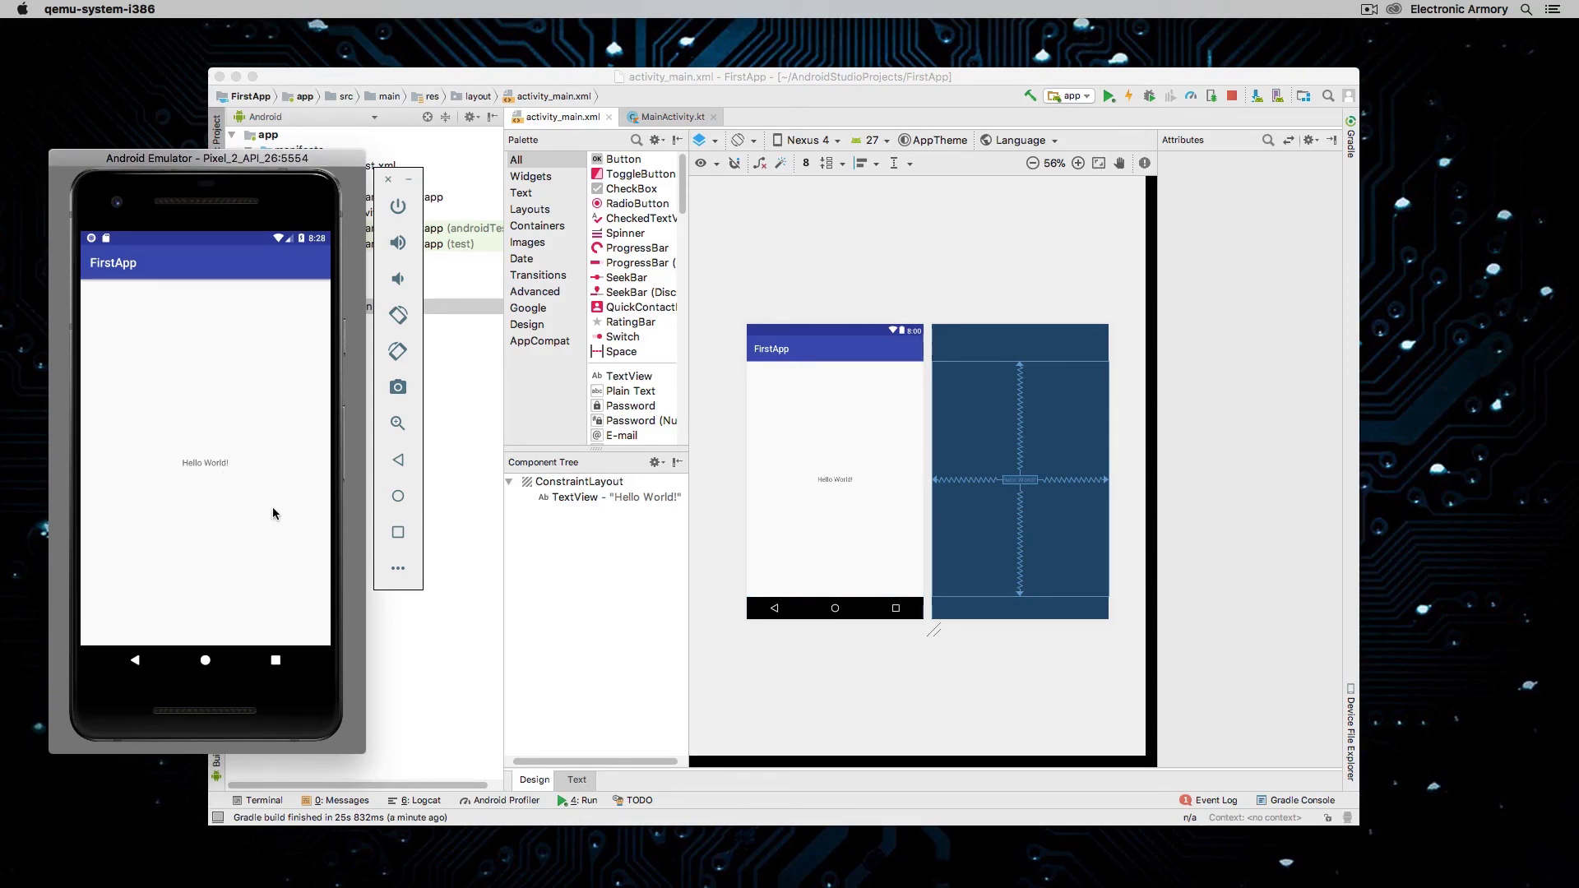